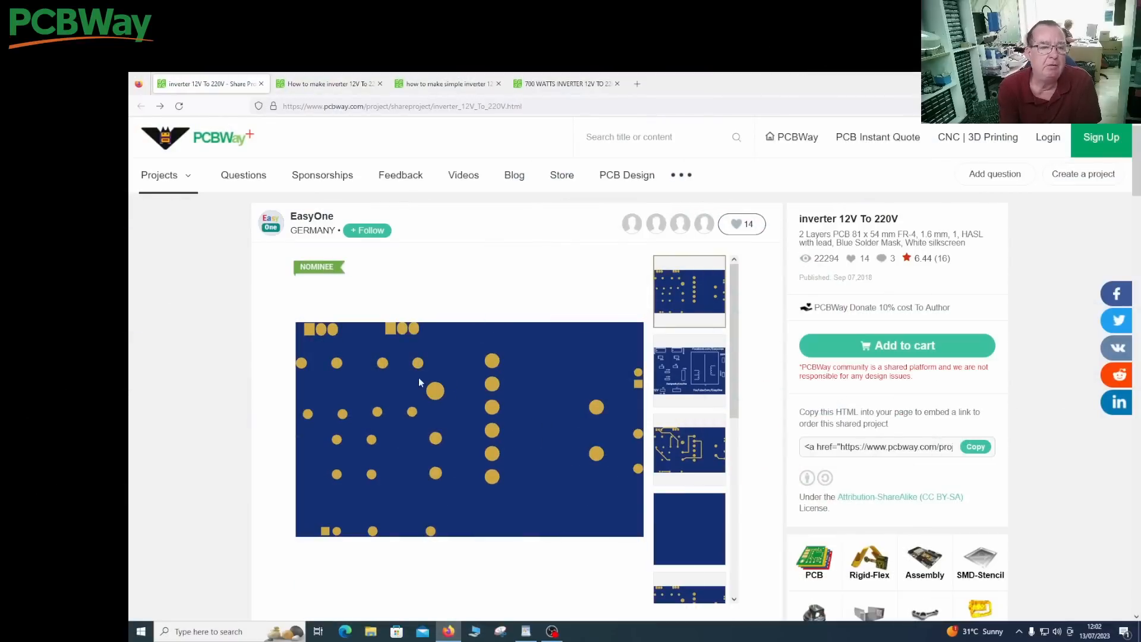
mouse_move(428, 353)
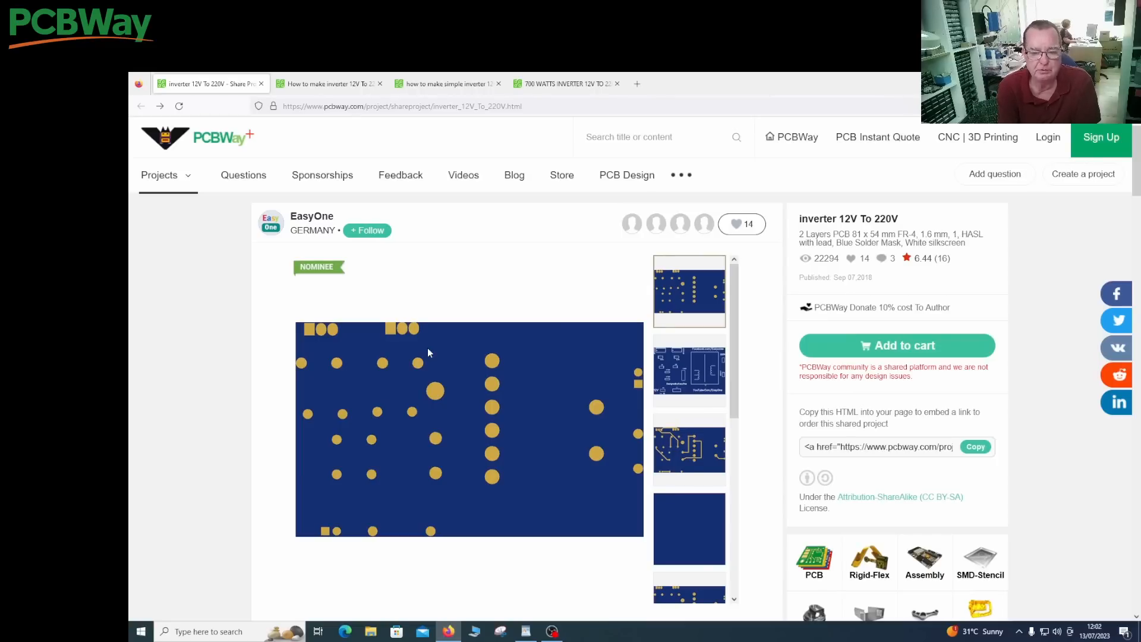
mouse_move(437, 301)
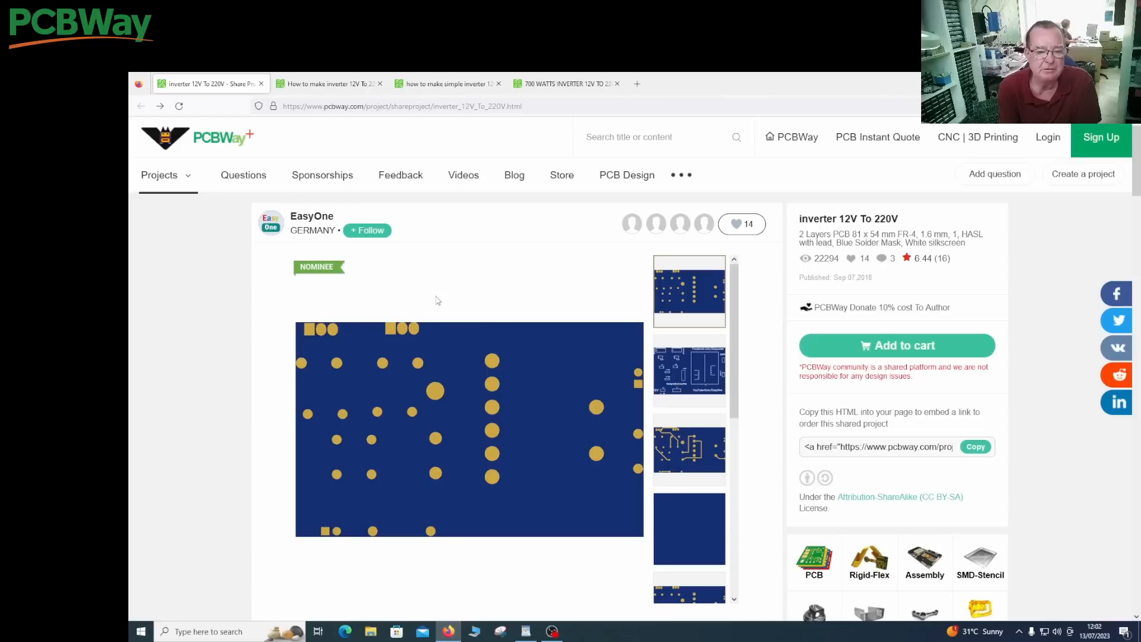
mouse_move(409, 341)
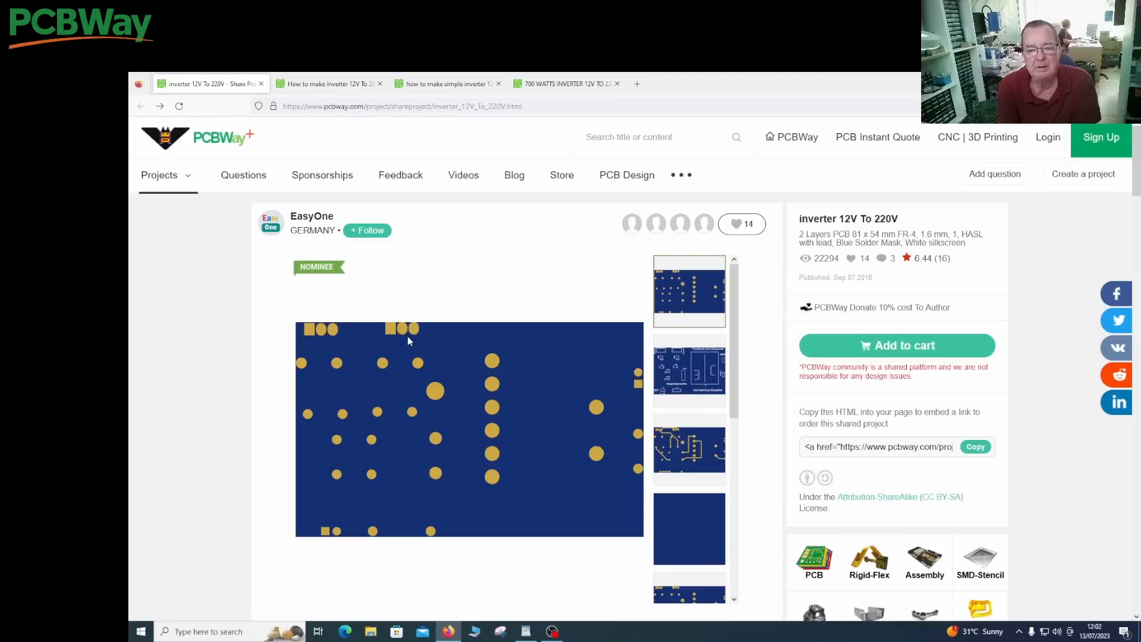
mouse_move(405, 295)
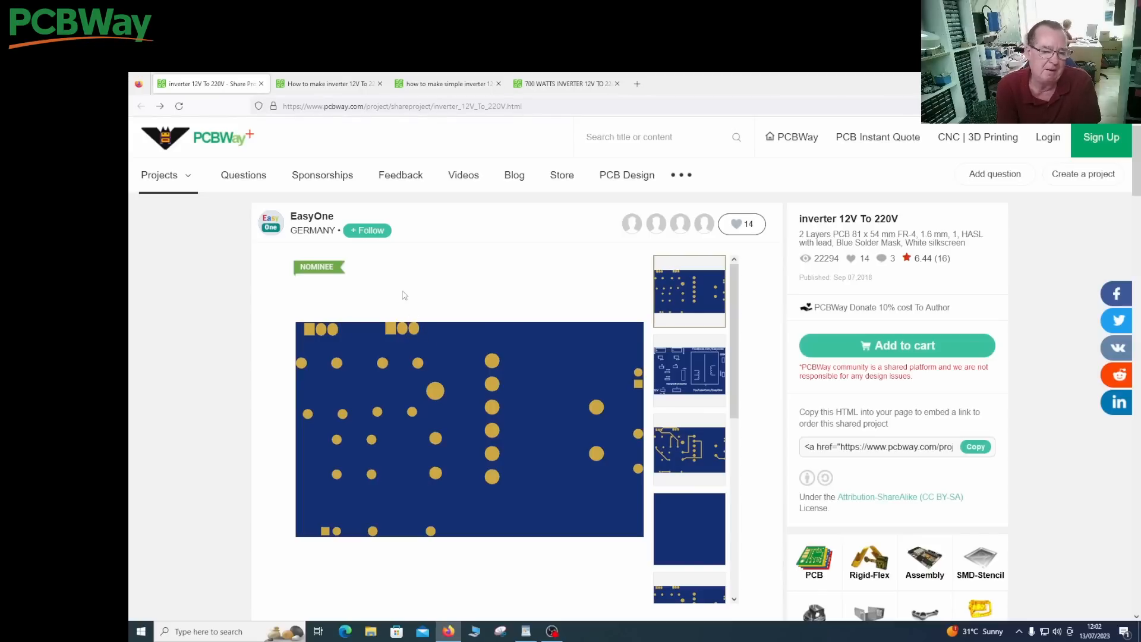
mouse_move(425, 278)
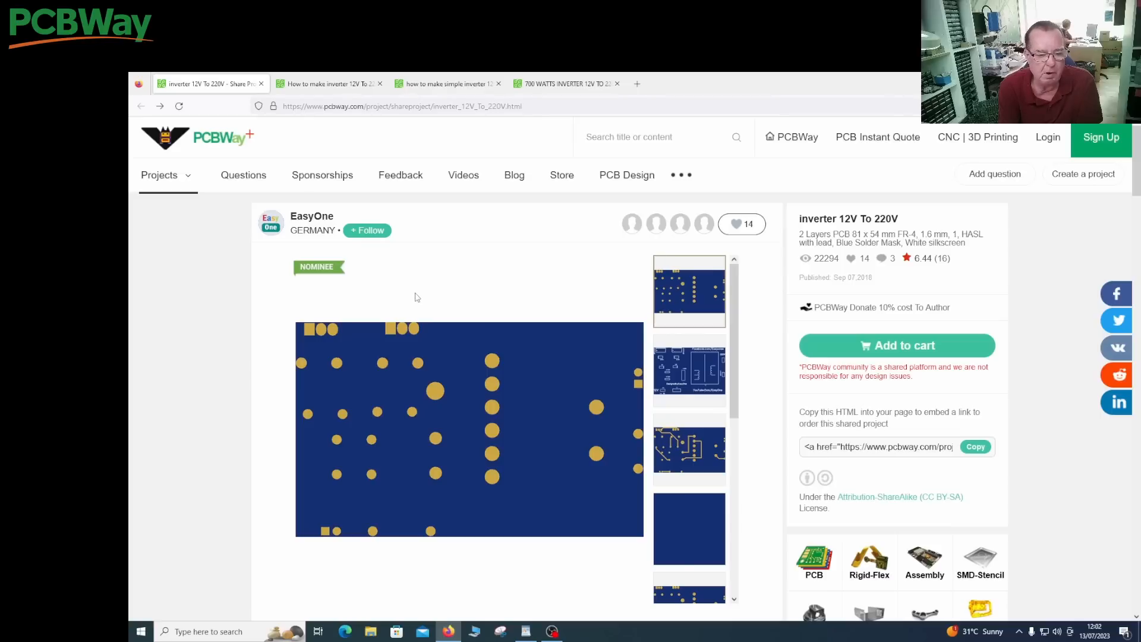
mouse_move(412, 297)
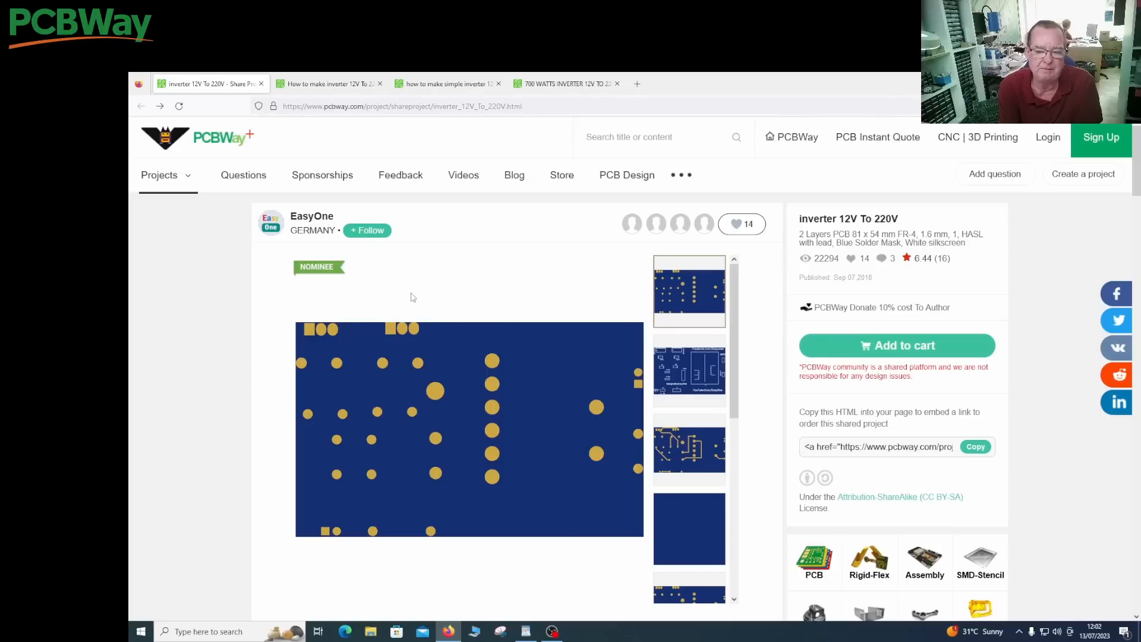
mouse_move(388, 393)
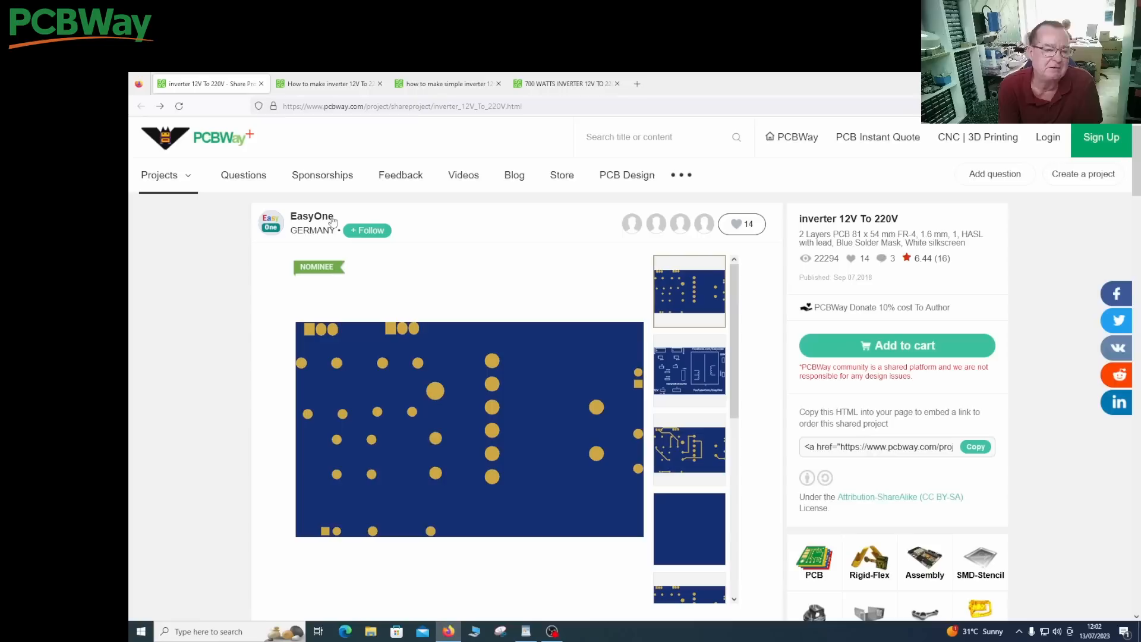
mouse_move(480, 292)
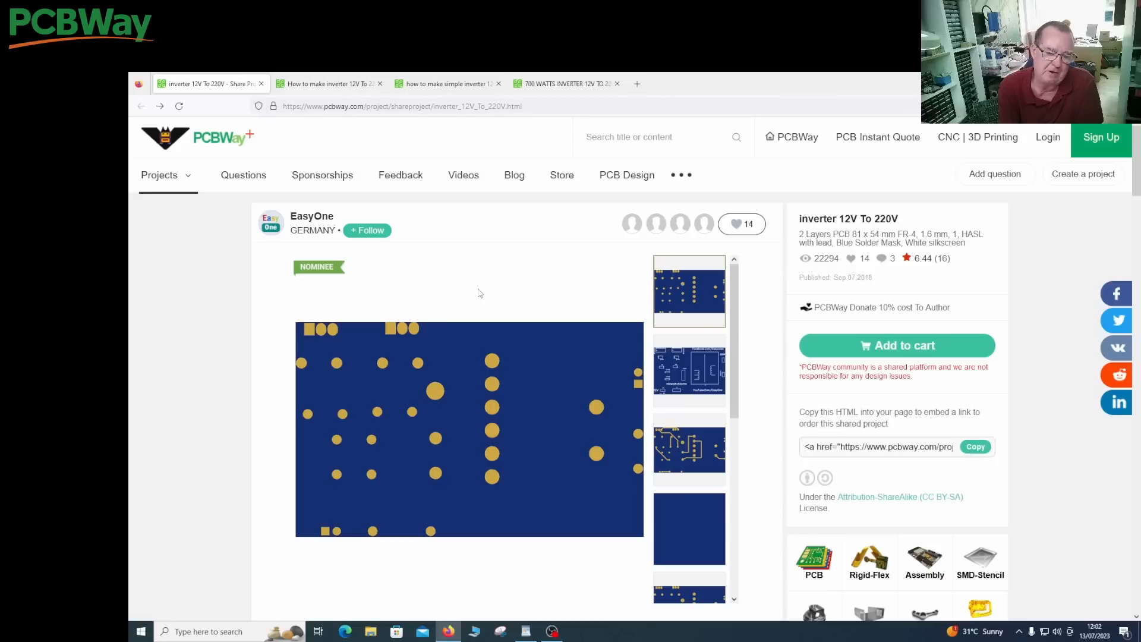
mouse_move(484, 291)
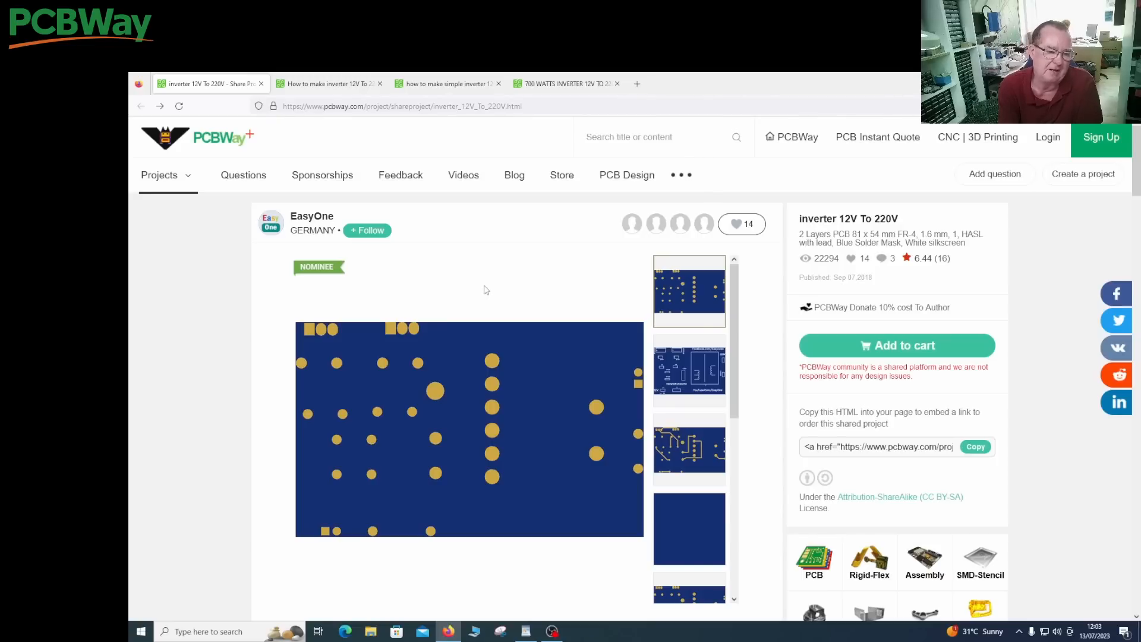
mouse_move(320, 236)
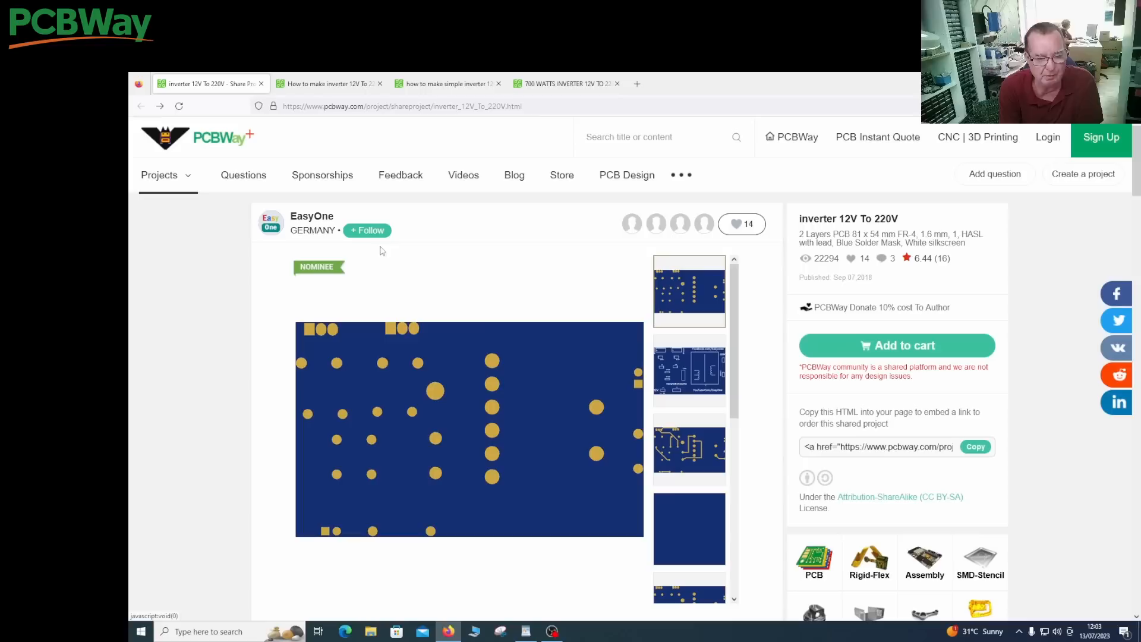
mouse_move(421, 259)
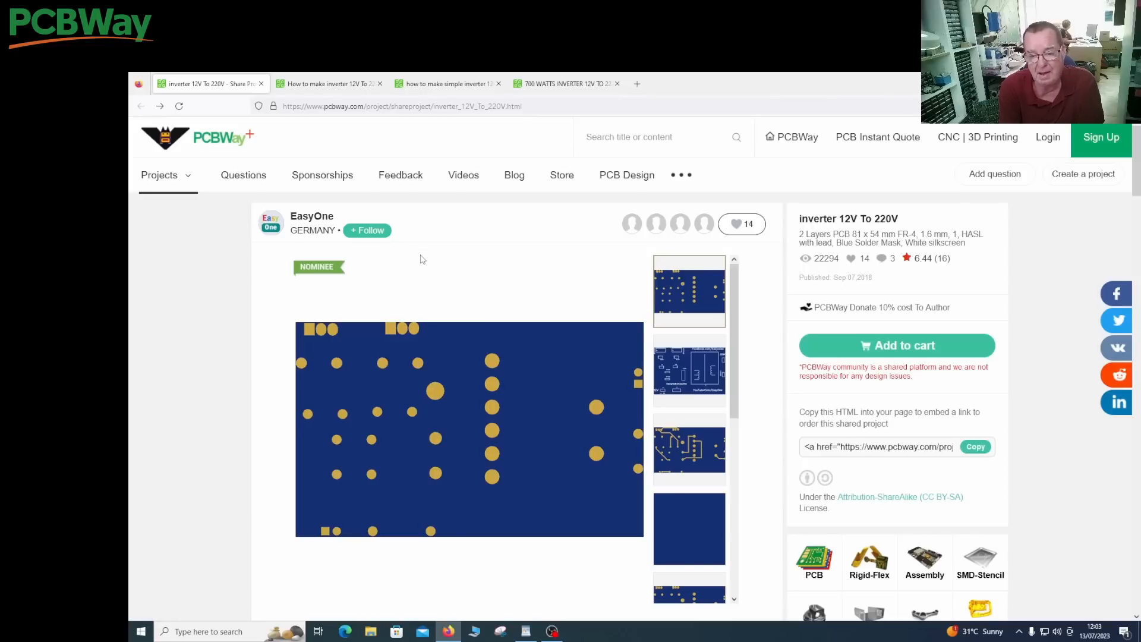
mouse_move(674, 309)
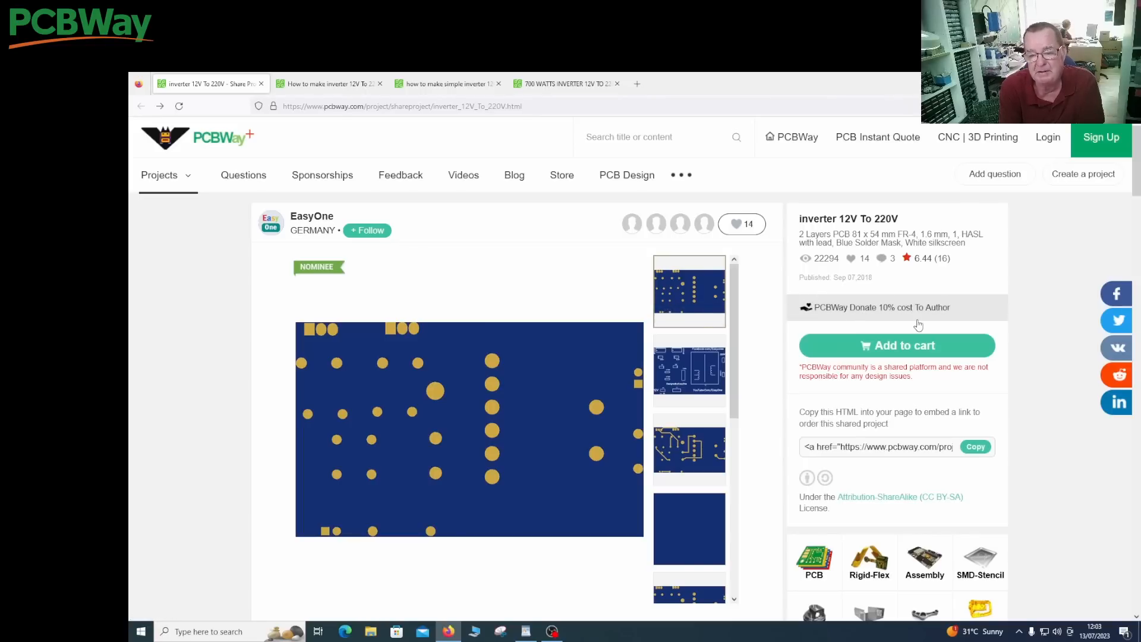
mouse_move(959, 298)
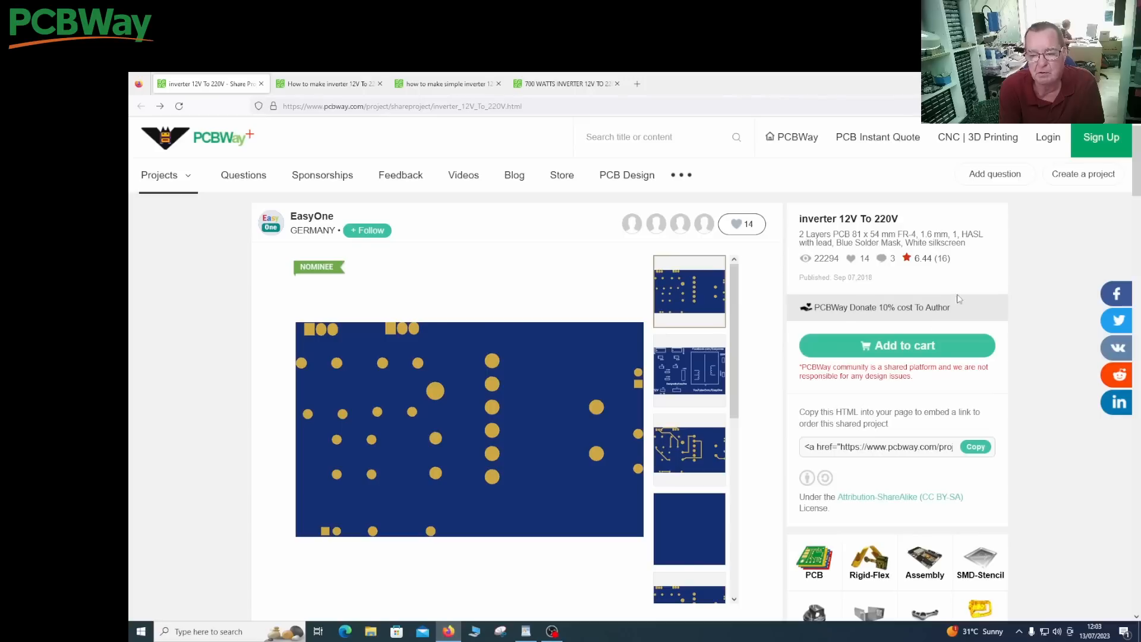
mouse_move(894, 318)
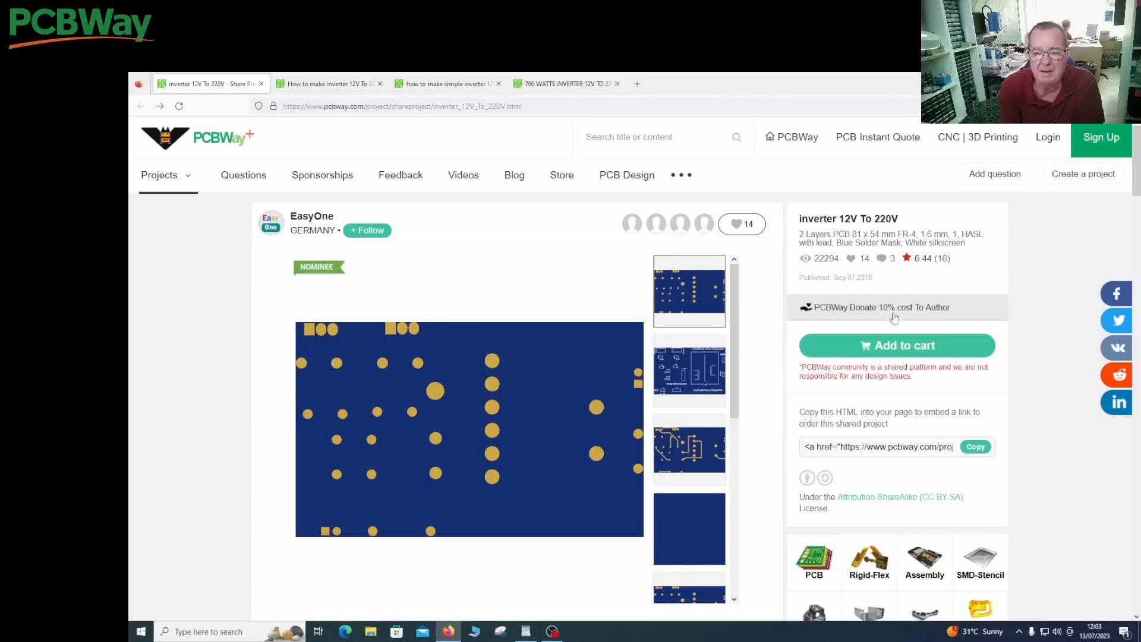
mouse_move(926, 324)
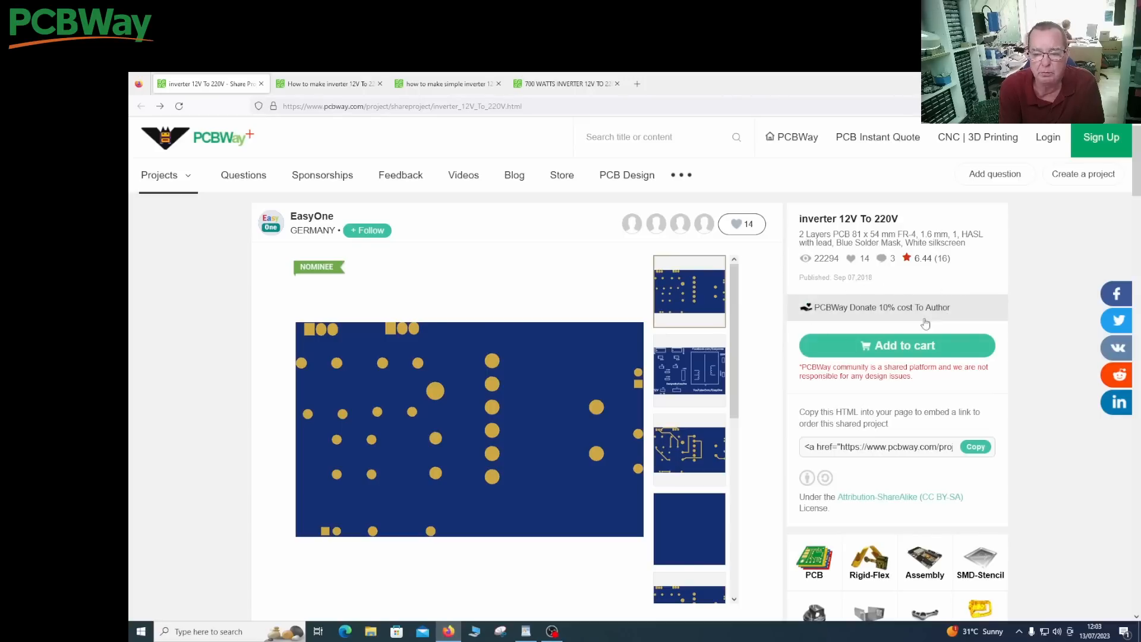
mouse_move(797, 281)
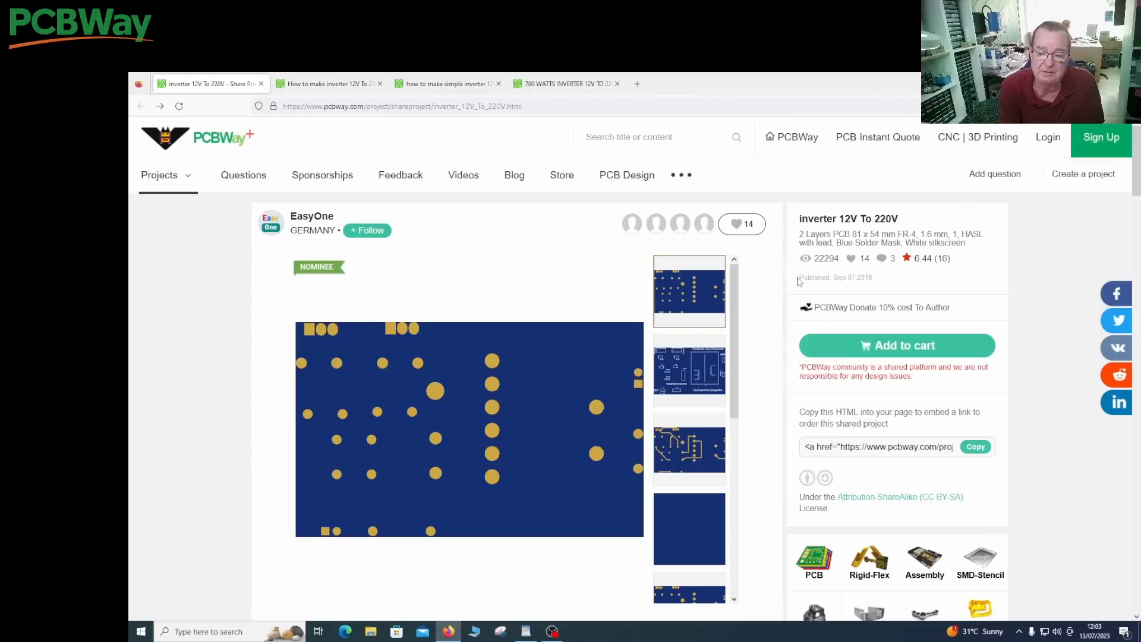
mouse_move(596, 330)
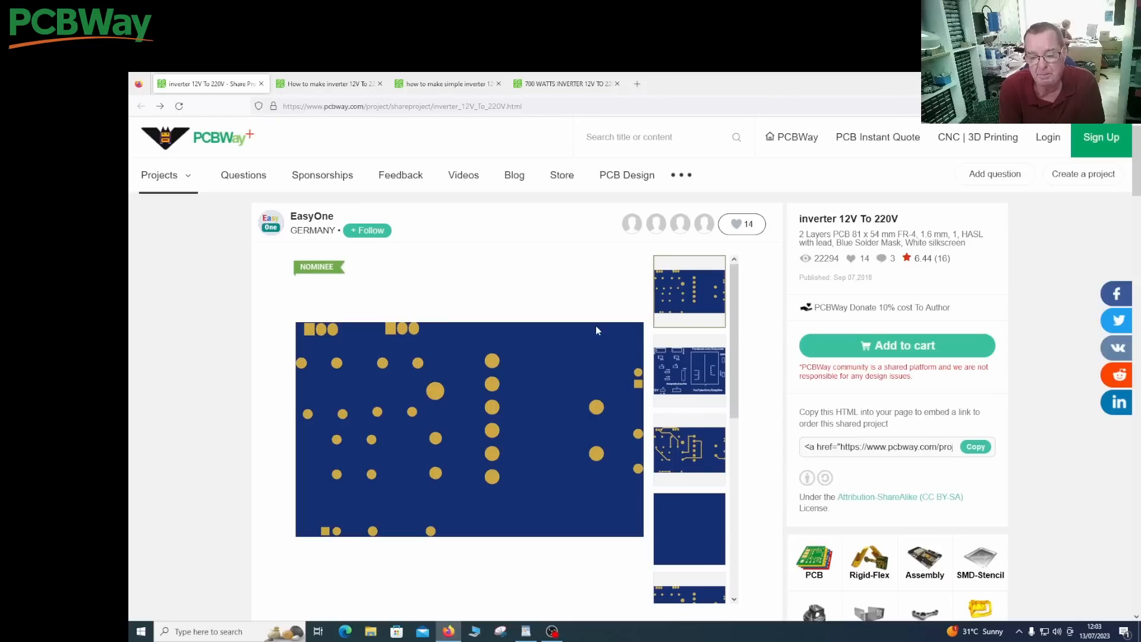
Step: Scroll the inverter project page down to its component list, video link and comments
scroll("down", 3)
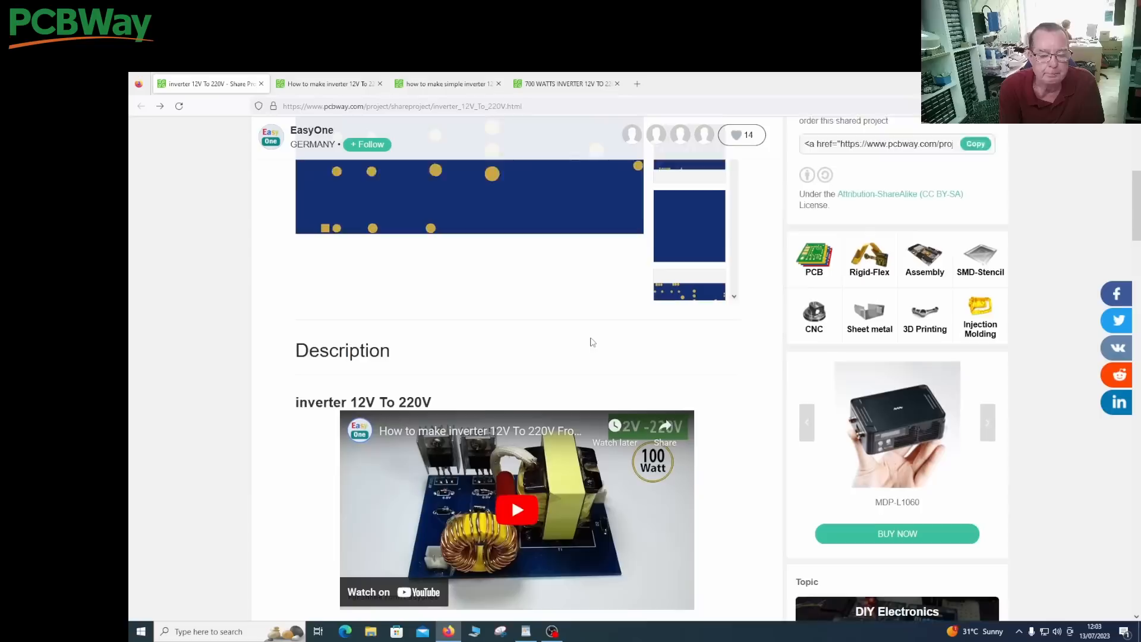
scroll("down", 3)
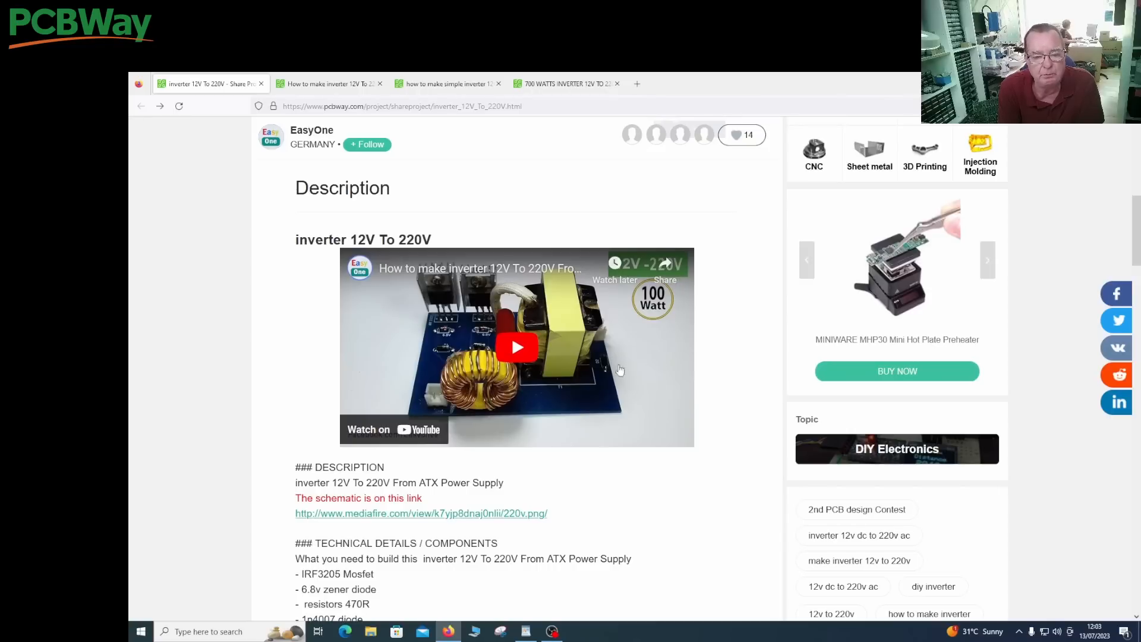
mouse_move(492, 363)
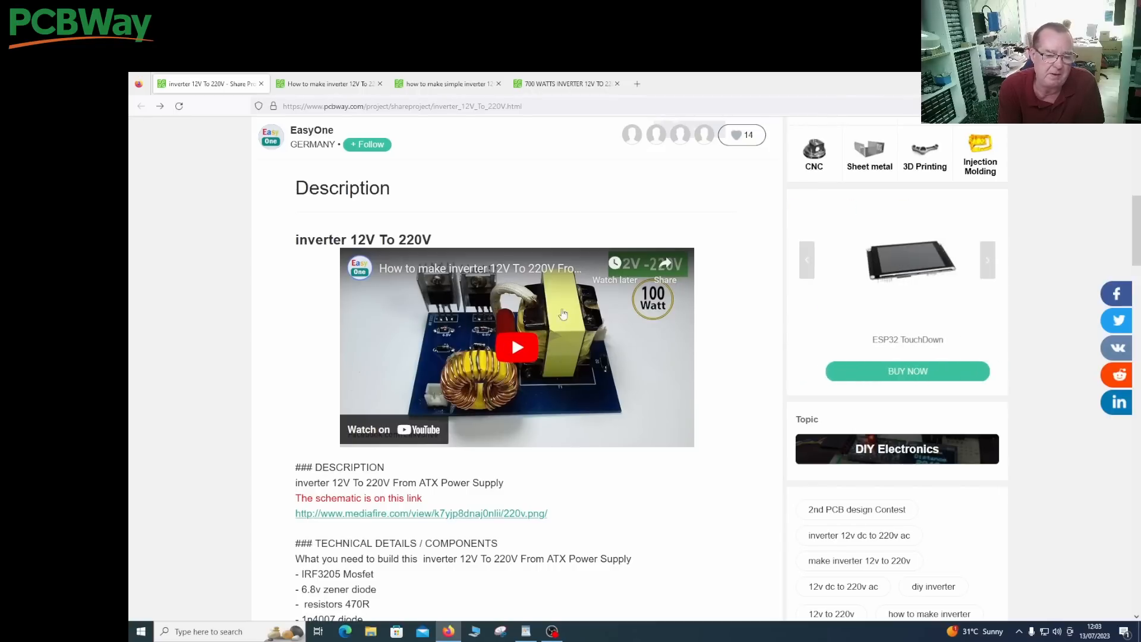
scroll("down", 3)
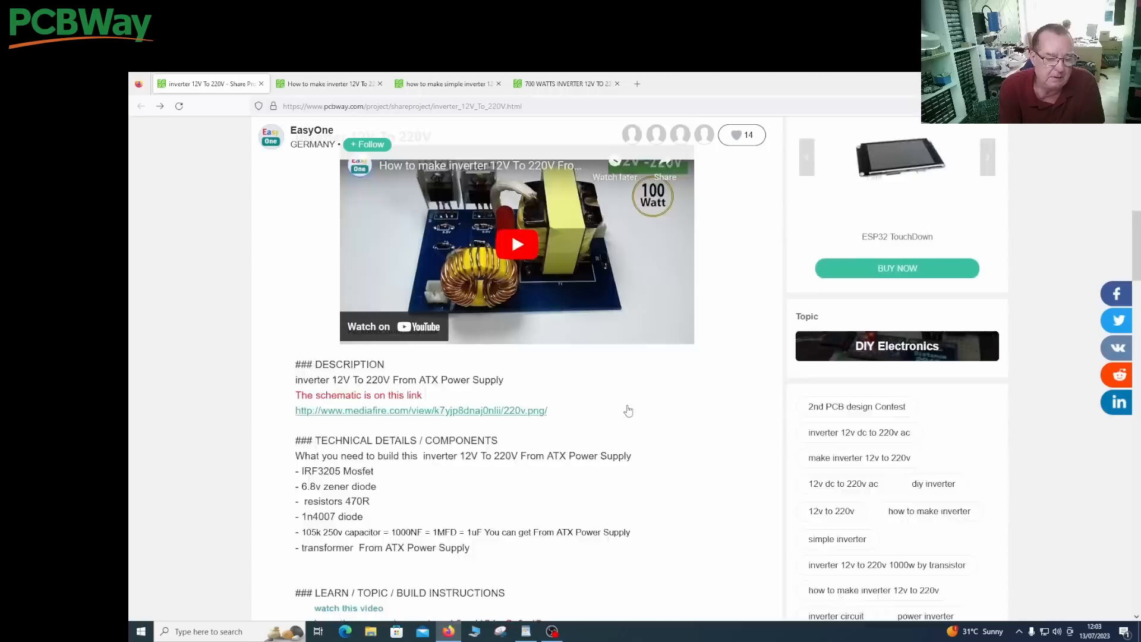
scroll("down", 3)
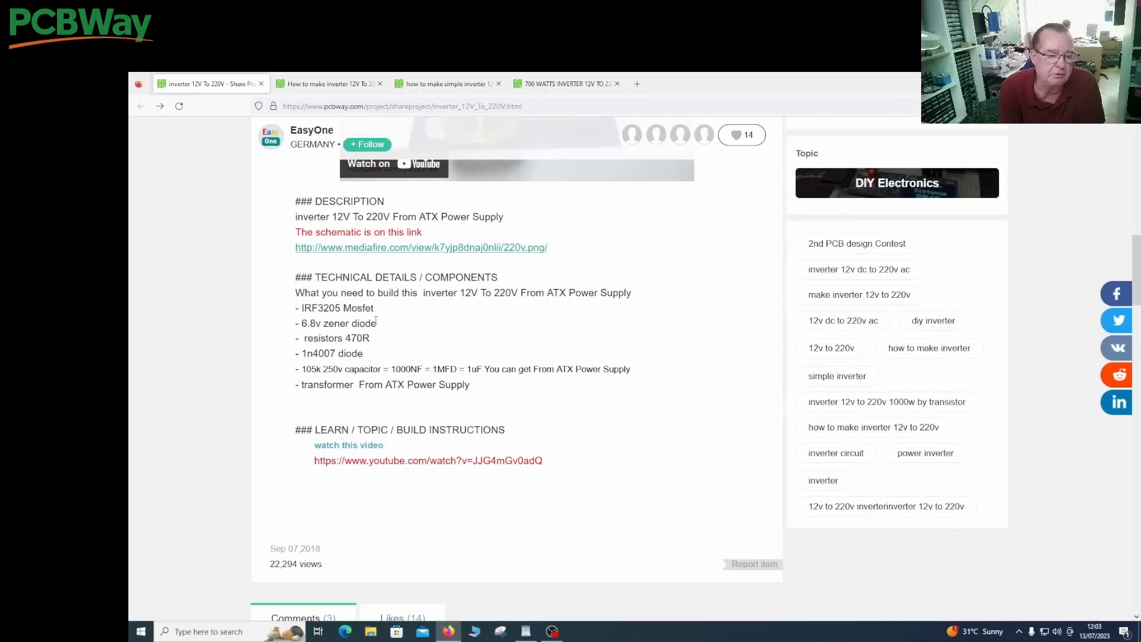
mouse_move(378, 380)
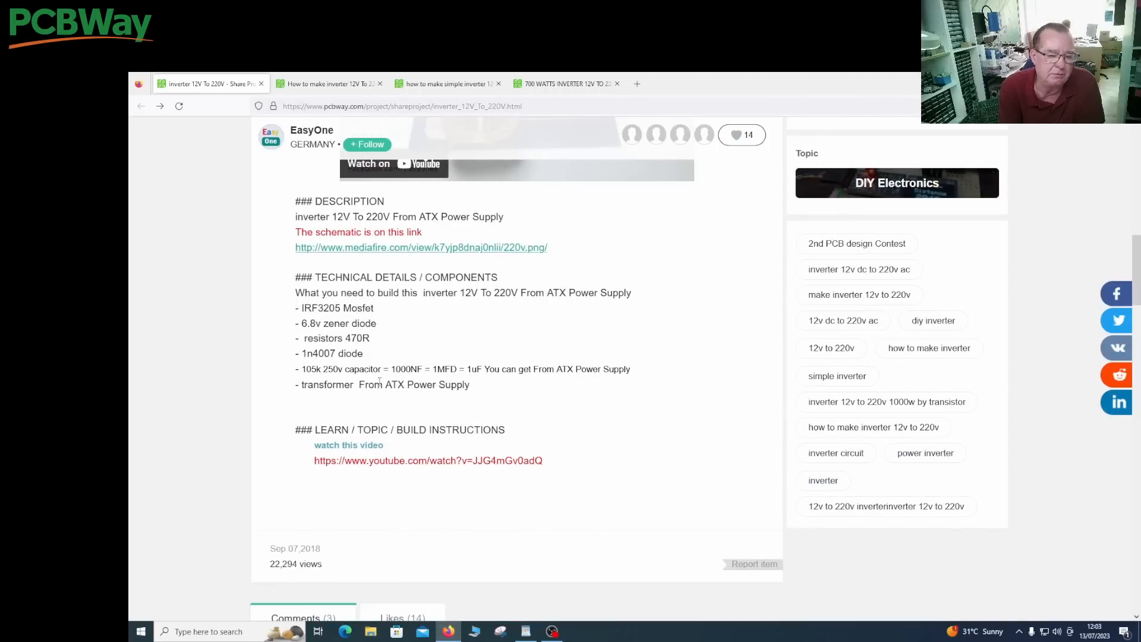
mouse_move(489, 398)
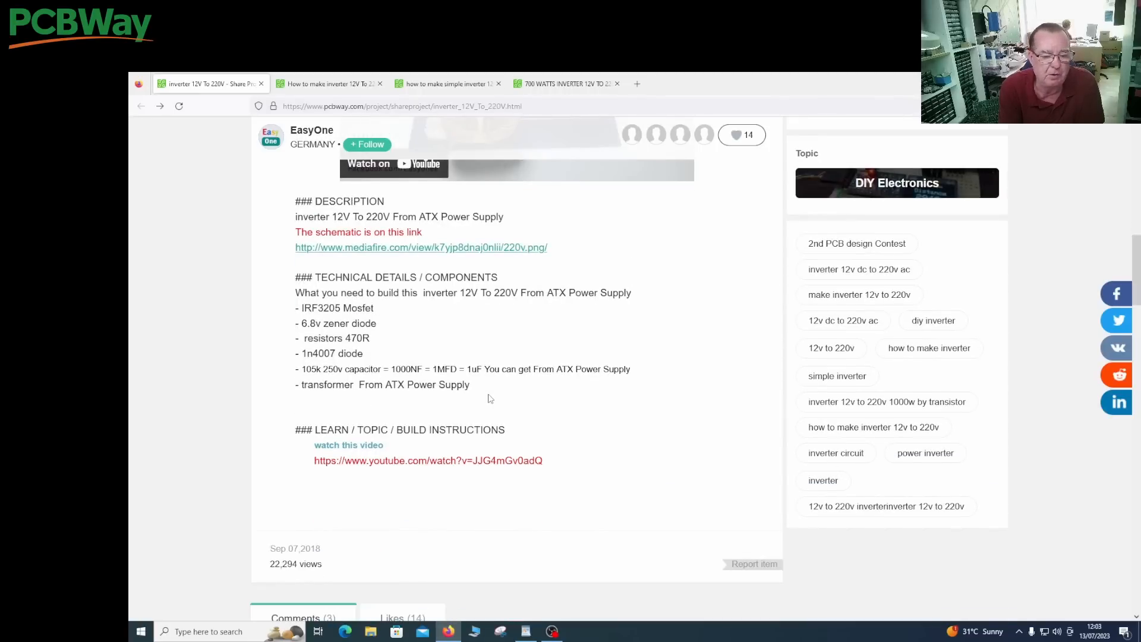
scroll("down", 3)
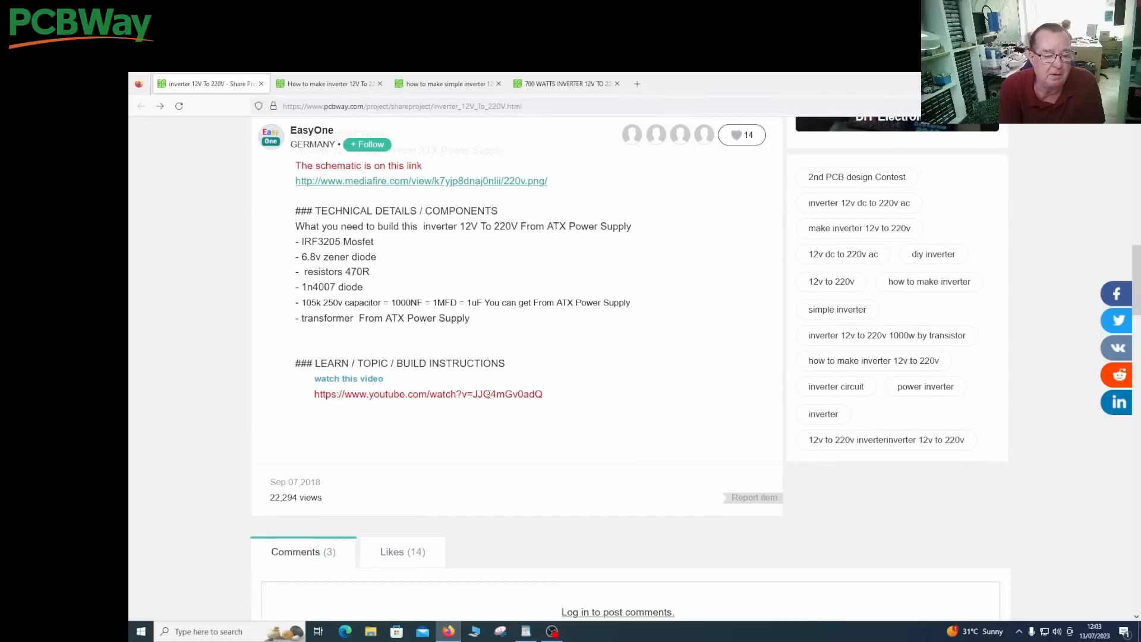
scroll("up", 3)
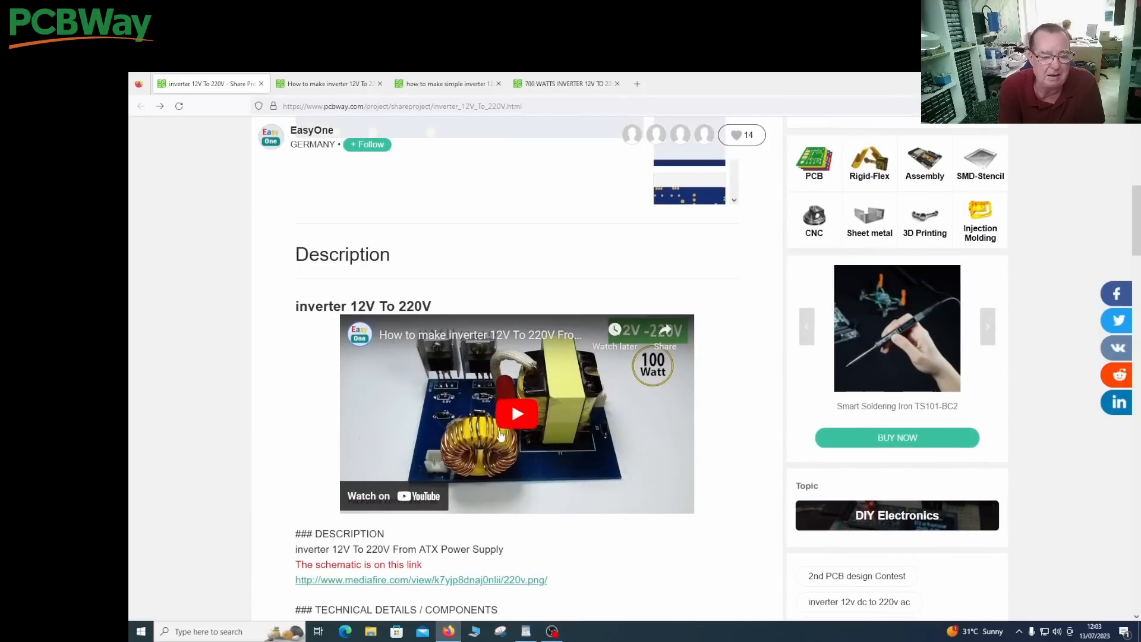
scroll("down", 3)
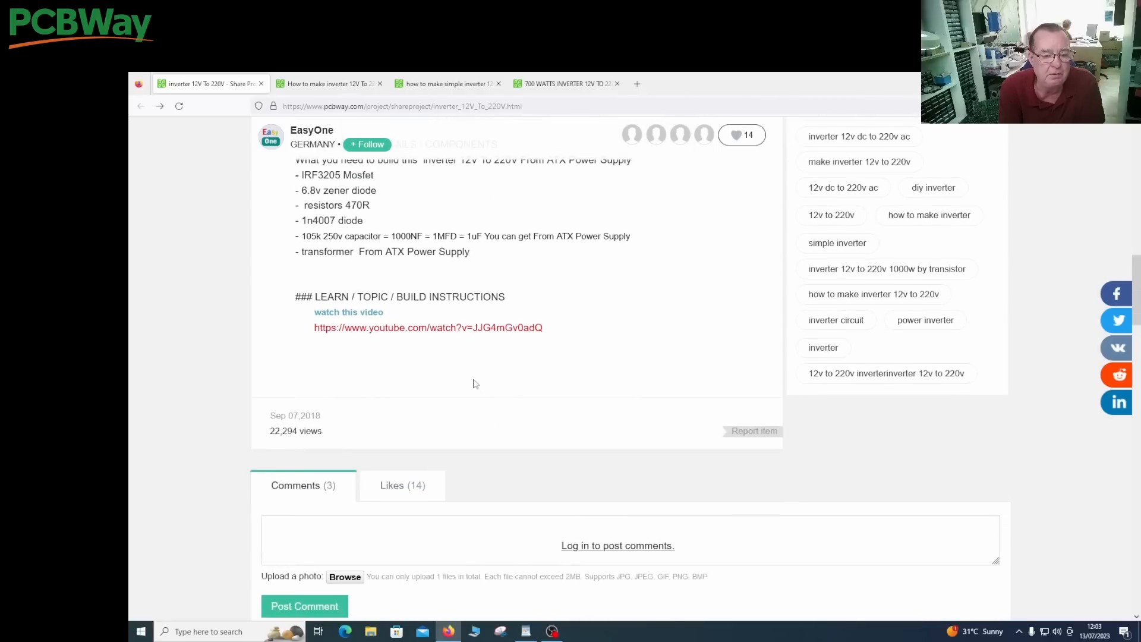
mouse_move(405, 286)
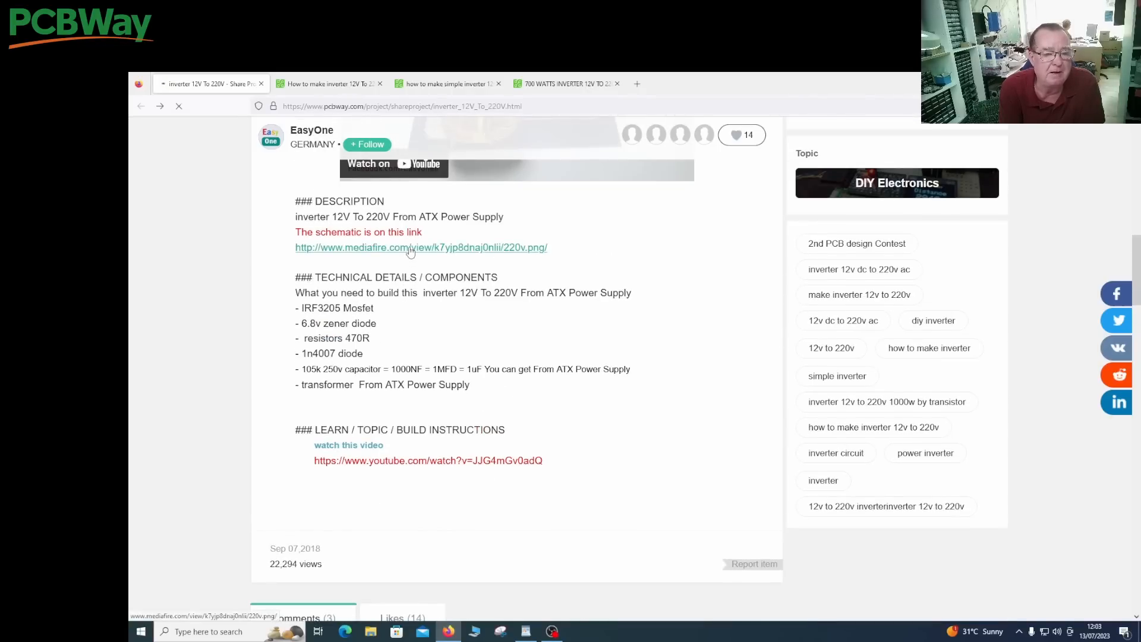
left_click(421, 248)
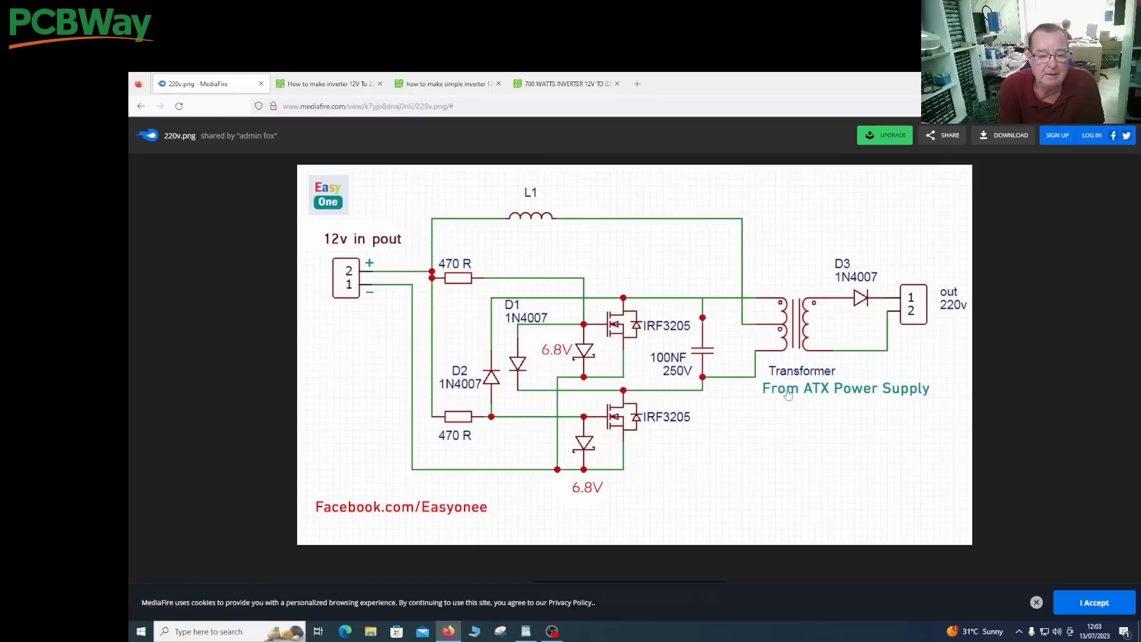
mouse_move(617, 305)
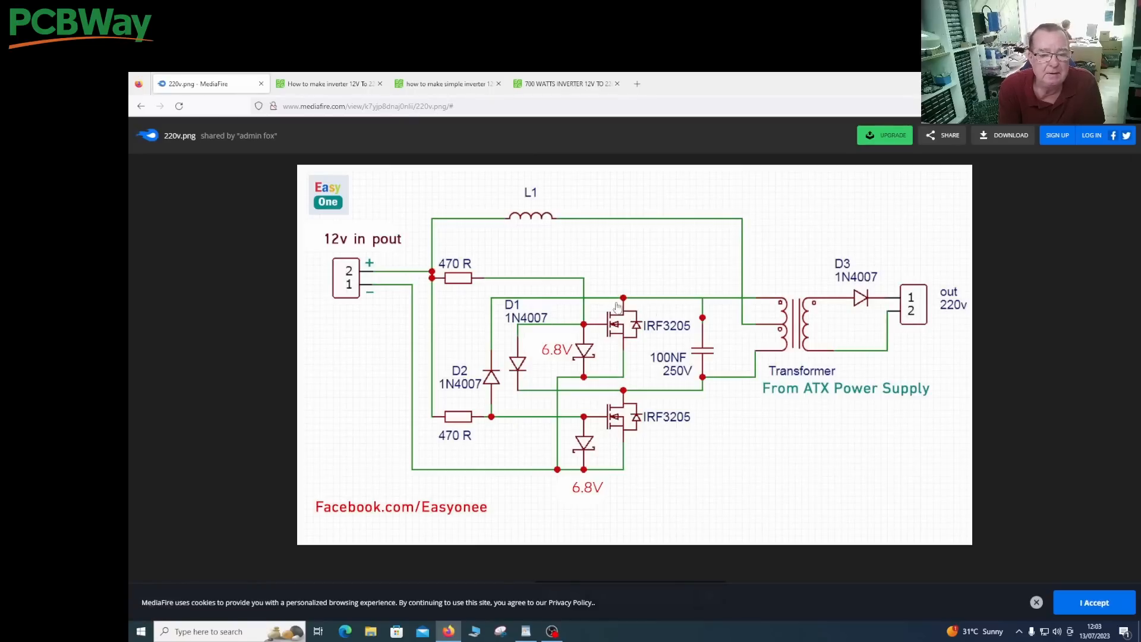
mouse_move(742, 302)
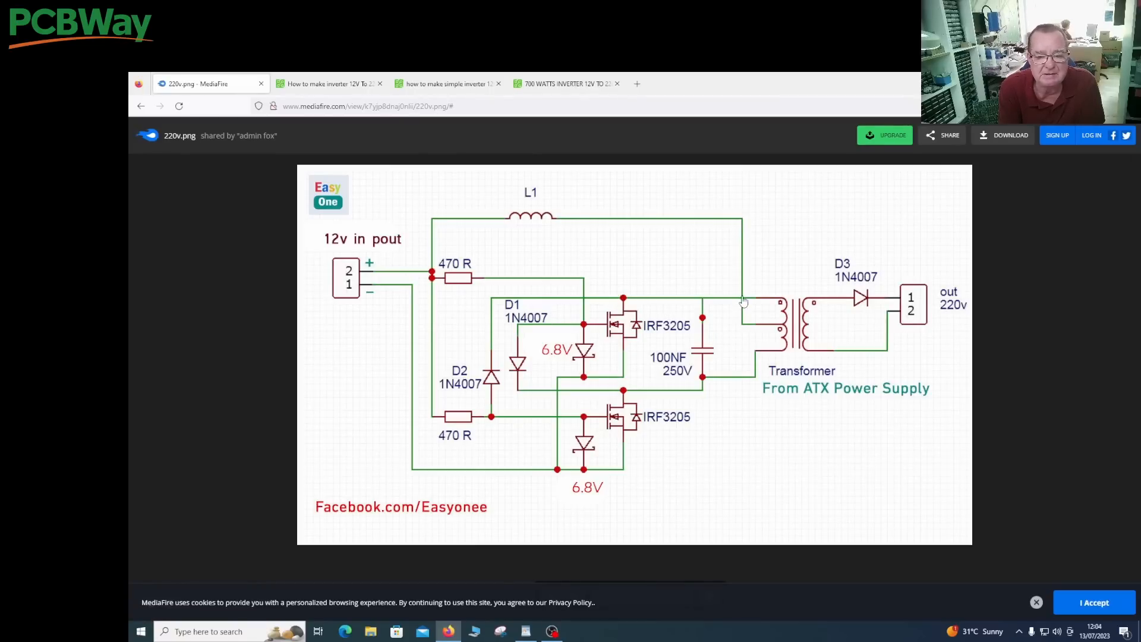
mouse_move(437, 291)
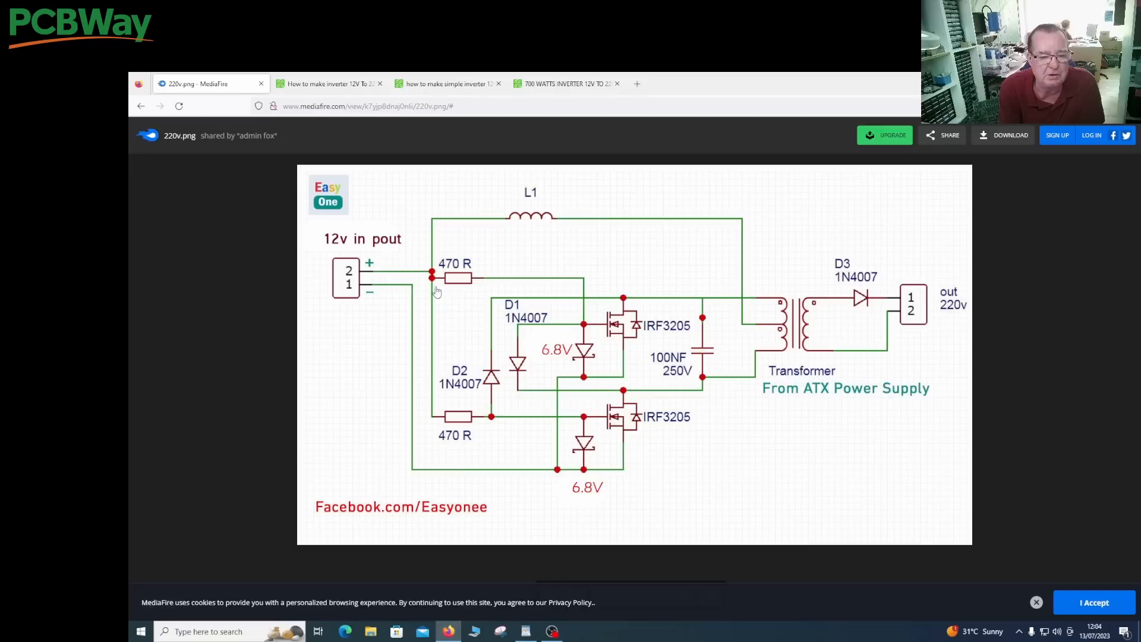
mouse_move(431, 329)
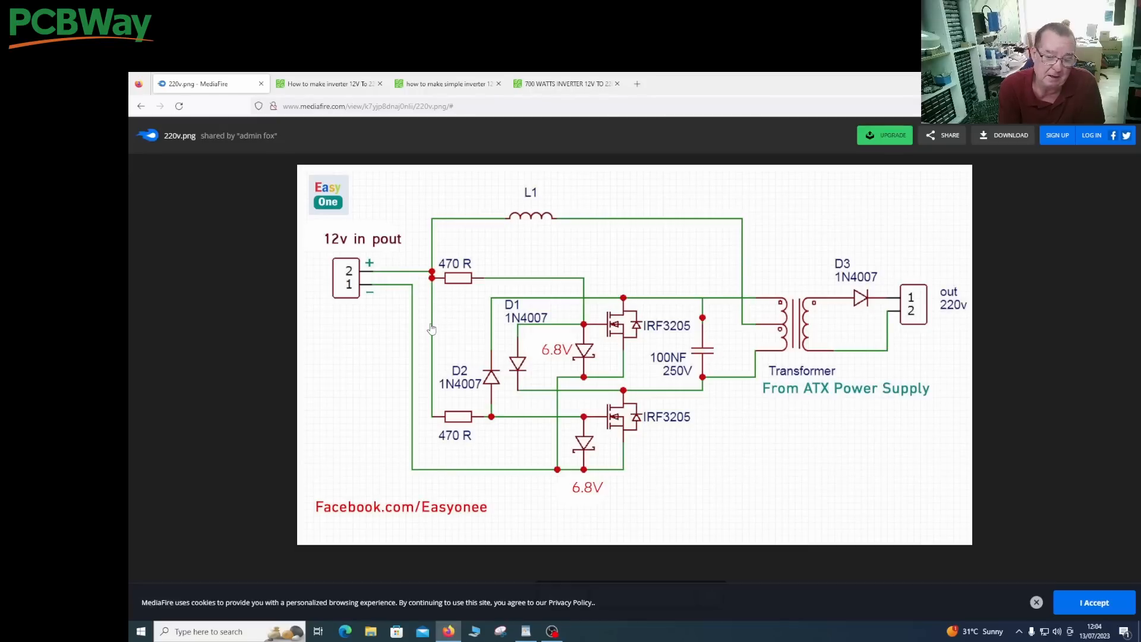
mouse_move(410, 280)
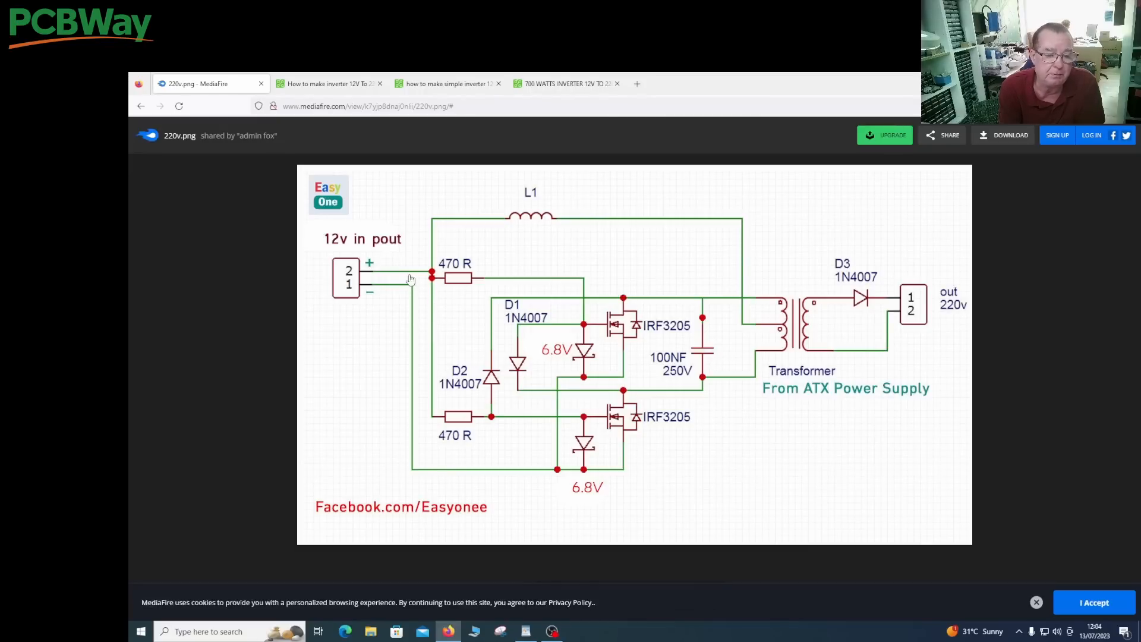
mouse_move(529, 222)
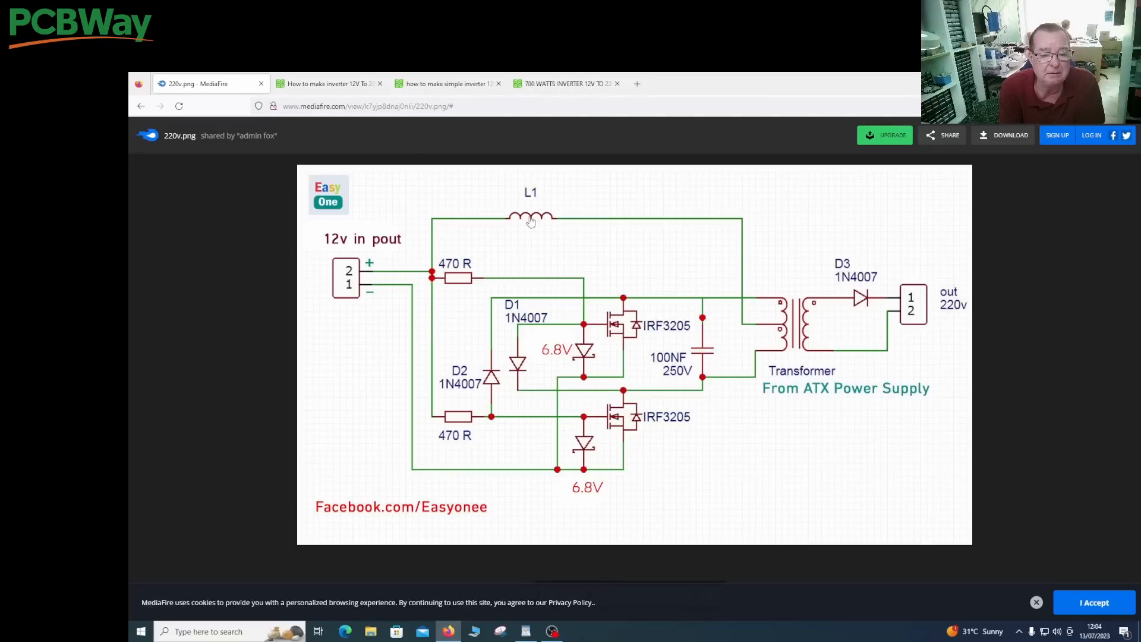
mouse_move(523, 387)
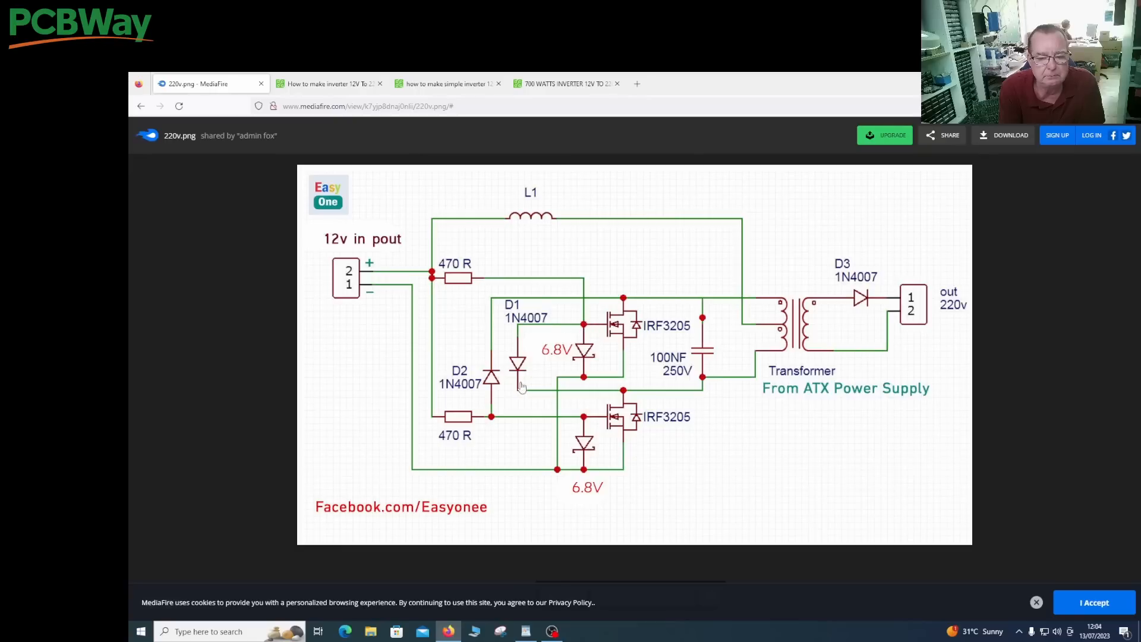
mouse_move(519, 249)
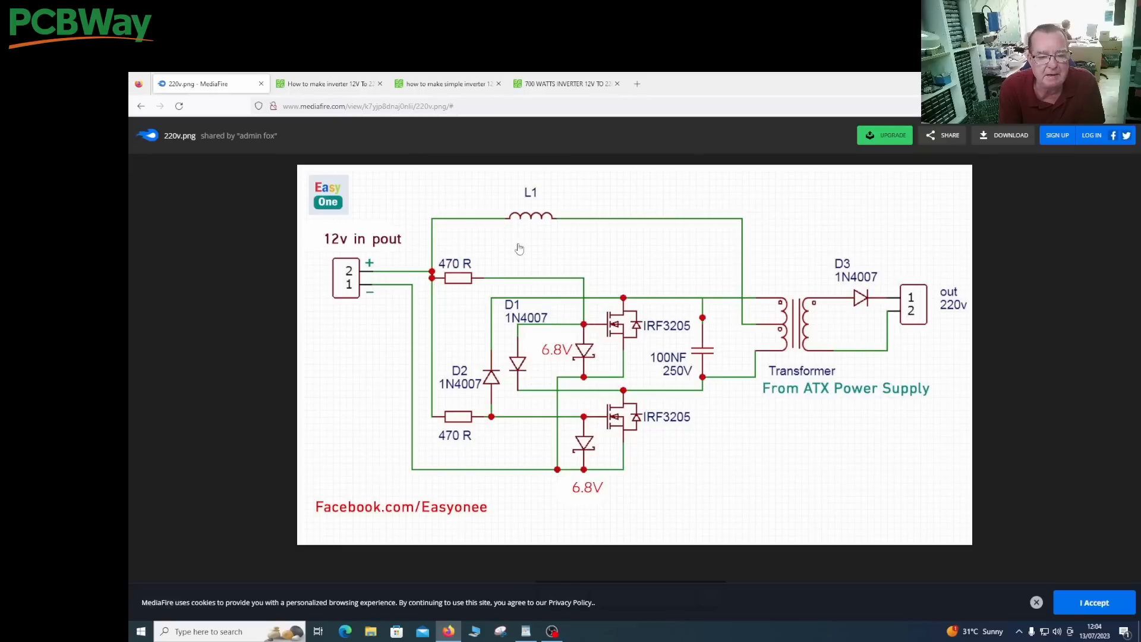
mouse_move(546, 263)
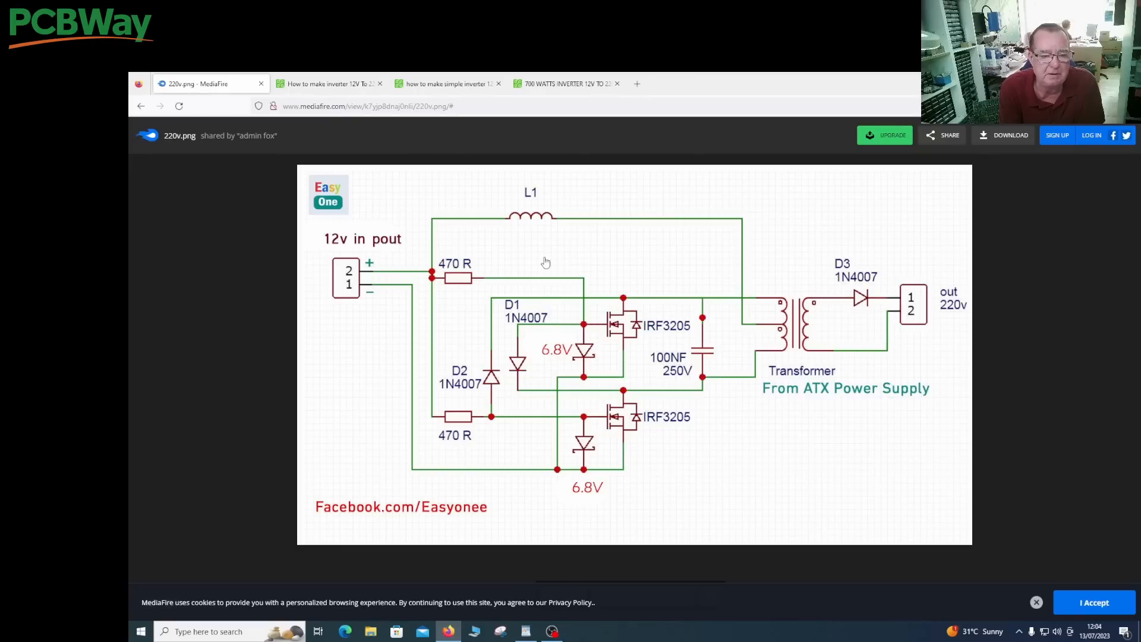
mouse_move(457, 400)
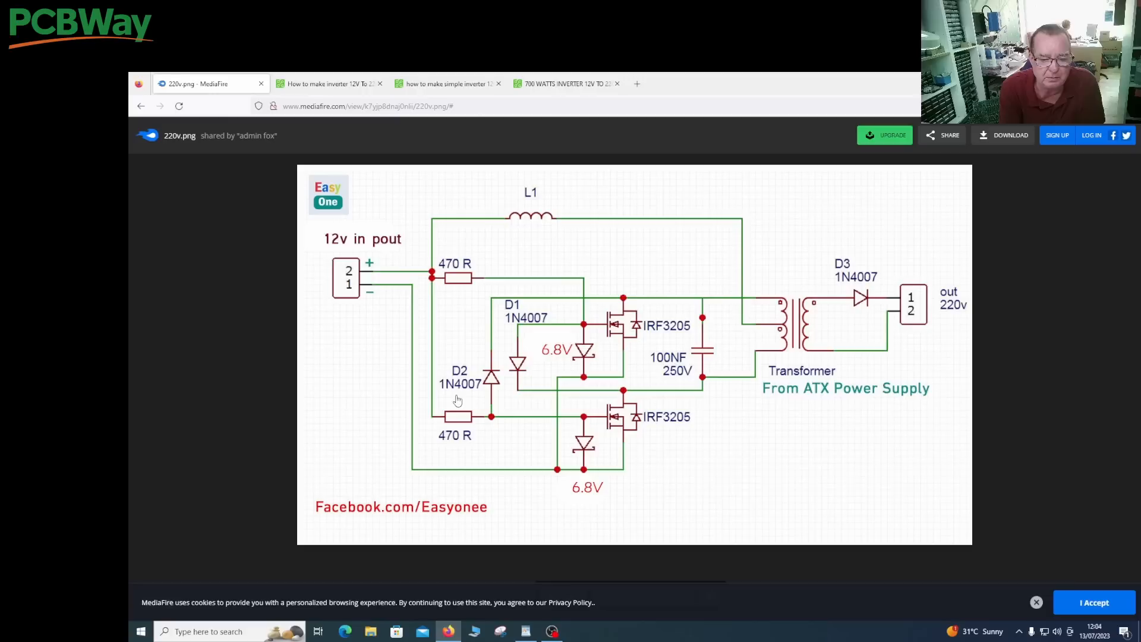
mouse_move(474, 455)
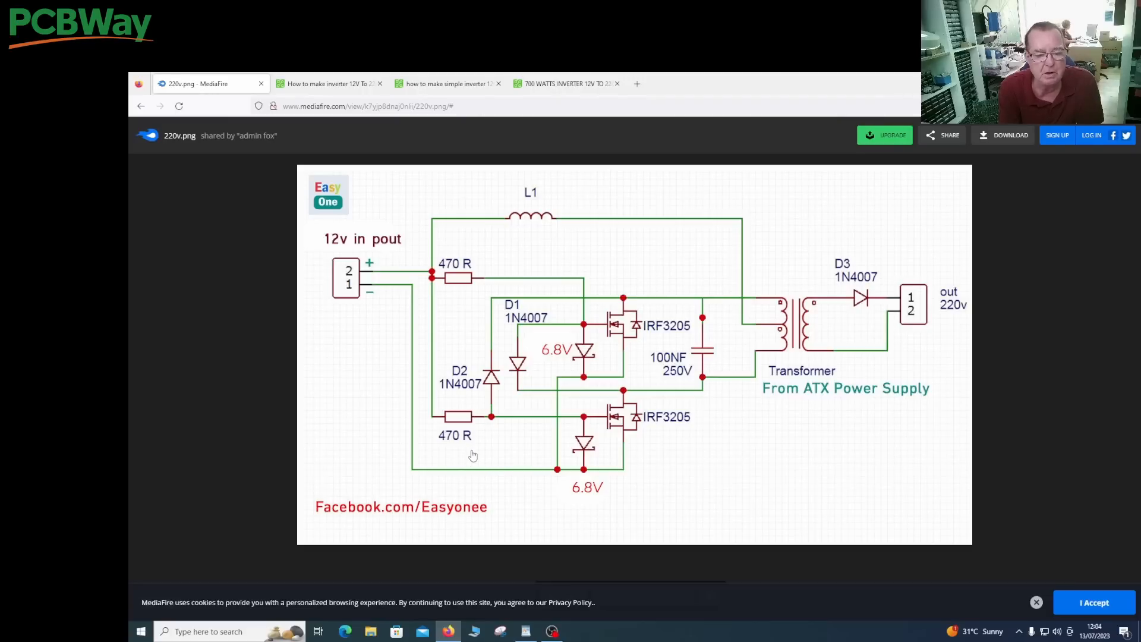
mouse_move(588, 343)
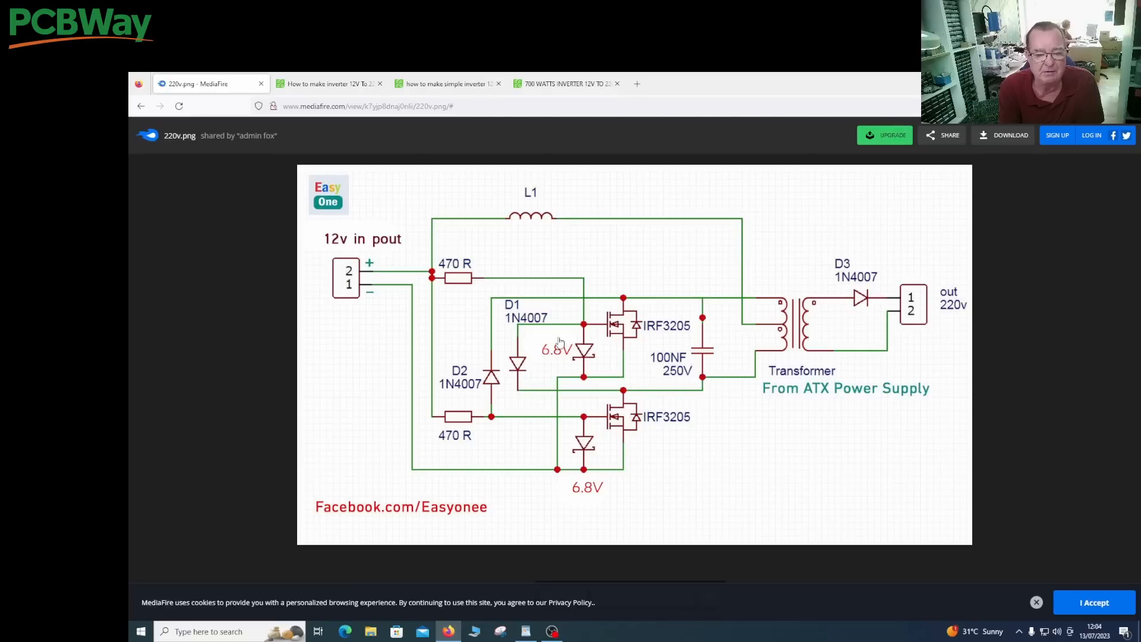
mouse_move(800, 371)
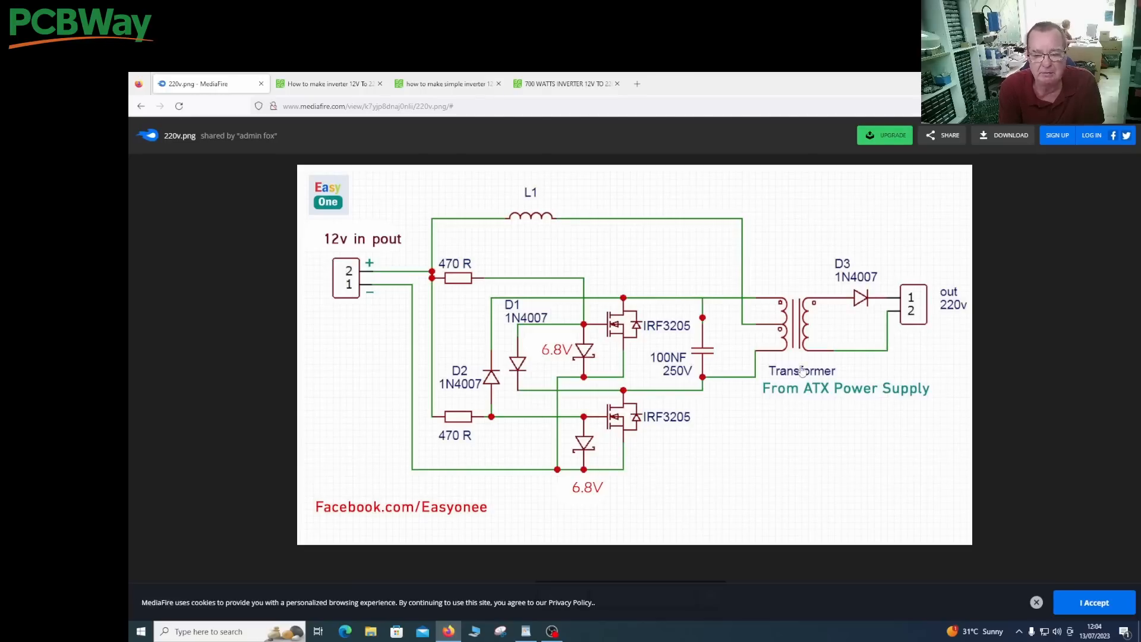
mouse_move(783, 293)
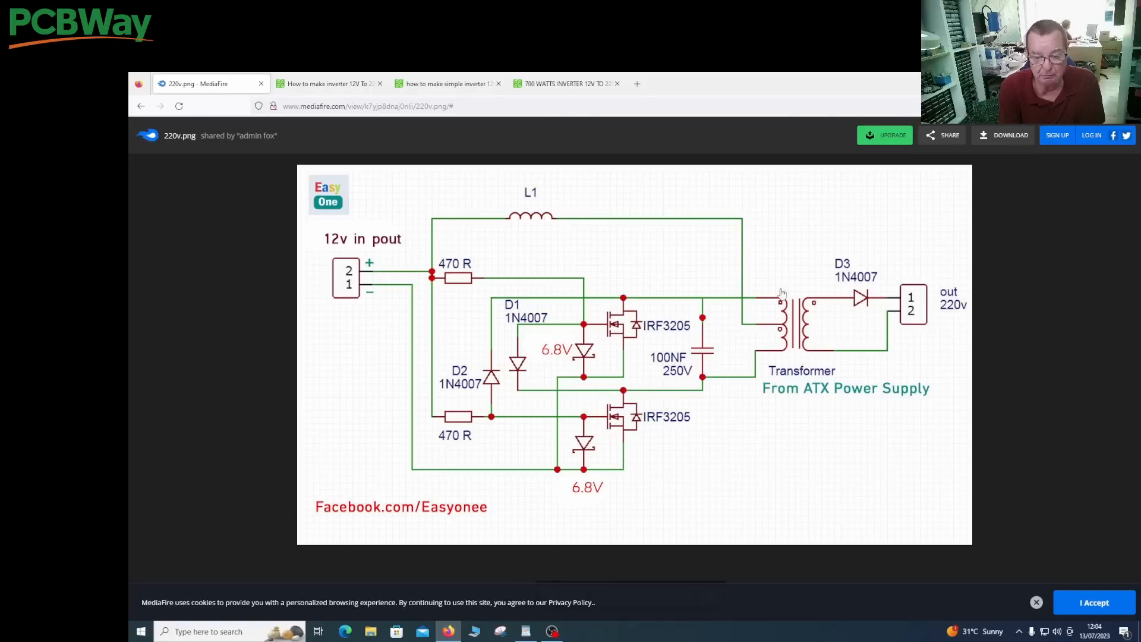
mouse_move(795, 336)
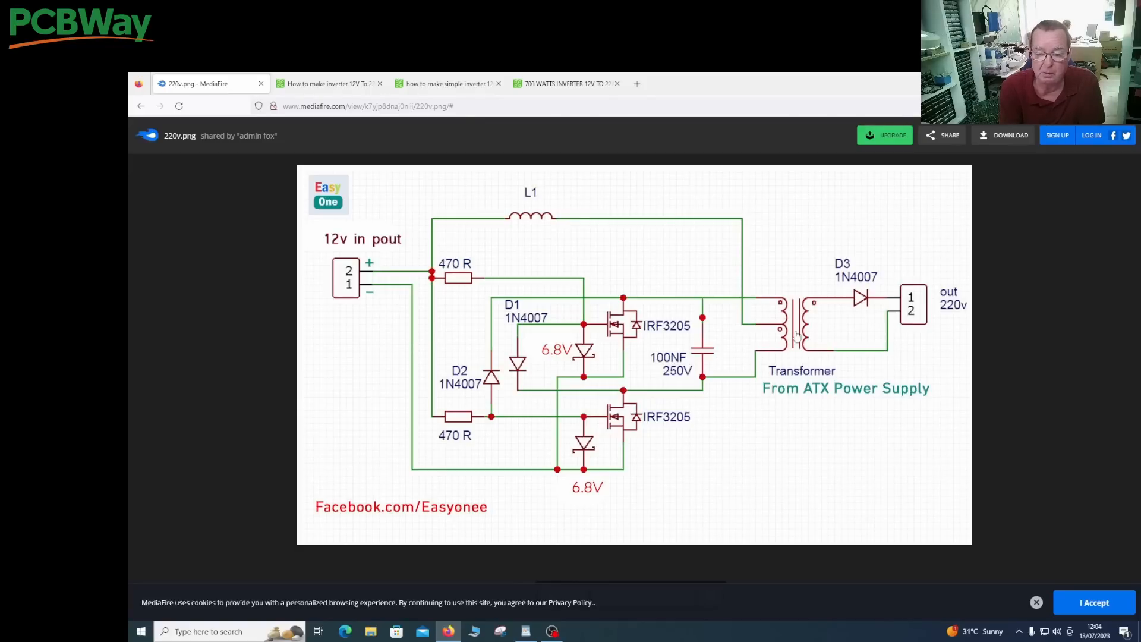
mouse_move(770, 366)
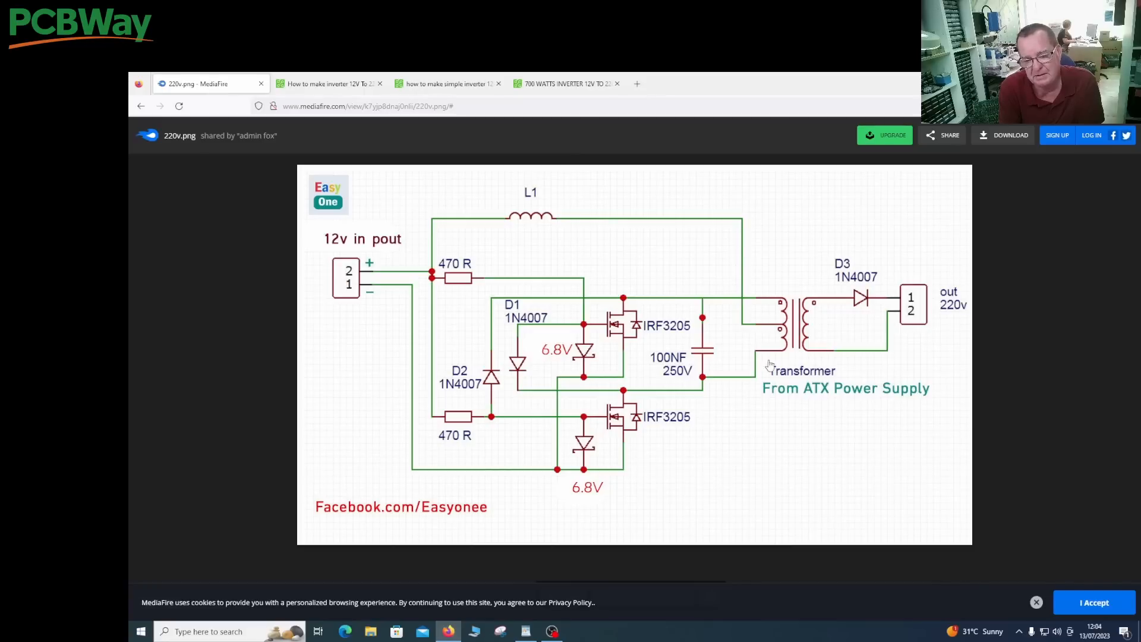
mouse_move(828, 322)
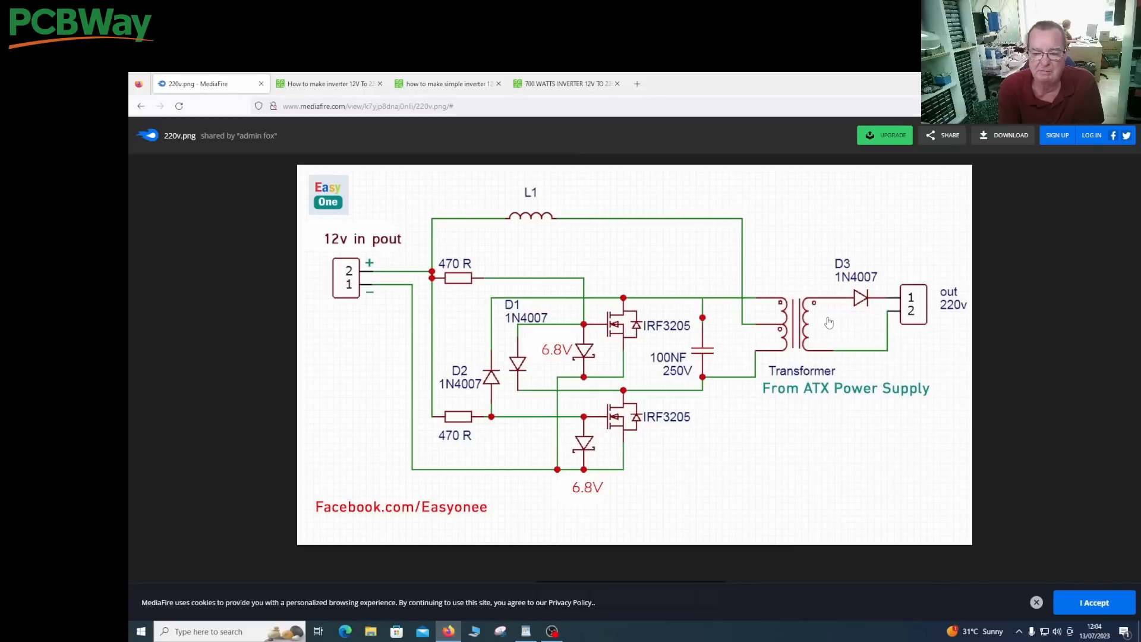
mouse_move(689, 362)
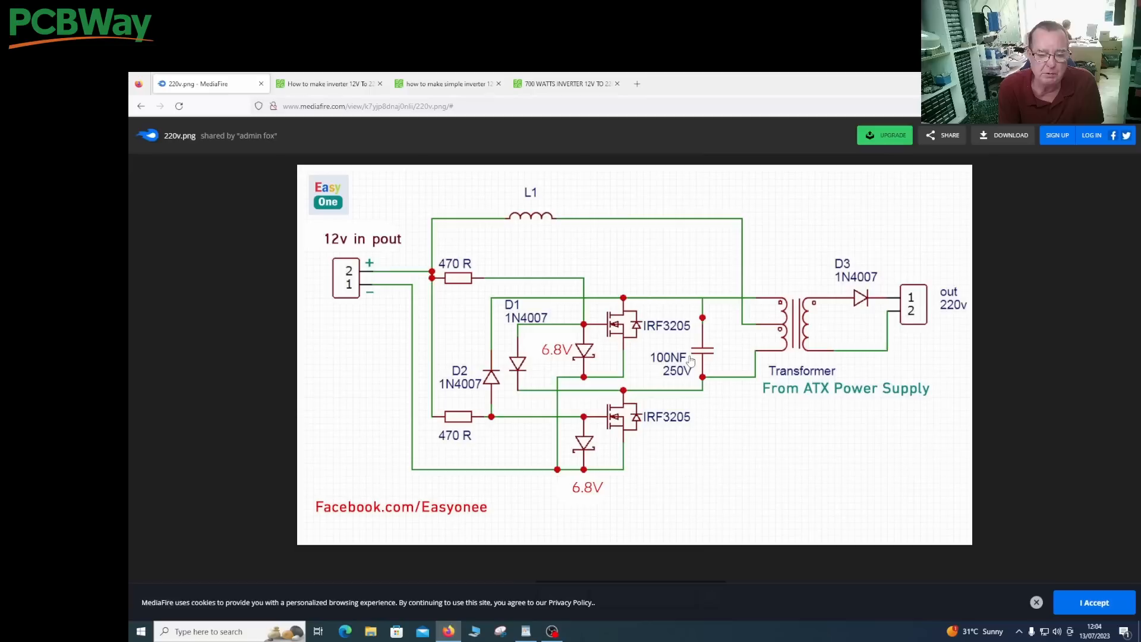
mouse_move(511, 460)
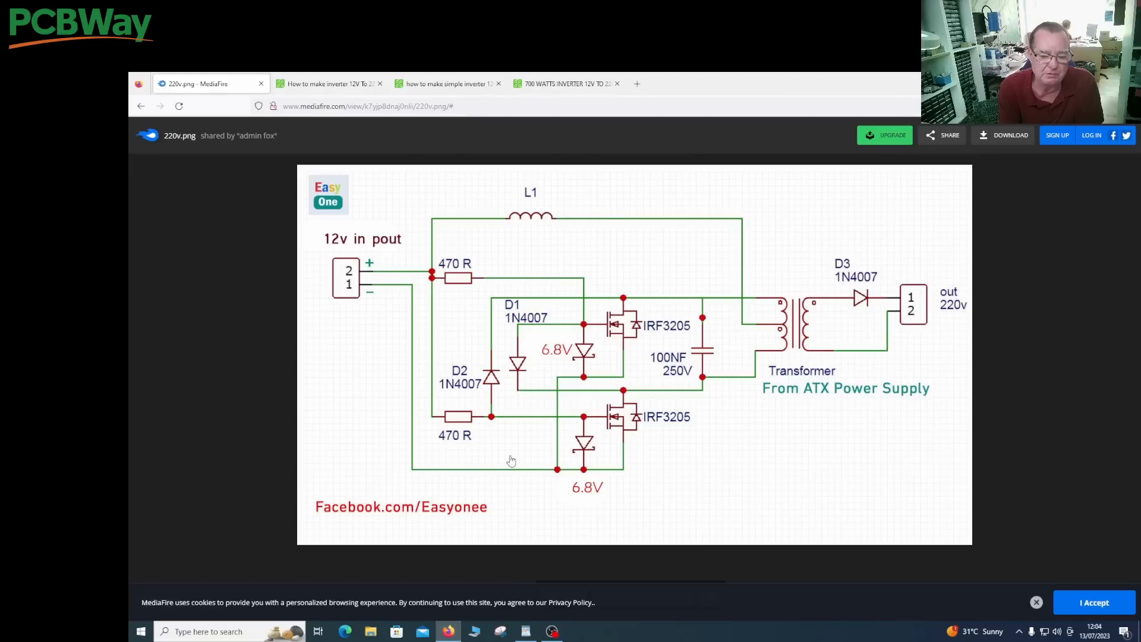
mouse_move(558, 350)
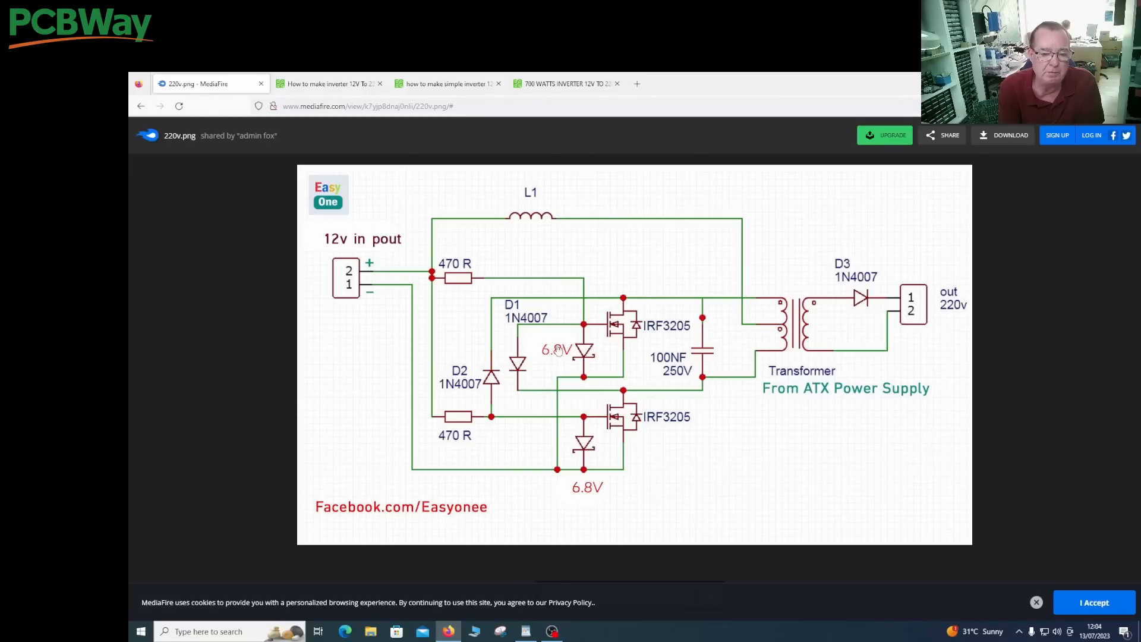
mouse_move(555, 386)
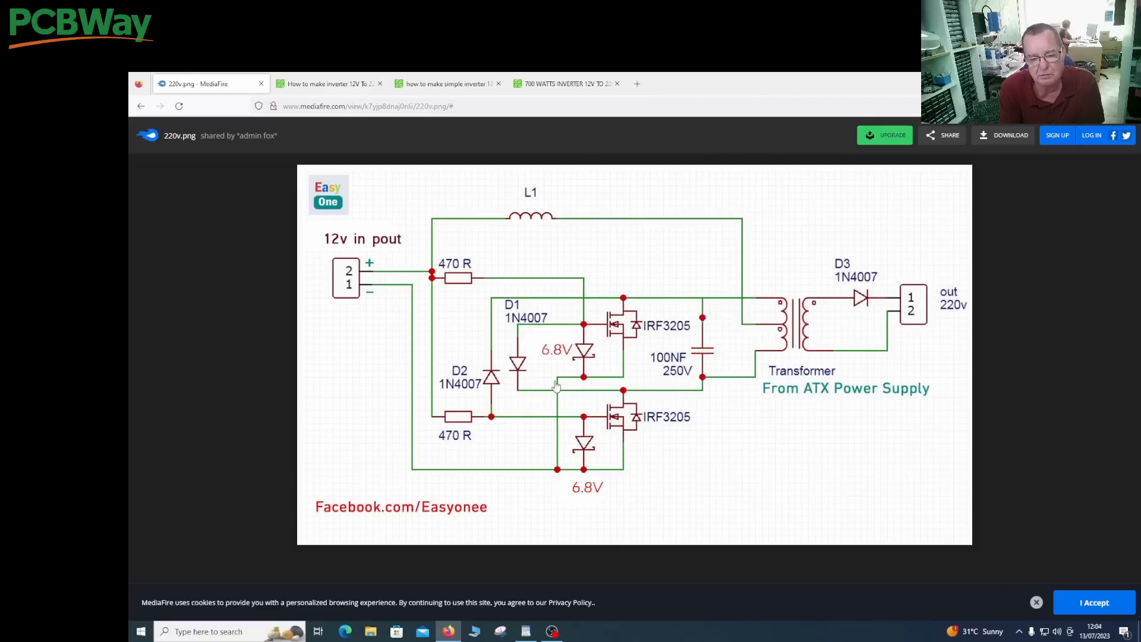
mouse_move(657, 367)
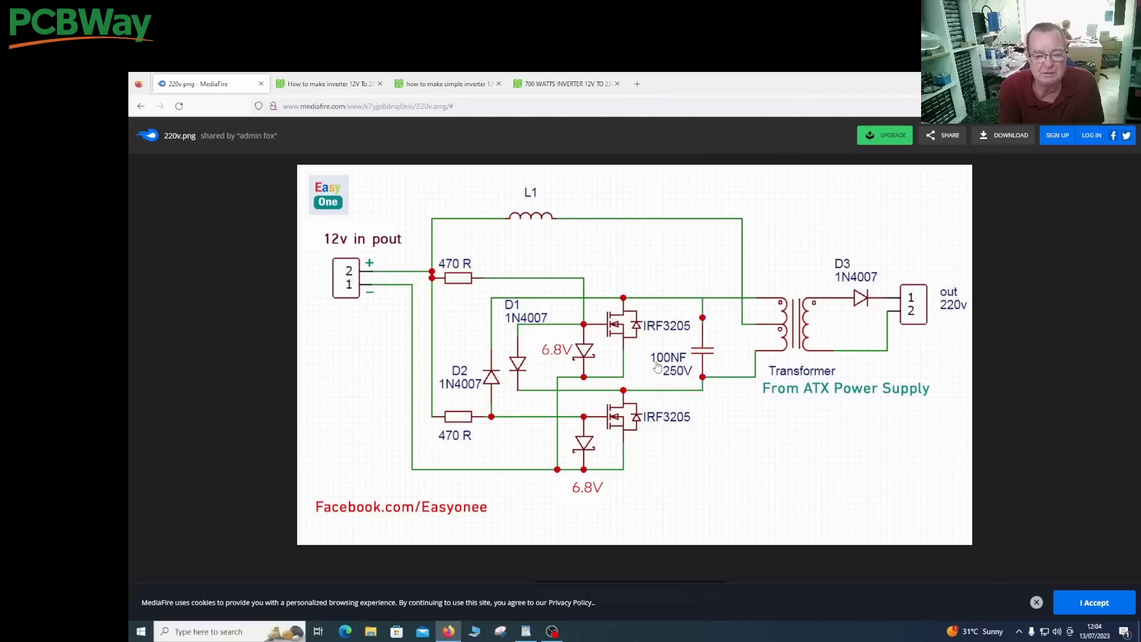
mouse_move(464, 331)
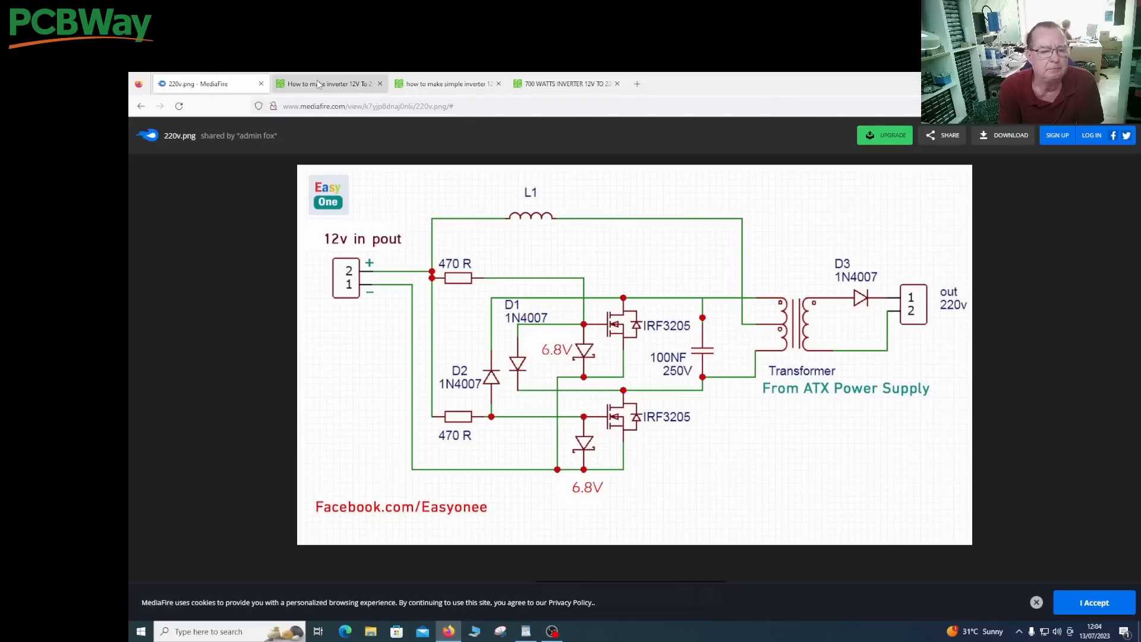
Step: Switch to the CD4047 inverter project and scroll to its embedded demonstration video
left_click(327, 83)
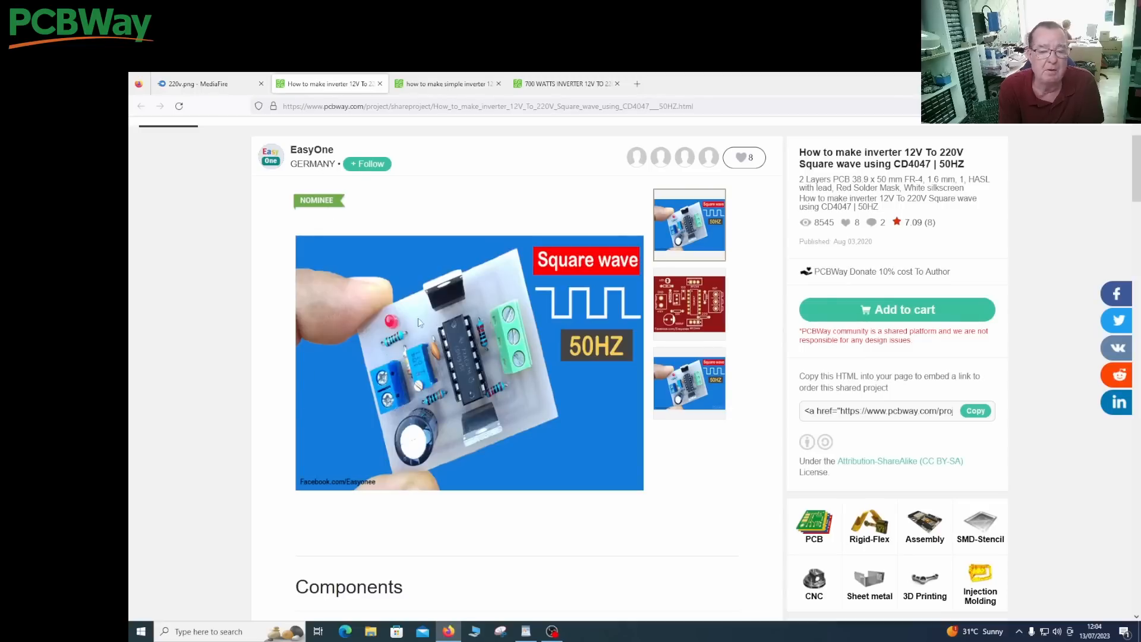
mouse_move(480, 348)
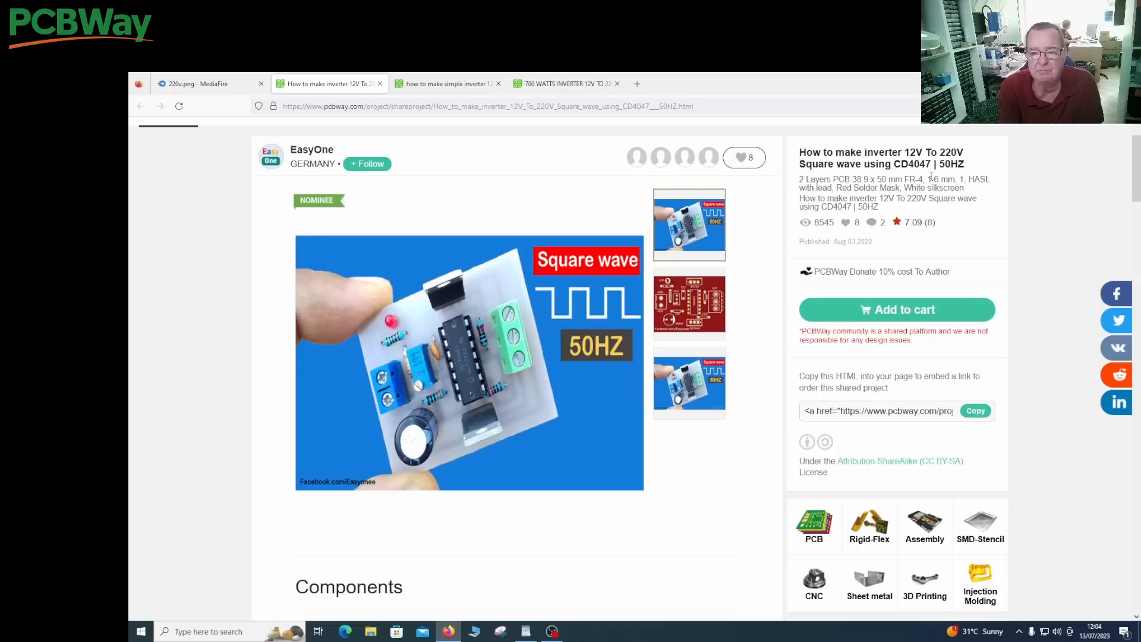
scroll("down", 3)
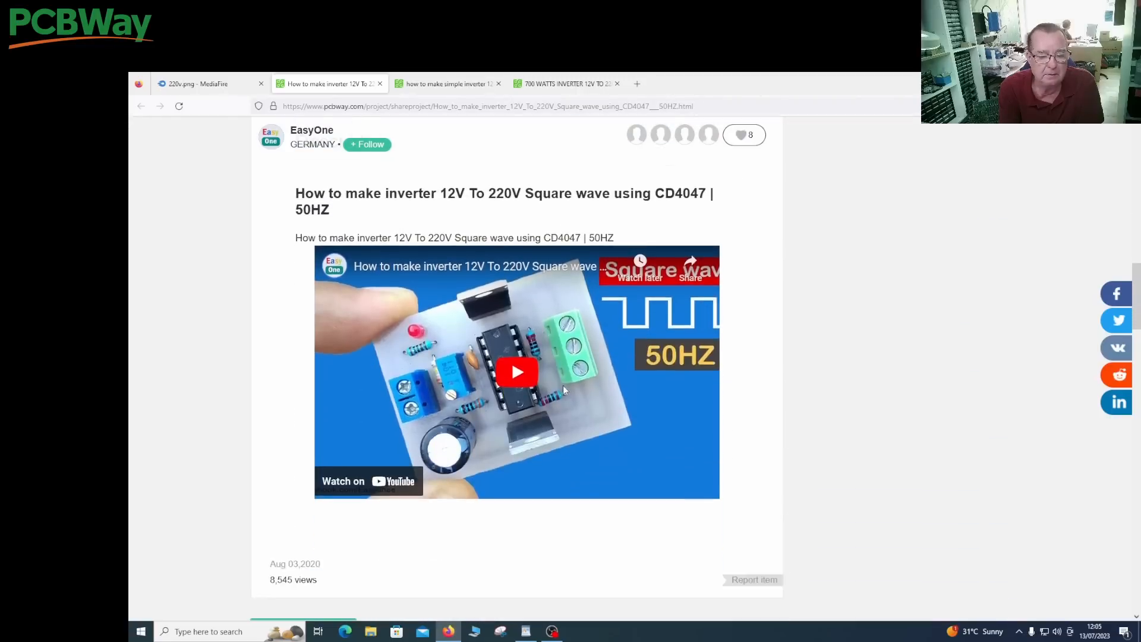
scroll("down", 3)
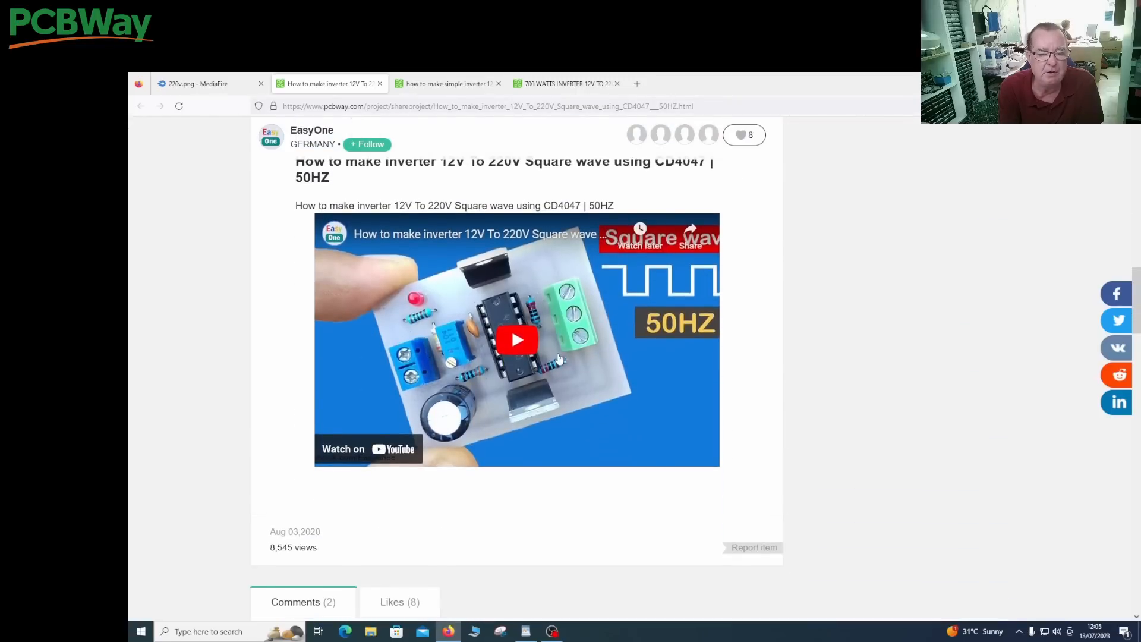
scroll("down", 3)
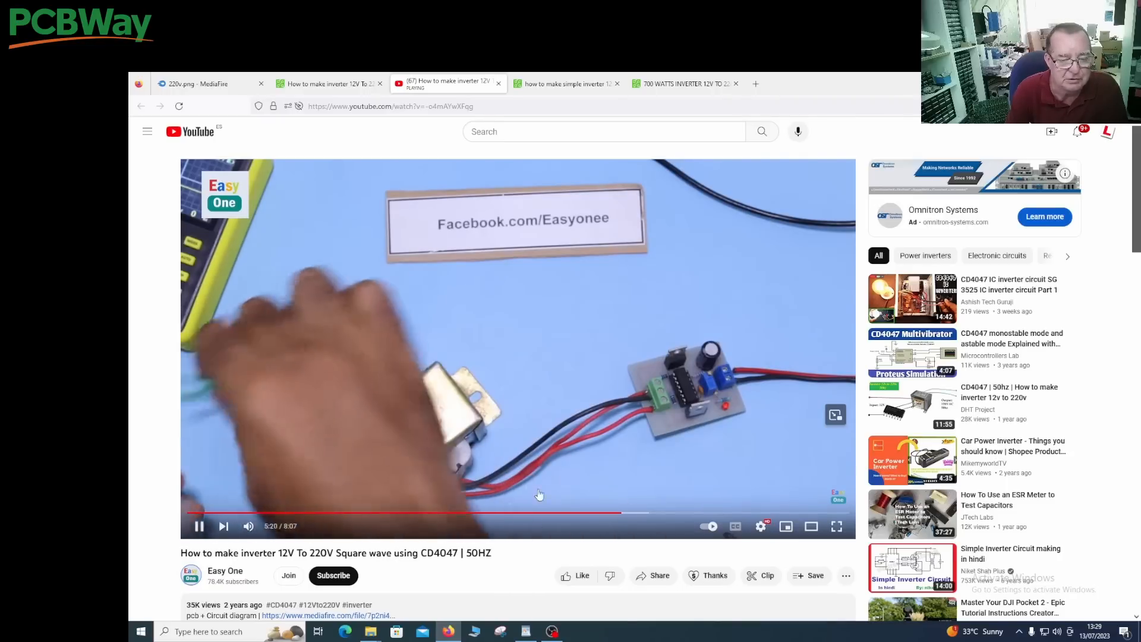
mouse_move(641, 399)
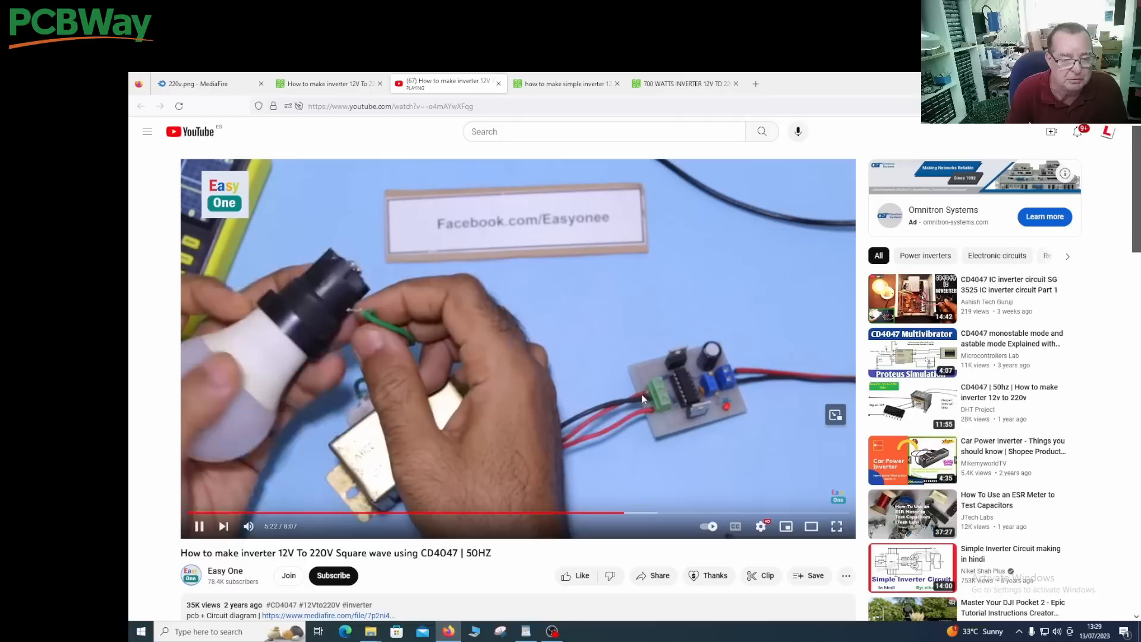
mouse_move(677, 415)
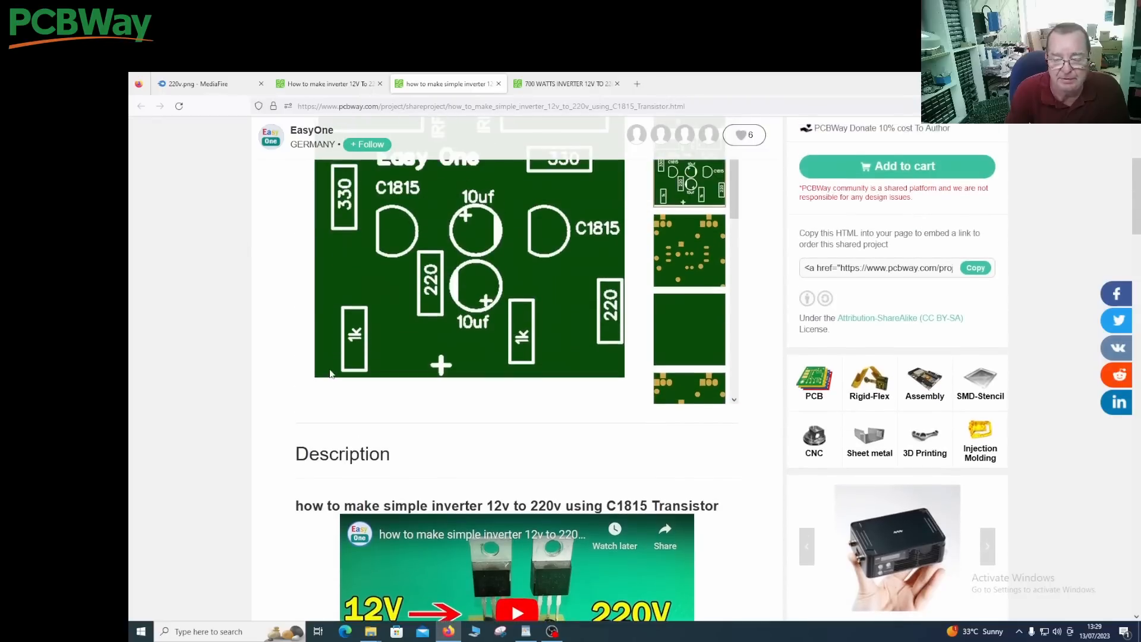
scroll("down", 3)
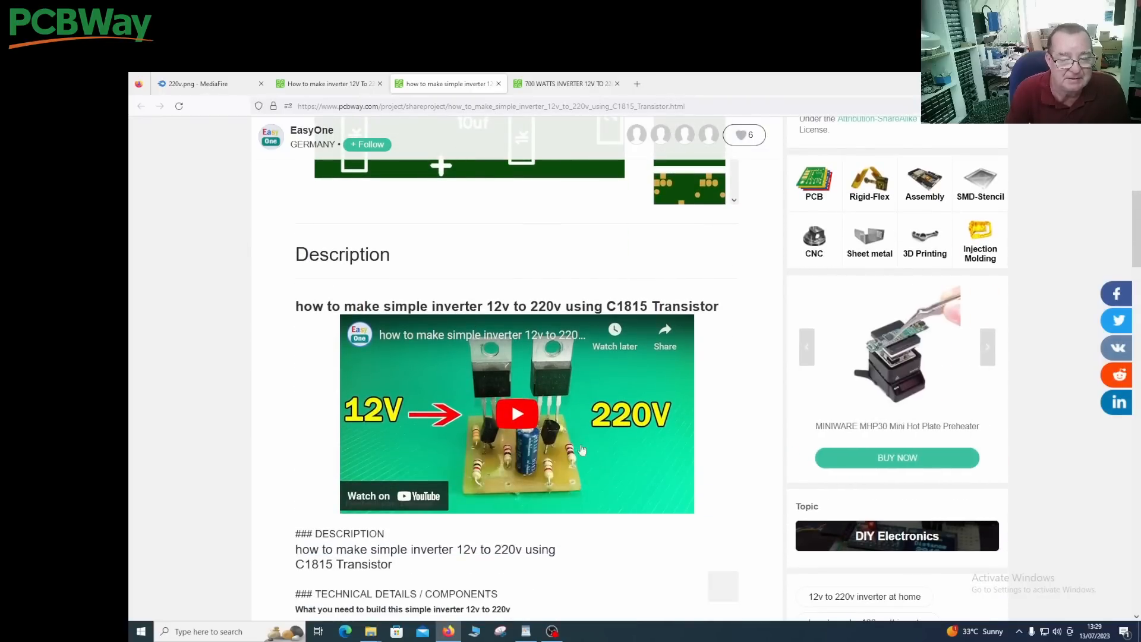
mouse_move(538, 477)
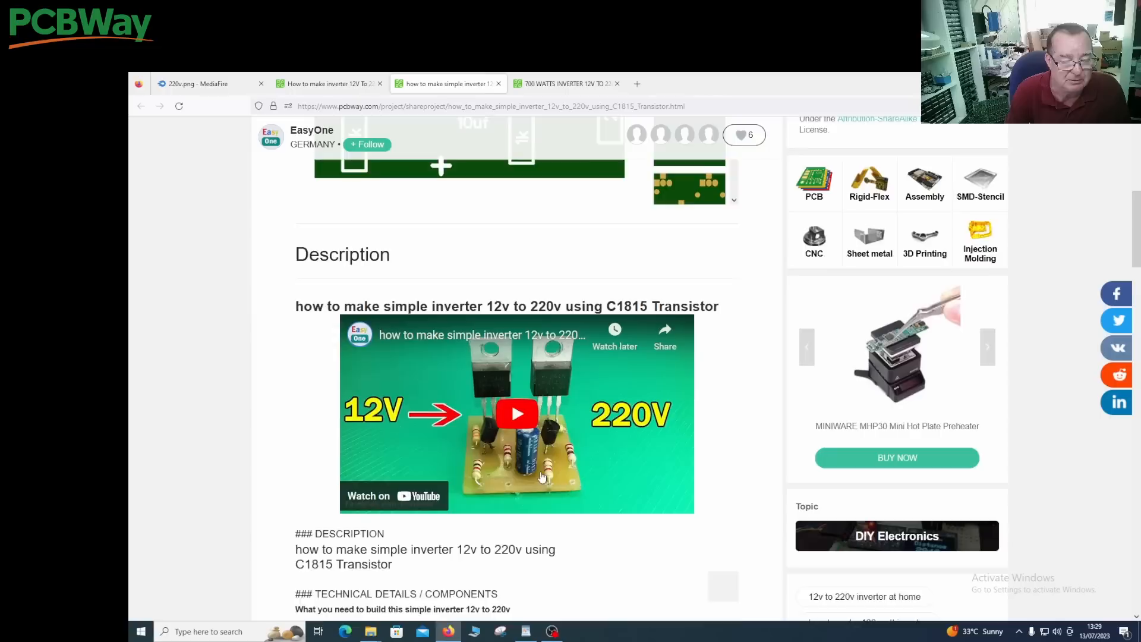
scroll("down", 3)
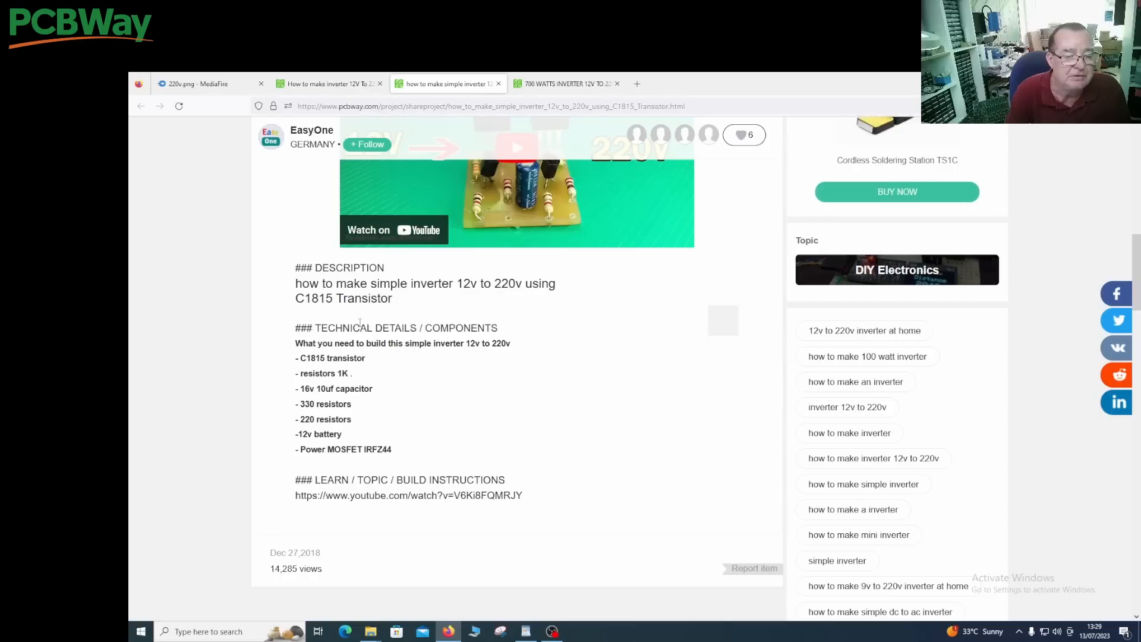
mouse_move(391, 454)
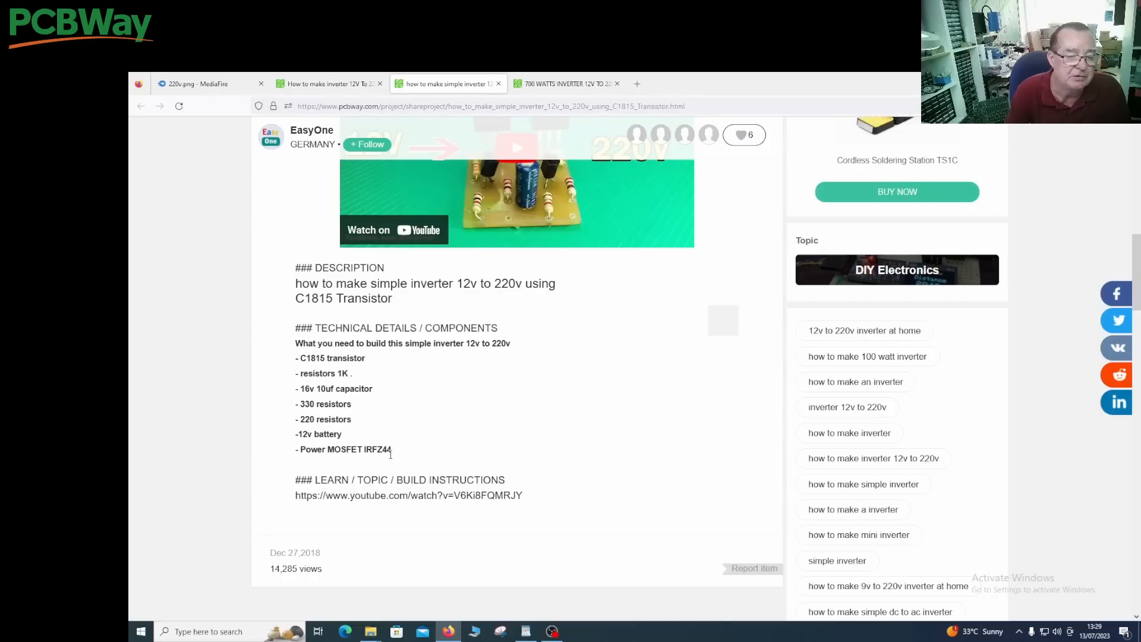
scroll("up", 3)
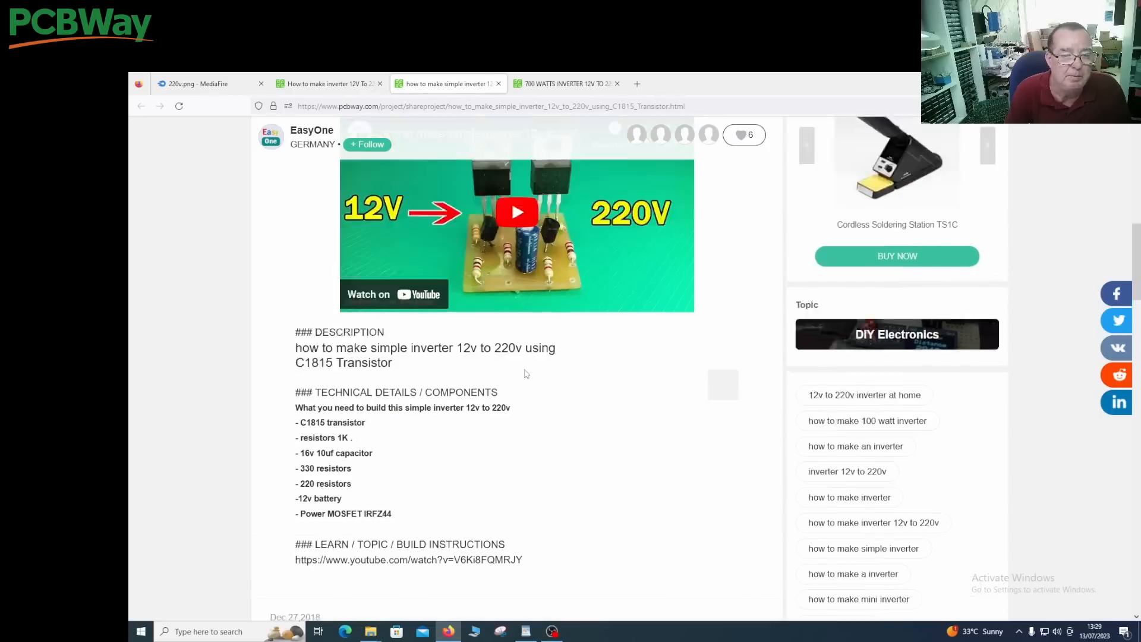
scroll("up", 3)
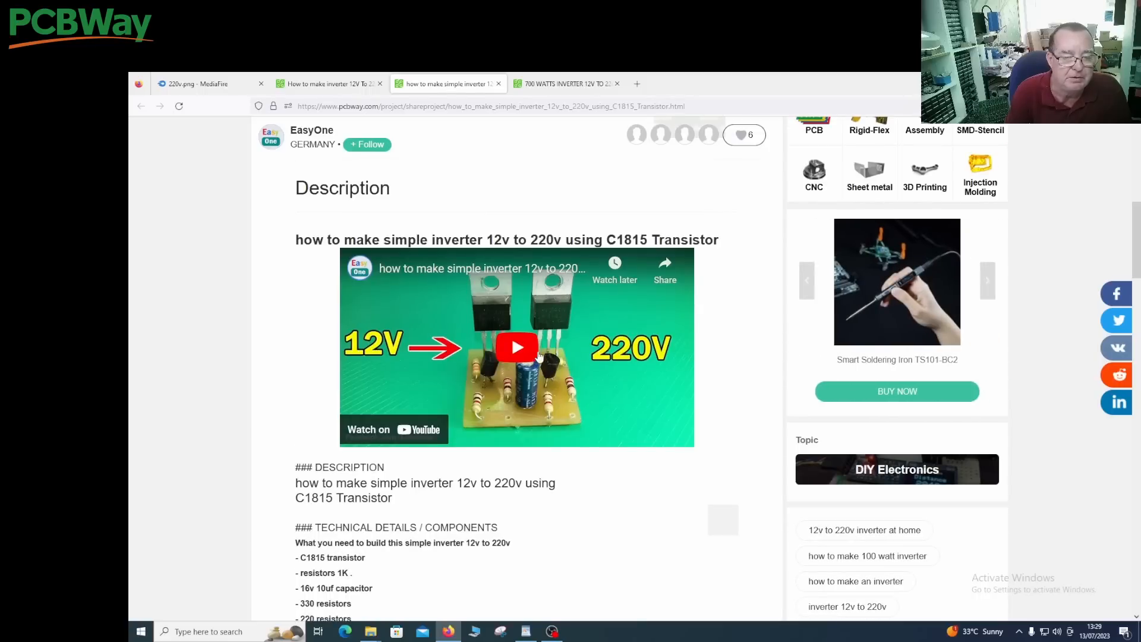
mouse_move(503, 412)
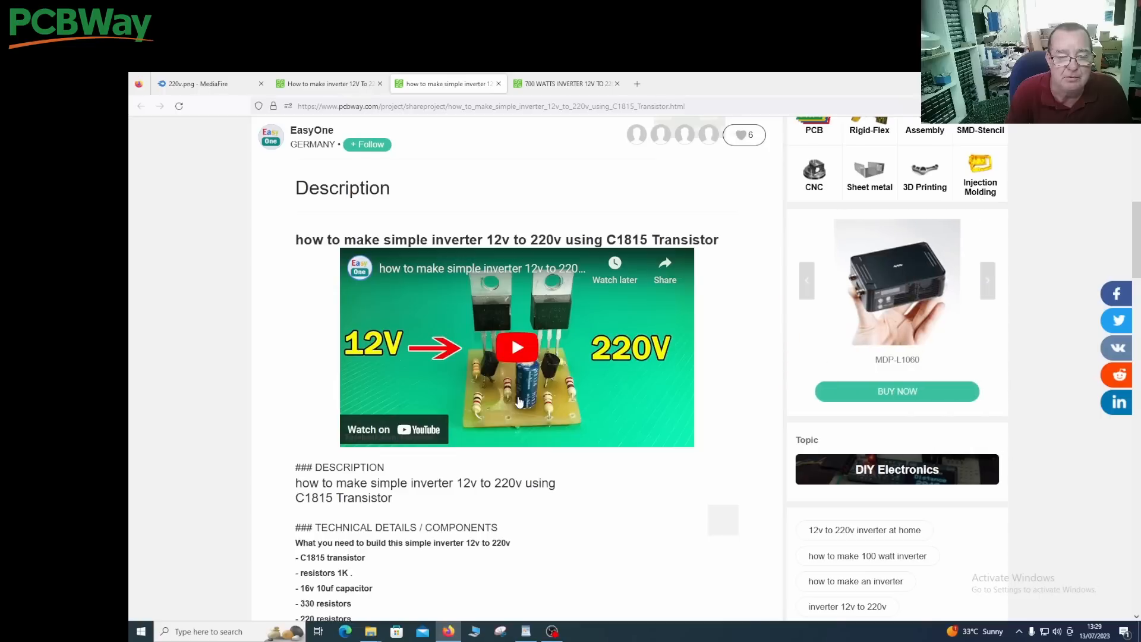
mouse_move(589, 95)
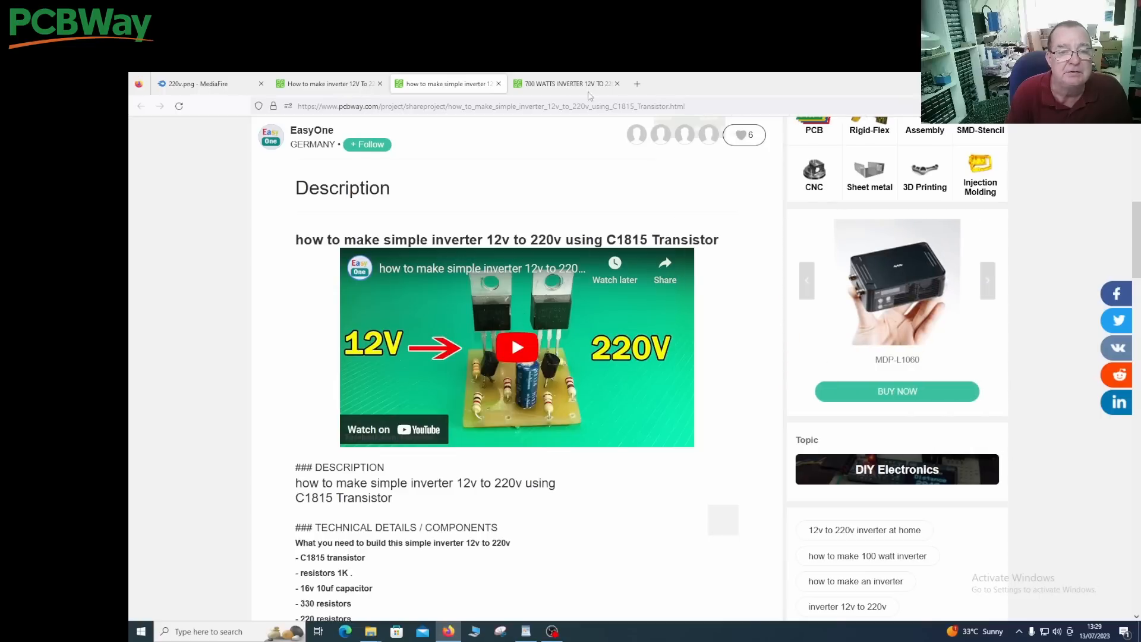
Step: Switch to the 700 Watts inverter project and scroll through its description
left_click(566, 83)
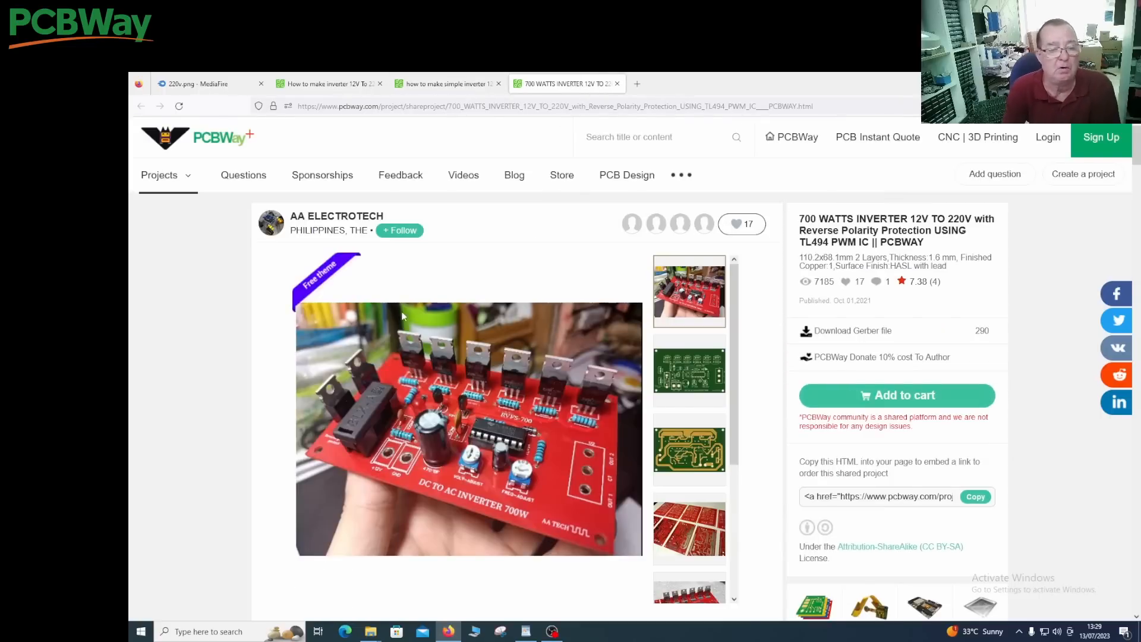
scroll("down", 3)
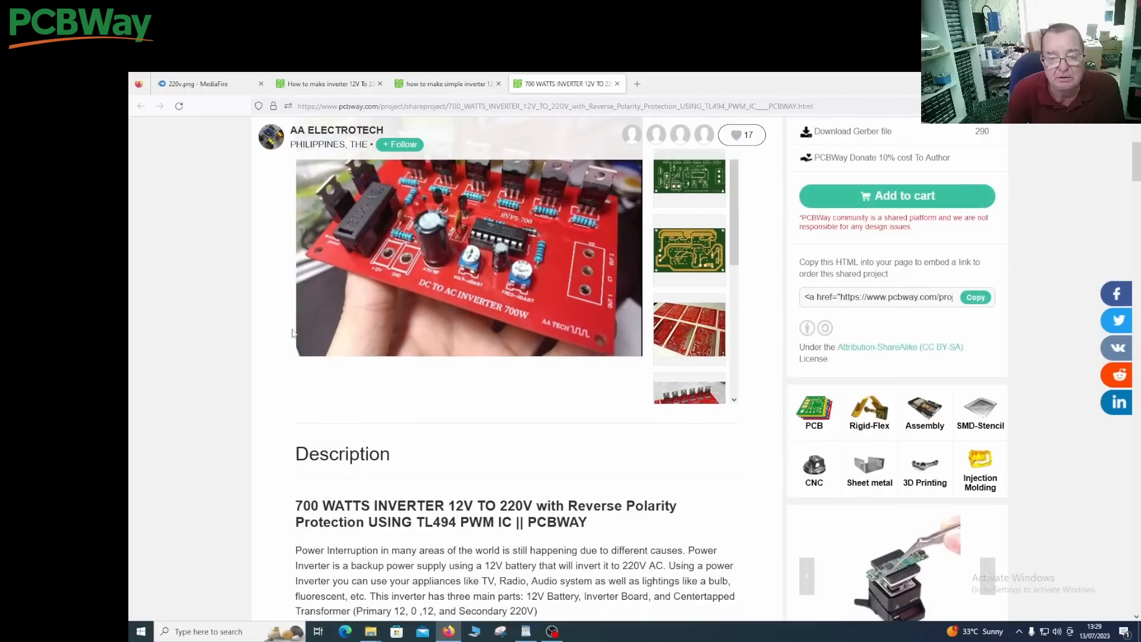
scroll("down", 3)
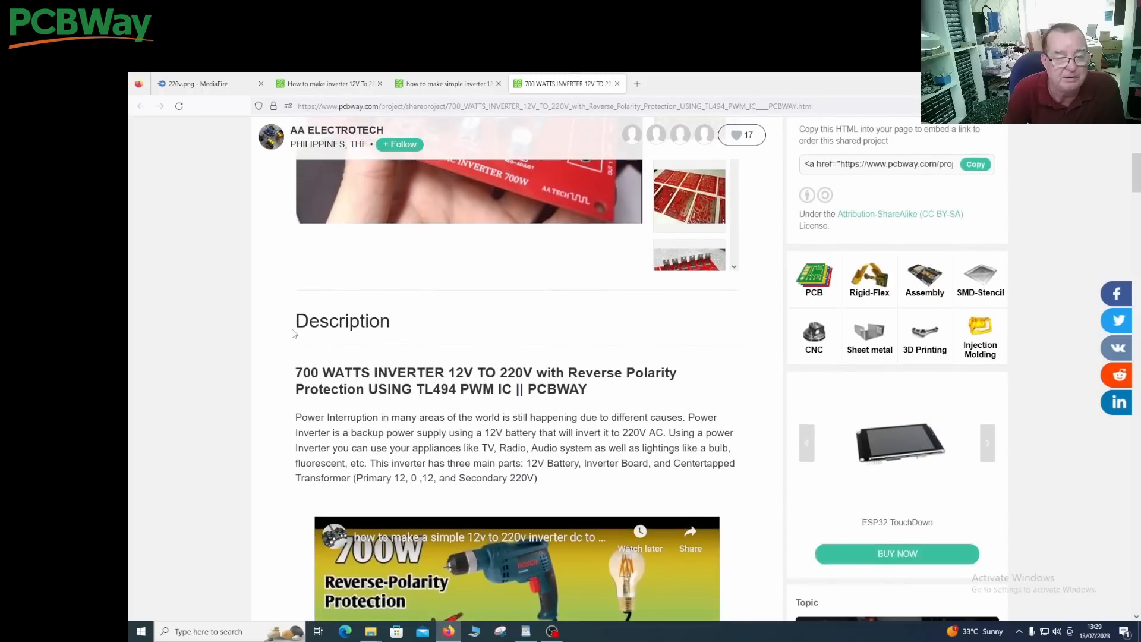
scroll("down", 3)
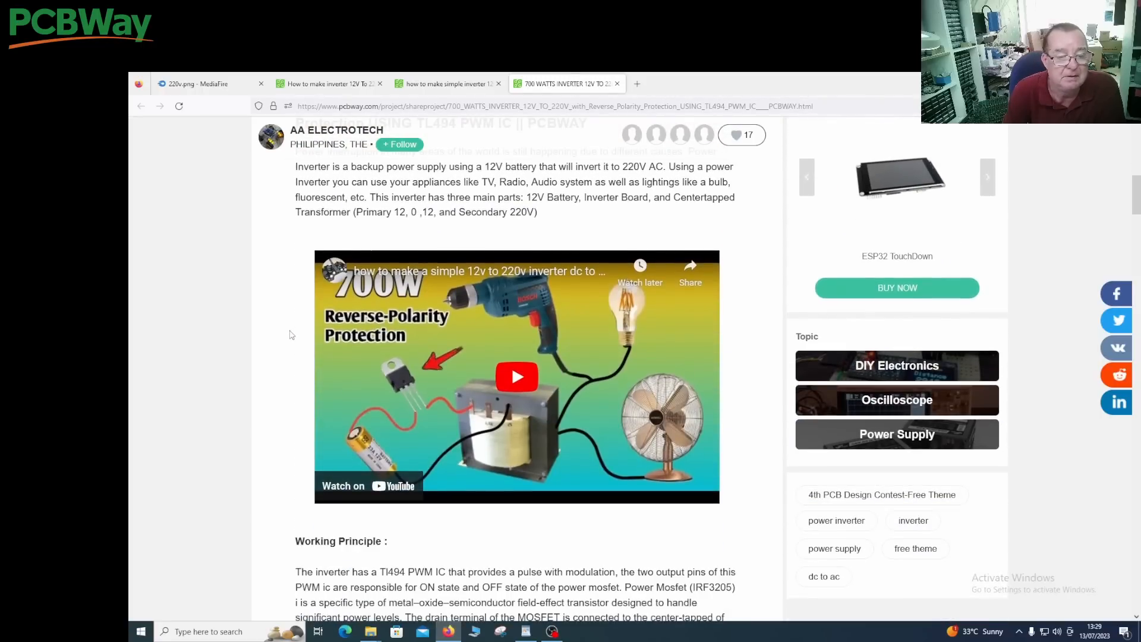
scroll("down", 3)
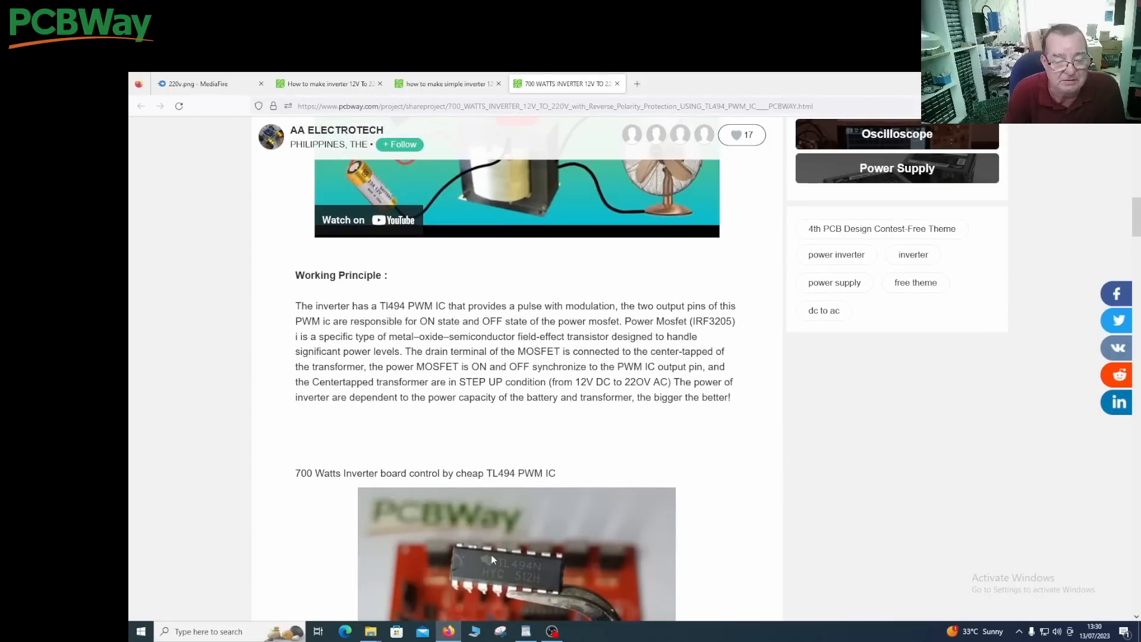
scroll("down", 3)
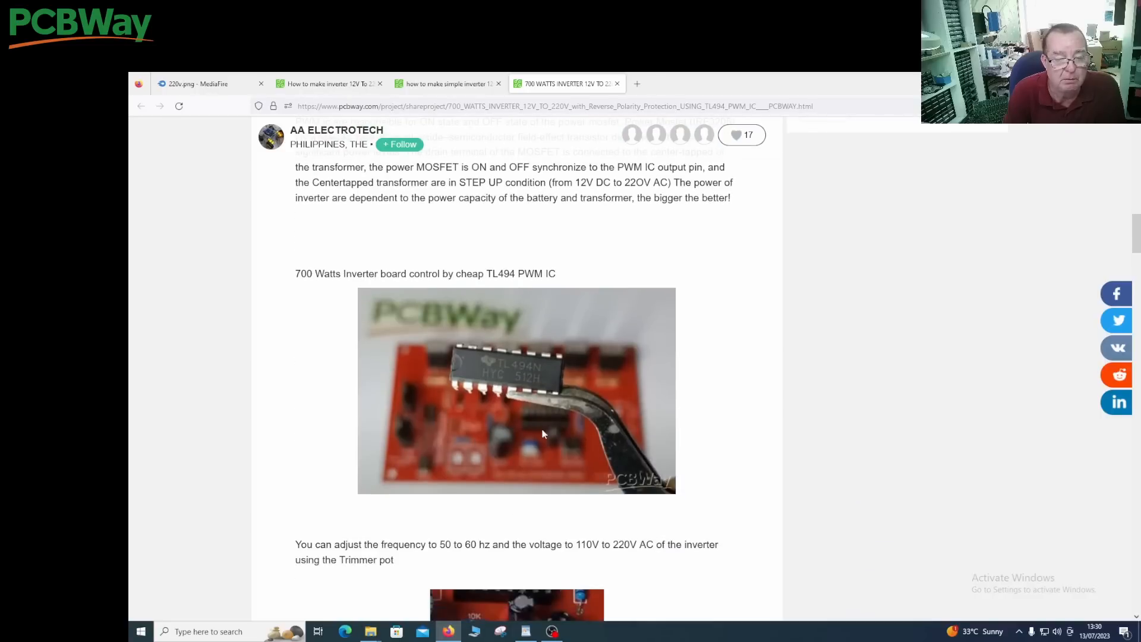
mouse_move(602, 389)
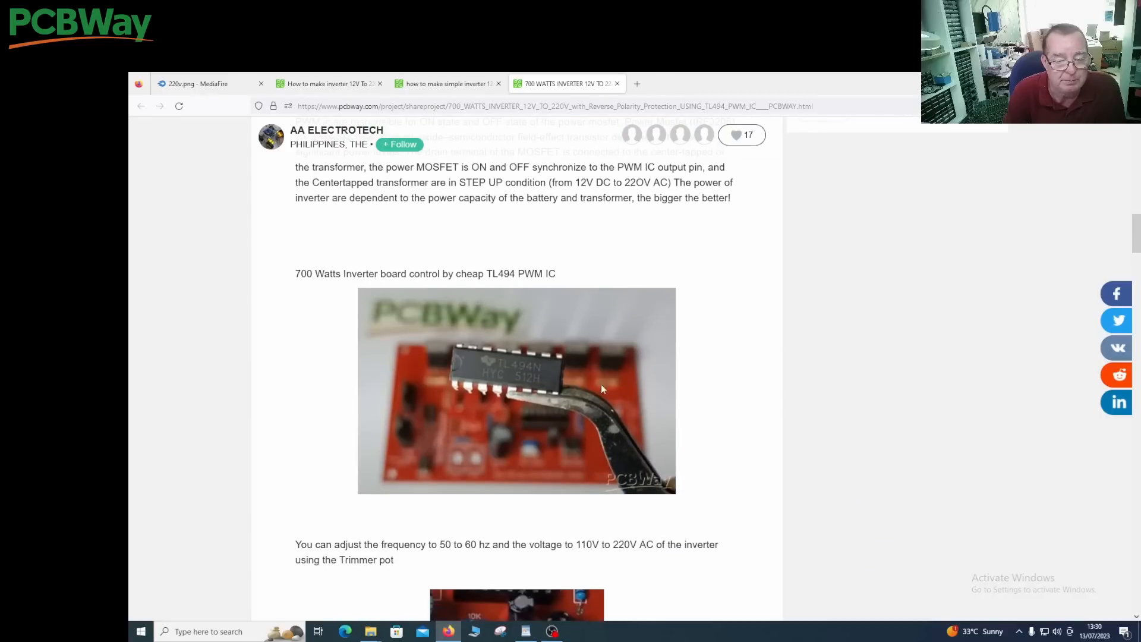
Step: Continue down to the Schematic and Layout section showing the full TL494 schematic
scroll("down", 3)
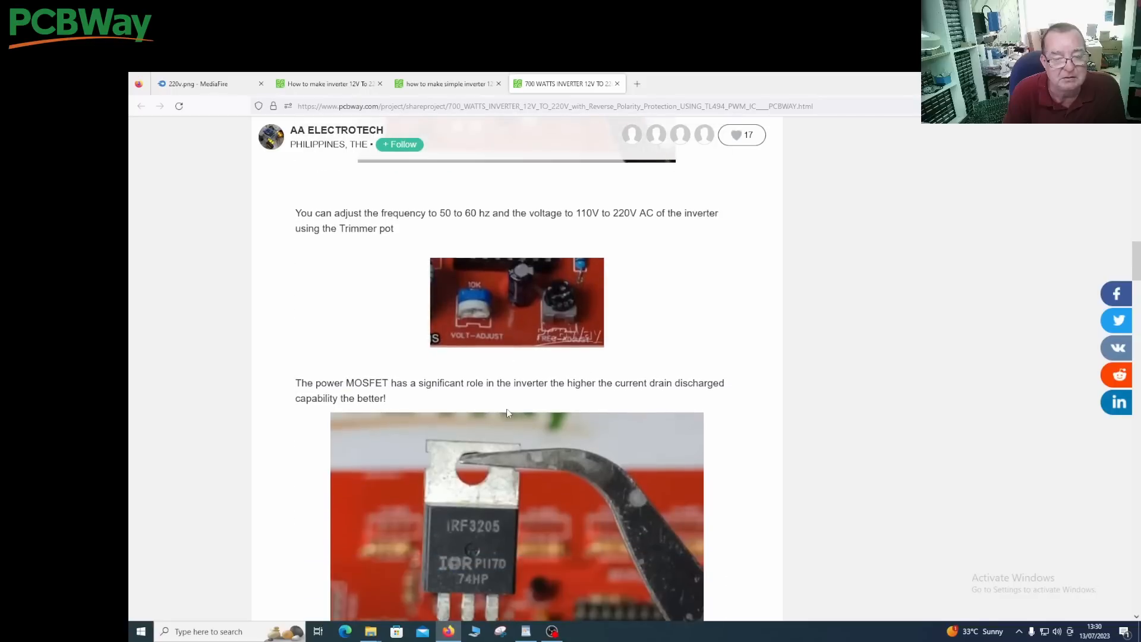
scroll("down", 3)
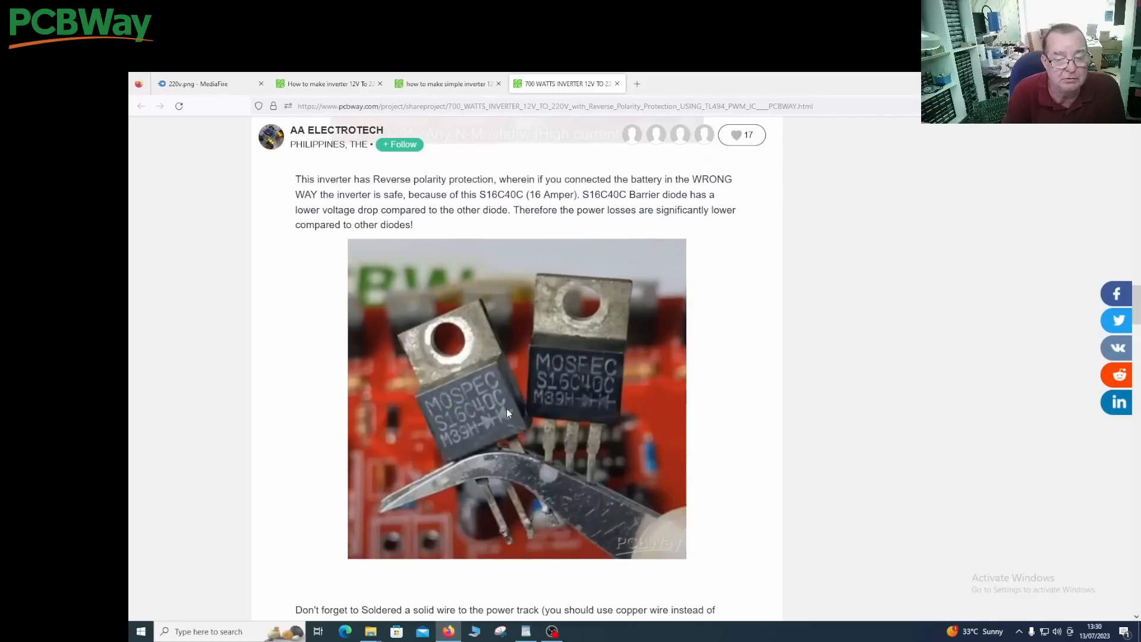
scroll("down", 3)
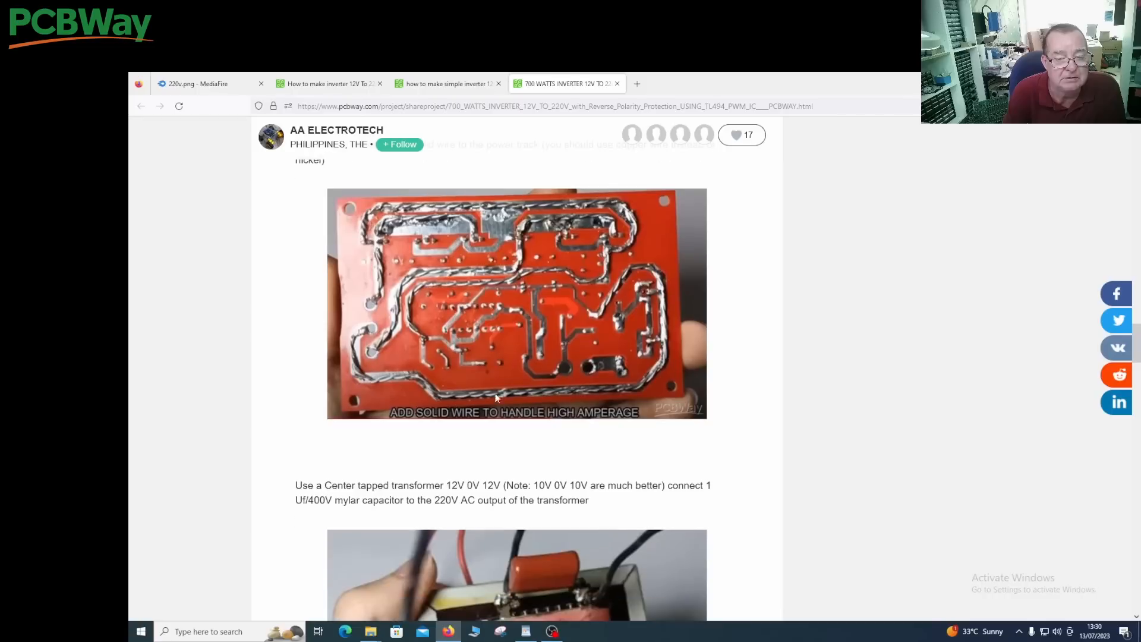
mouse_move(676, 272)
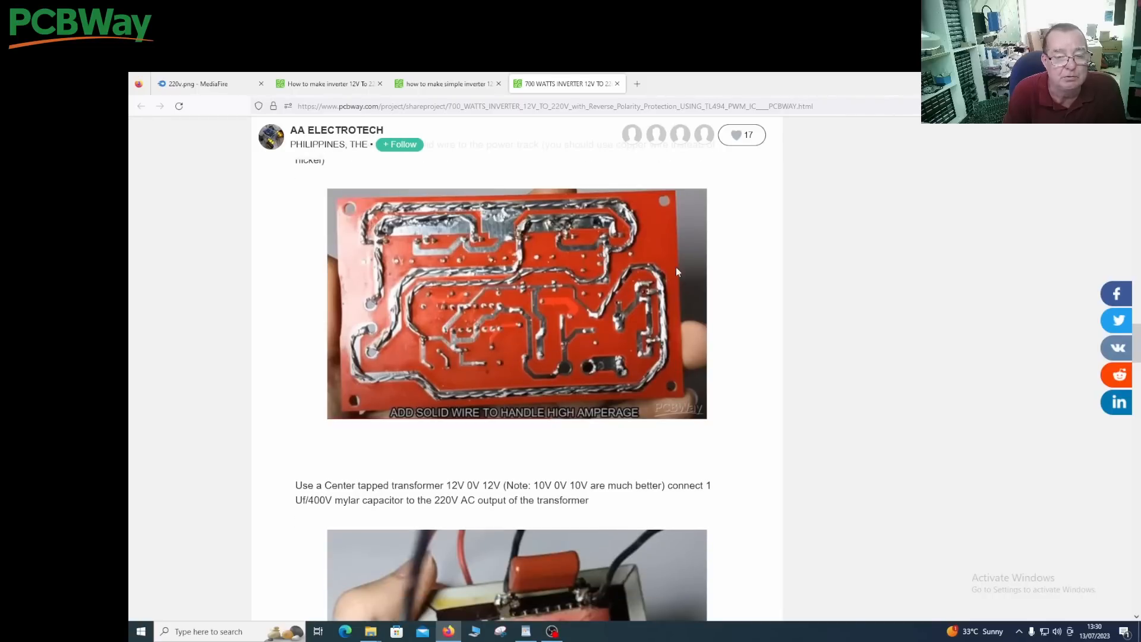
mouse_move(639, 429)
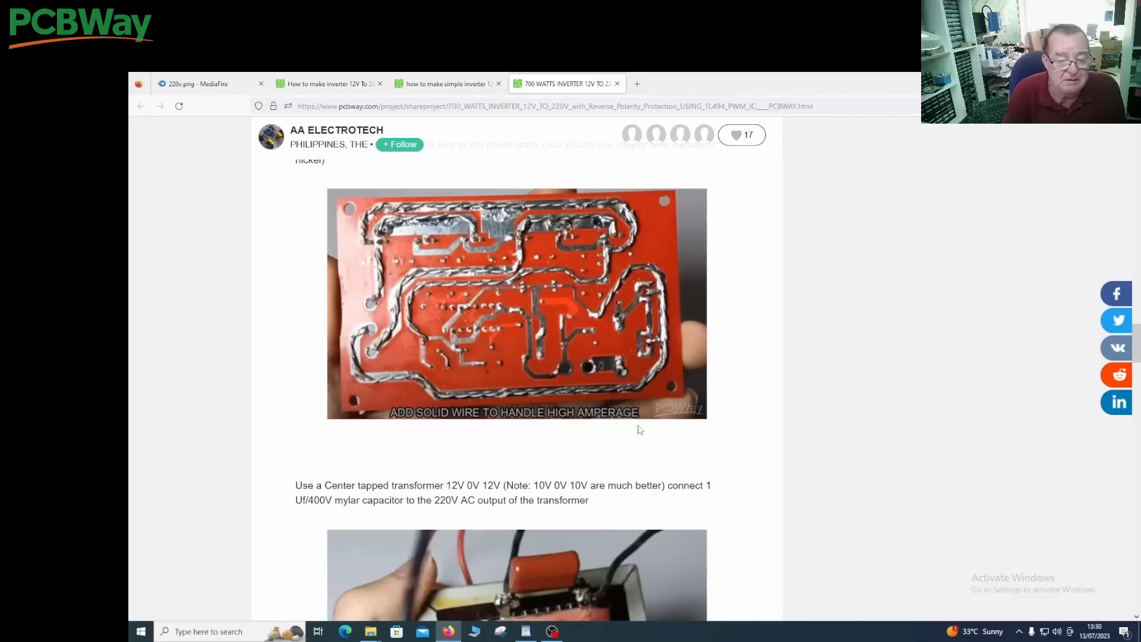
scroll("down", 3)
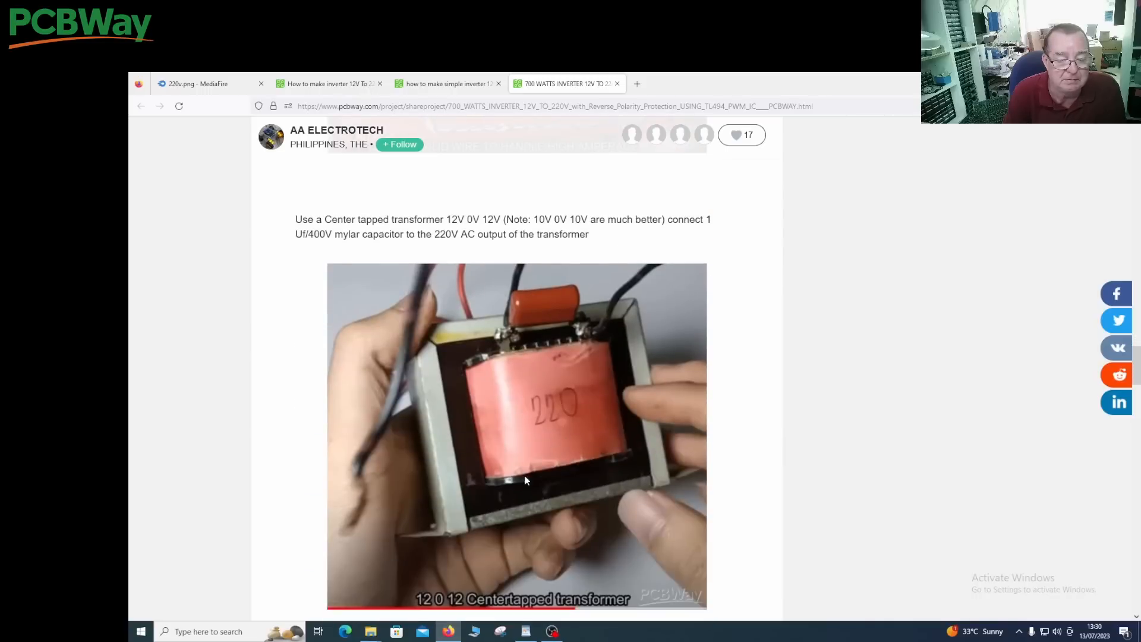
mouse_move(525, 411)
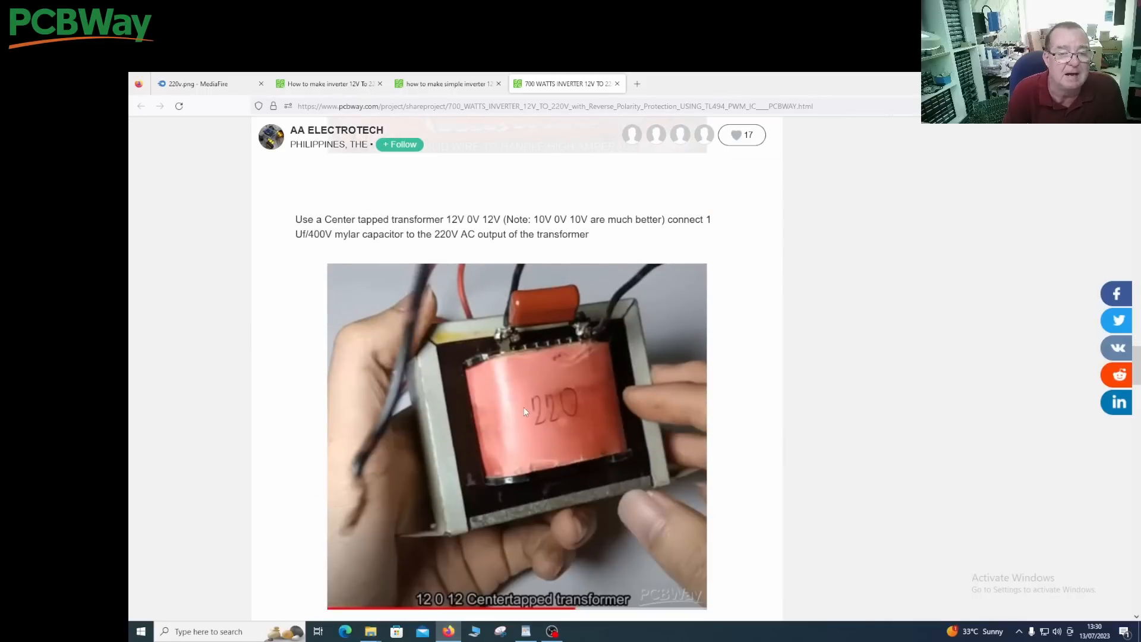
scroll("down", 3)
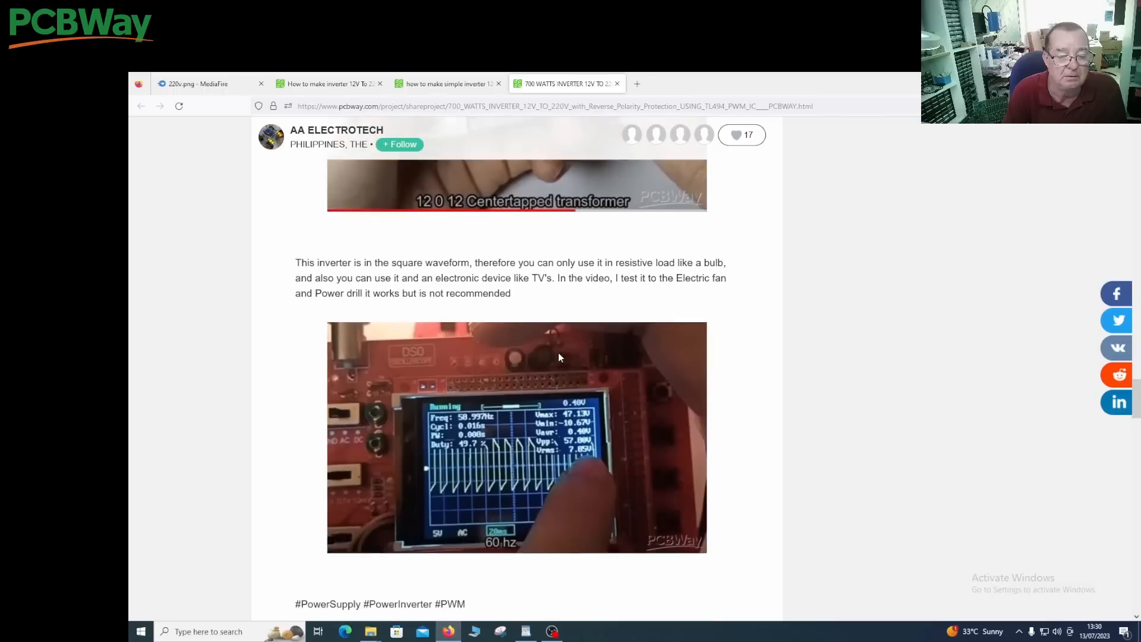
scroll("down", 3)
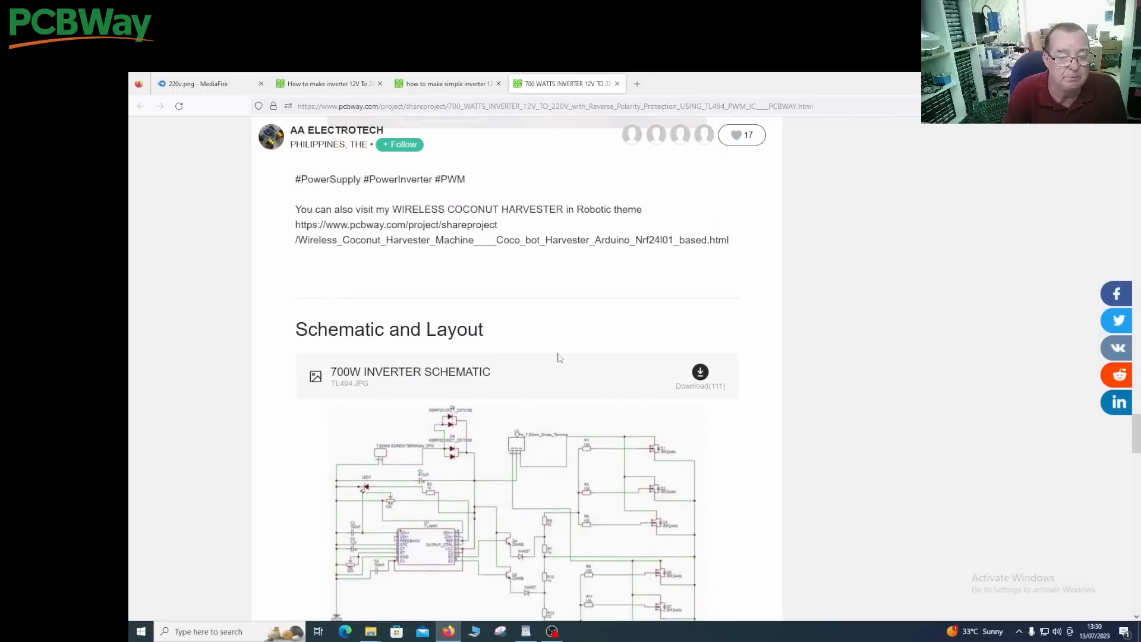
scroll("down", 3)
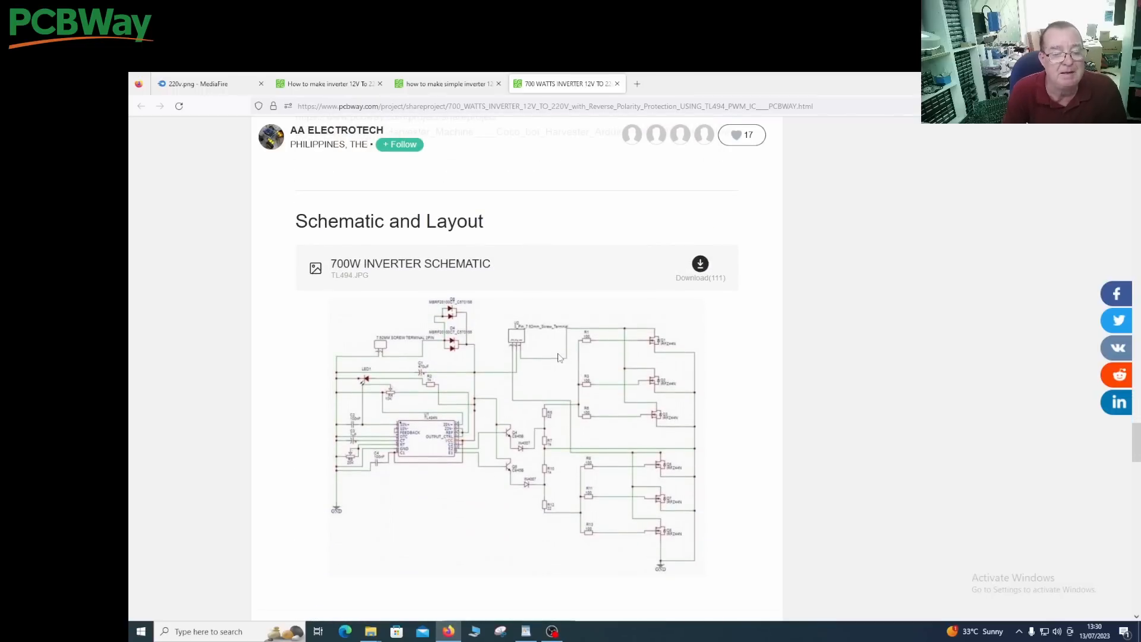
mouse_move(632, 553)
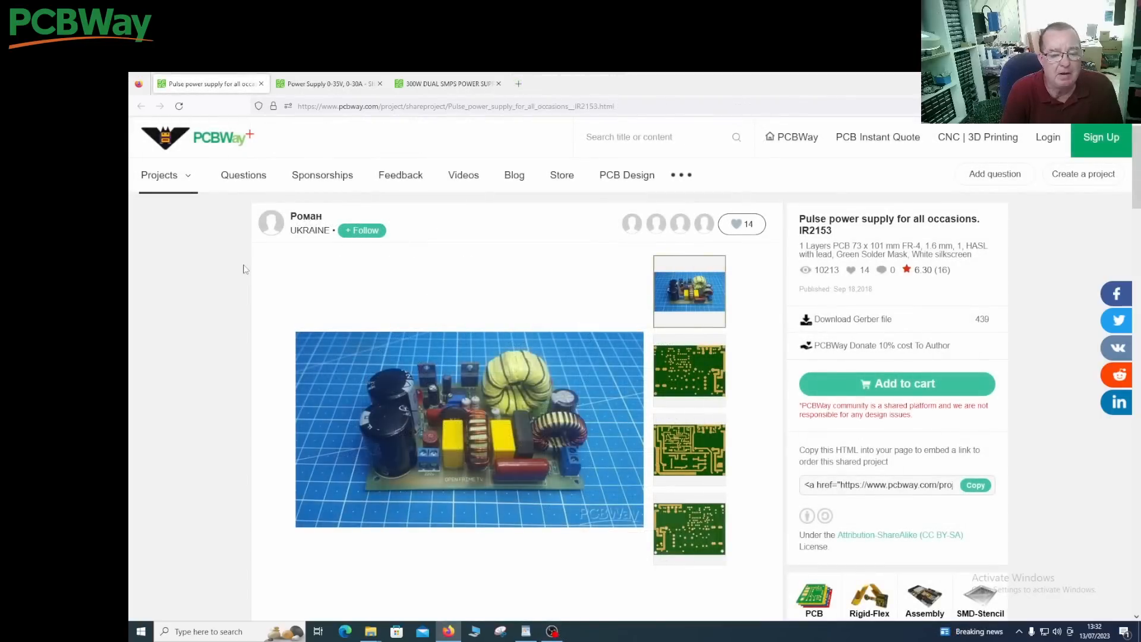
mouse_move(509, 301)
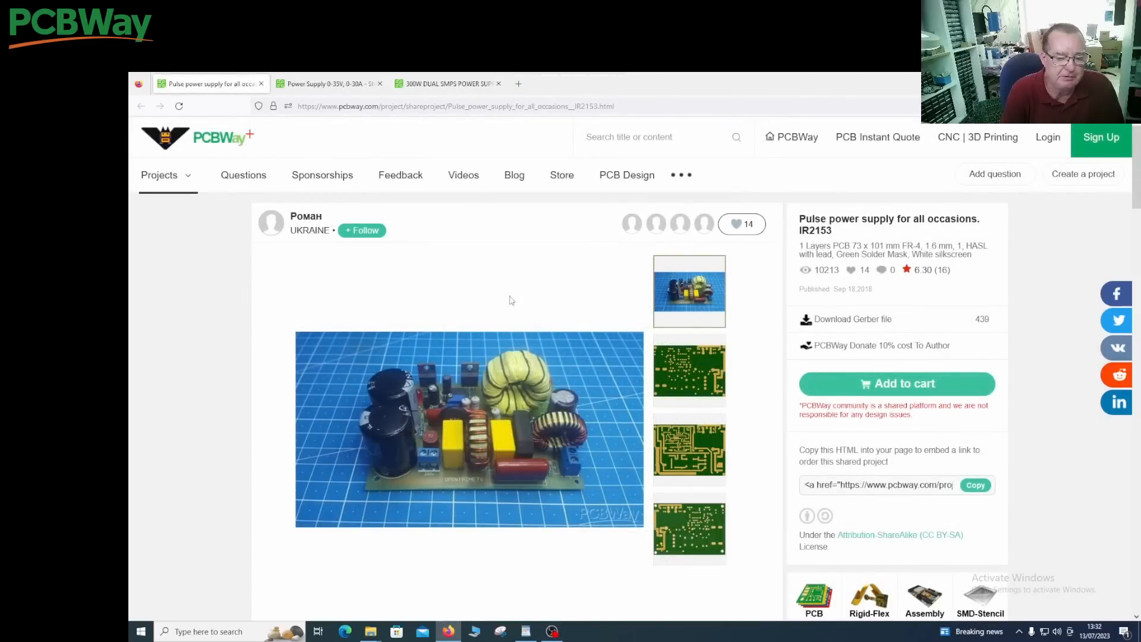
mouse_move(564, 353)
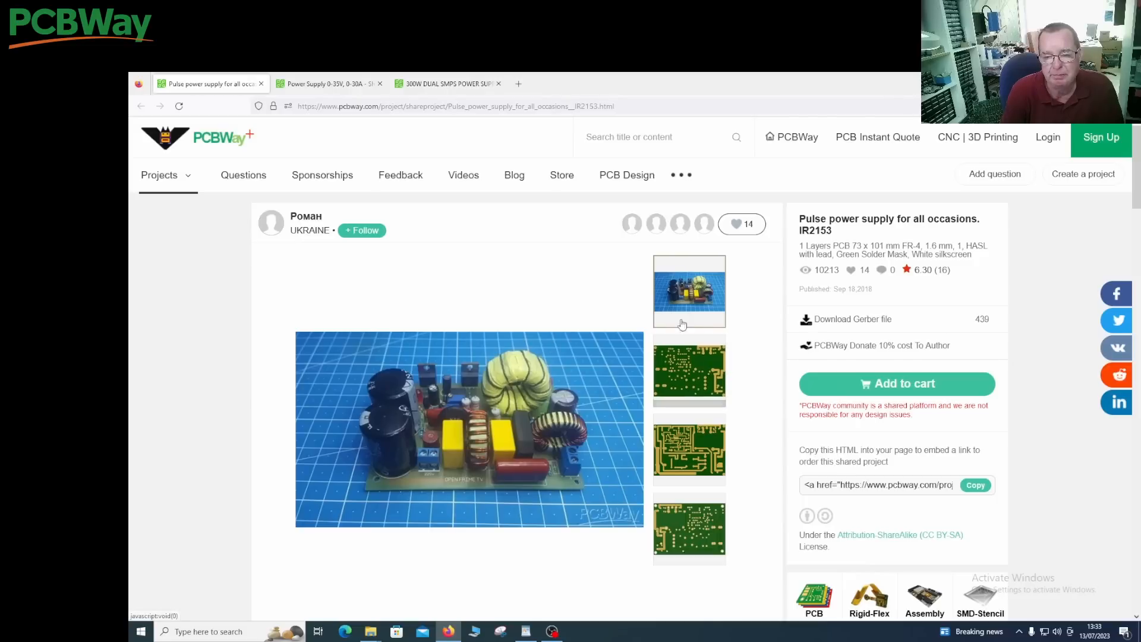
mouse_move(302, 471)
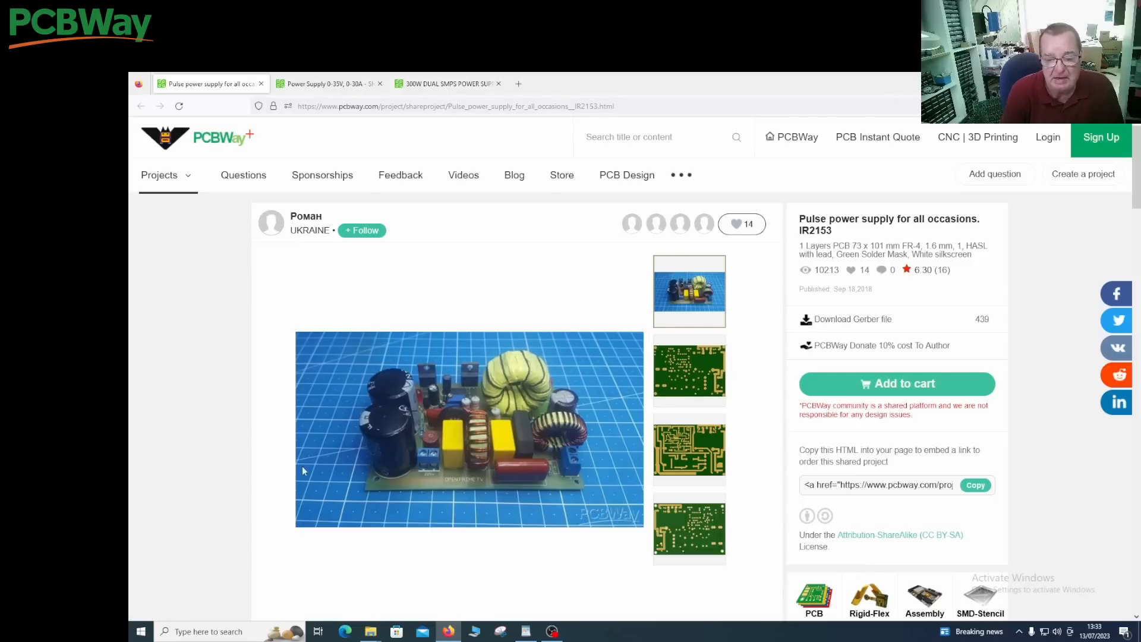
scroll("down", 3)
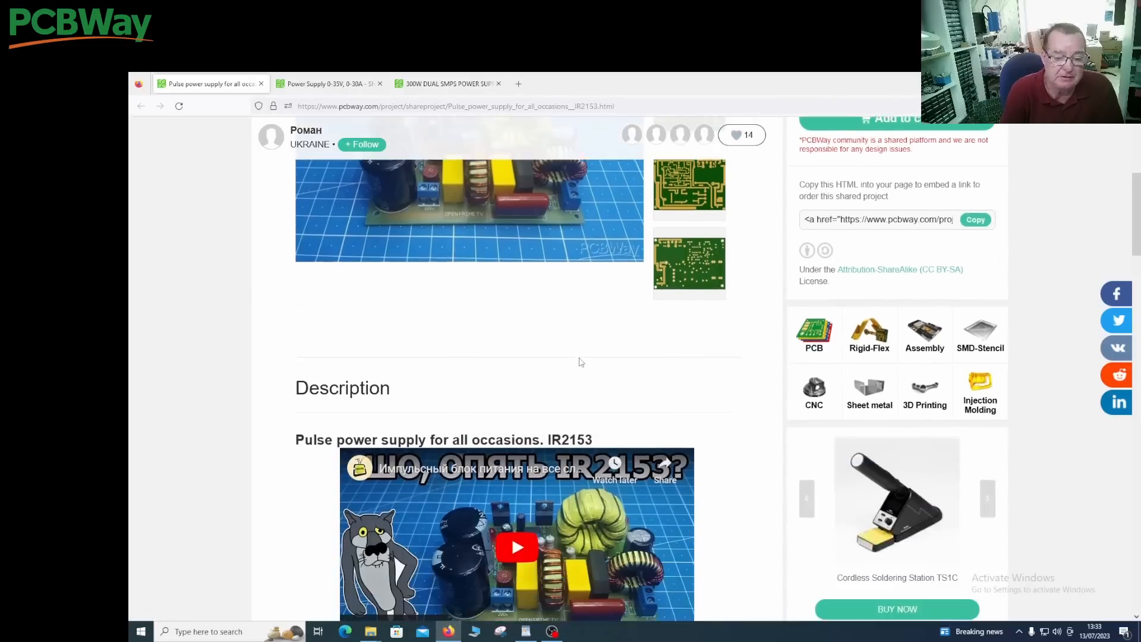
scroll("down", 3)
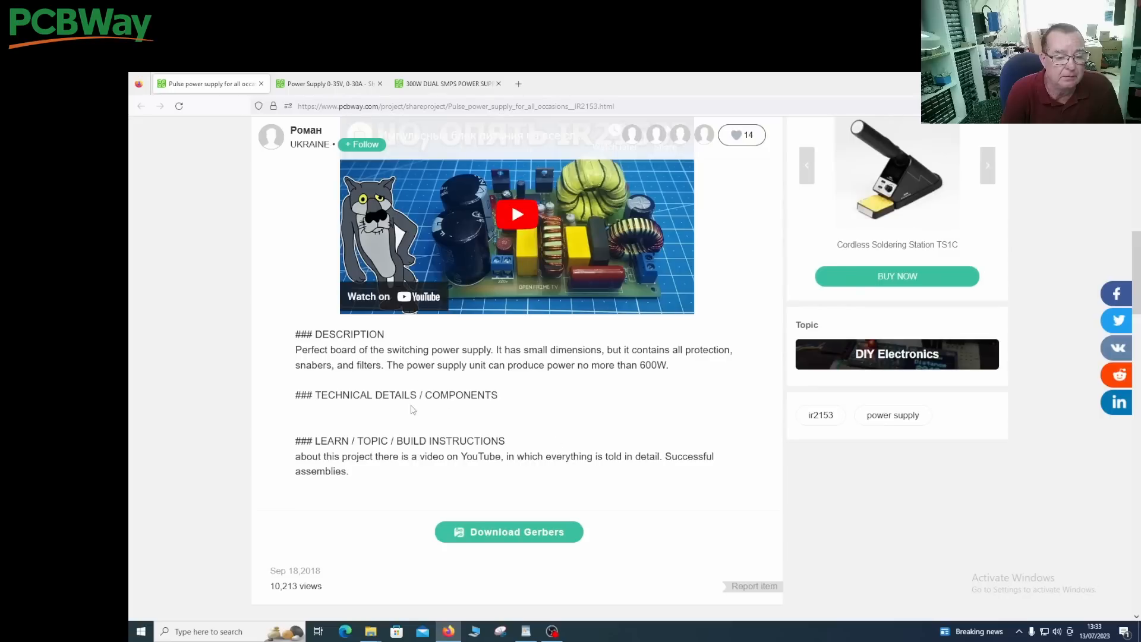
left_click(987, 164)
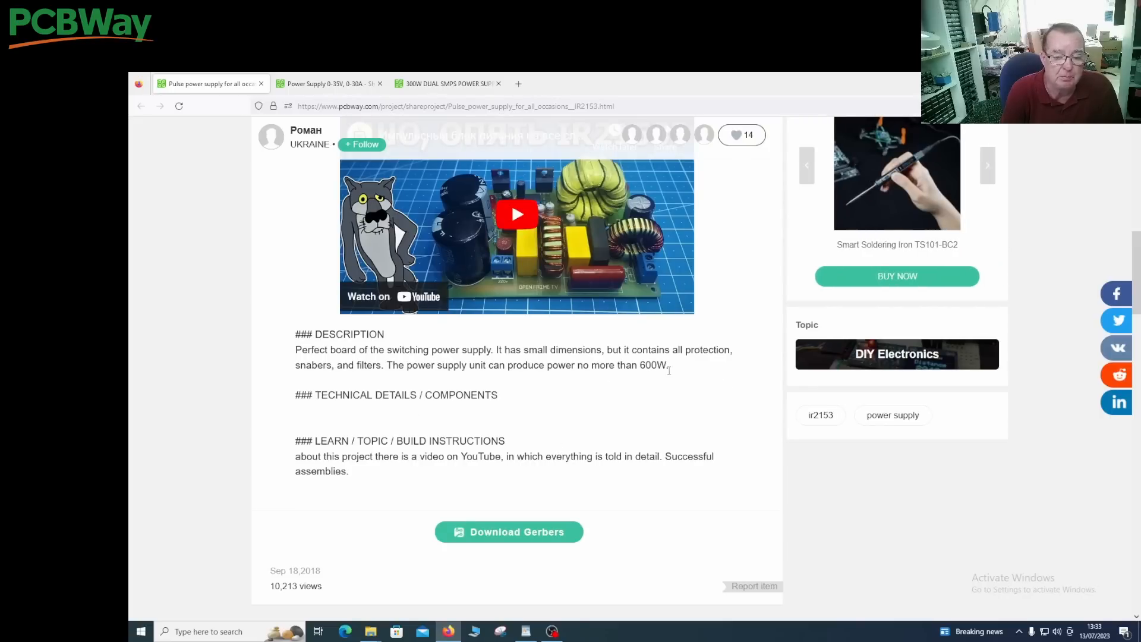
scroll("up", 3)
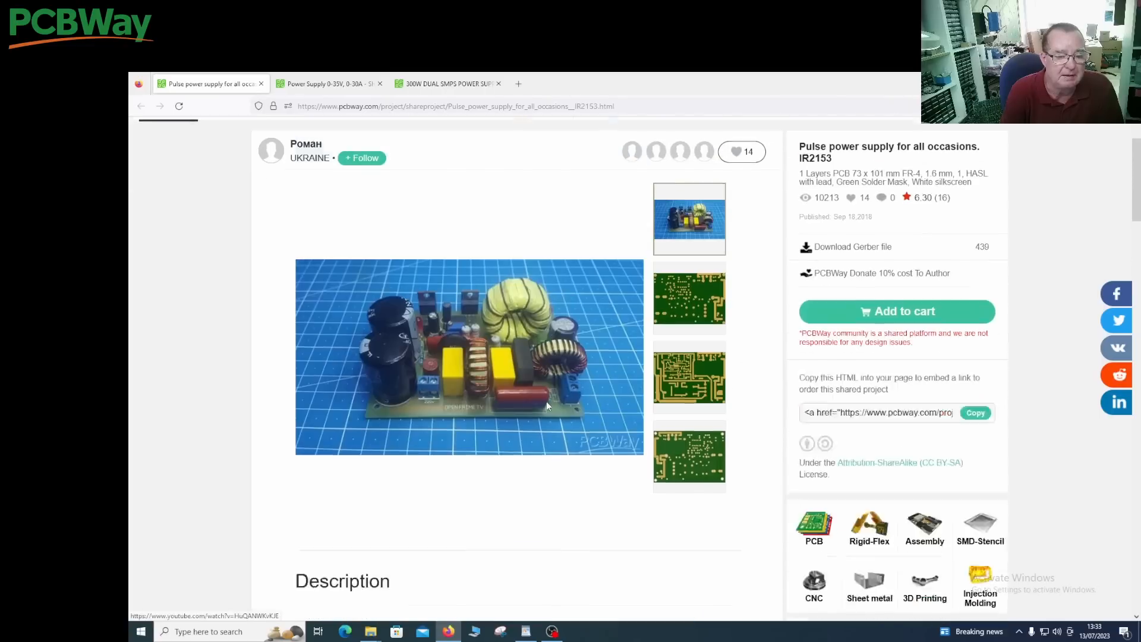
scroll("up", 3)
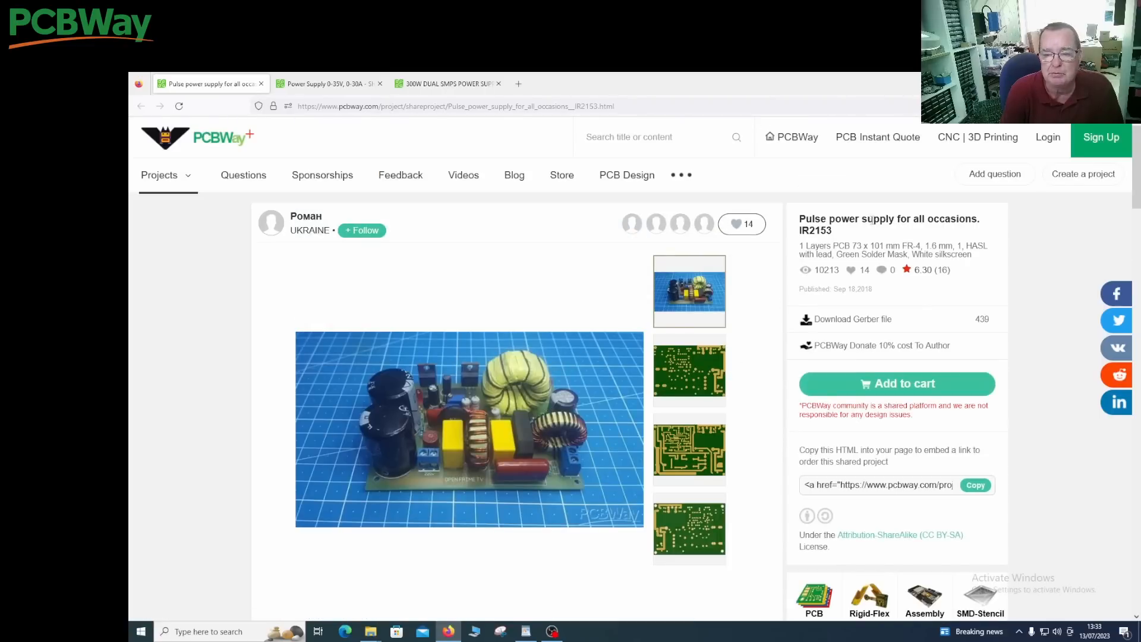
mouse_move(449, 328)
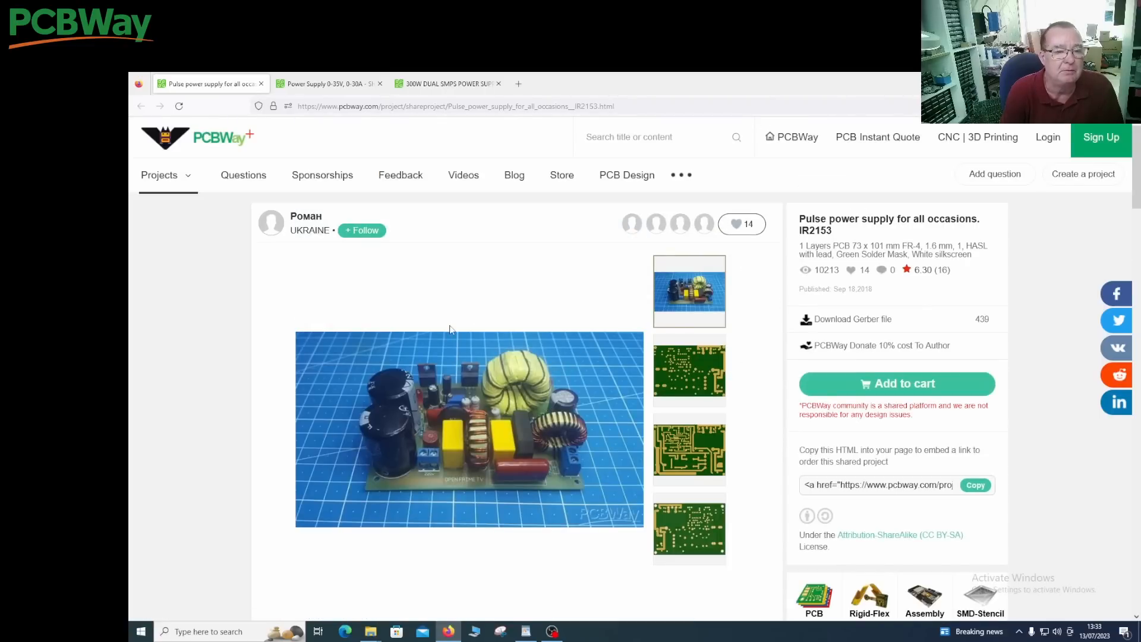
scroll("down", 3)
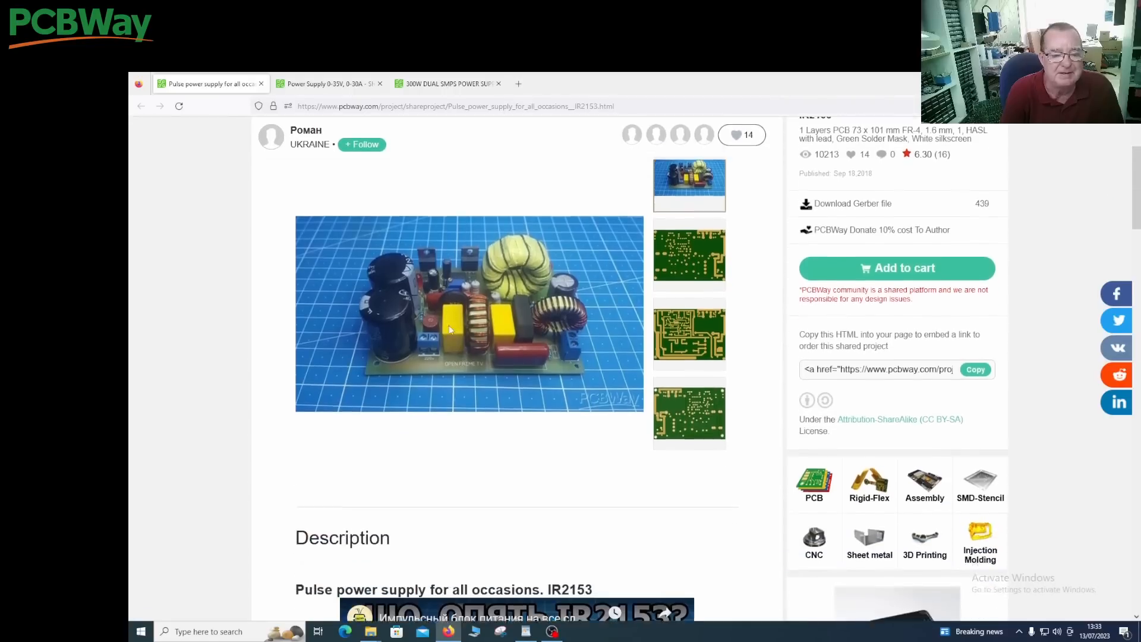
scroll("down", 3)
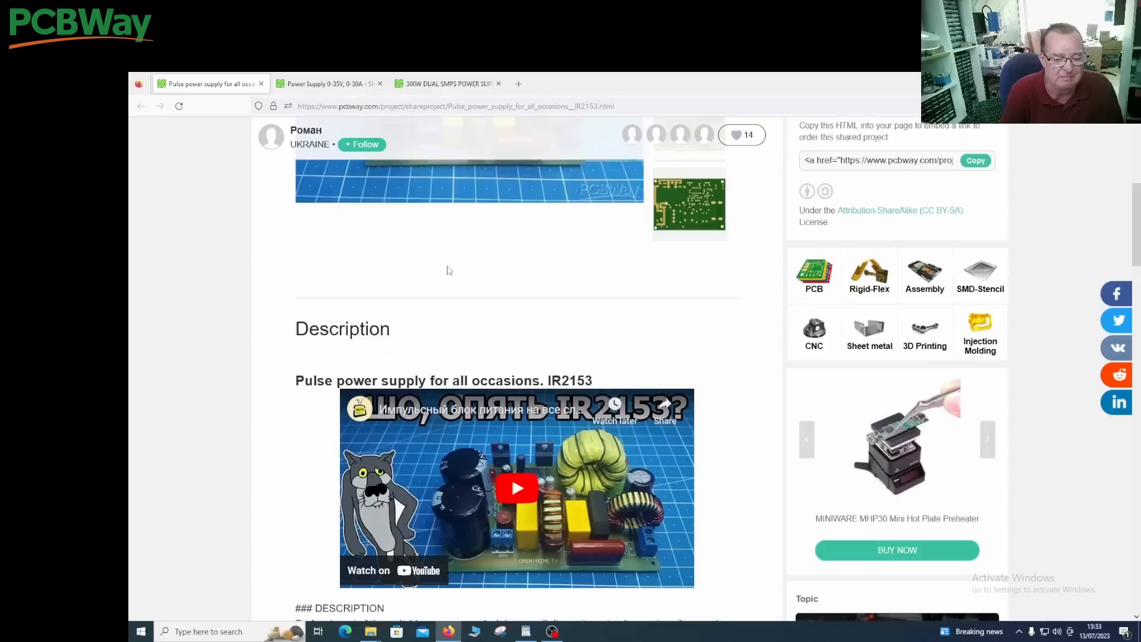
scroll("down", 3)
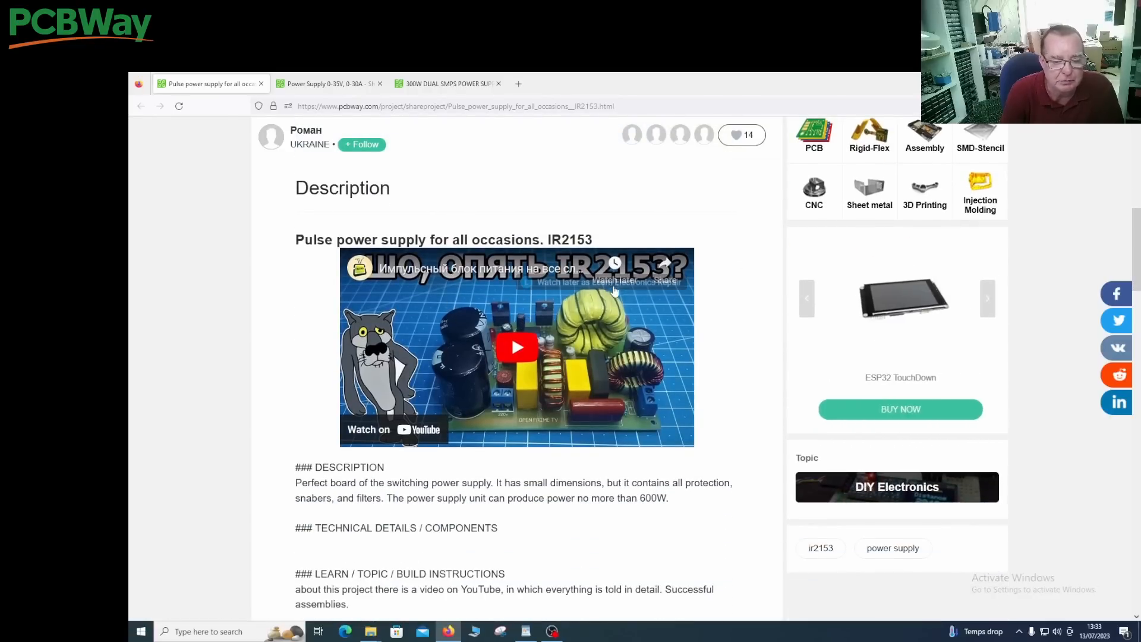
scroll("down", 3)
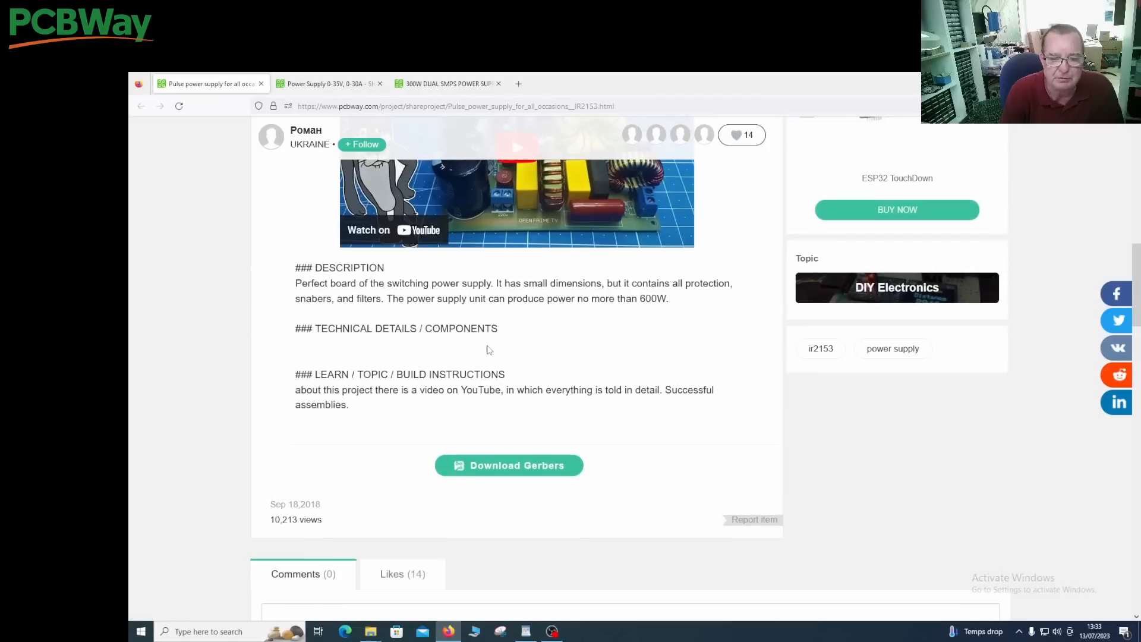
scroll("up", 3)
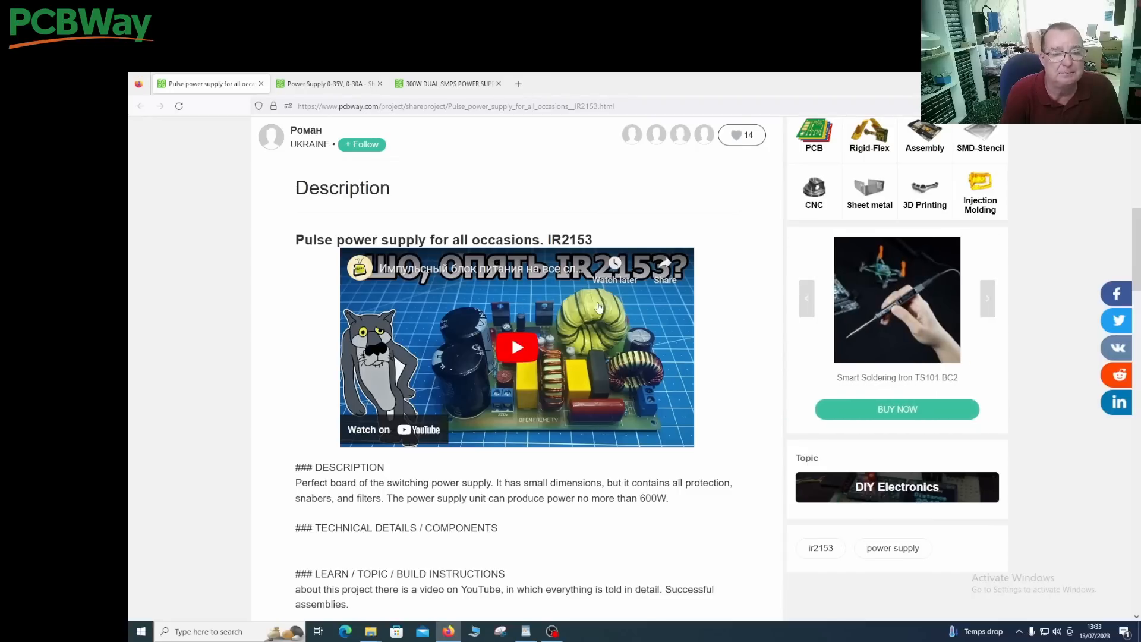
mouse_move(327, 83)
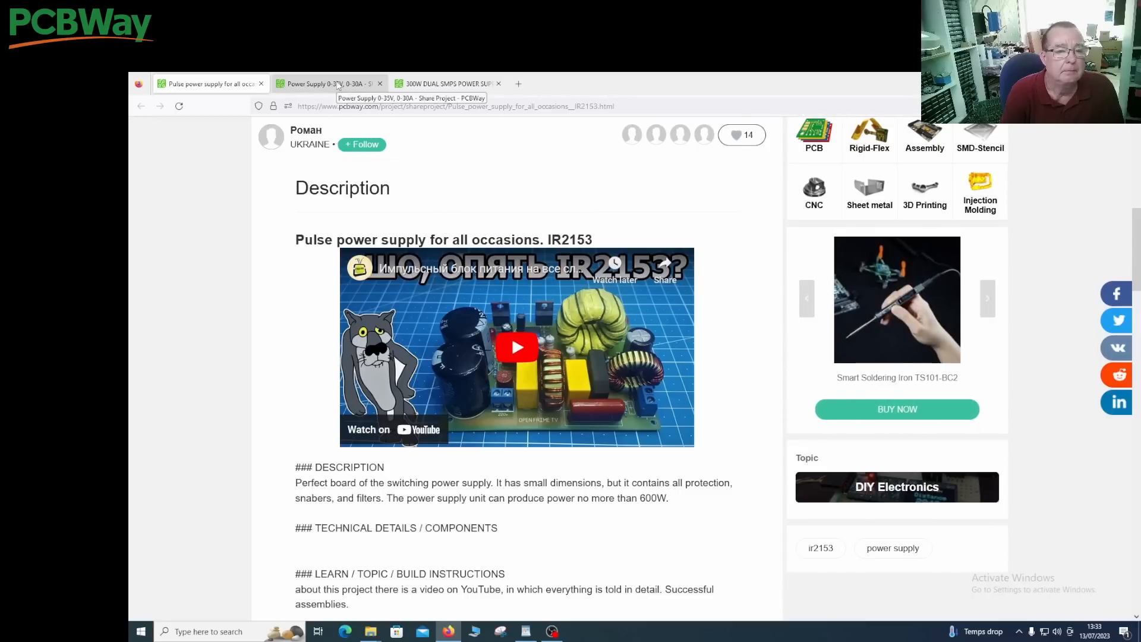
Step: Review the 0-35V, 0-30A power supply project images and open its YouTube build video
left_click(324, 83)
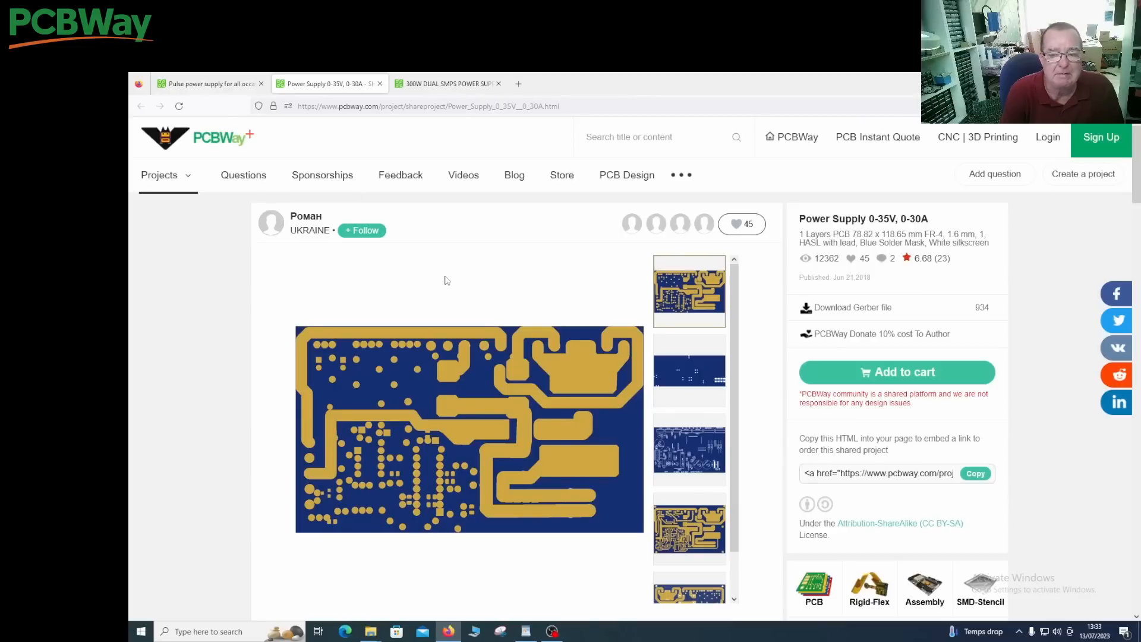
mouse_move(874, 230)
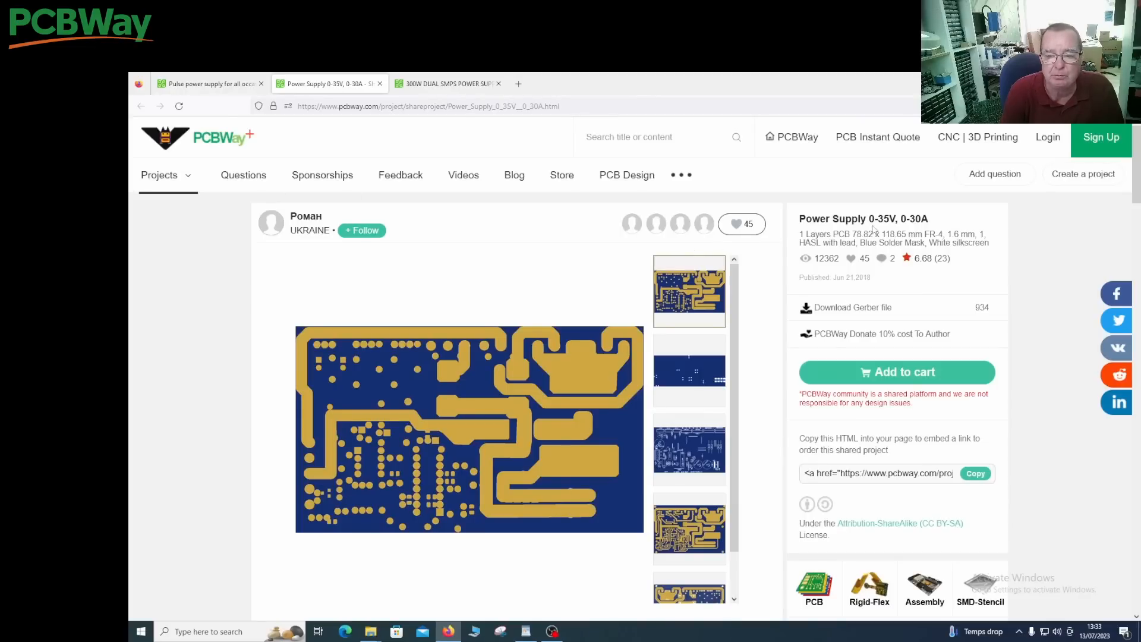
mouse_move(455, 393)
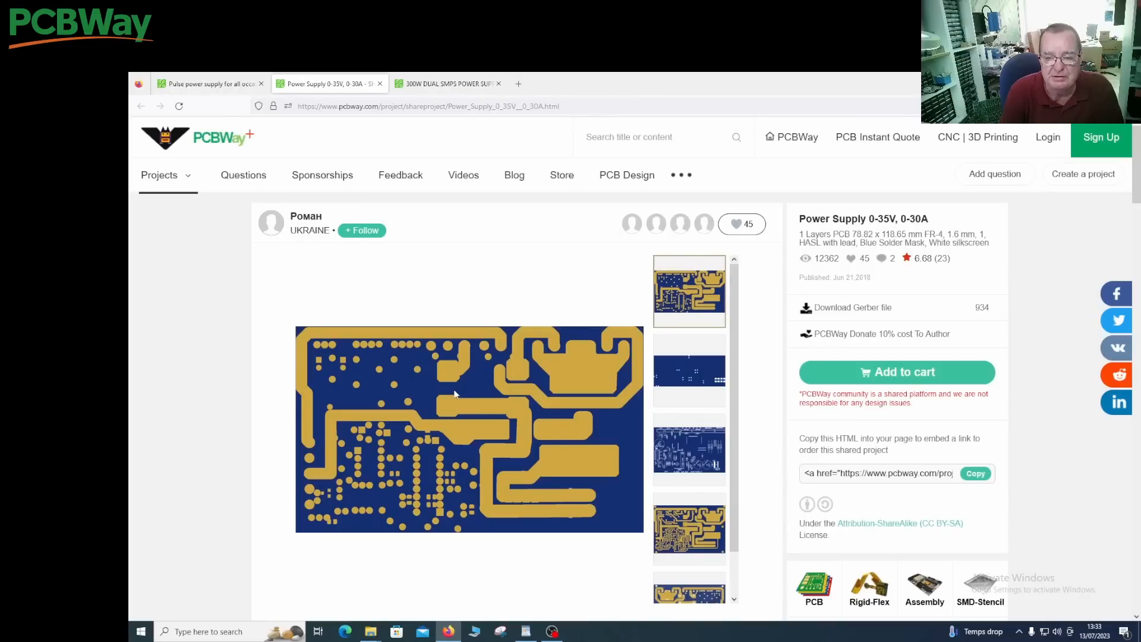
scroll("down", 3)
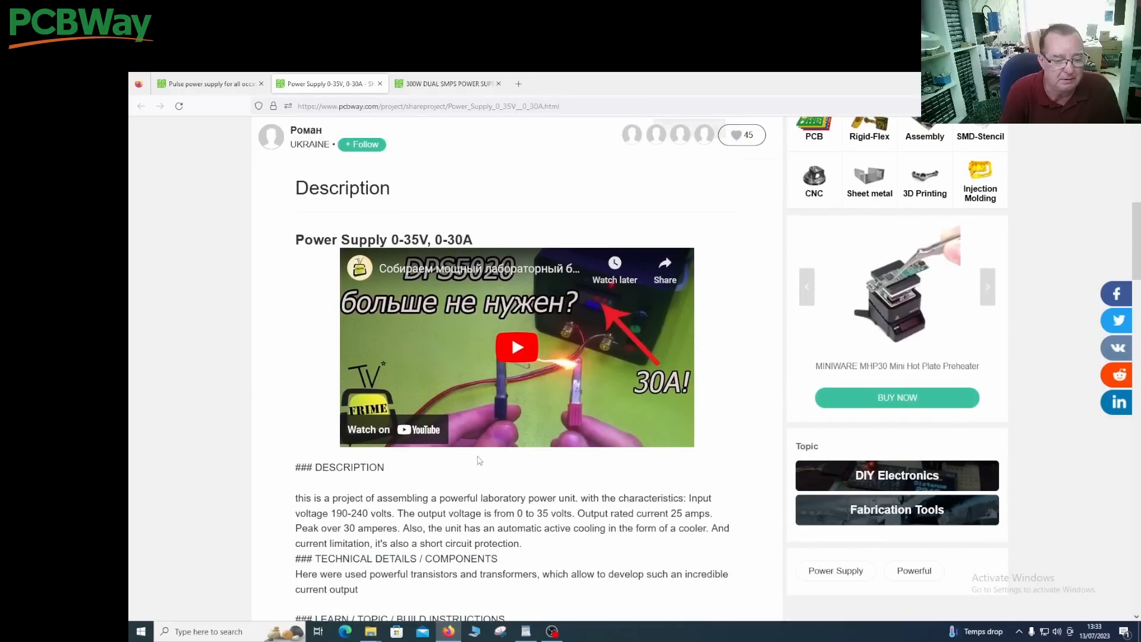
mouse_move(426, 526)
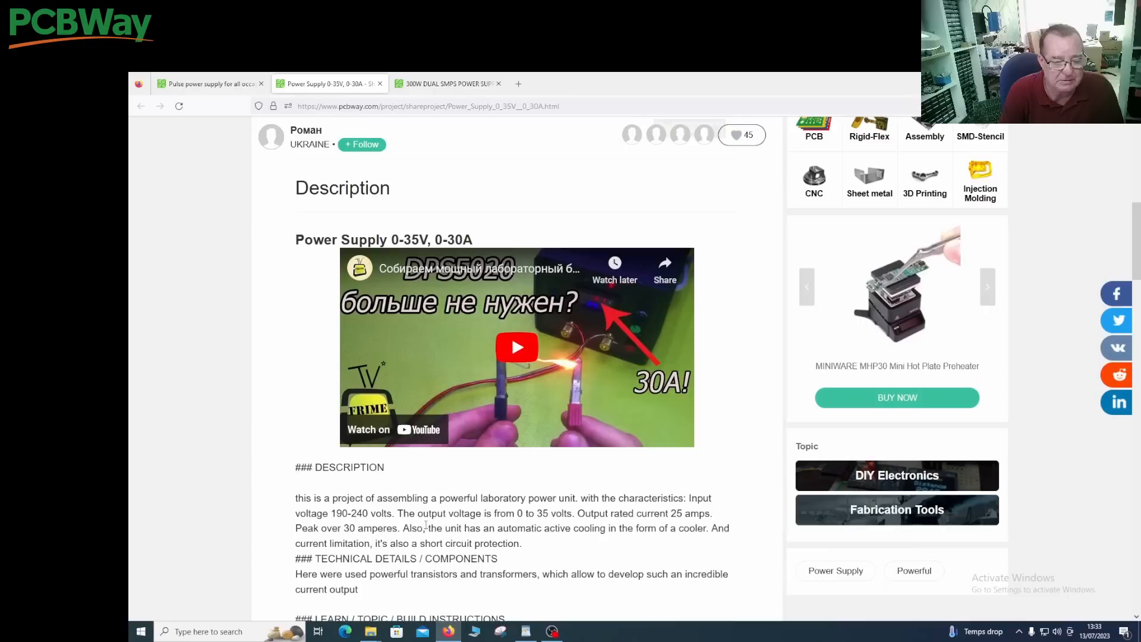
mouse_move(557, 549)
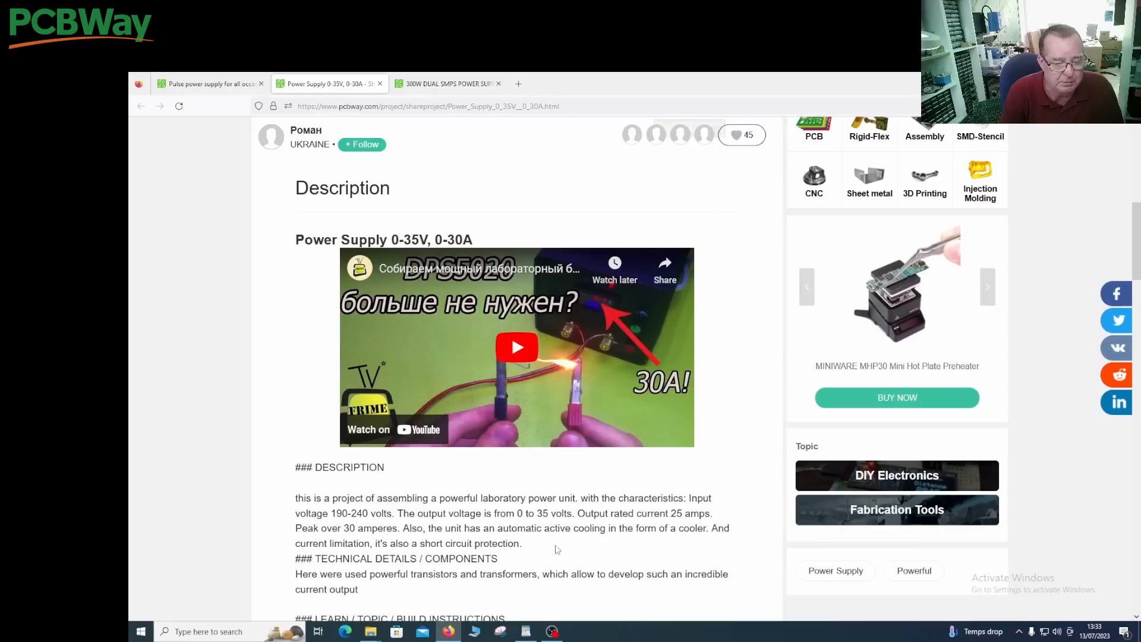
scroll("up", 3)
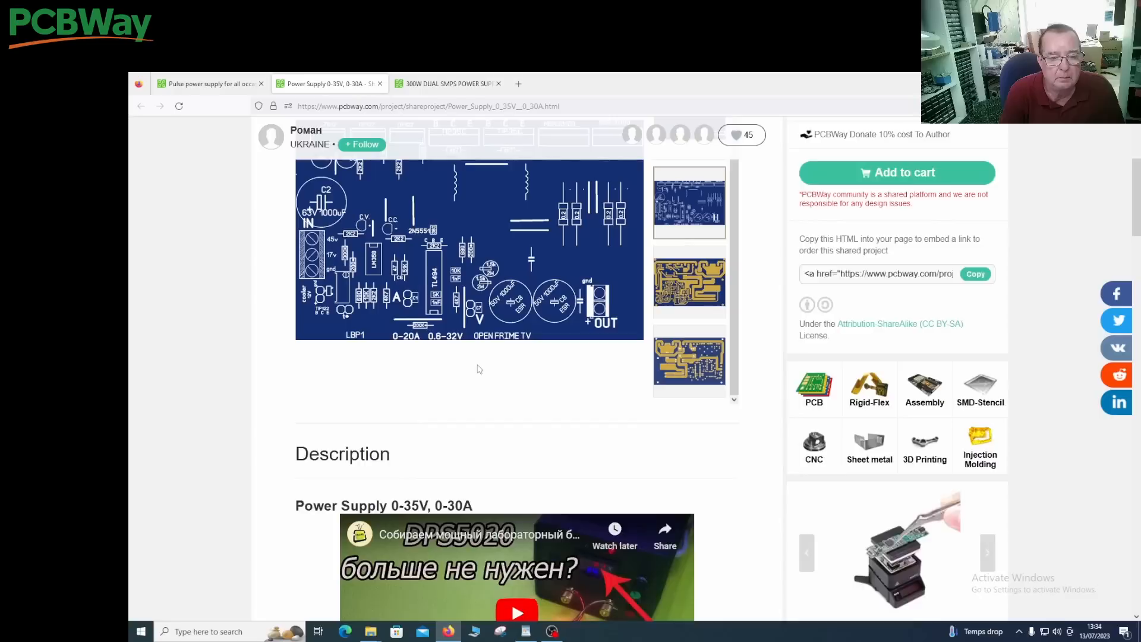
scroll("up", 3)
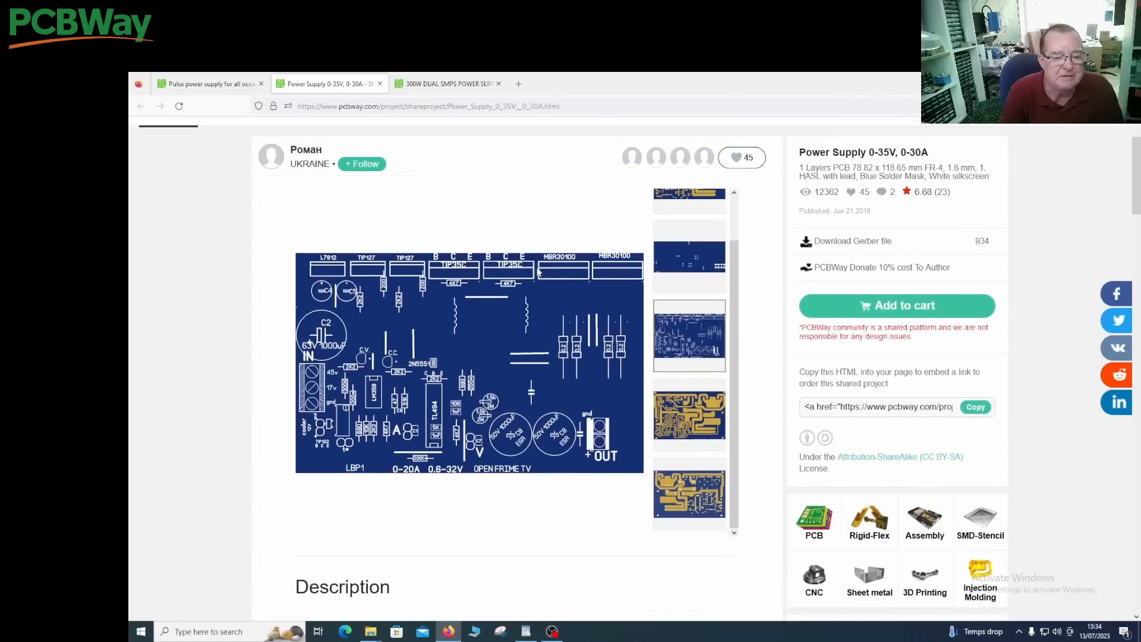
scroll("down", 3)
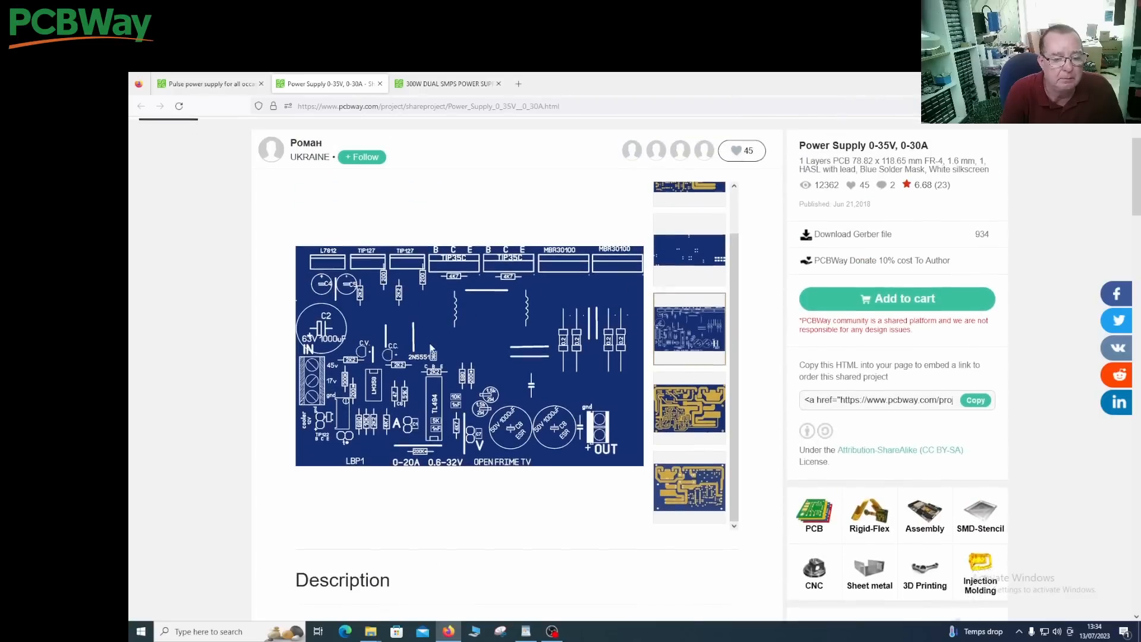
scroll("down", 3)
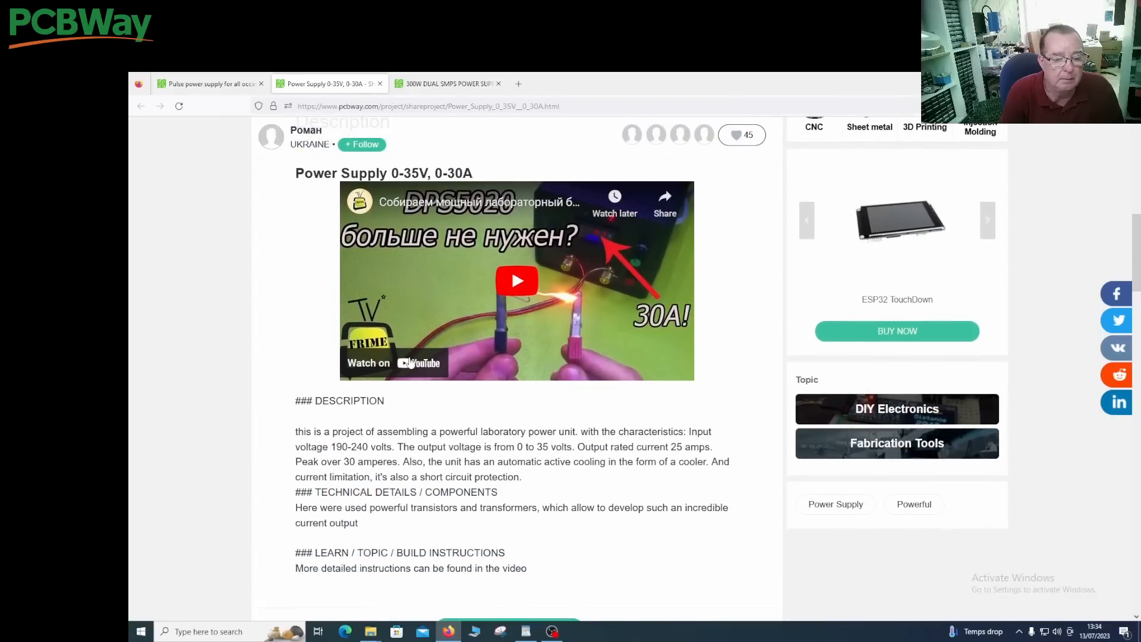
left_click(517, 281)
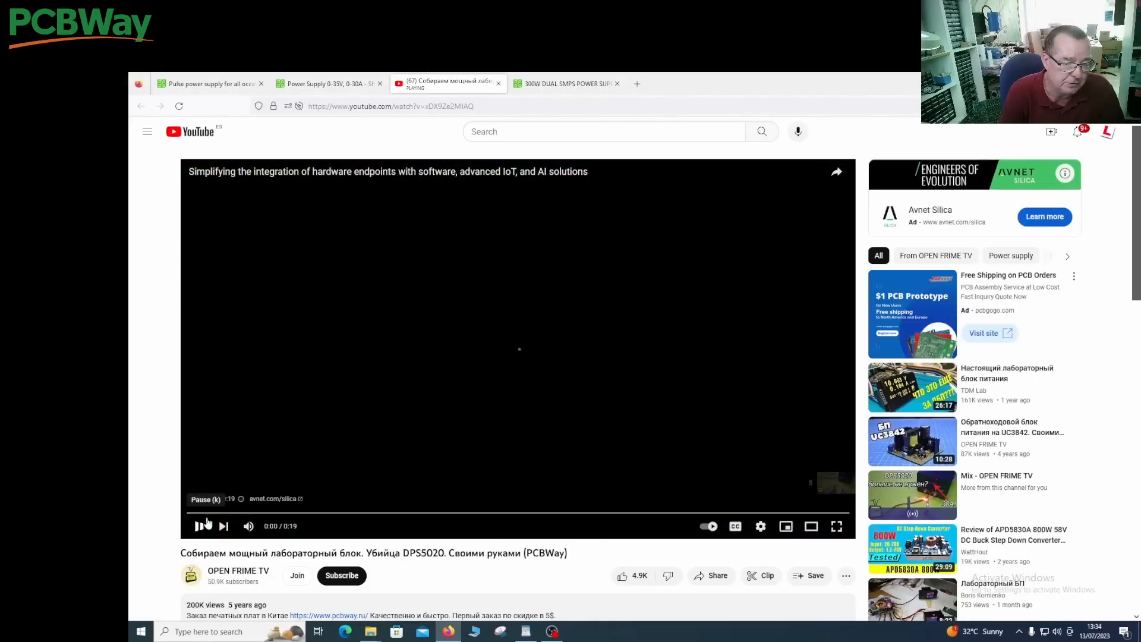
Step: Skip the ad and jump the video to about 4:48 where the schematic appears
left_click(199, 526)
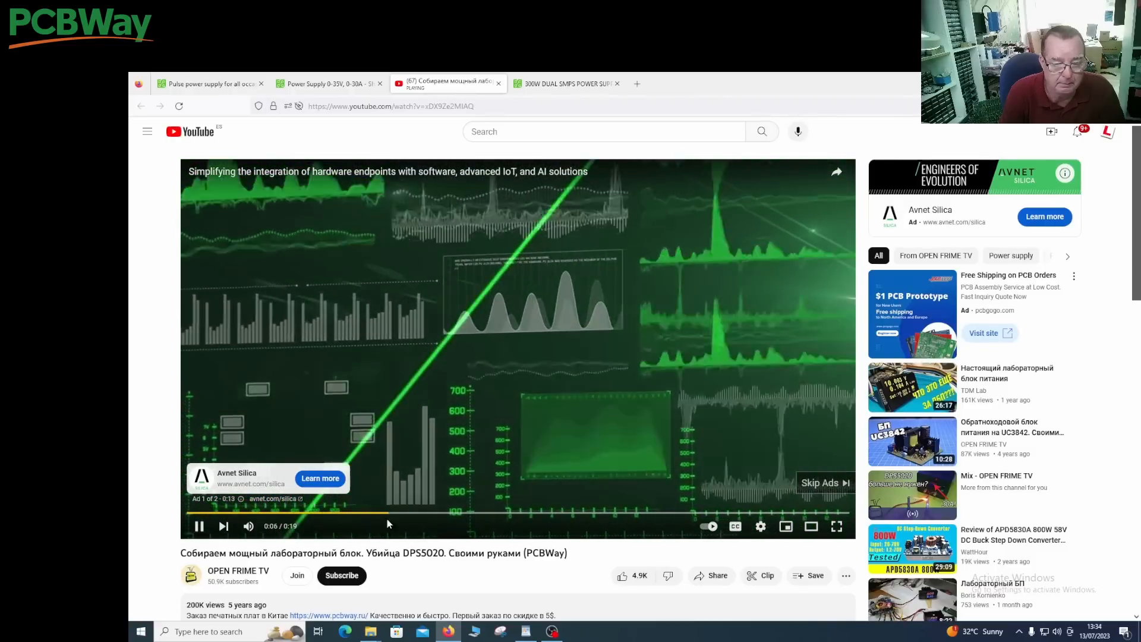
left_click(823, 482)
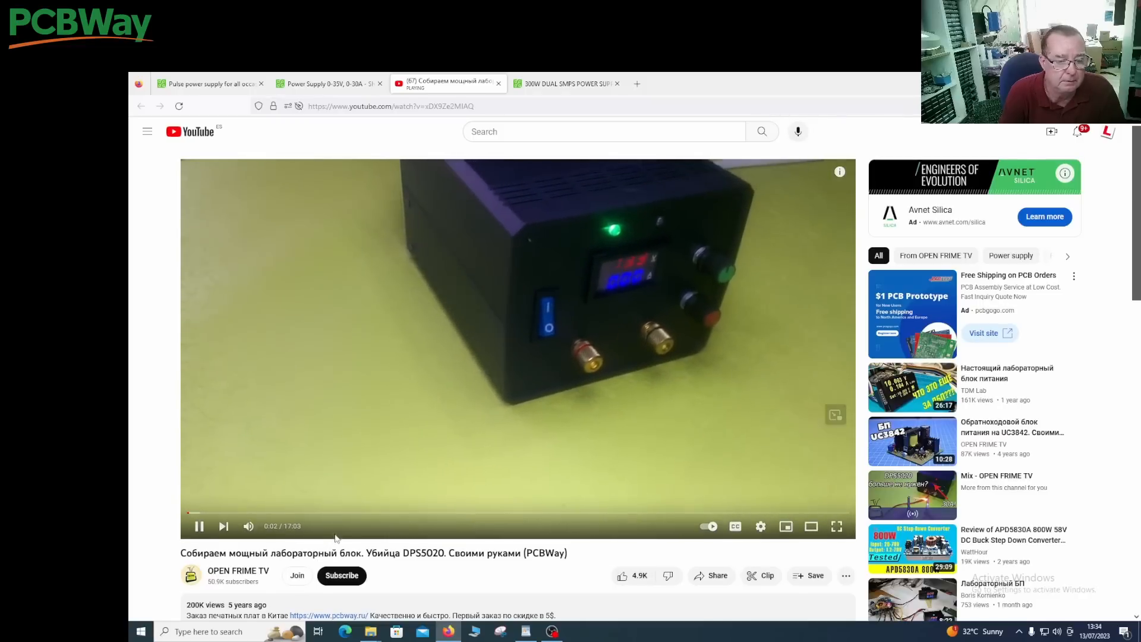
left_click(375, 513)
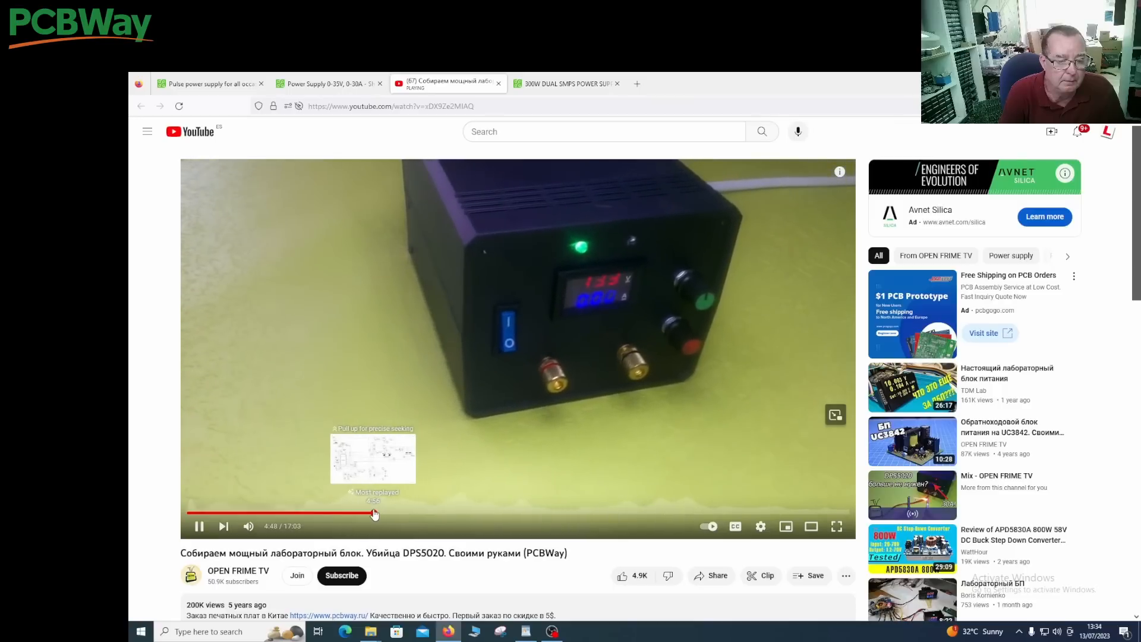
left_click(374, 515)
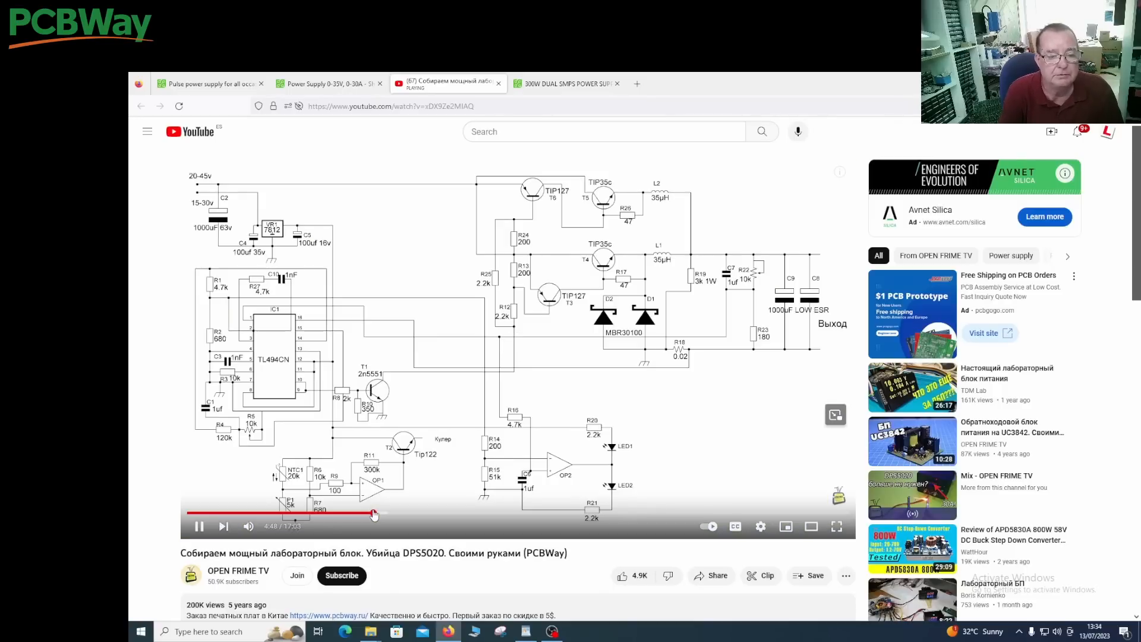
Step: Pause on the circuit schematic to study it, then resume playback
left_click(198, 526)
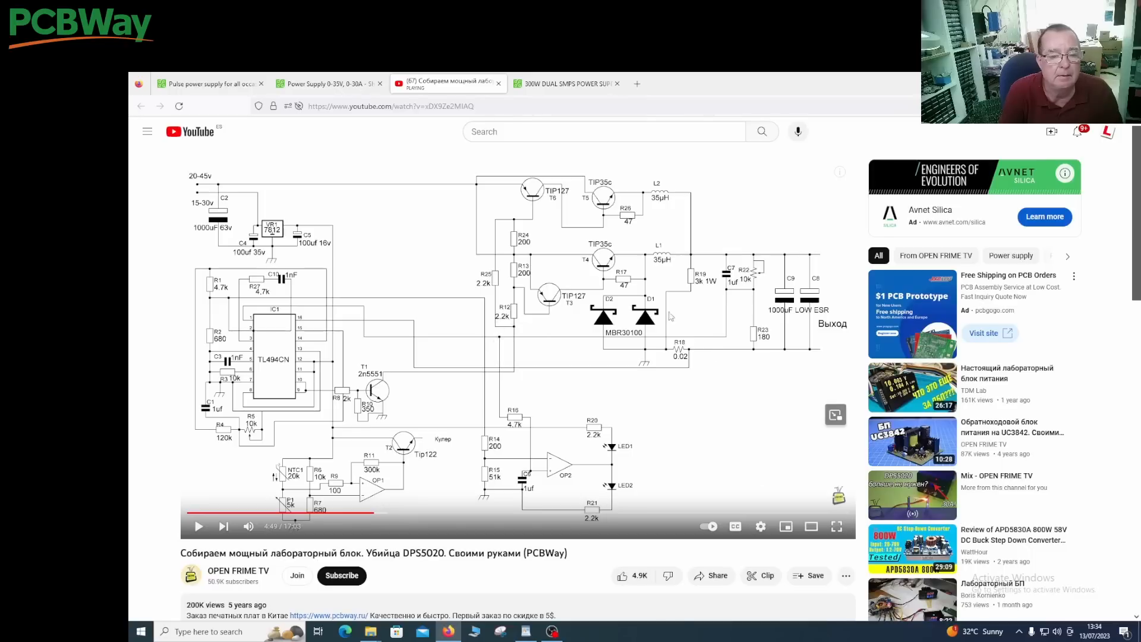
mouse_move(754, 379)
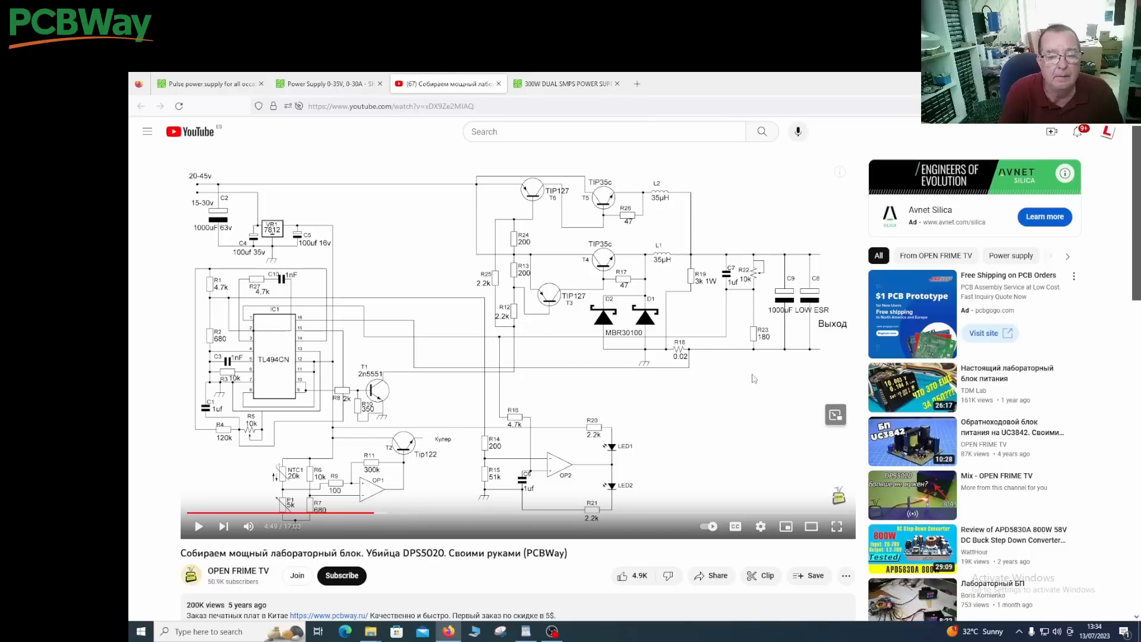
mouse_move(613, 171)
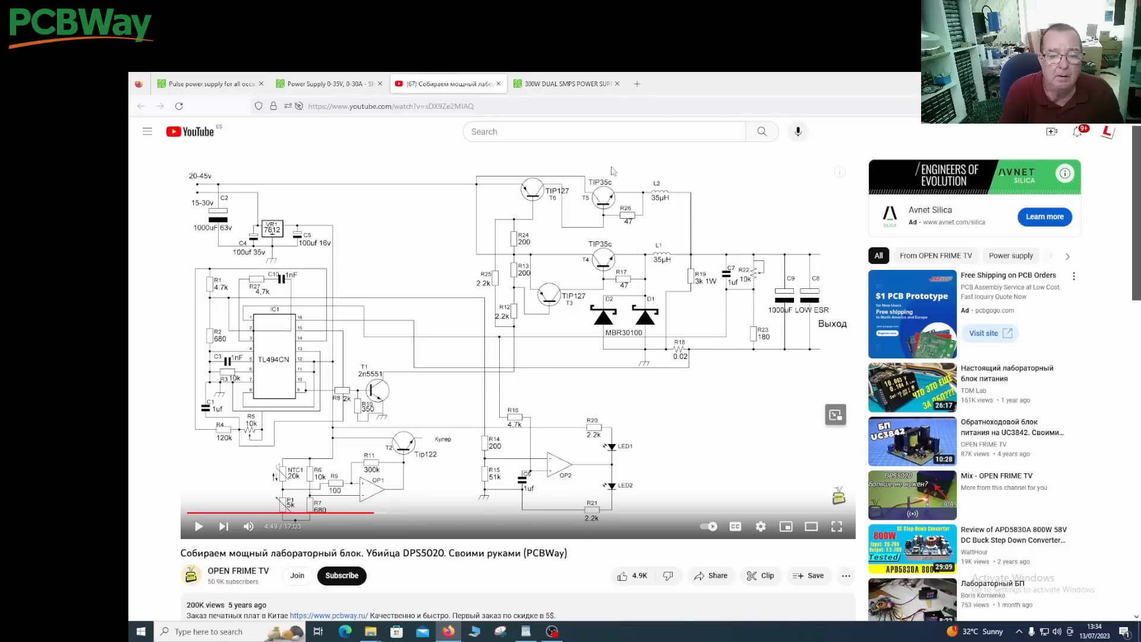
mouse_move(662, 164)
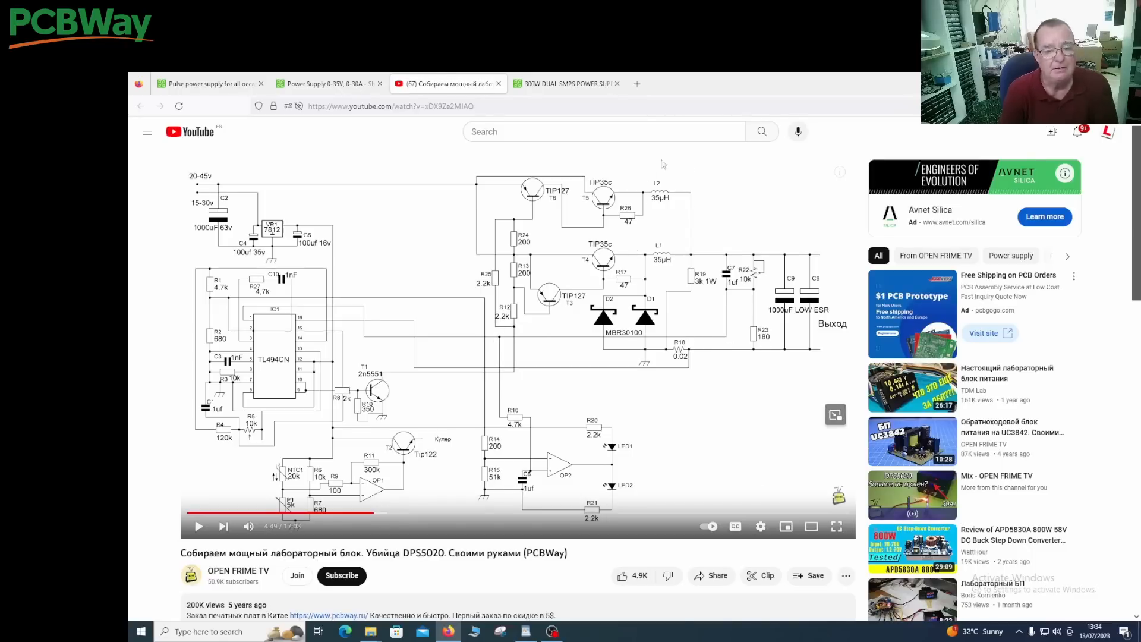
mouse_move(632, 358)
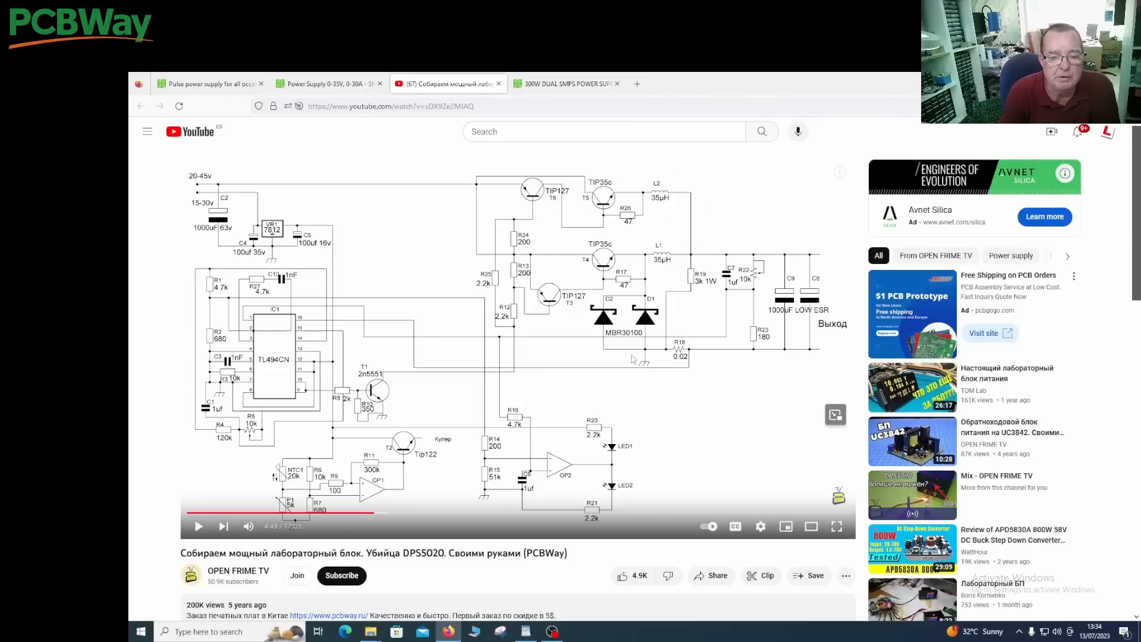
mouse_move(607, 221)
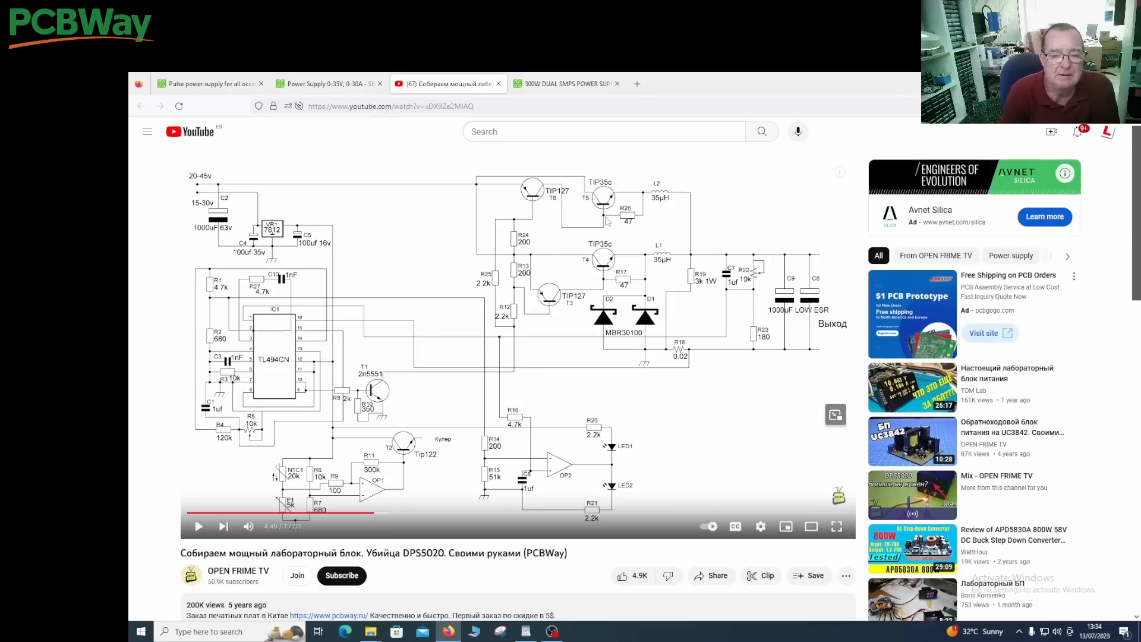
mouse_move(607, 221)
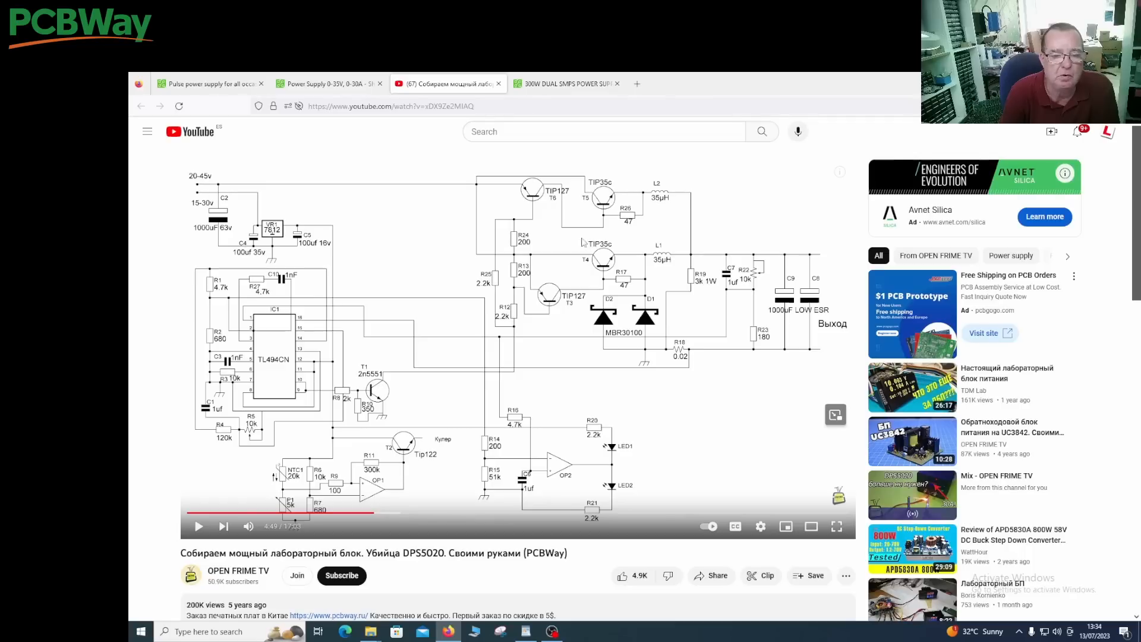
mouse_move(833, 257)
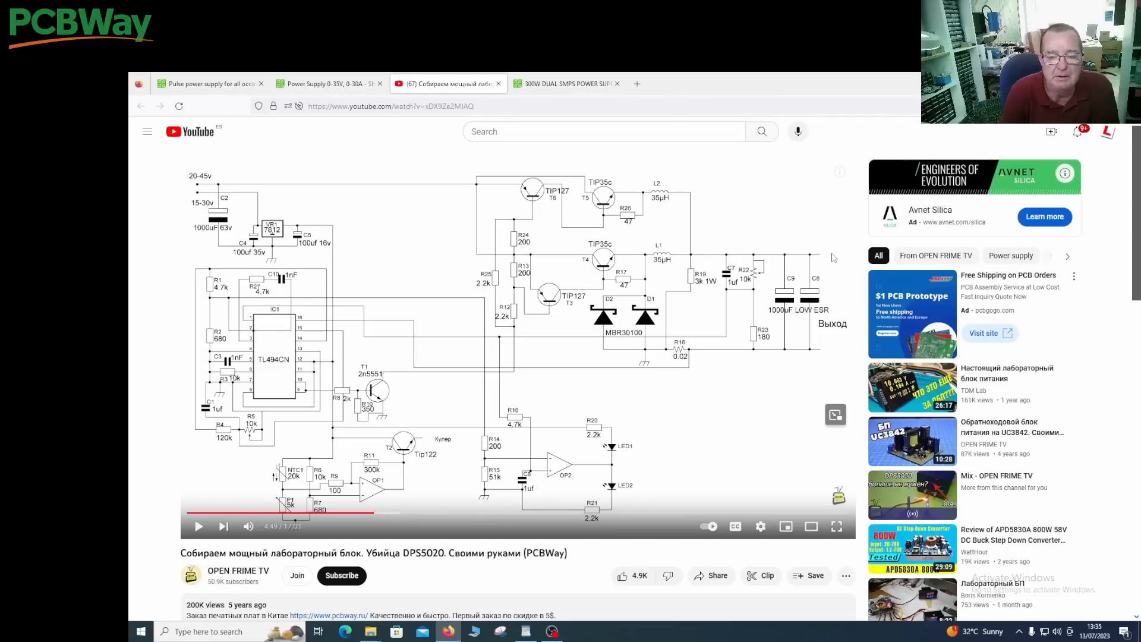
mouse_move(333, 380)
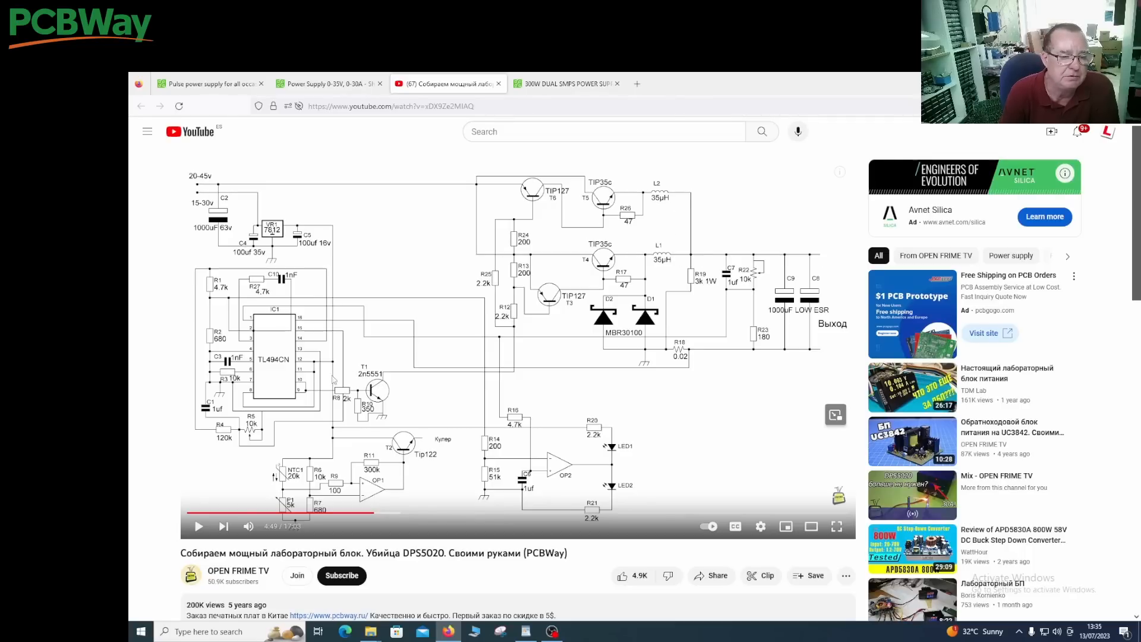
mouse_move(466, 357)
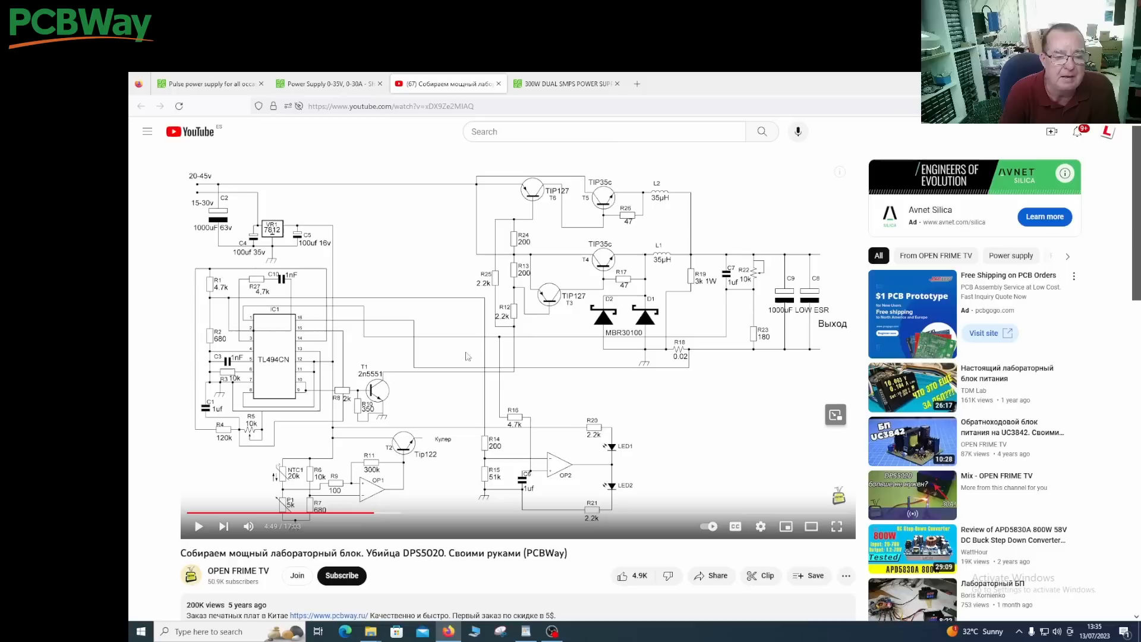
mouse_move(272, 370)
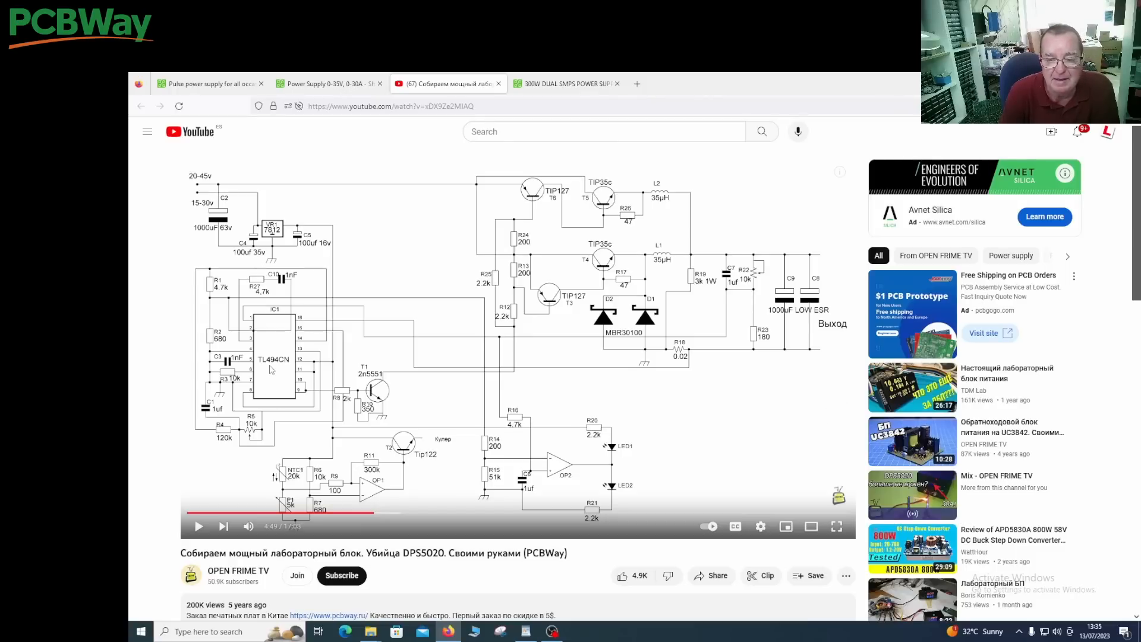
left_click(198, 526)
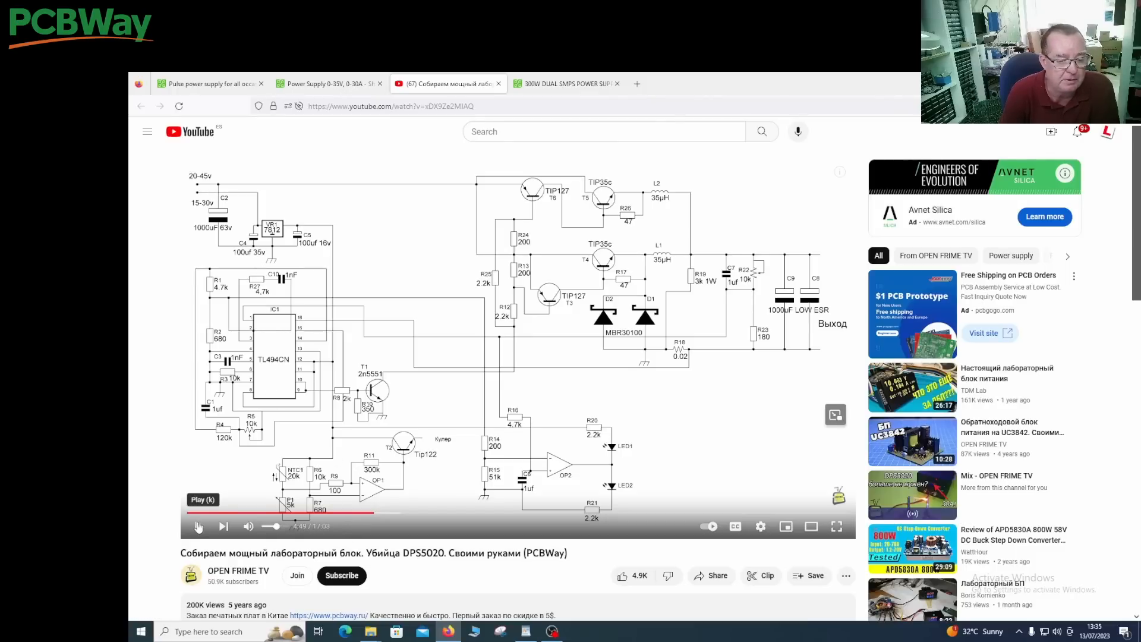
left_click(198, 526)
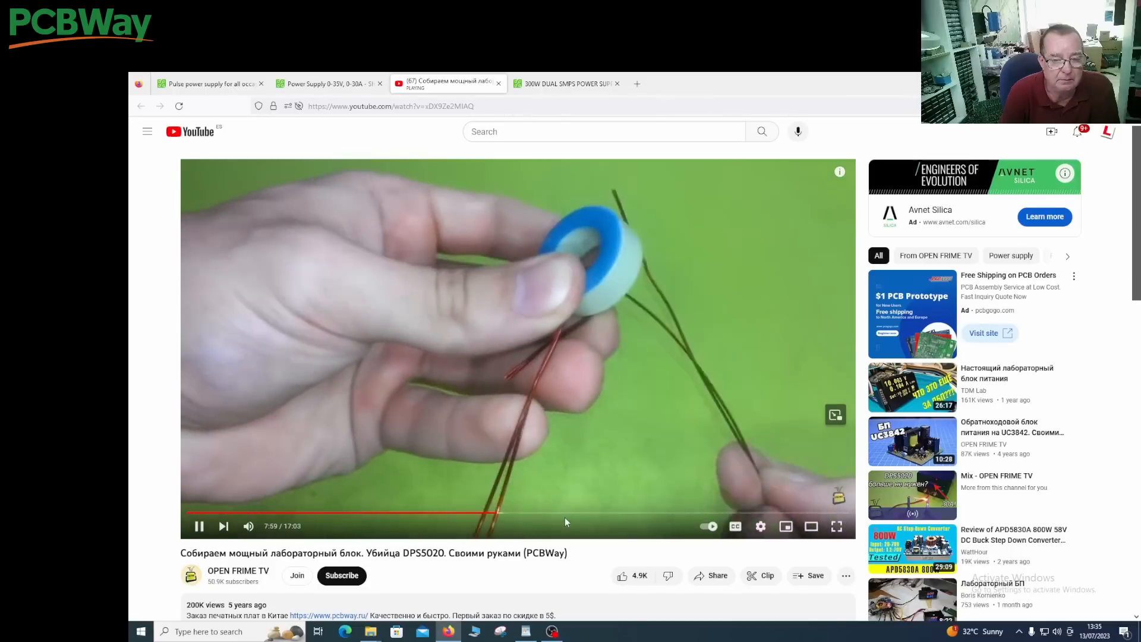
mouse_move(629, 513)
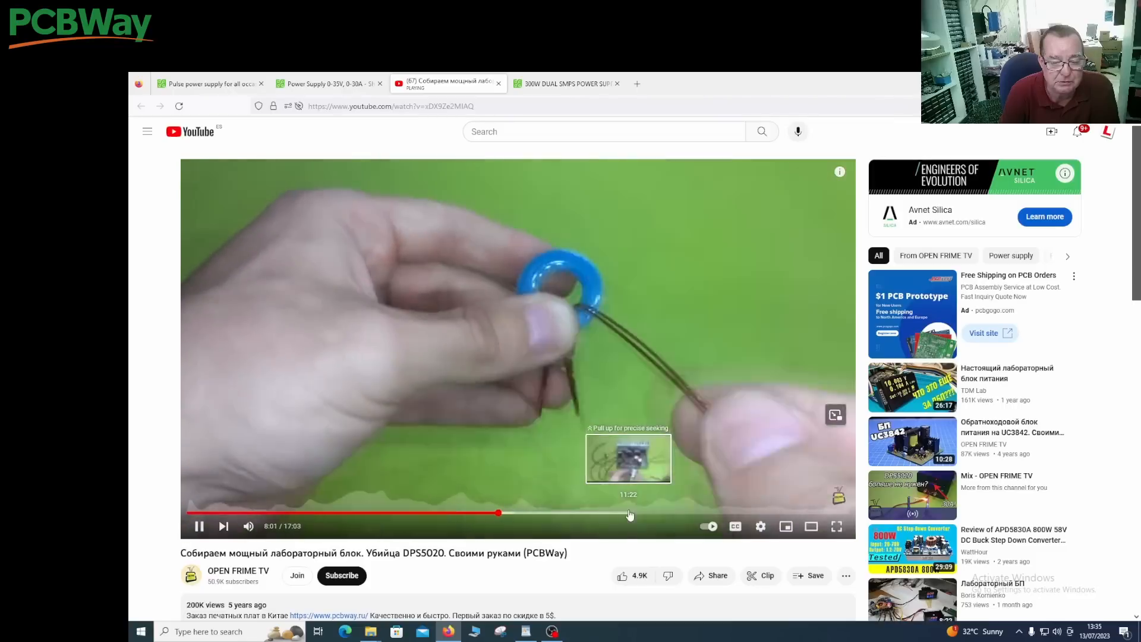
Step: Seek to about 14:08, pause on the cased board, then switch to the 300W dual SMPS project
left_click(628, 513)
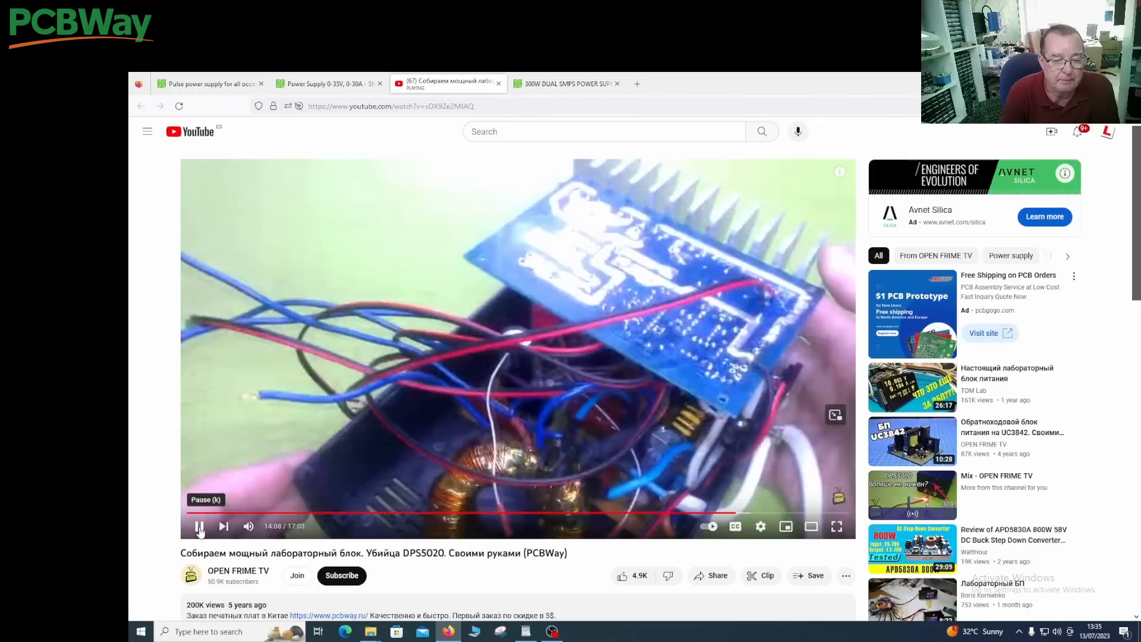
left_click(198, 526)
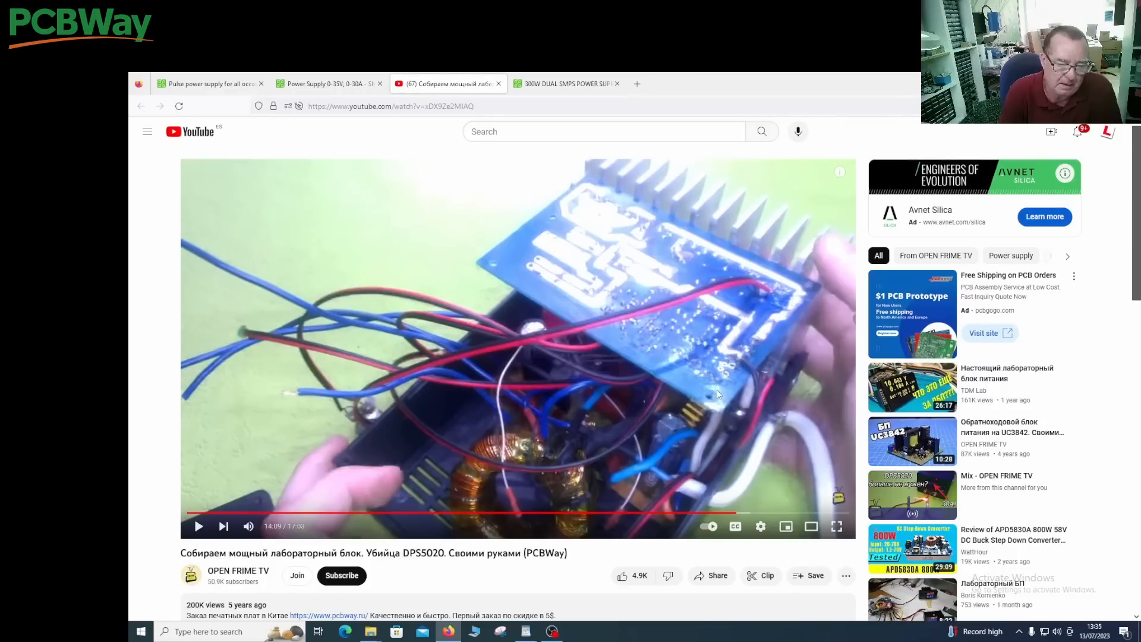
mouse_move(578, 384)
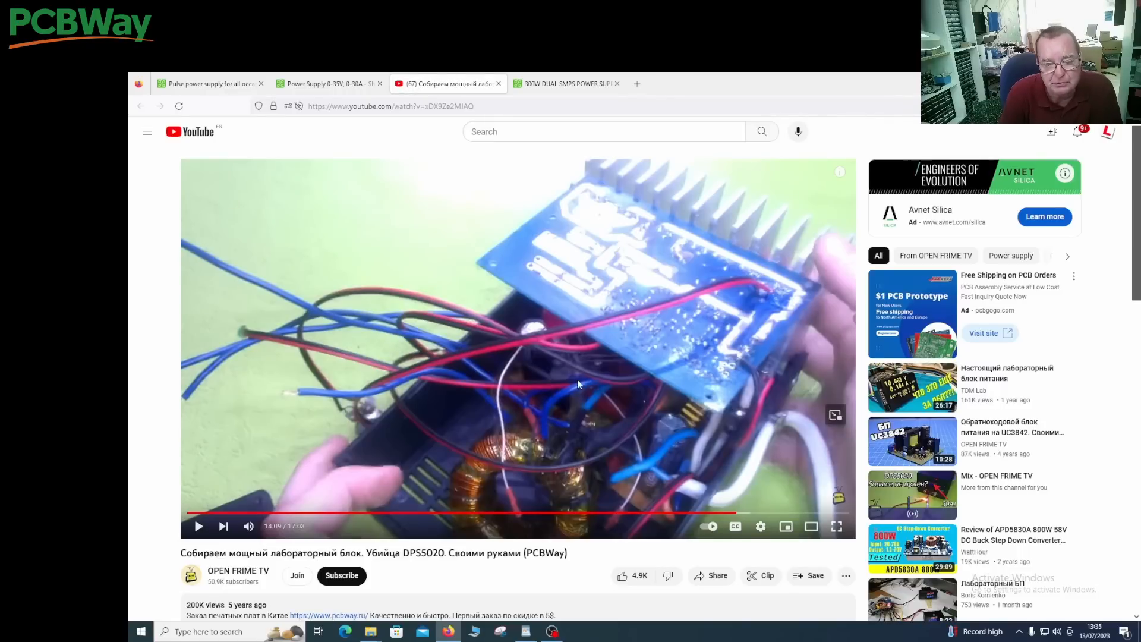
scroll("down", 3)
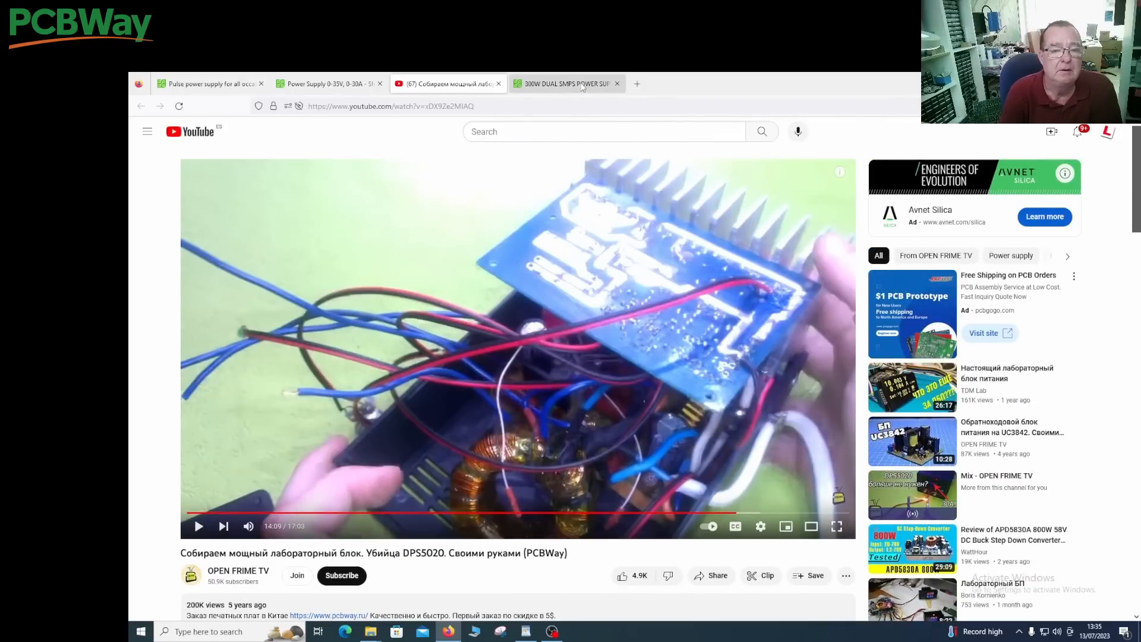
left_click(565, 83)
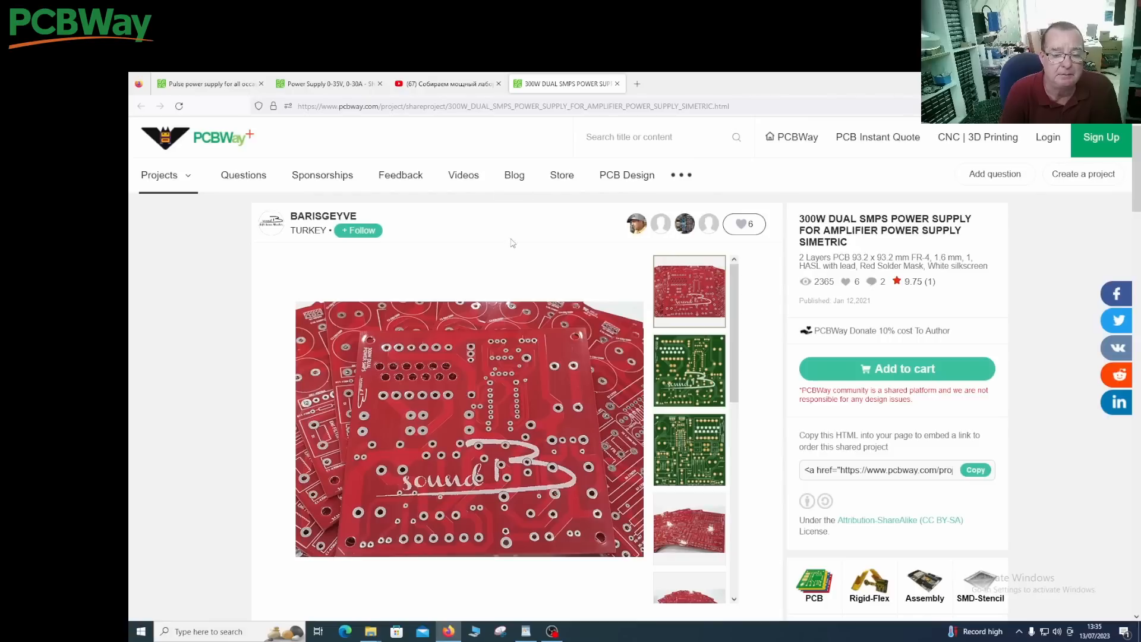
Step: Scroll through the 300W dual SMPS description, schematic and transformer winding notes
scroll("down", 3)
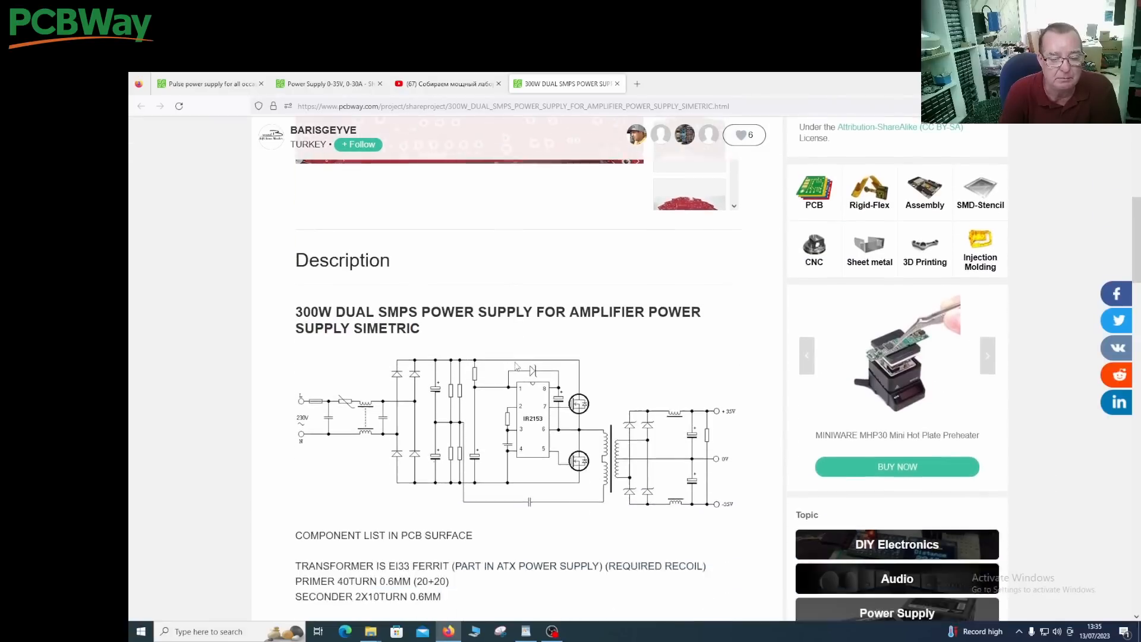
scroll("down", 3)
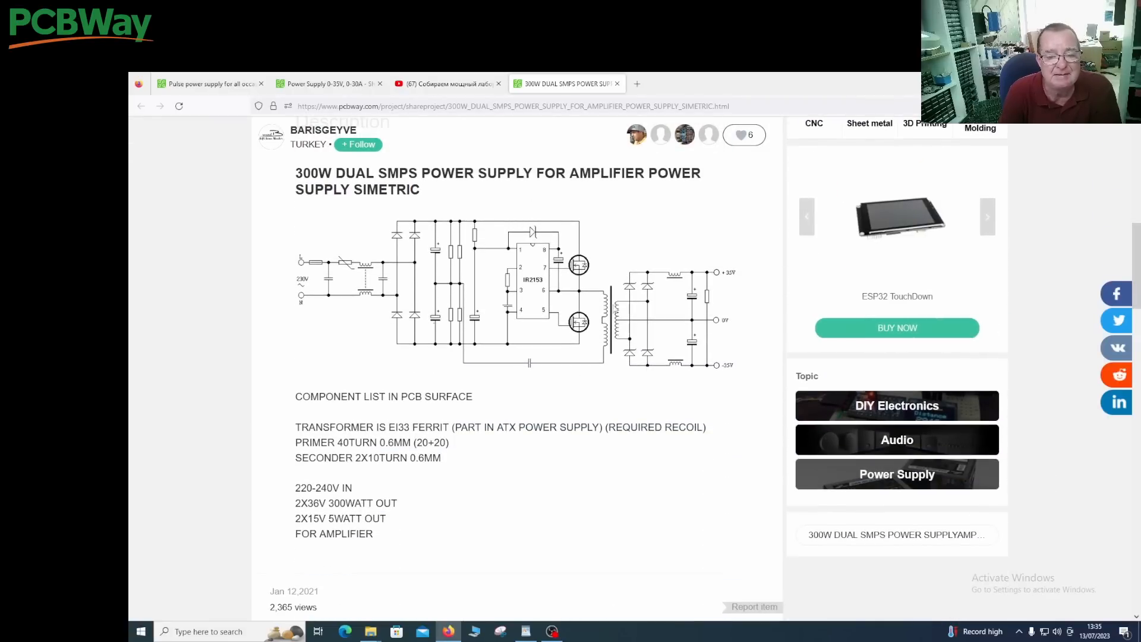
mouse_move(600, 347)
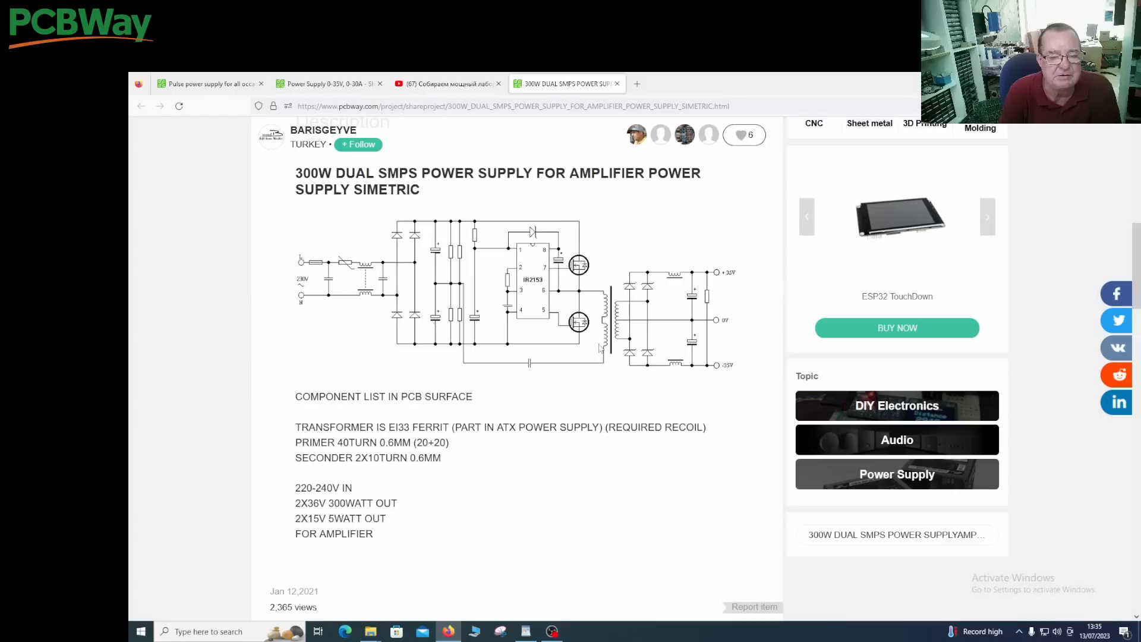
mouse_move(646, 286)
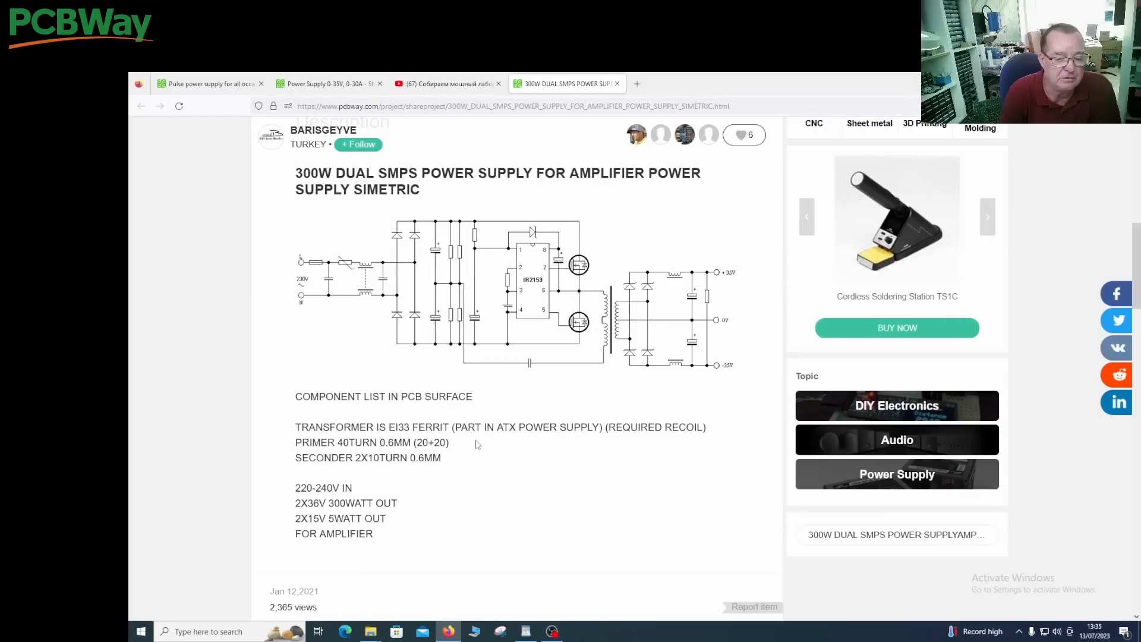
mouse_move(597, 431)
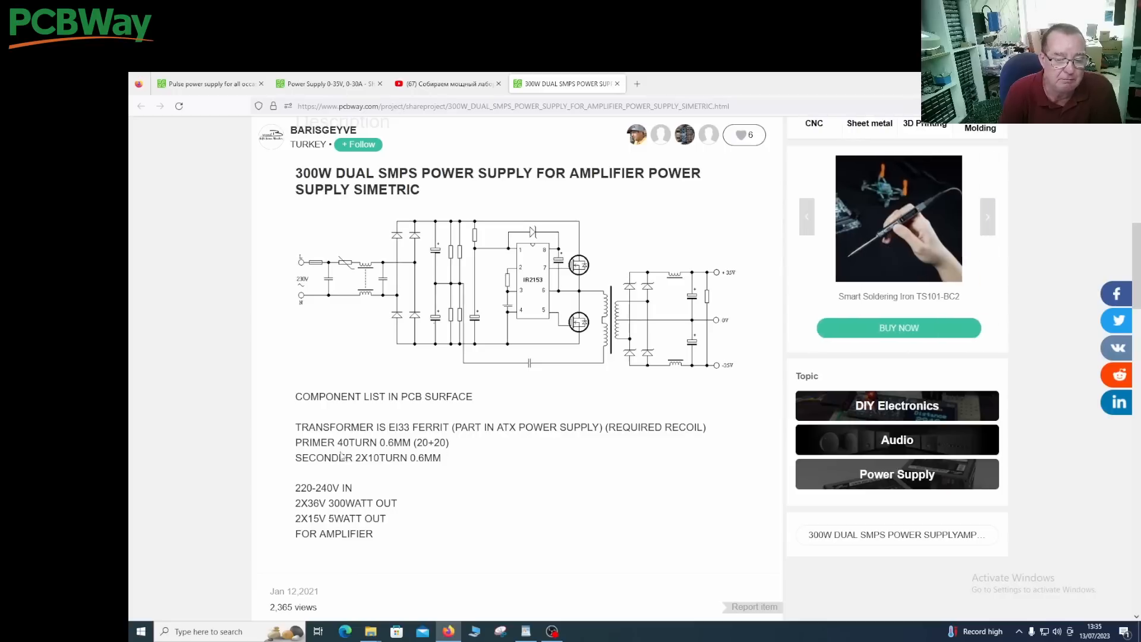
mouse_move(467, 472)
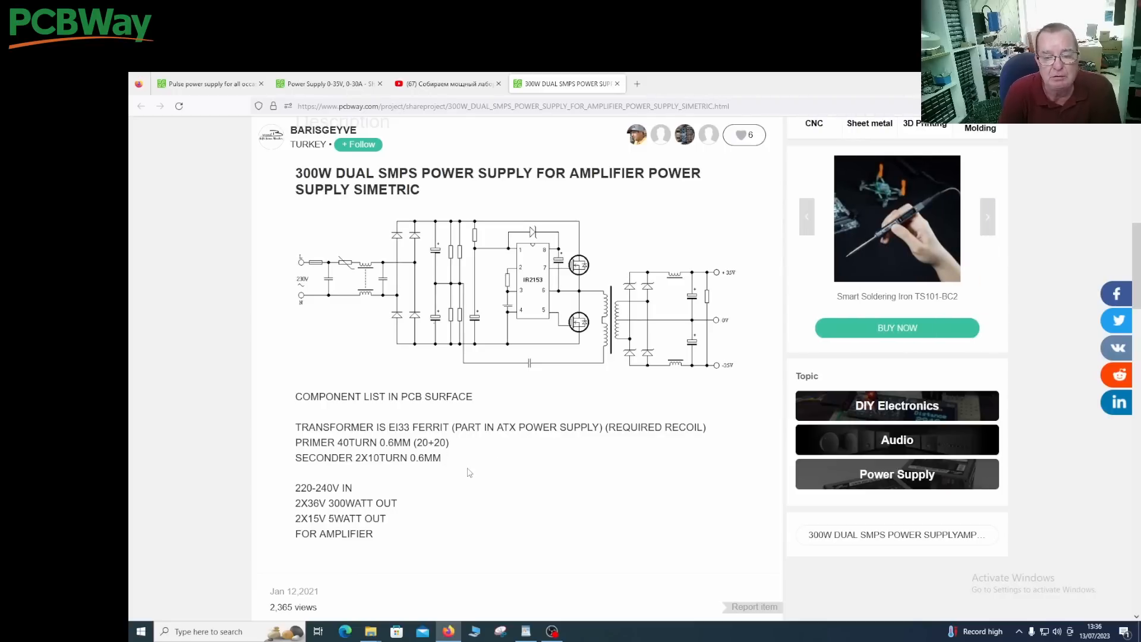
scroll("up", 3)
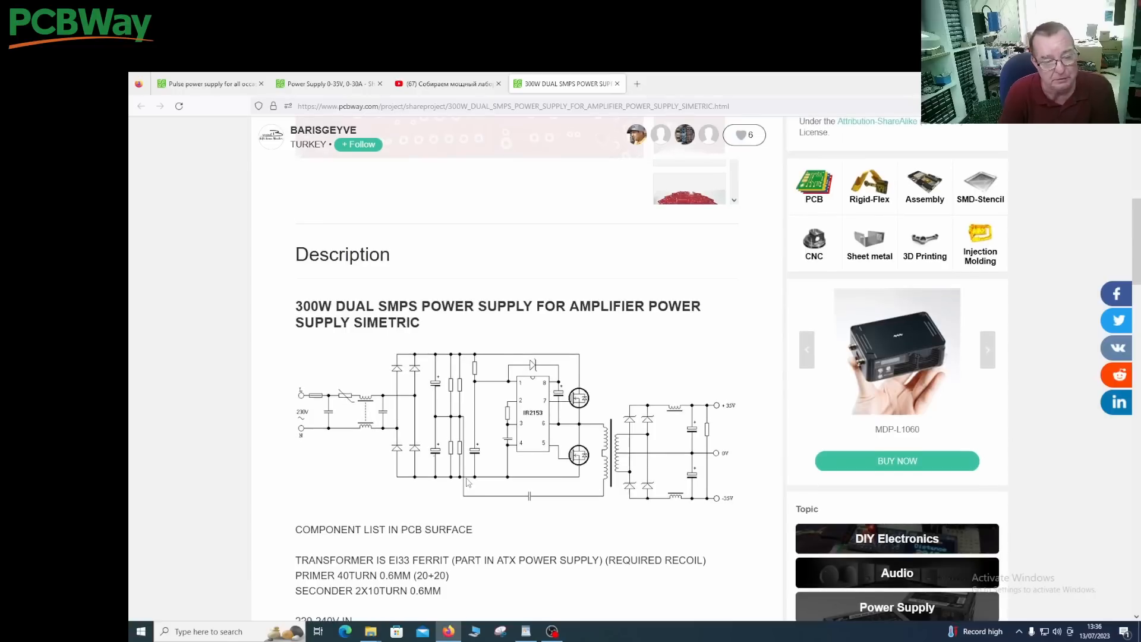
scroll("down", 3)
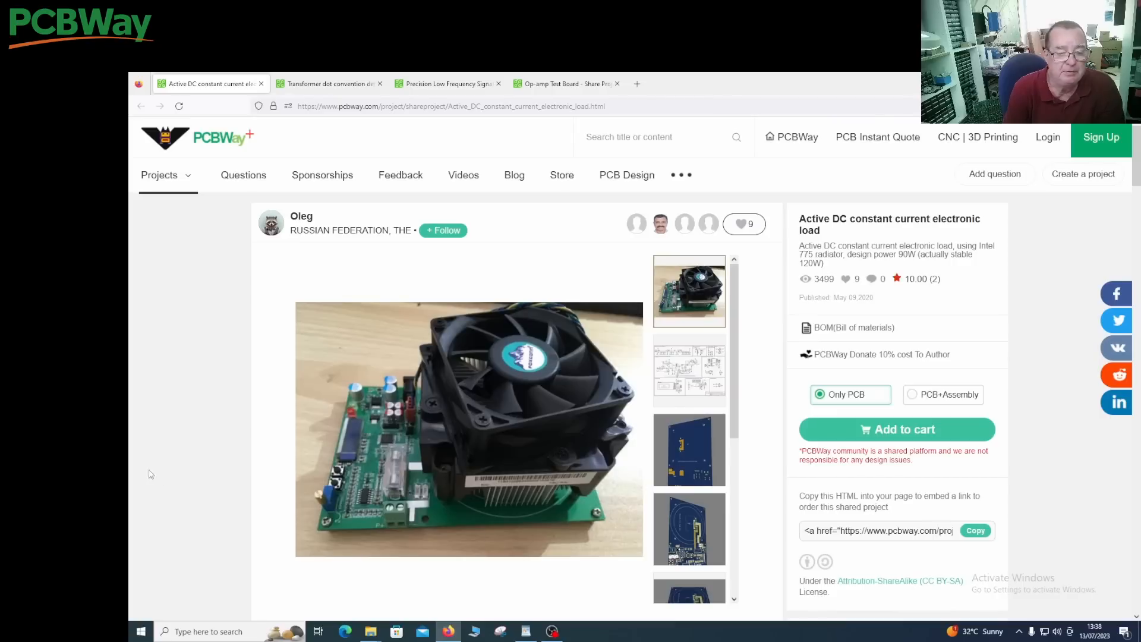
mouse_move(250, 500)
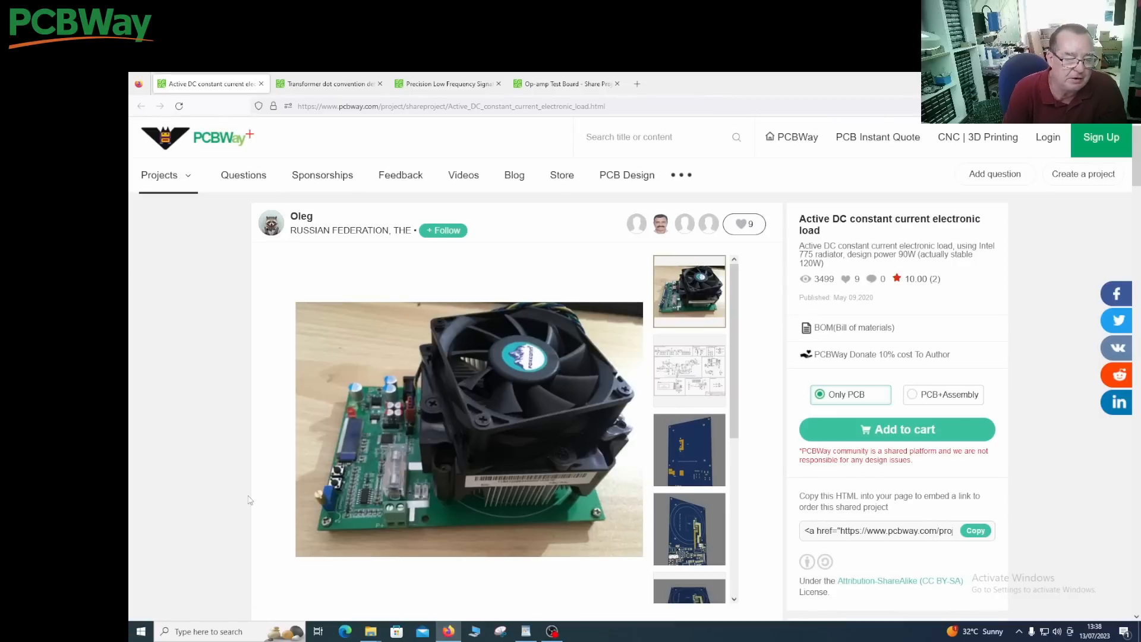
mouse_move(253, 508)
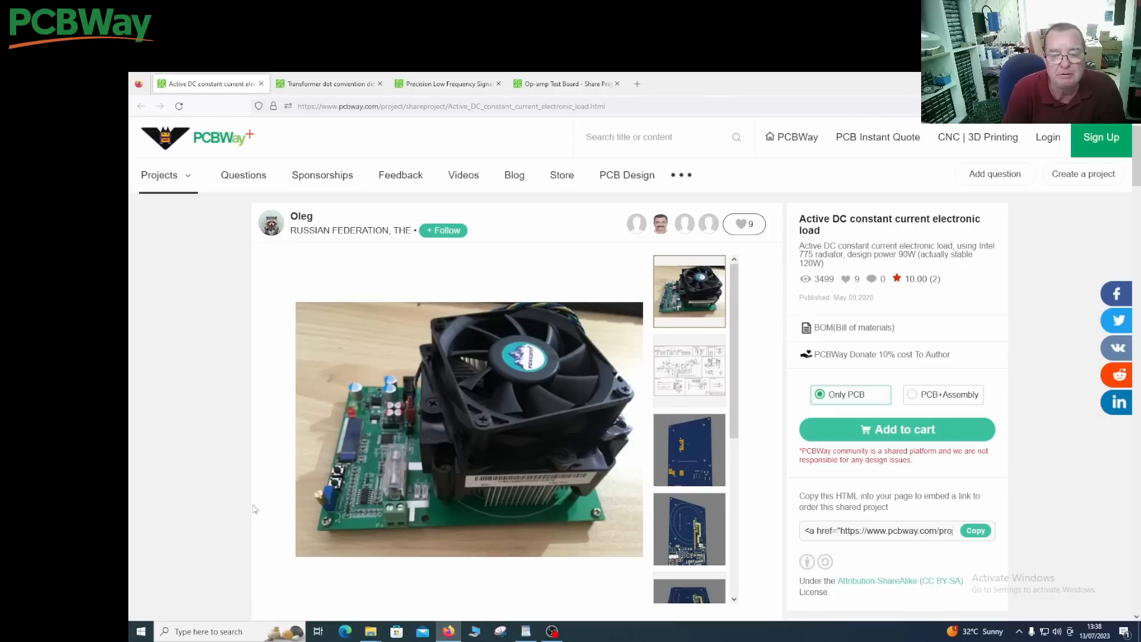
mouse_move(399, 524)
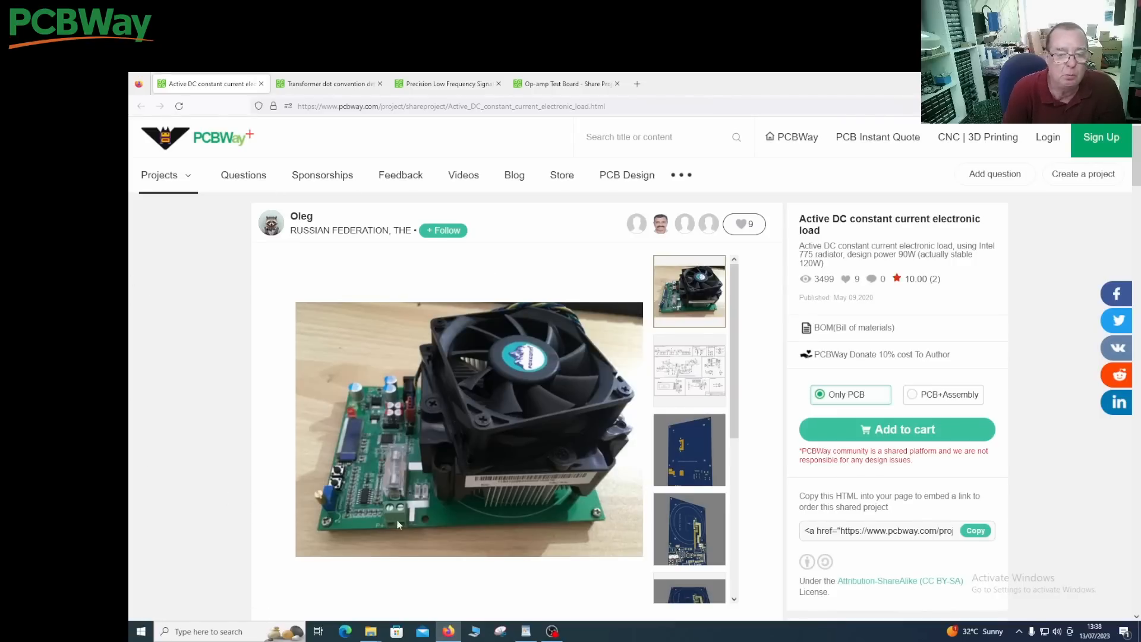
mouse_move(421, 462)
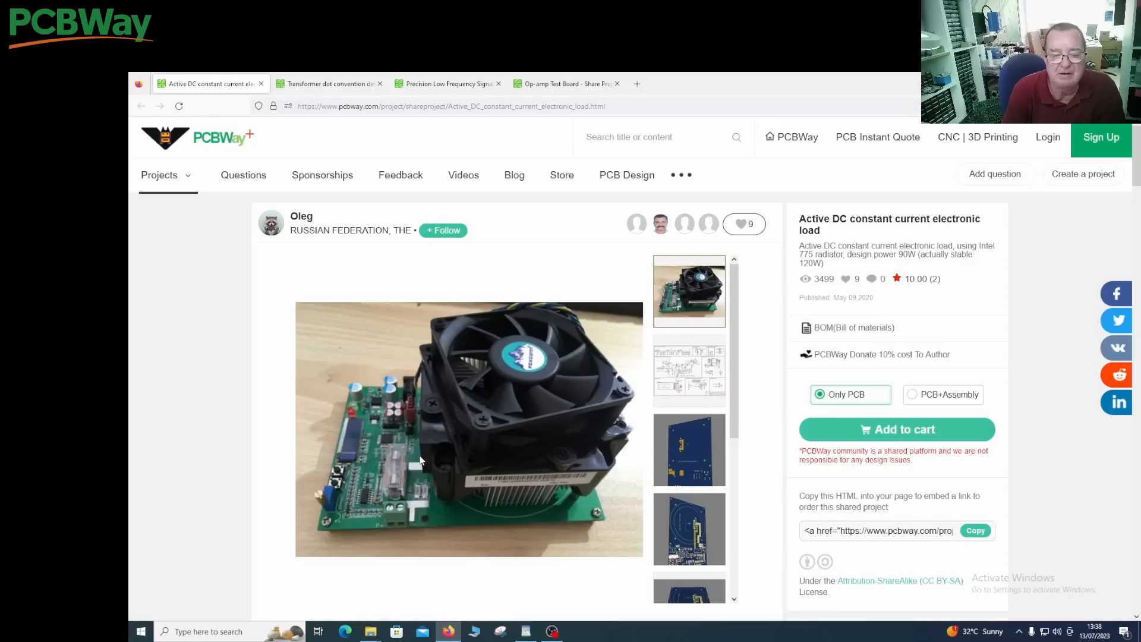
mouse_move(487, 463)
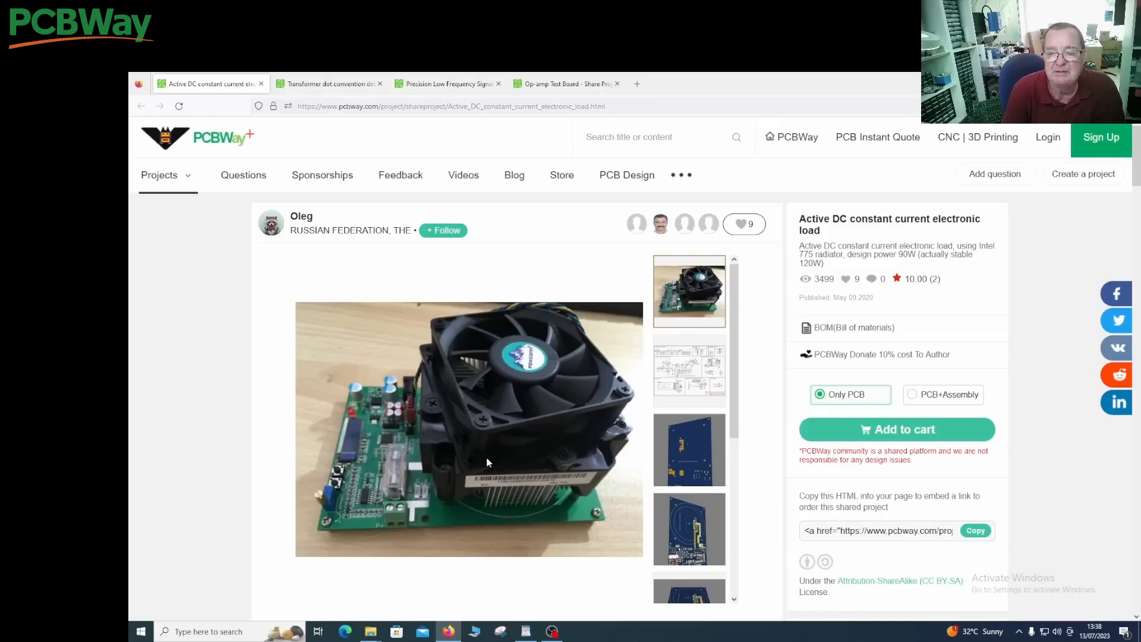
mouse_move(447, 439)
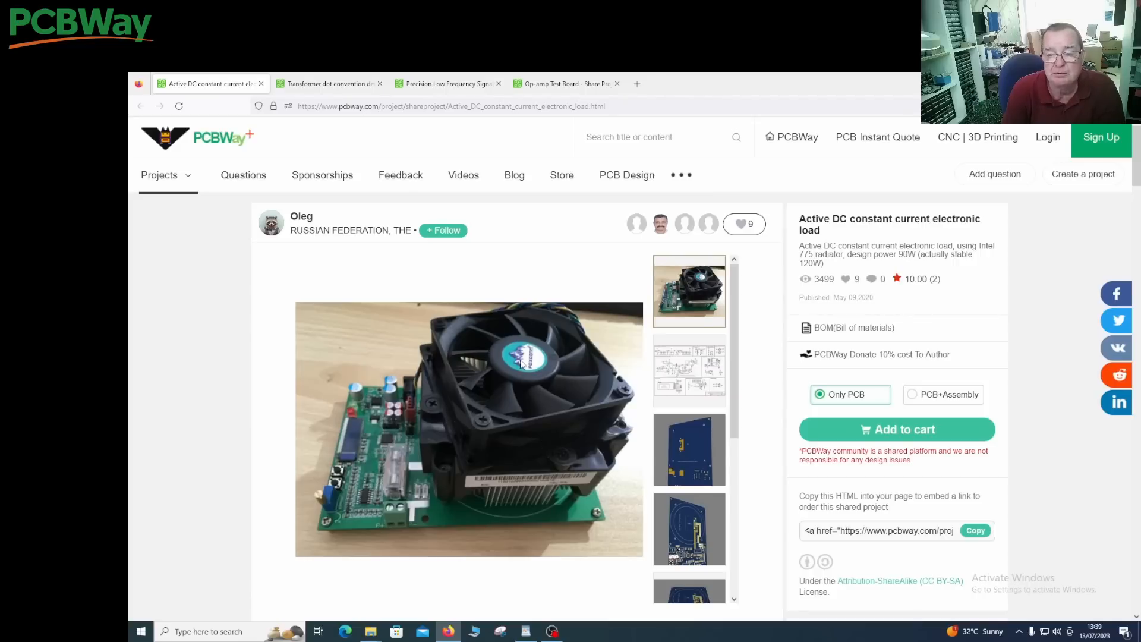
mouse_move(978, 275)
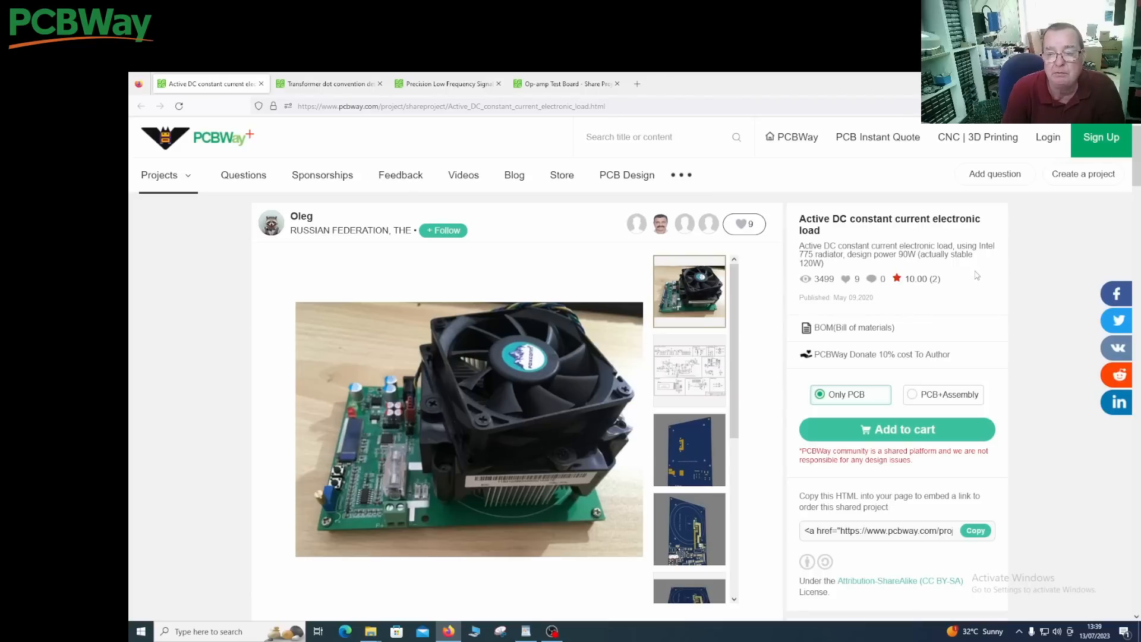
mouse_move(528, 387)
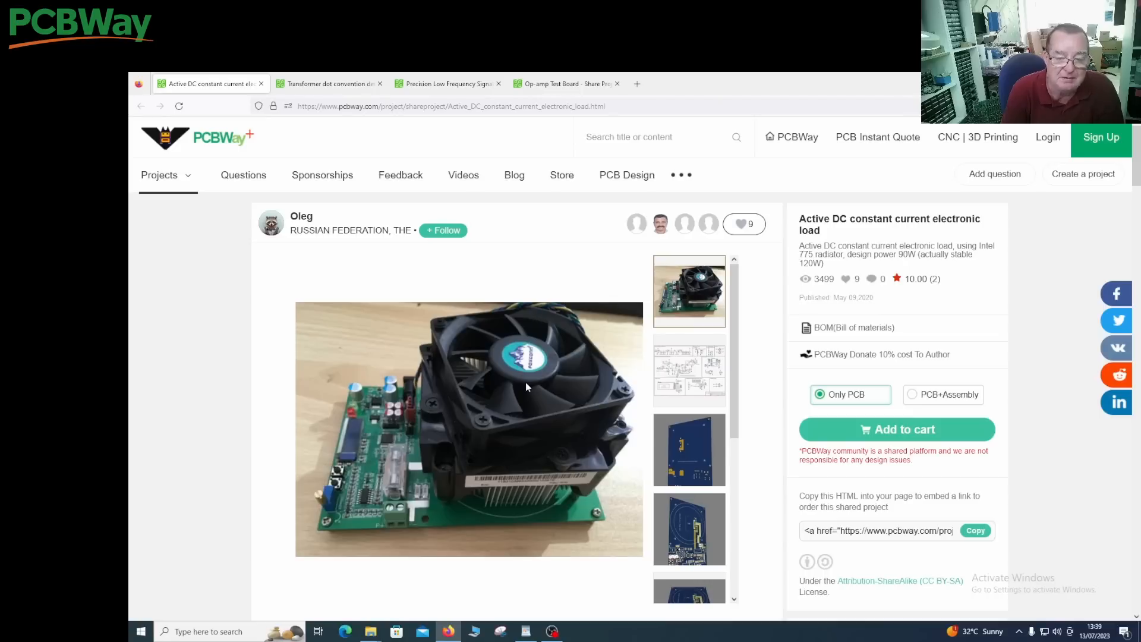
Step: Scroll the electronic load page to its Description listing the 120W maximum power spec
scroll("down", 3)
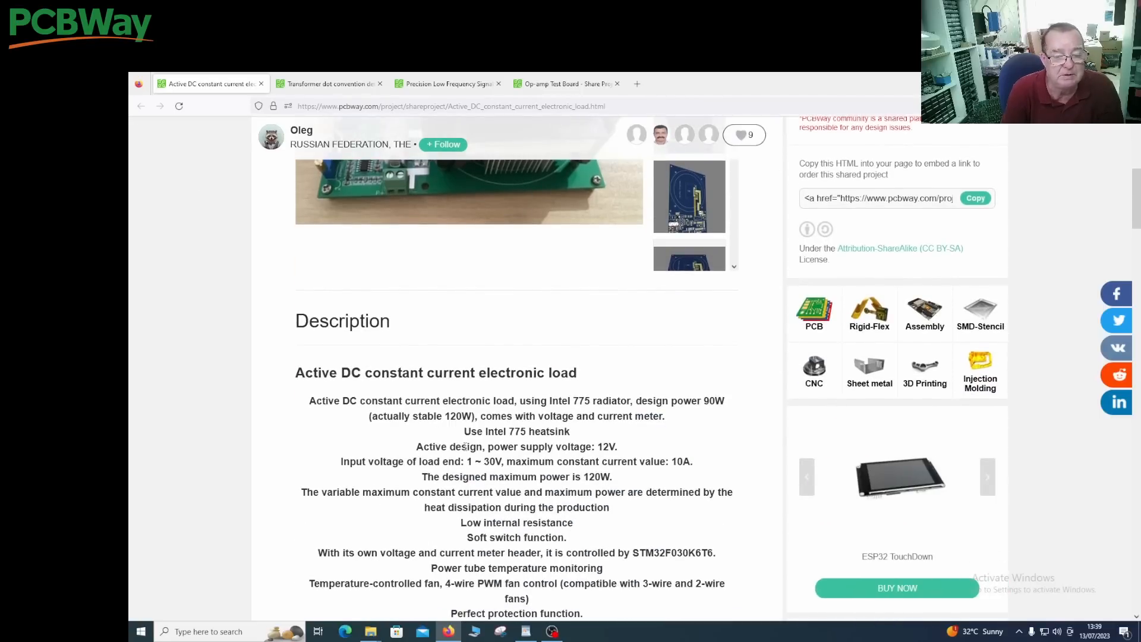
Step: Scroll past the precautions list and enlarge the electronic load schematic image
scroll("down", 3)
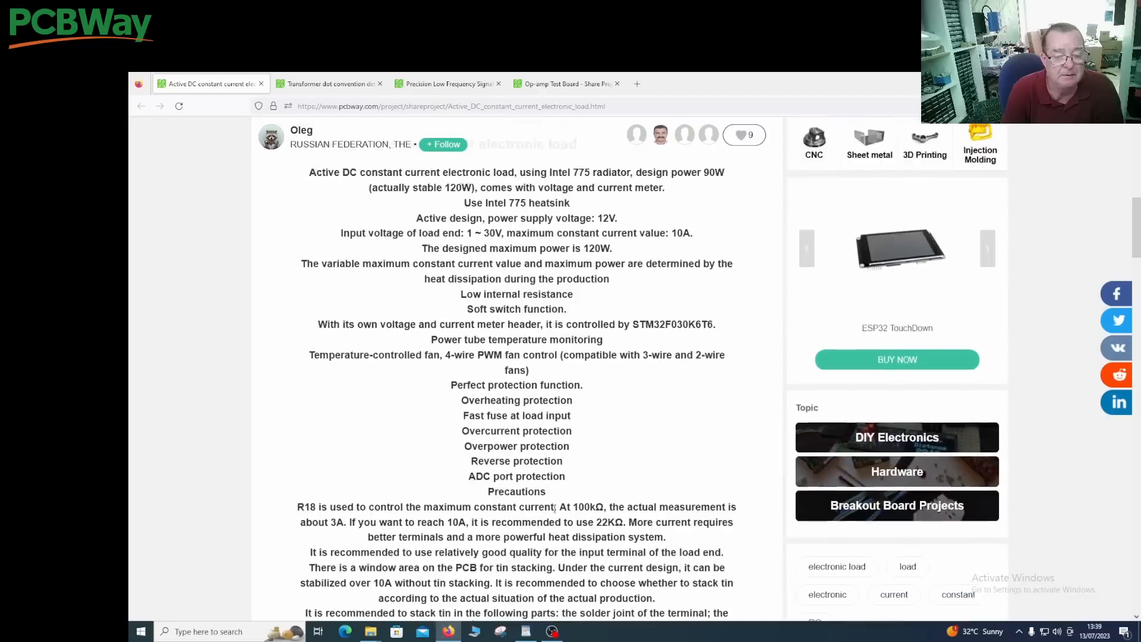
scroll("down", 3)
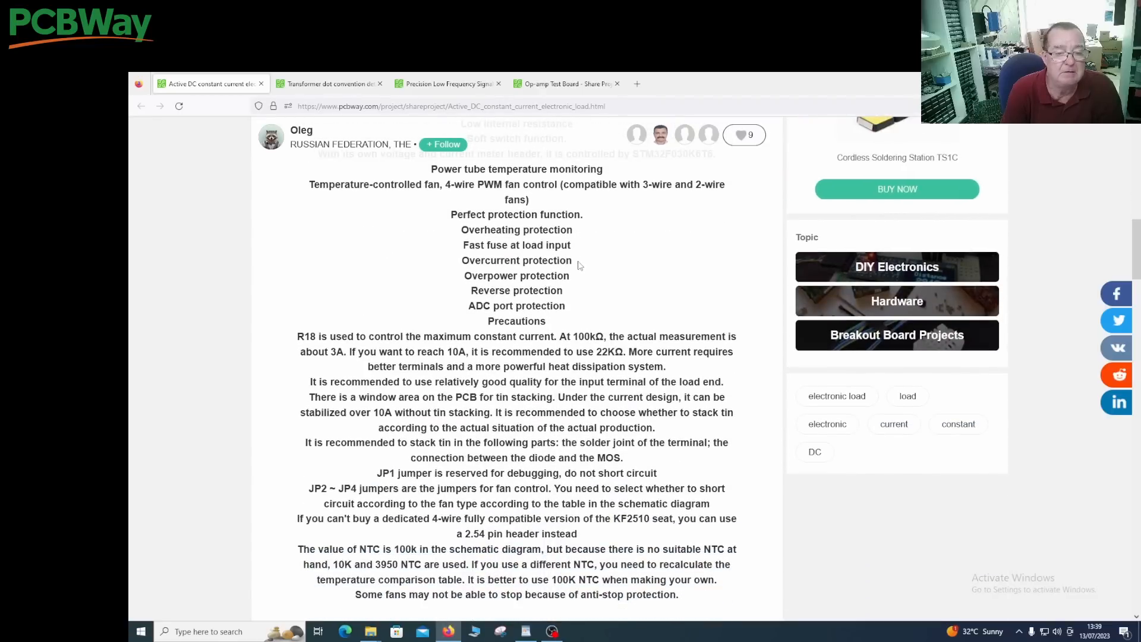
mouse_move(580, 293)
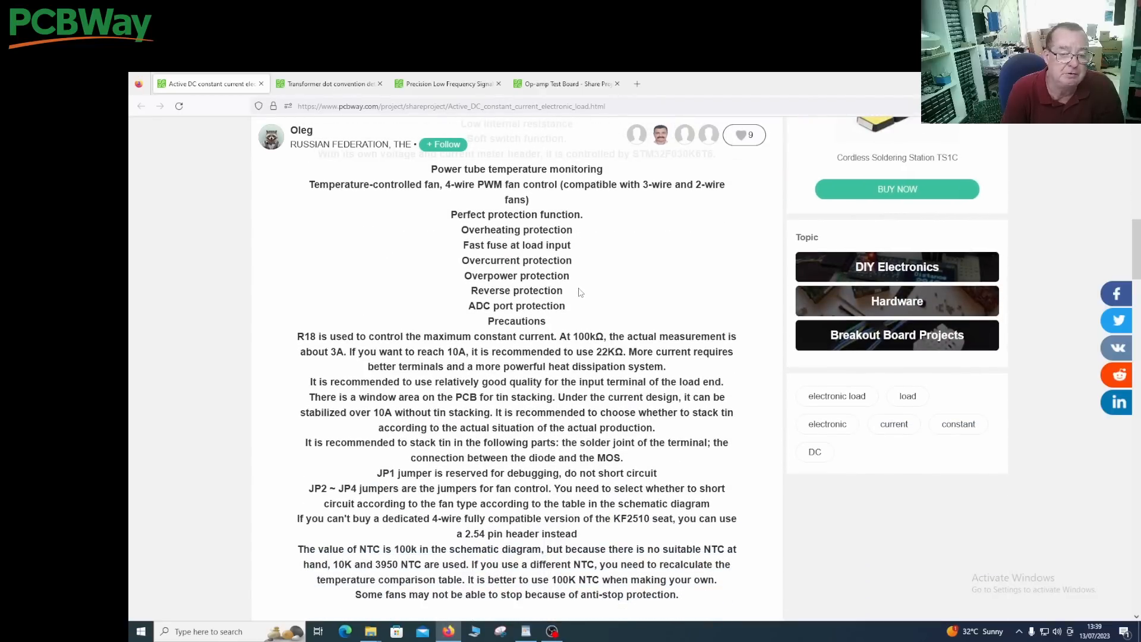
scroll("down", 3)
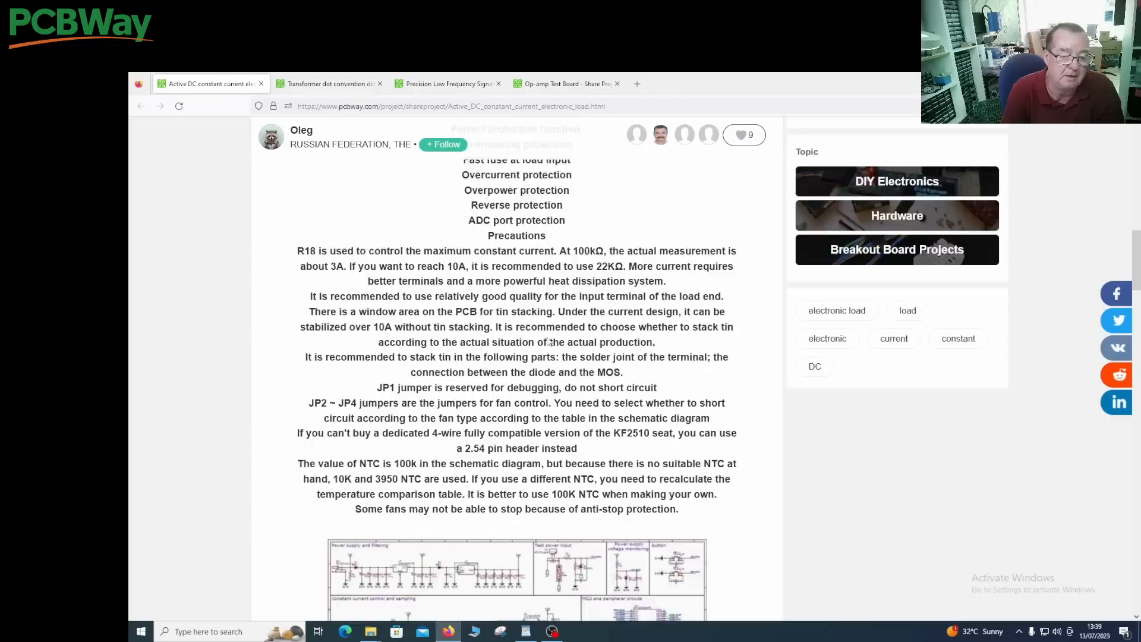
scroll("down", 3)
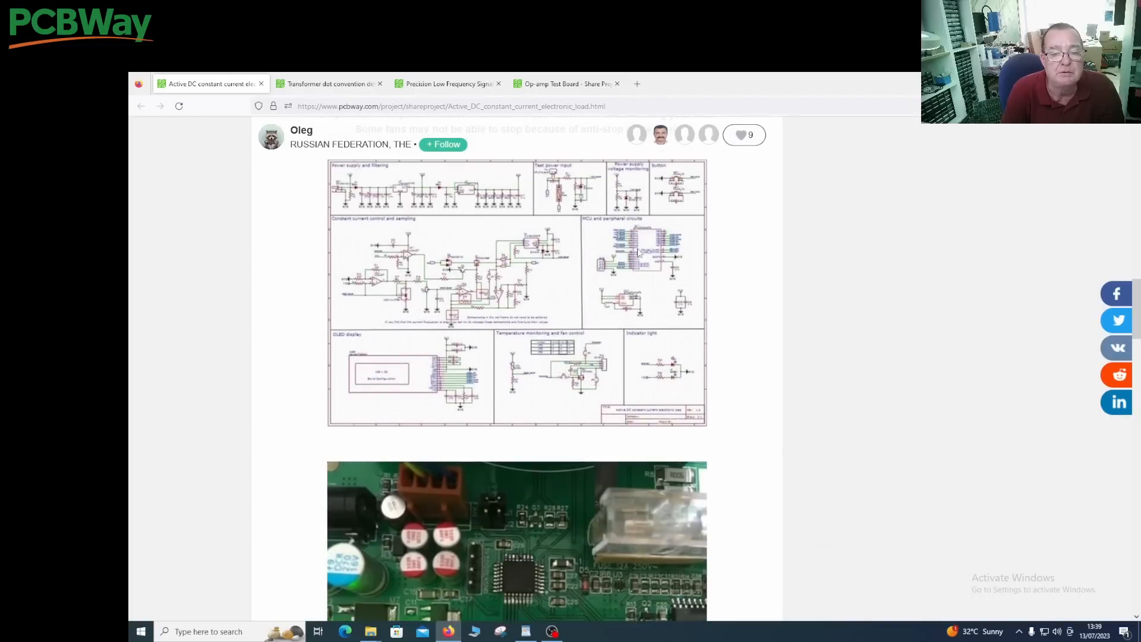
left_click(517, 291)
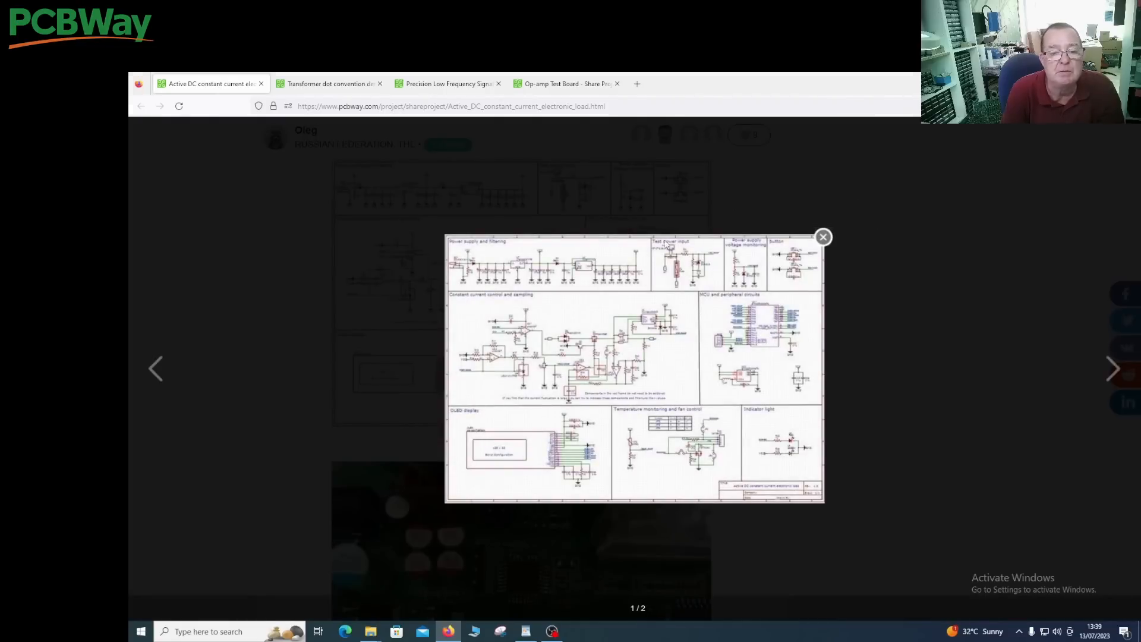
mouse_move(697, 224)
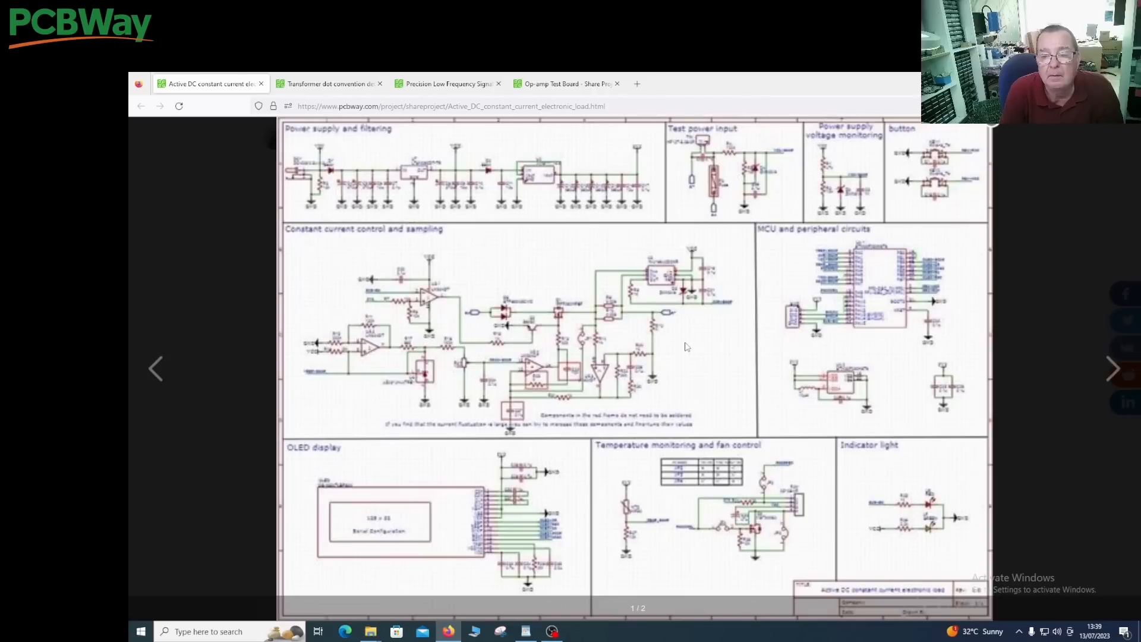
Step: Inspect the enlarged electronic load schematic, then close the lightbox back to the project page
left_click(684, 347)
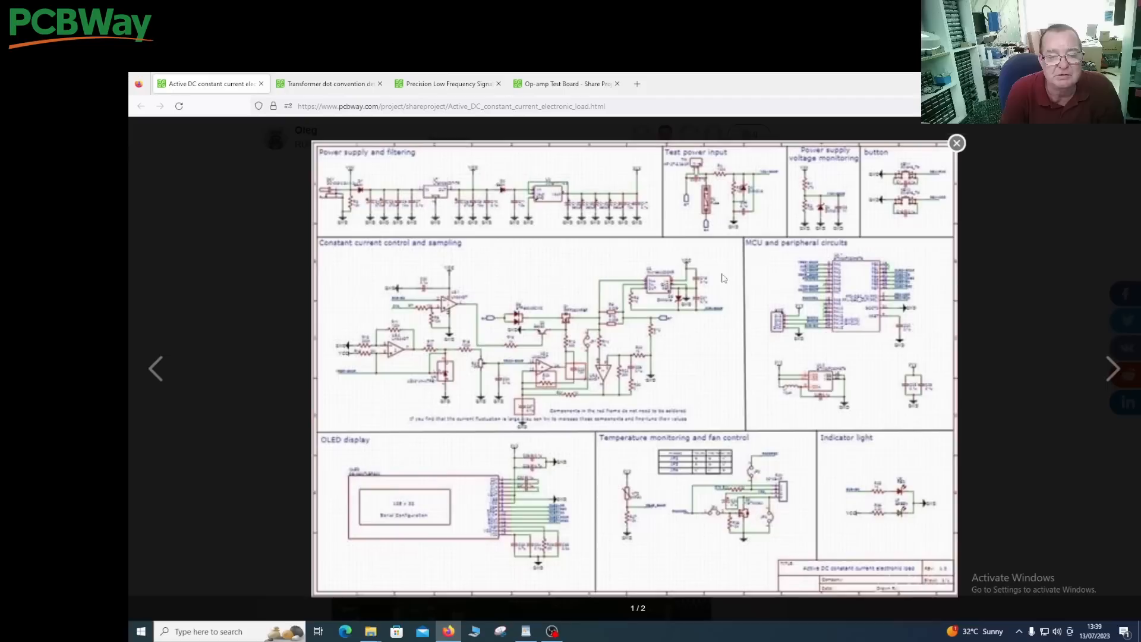
mouse_move(658, 211)
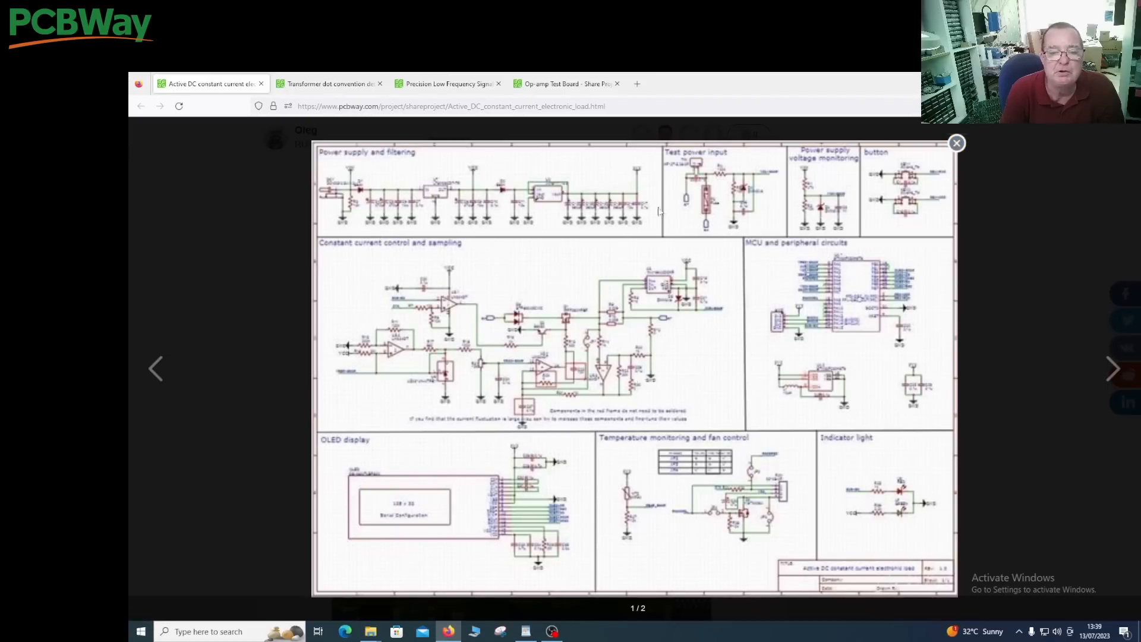
mouse_move(577, 444)
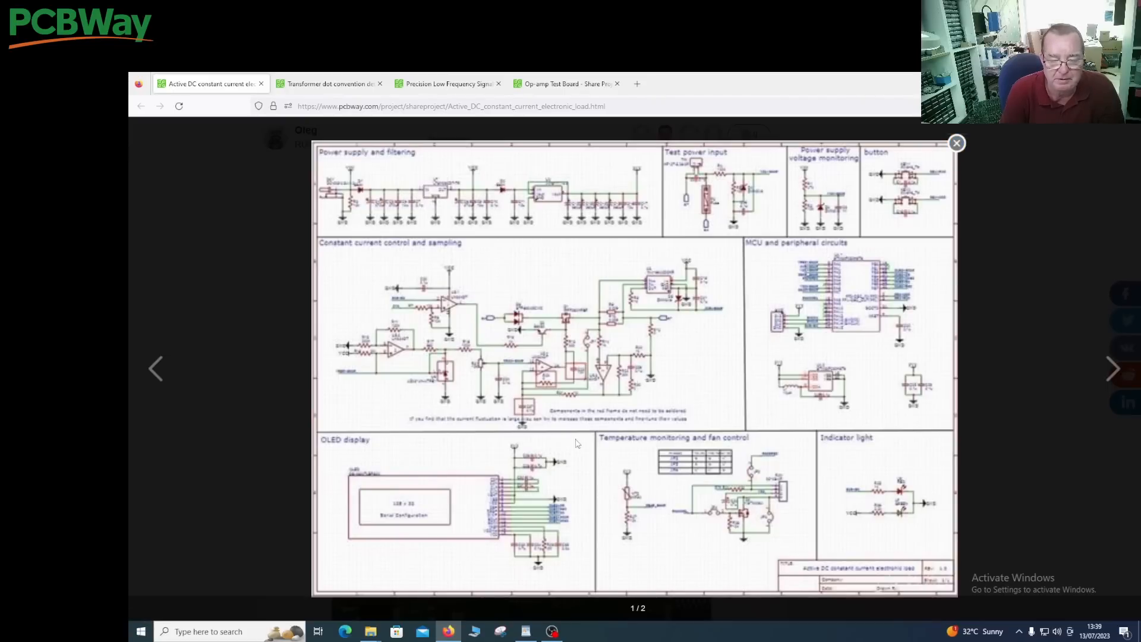
left_click(956, 142)
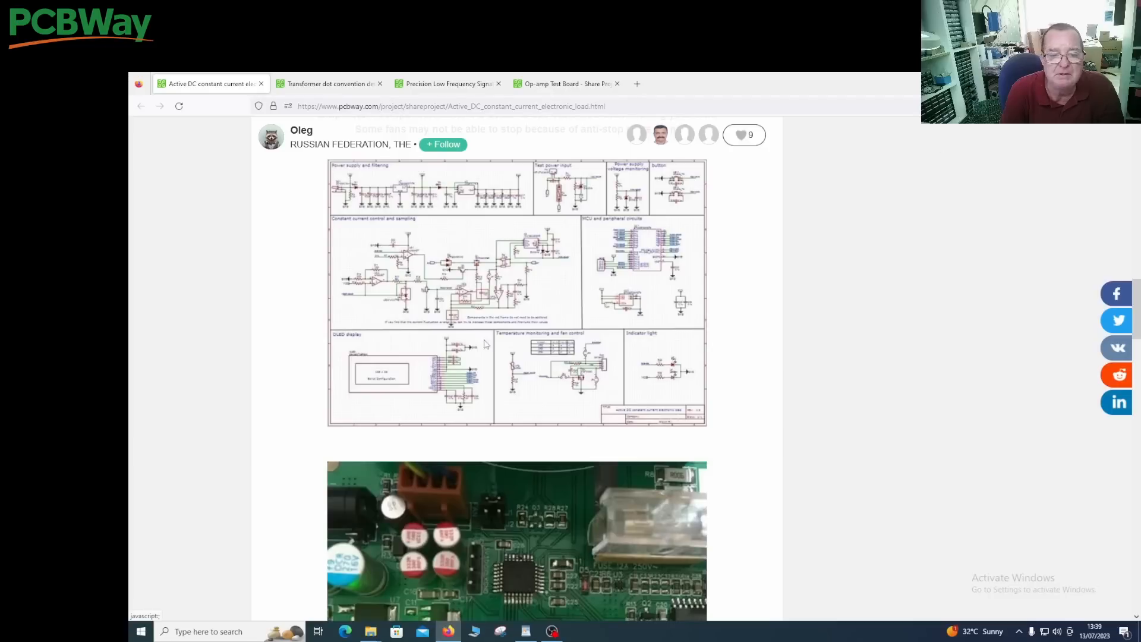
scroll("down", 3)
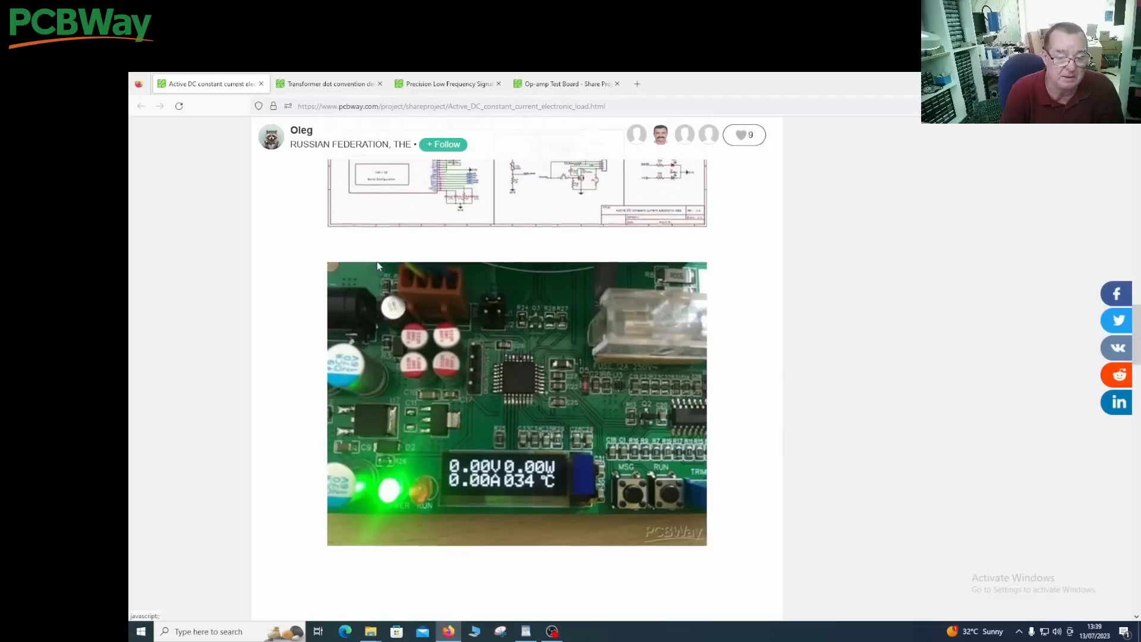
scroll("down", 3)
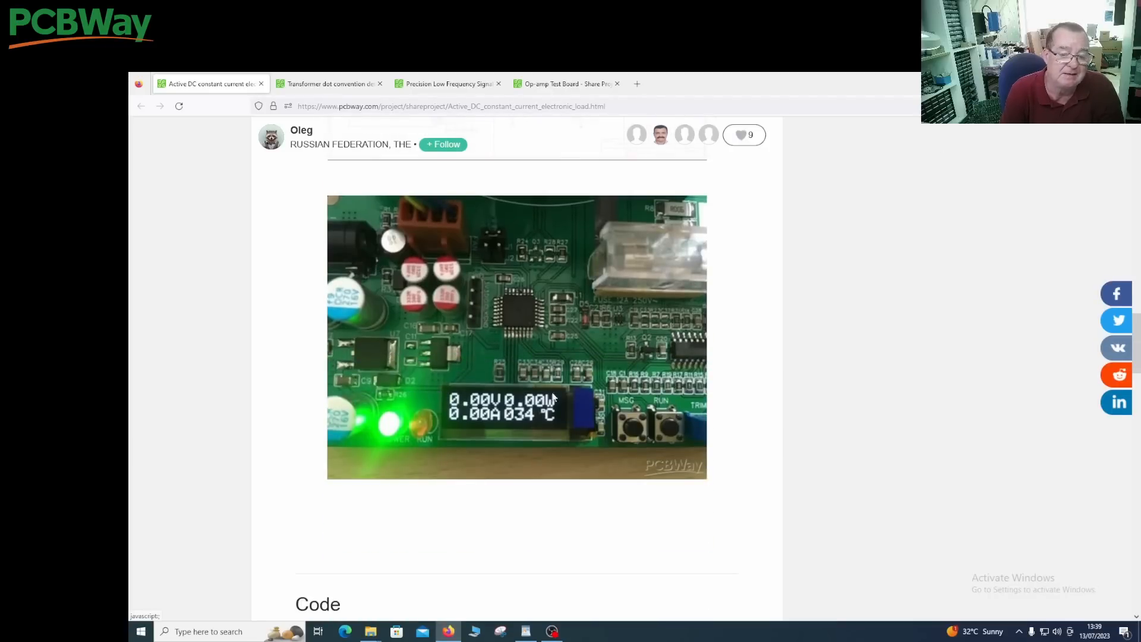
scroll("down", 3)
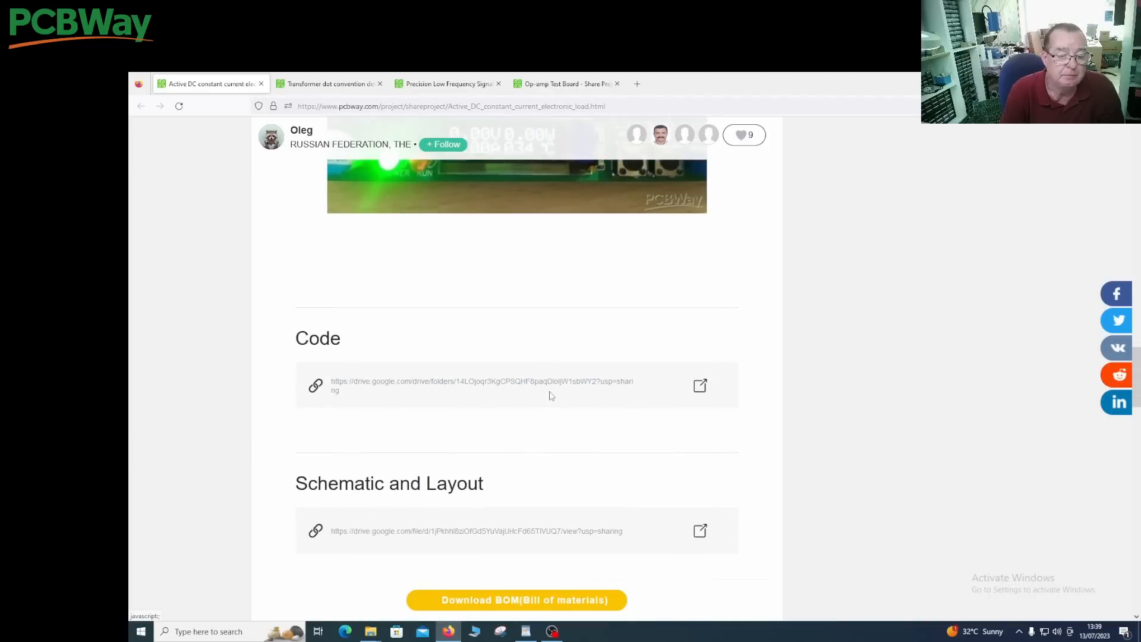
scroll("up", 3)
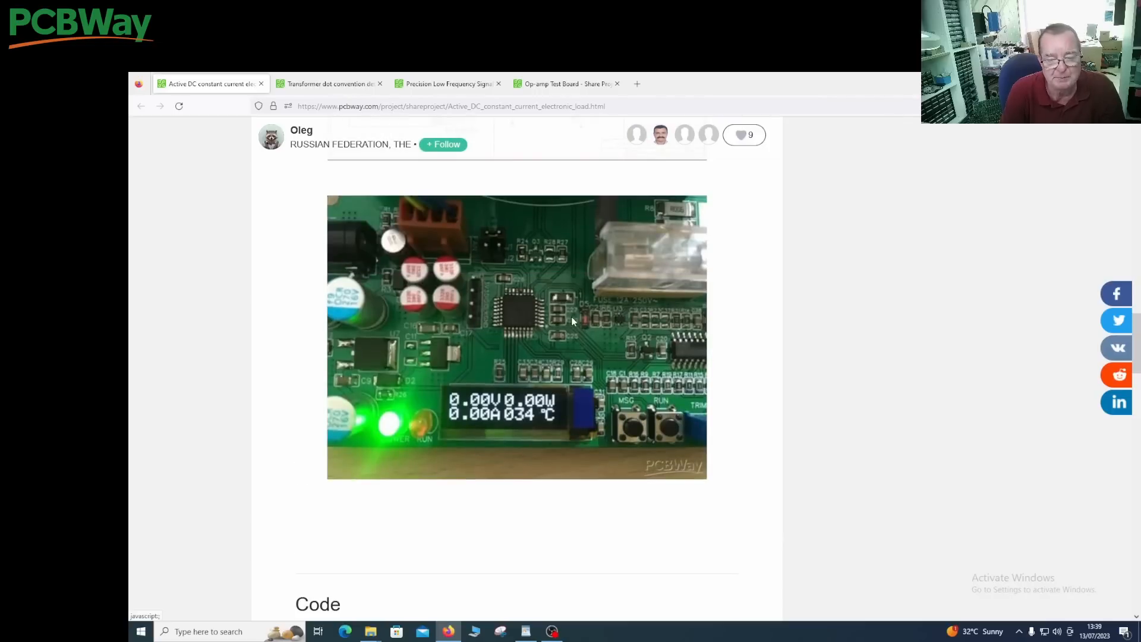
mouse_move(465, 282)
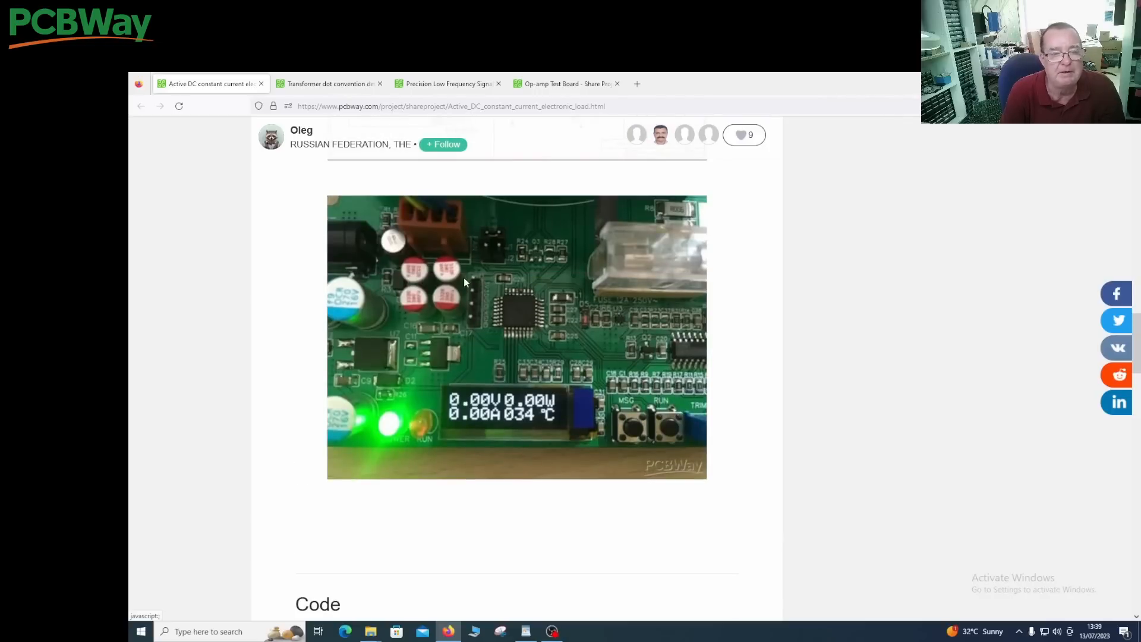
scroll("down", 3)
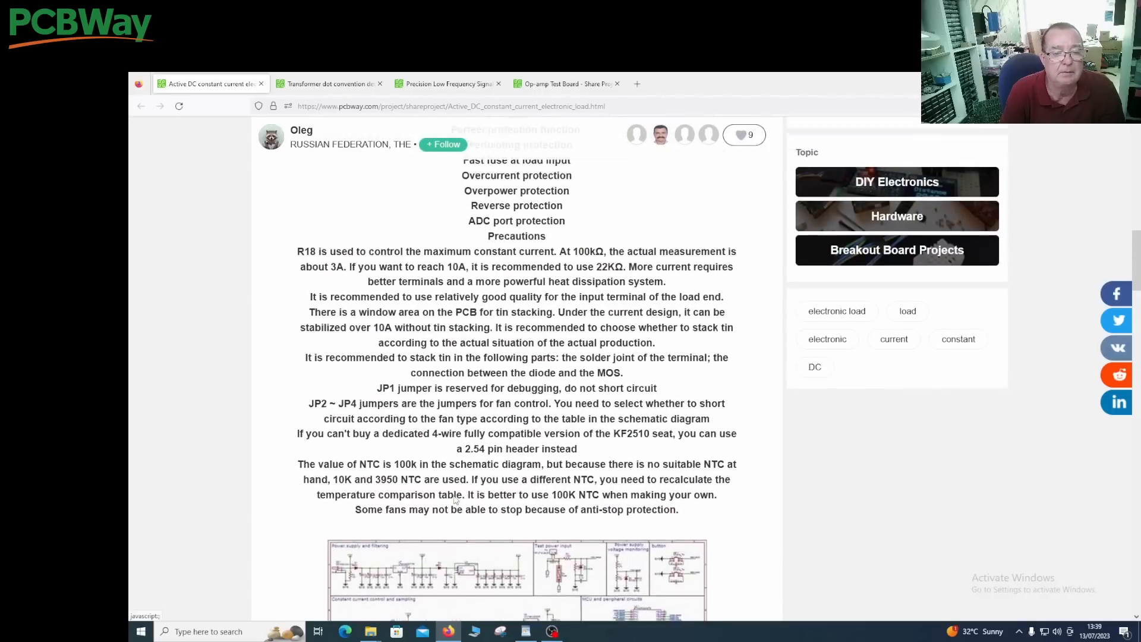
left_click(324, 83)
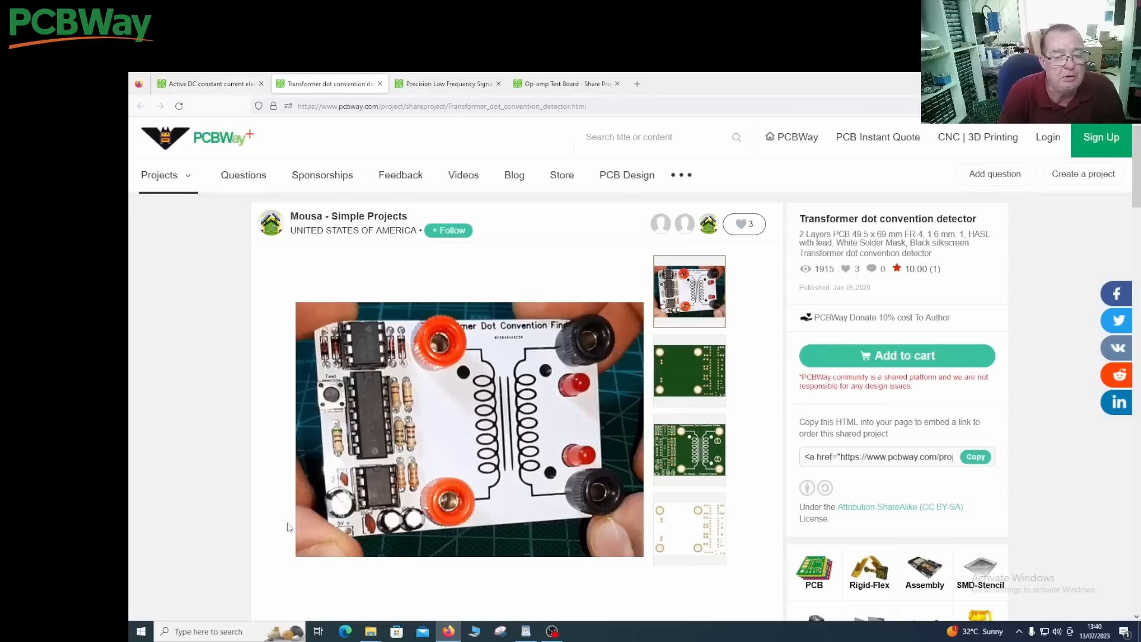
mouse_move(457, 354)
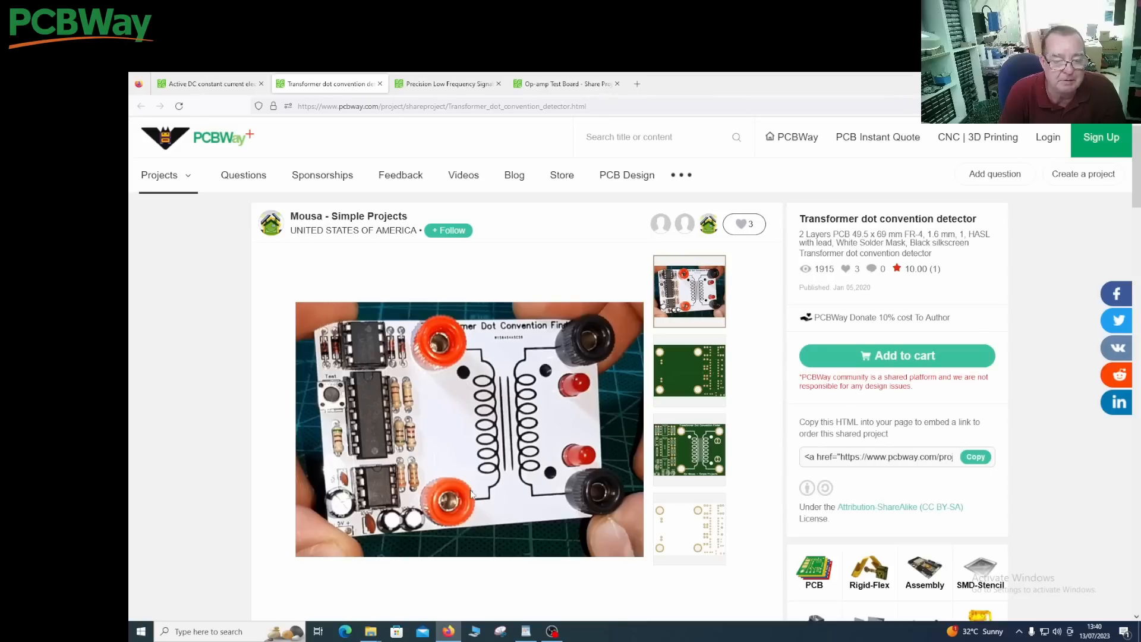
mouse_move(466, 382)
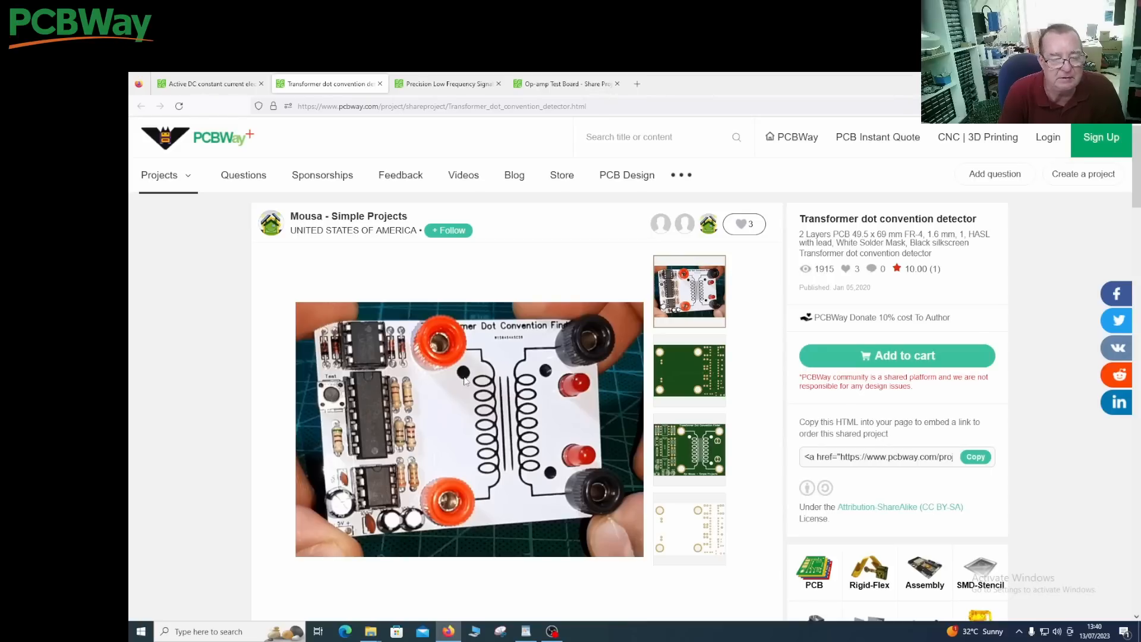
mouse_move(551, 406)
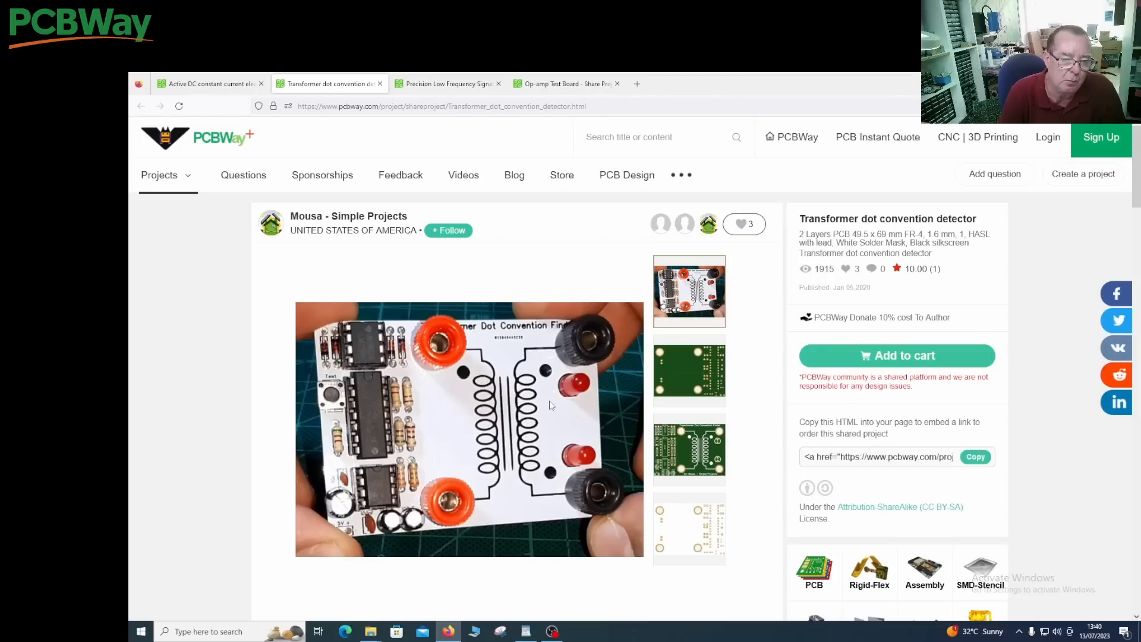
mouse_move(466, 384)
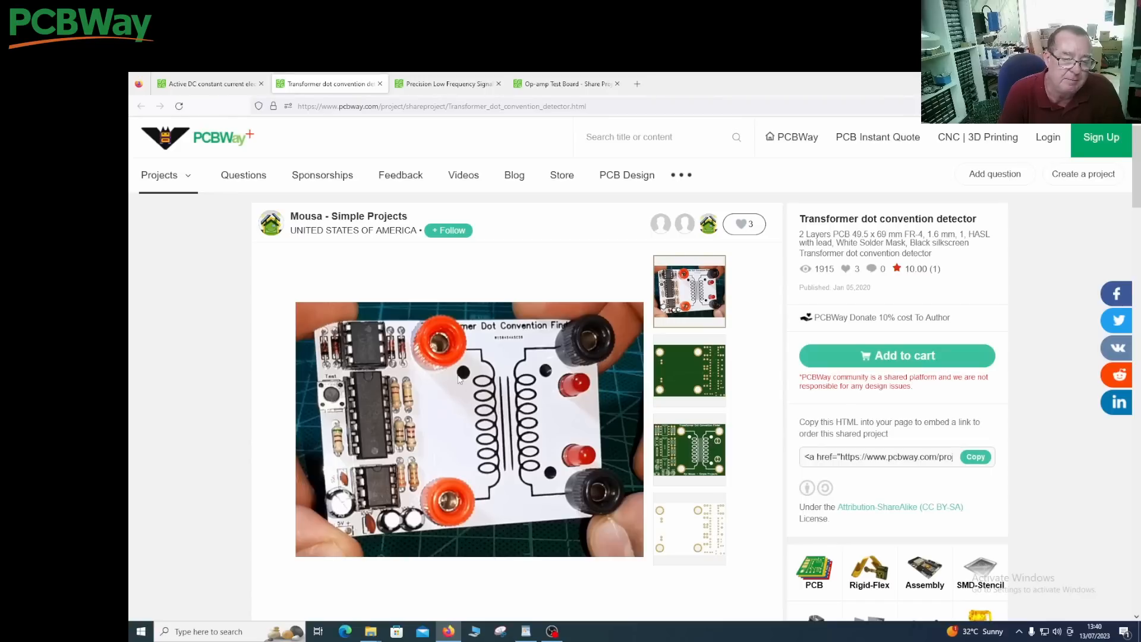
mouse_move(553, 383)
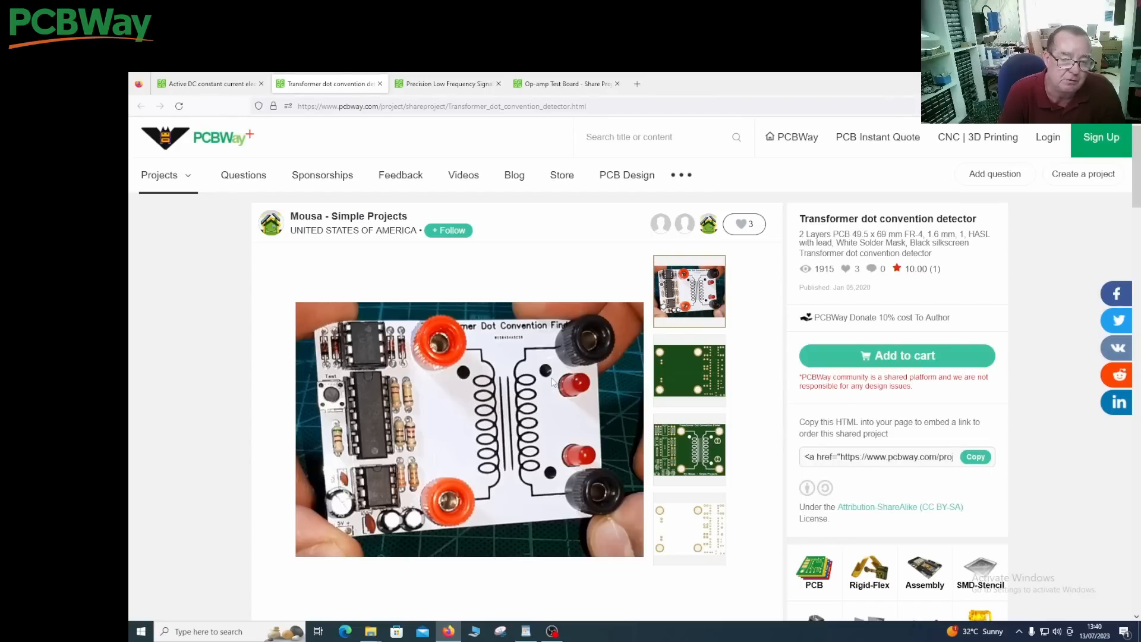
mouse_move(539, 477)
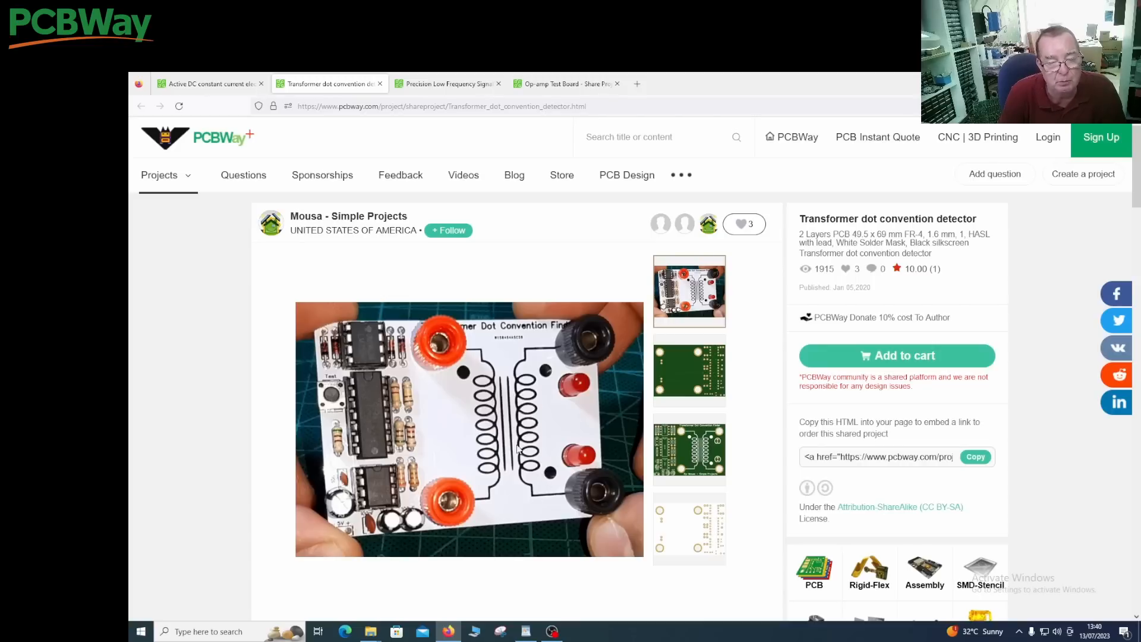
mouse_move(446, 377)
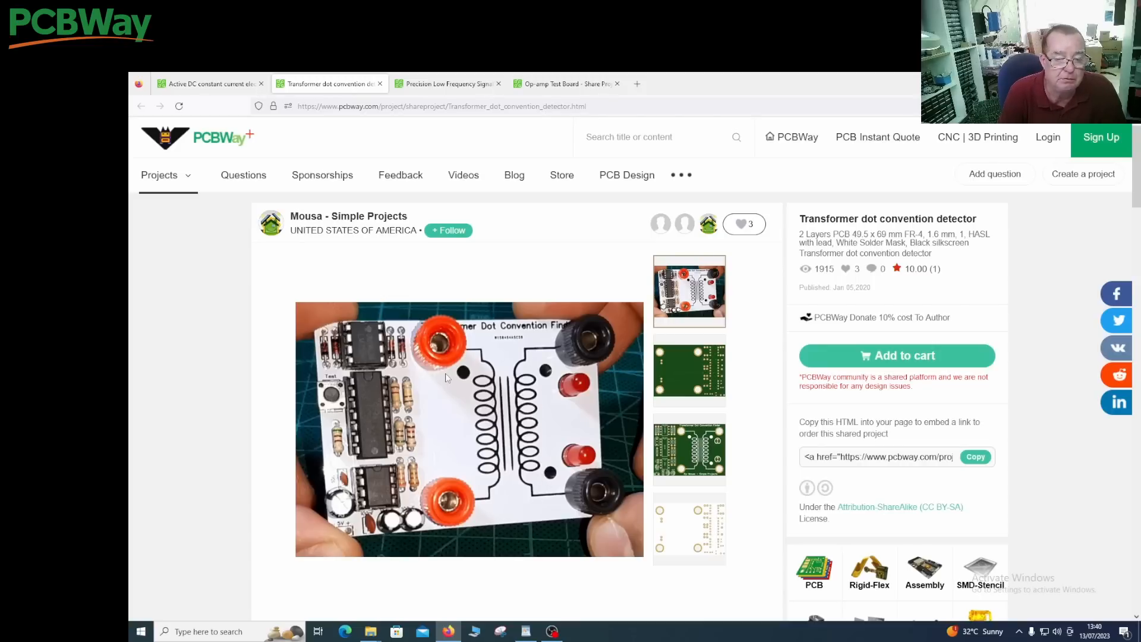
mouse_move(521, 317)
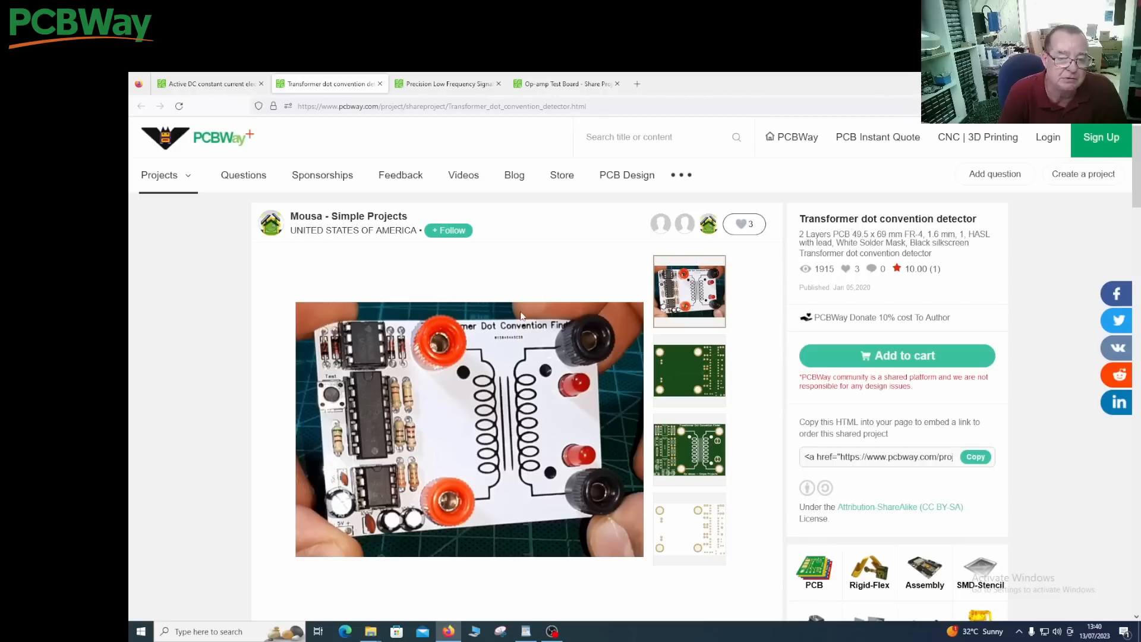
mouse_move(436, 471)
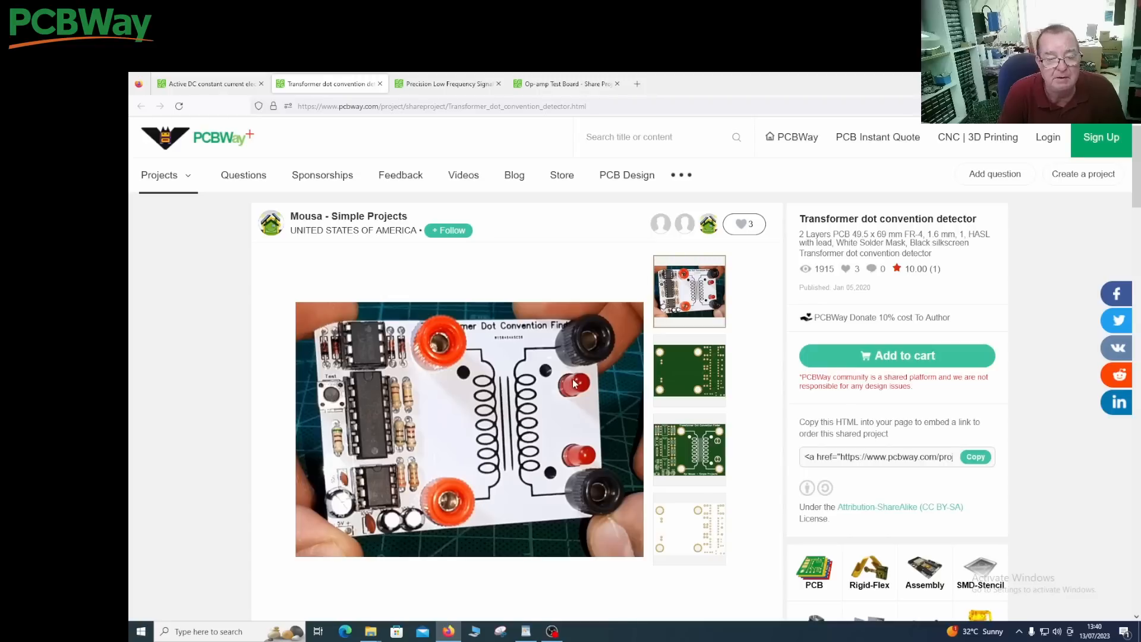
mouse_move(575, 484)
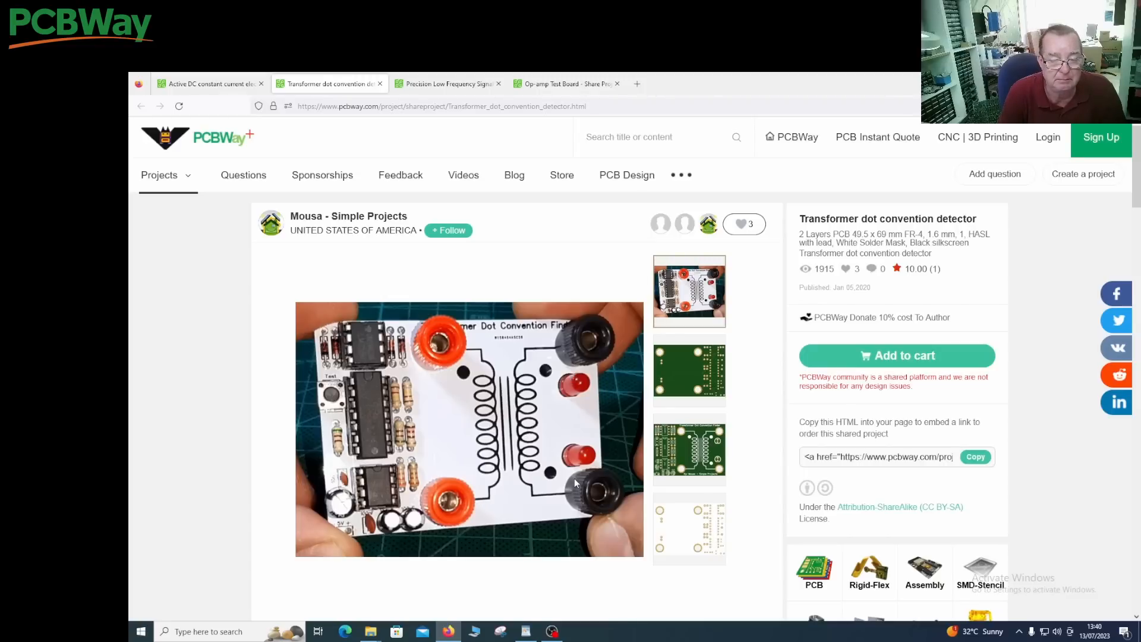
mouse_move(593, 354)
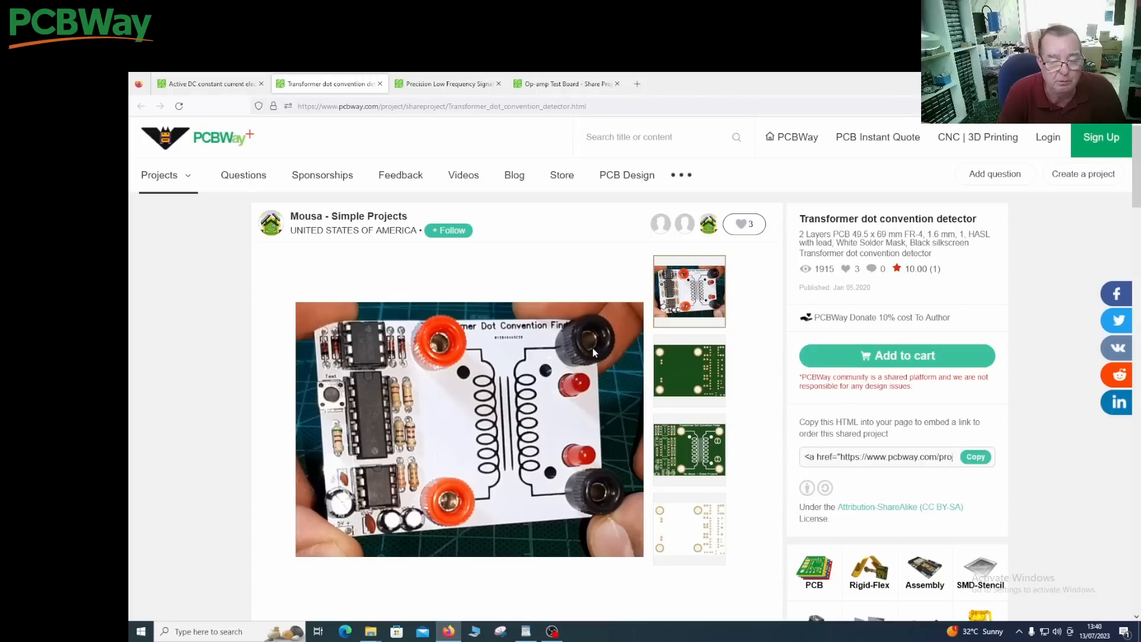
mouse_move(568, 454)
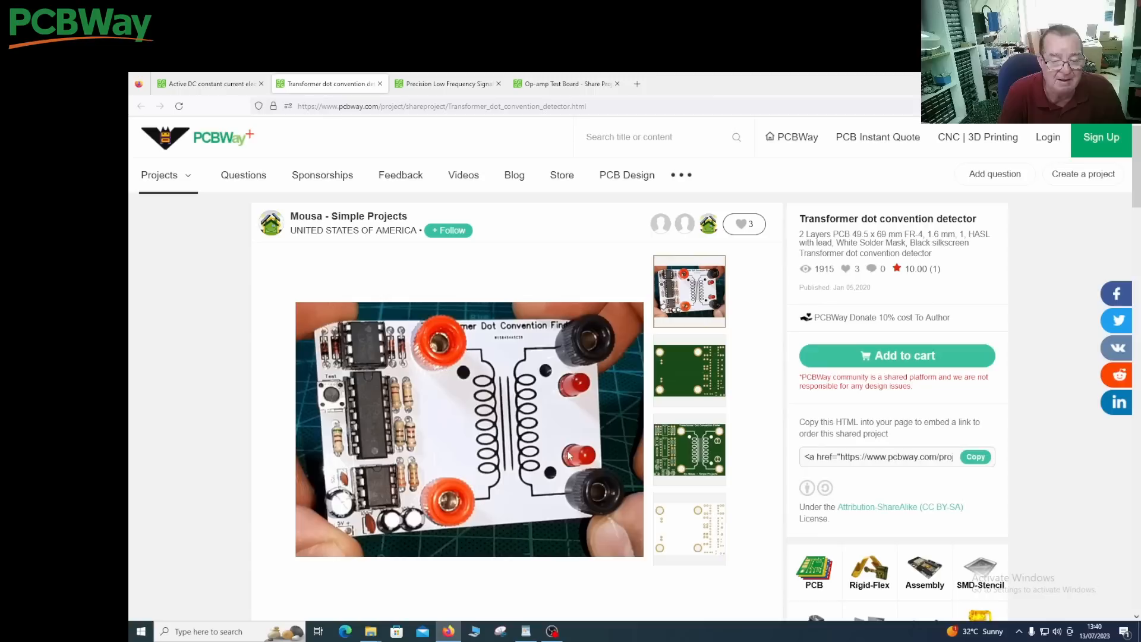
mouse_move(466, 357)
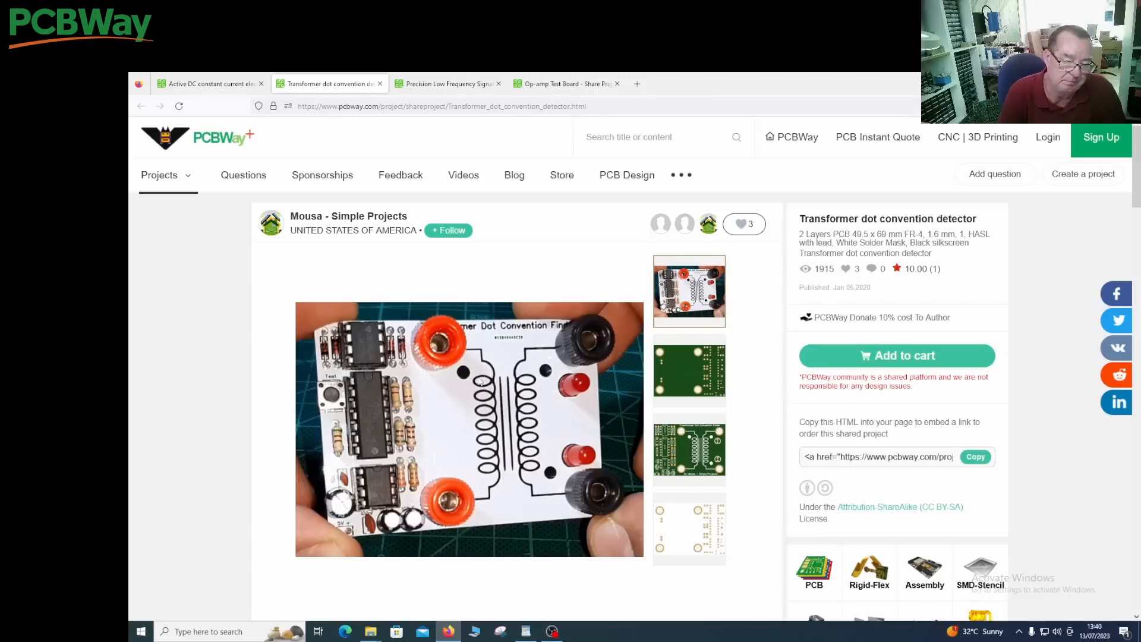
Step: Scroll through the detector's description and IC 555 parts list, then back to the video
scroll("down", 3)
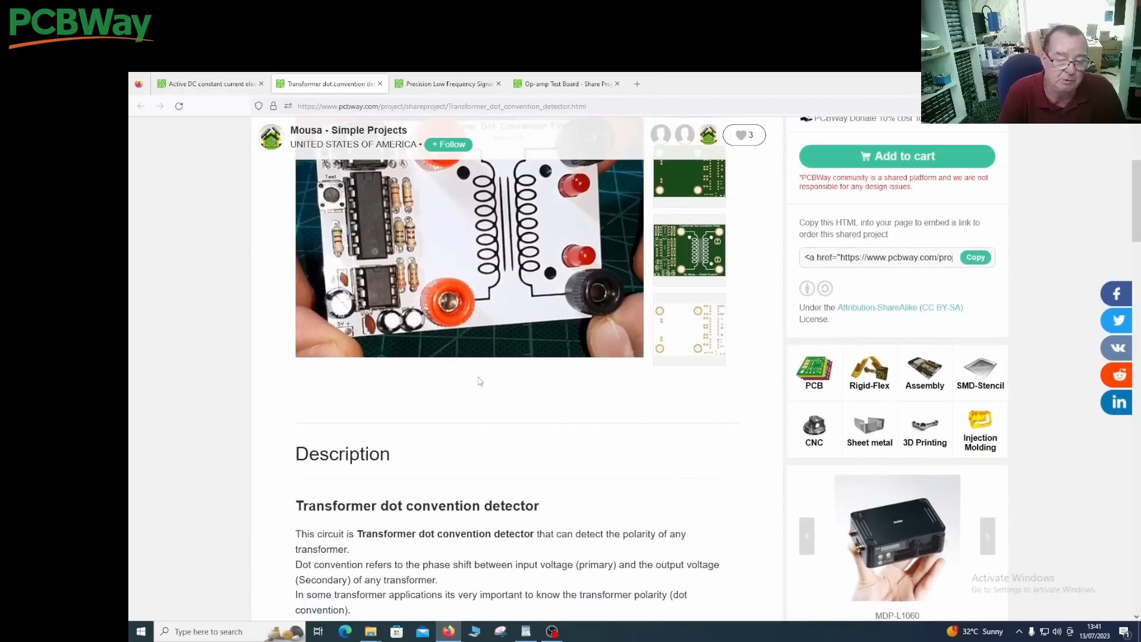
scroll("up", 3)
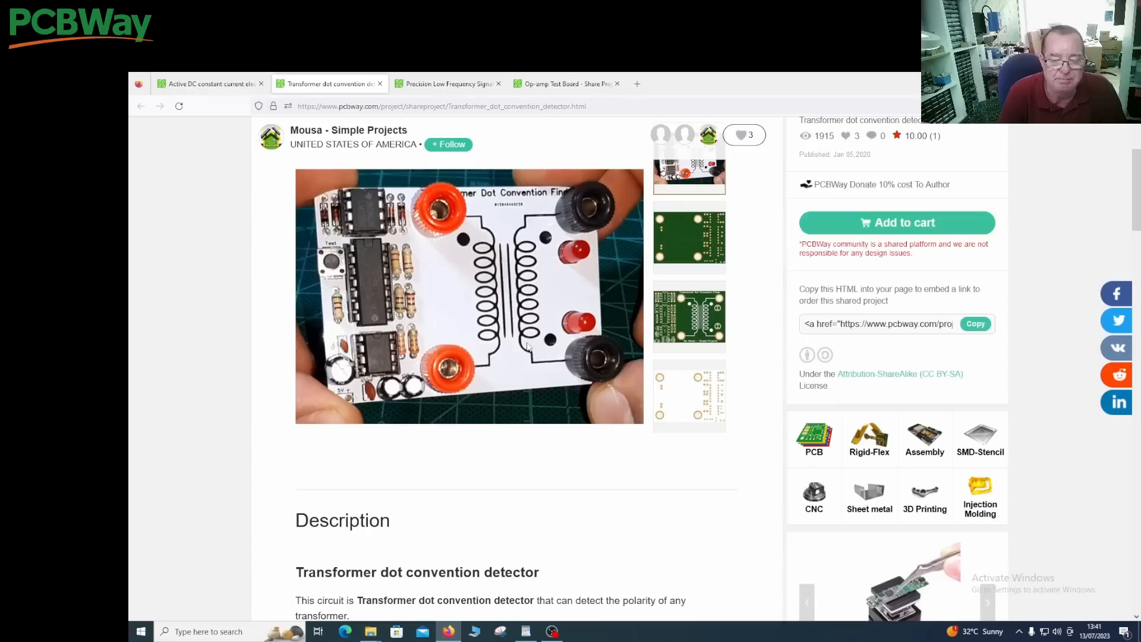
mouse_move(546, 400)
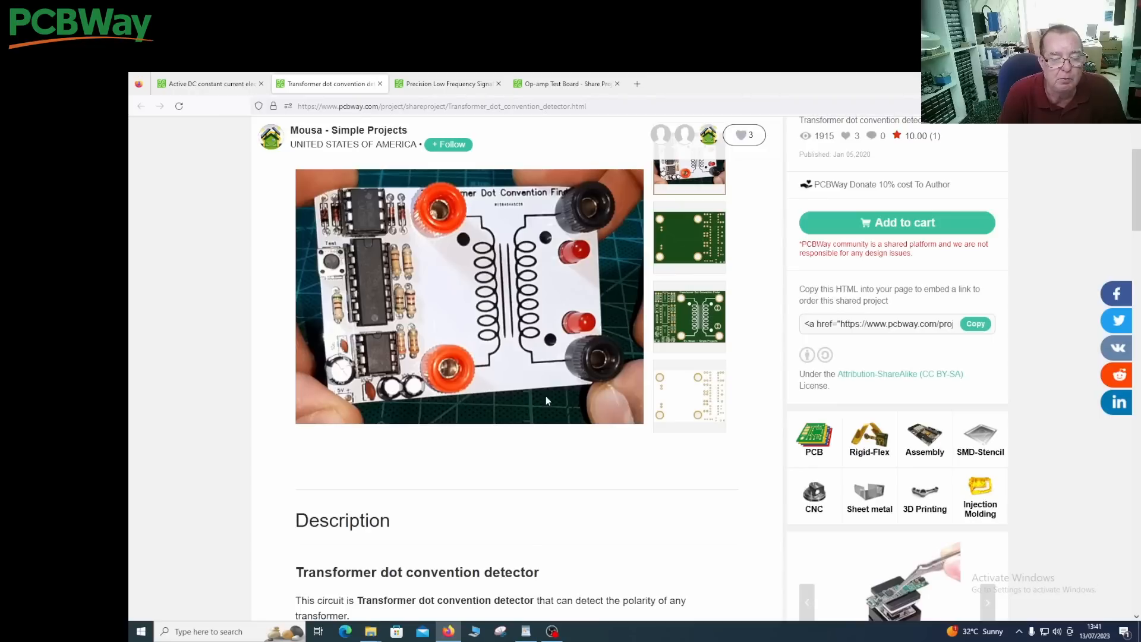
mouse_move(466, 230)
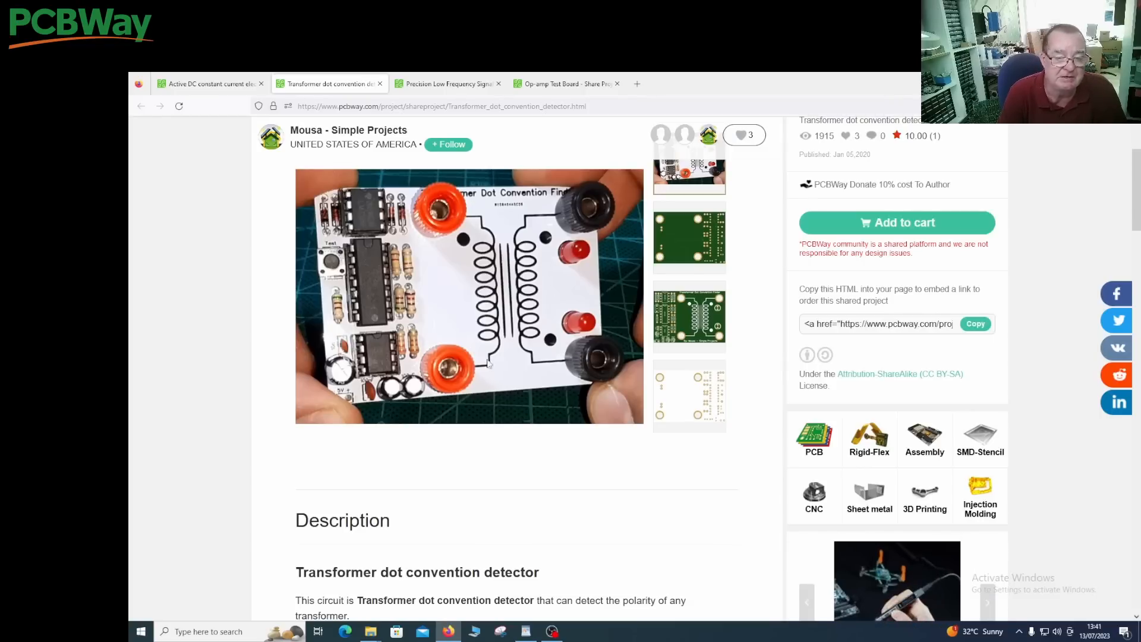
mouse_move(508, 359)
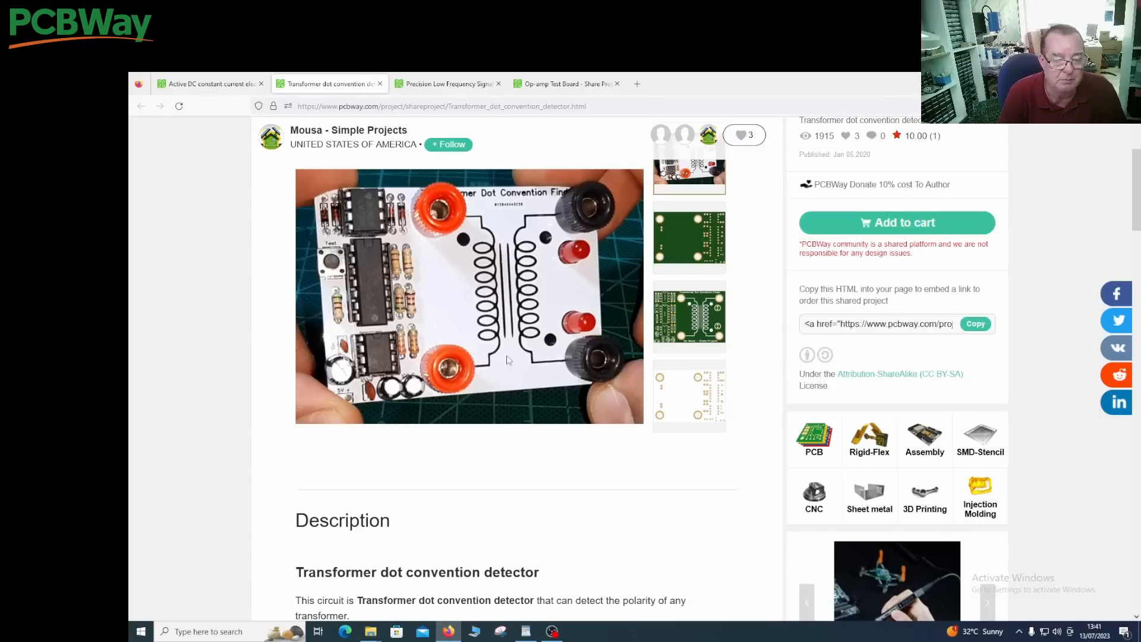
scroll("down", 3)
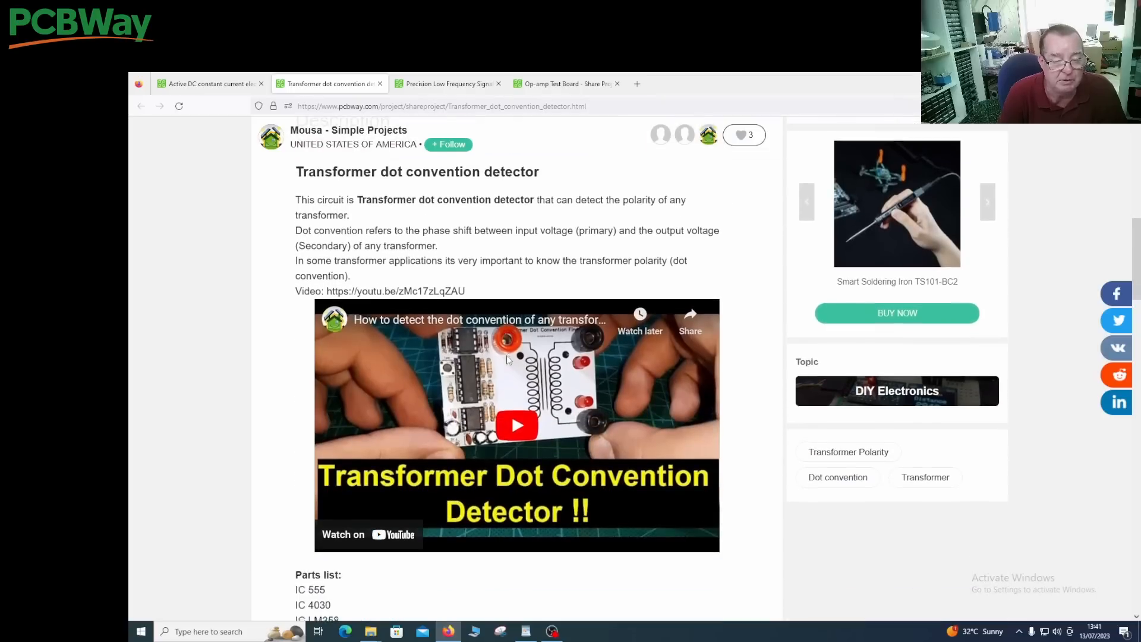
scroll("down", 3)
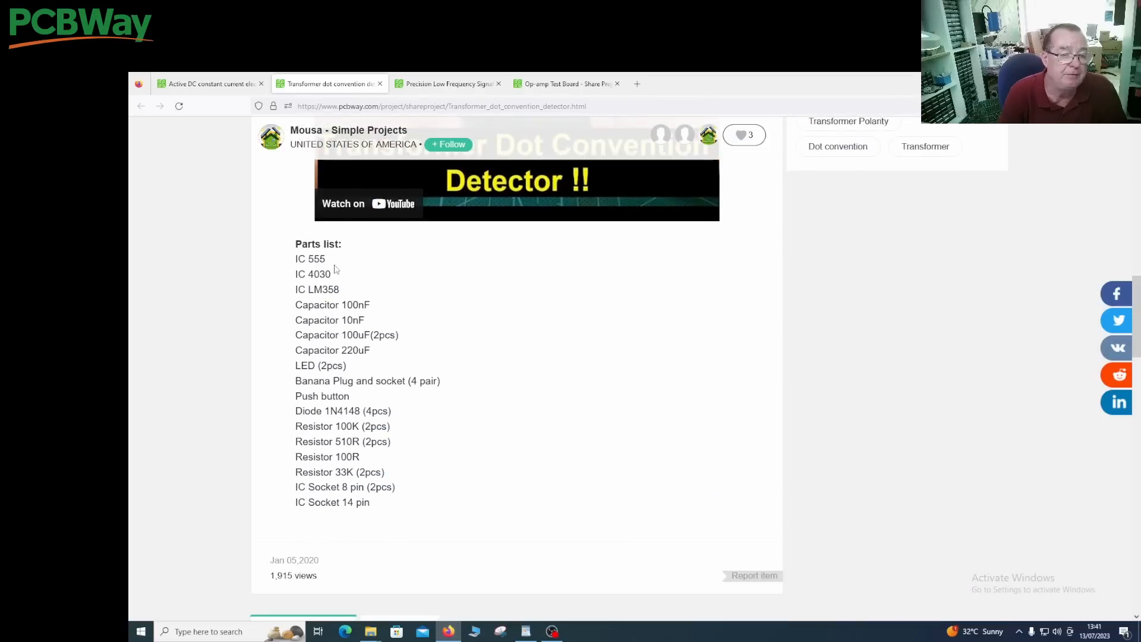
mouse_move(348, 267)
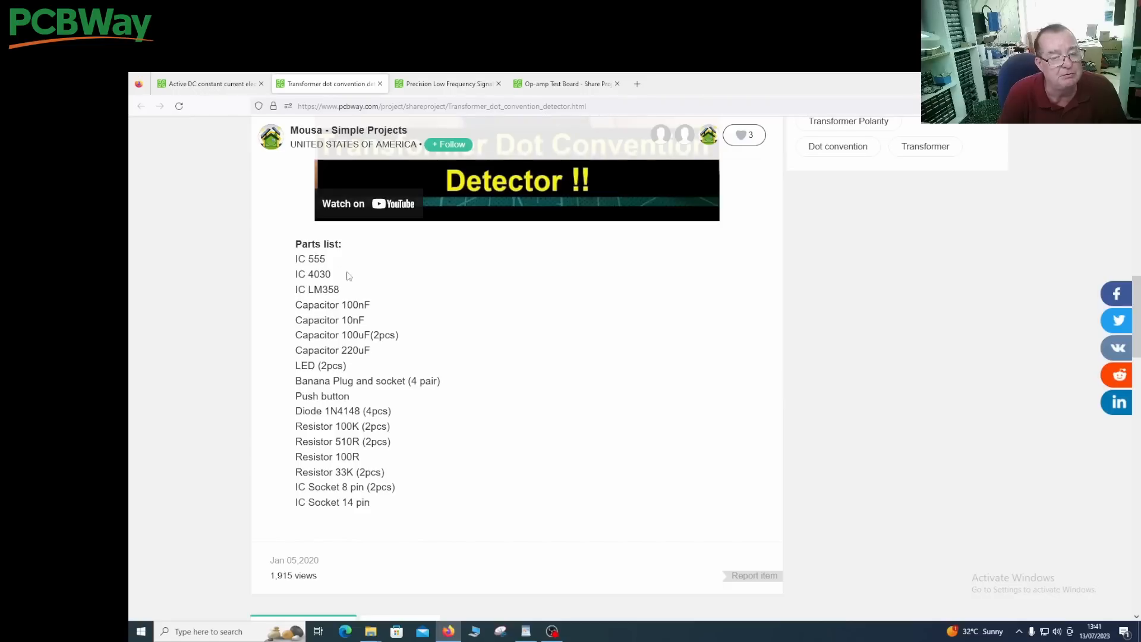
mouse_move(348, 284)
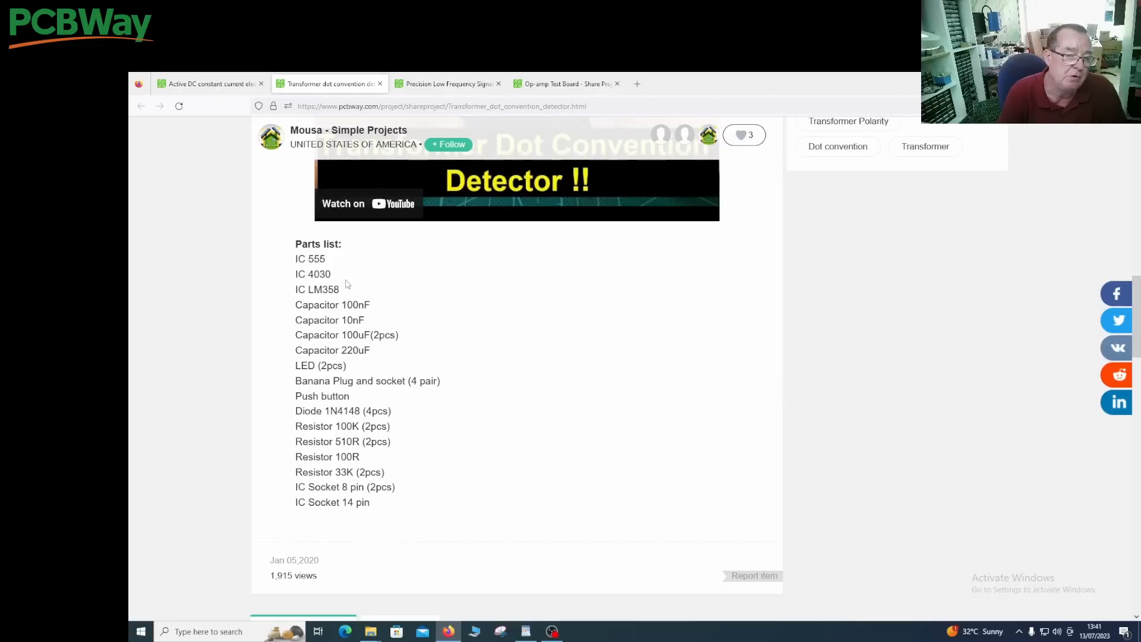
mouse_move(333, 275)
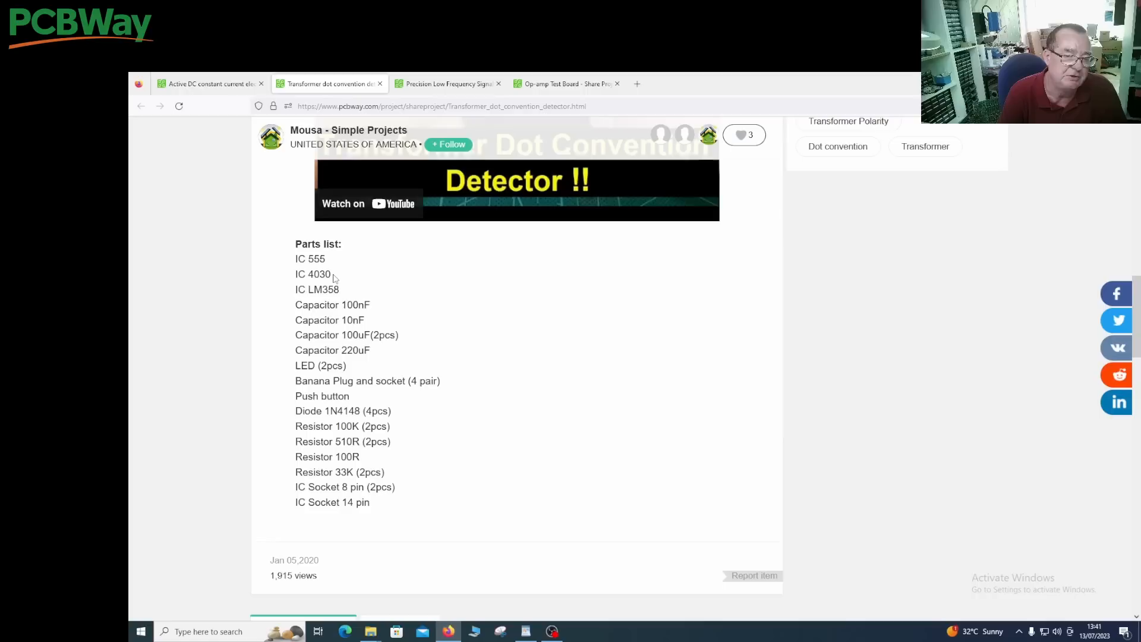
mouse_move(353, 278)
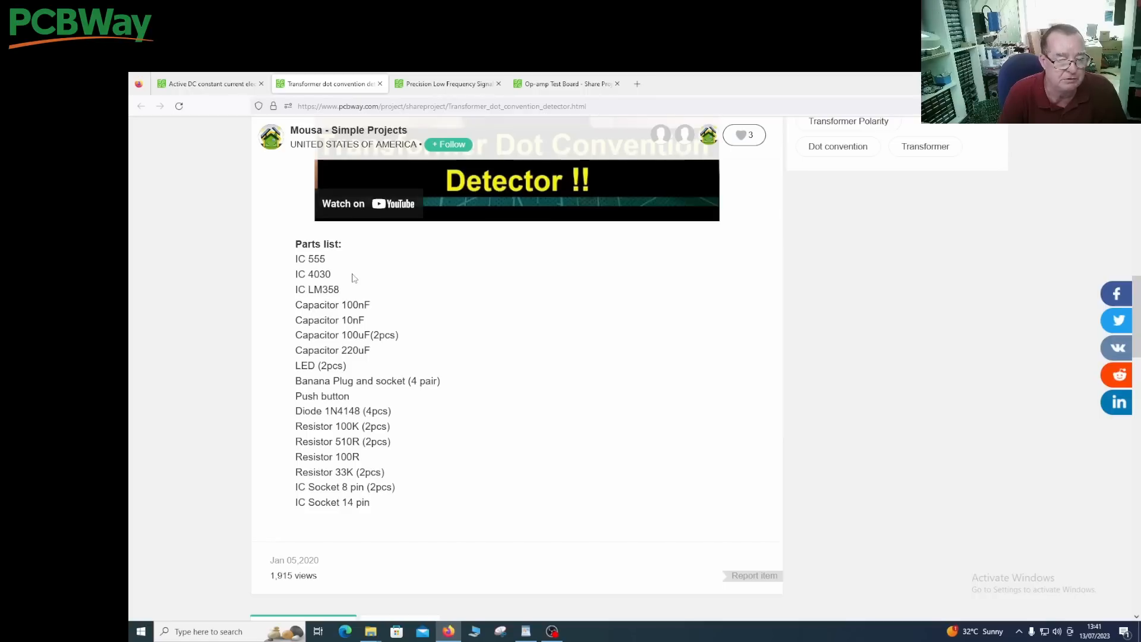
scroll("down", 3)
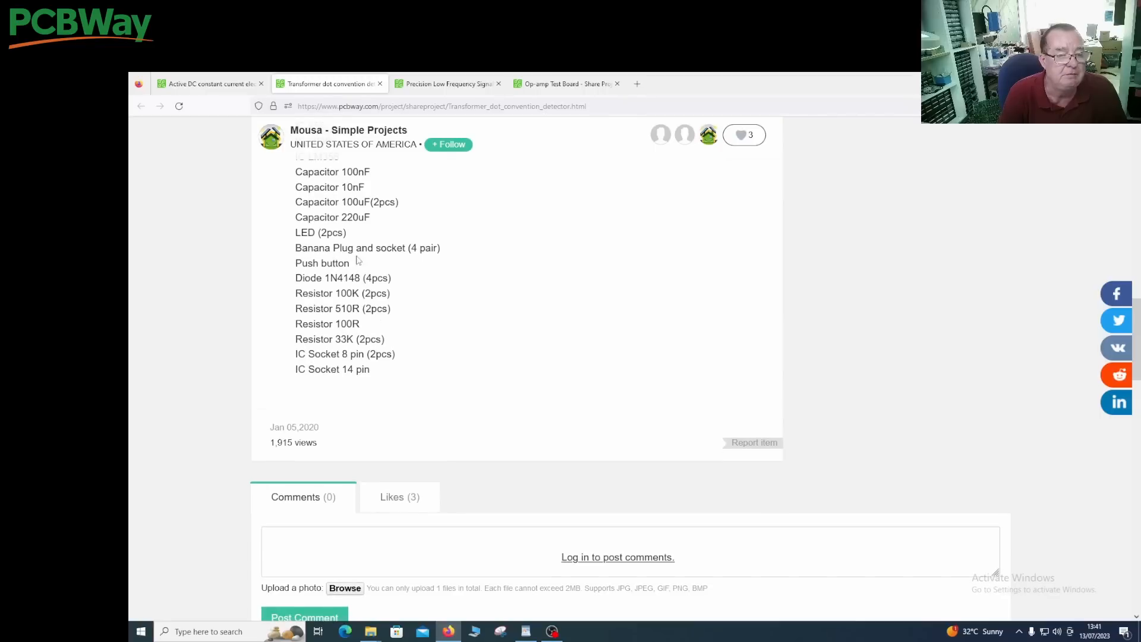
scroll("up", 3)
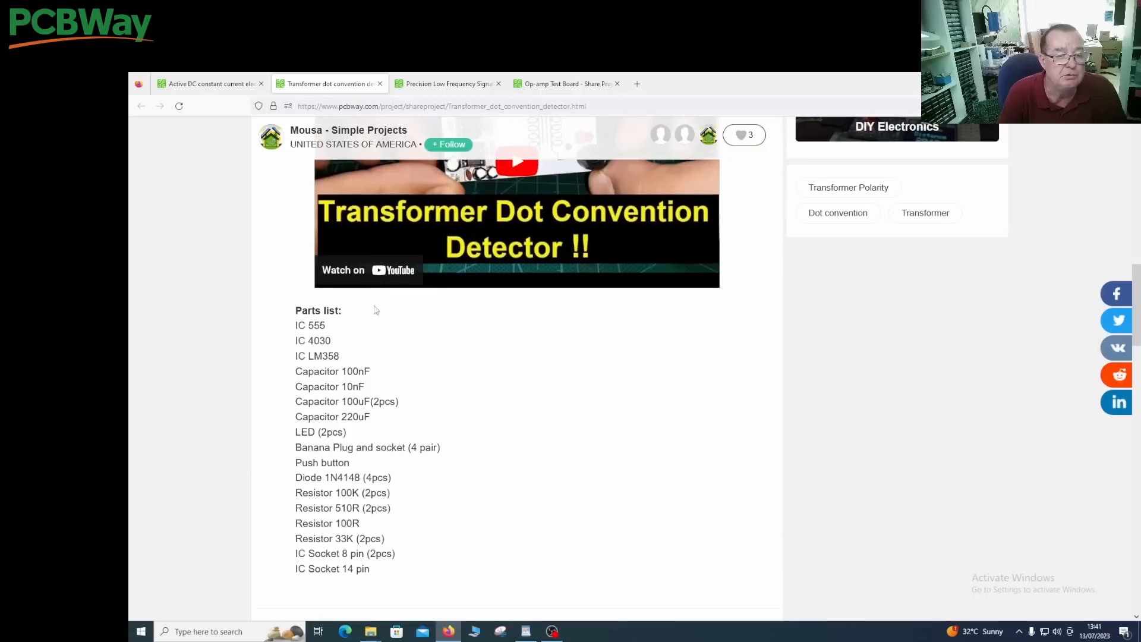
scroll("up", 3)
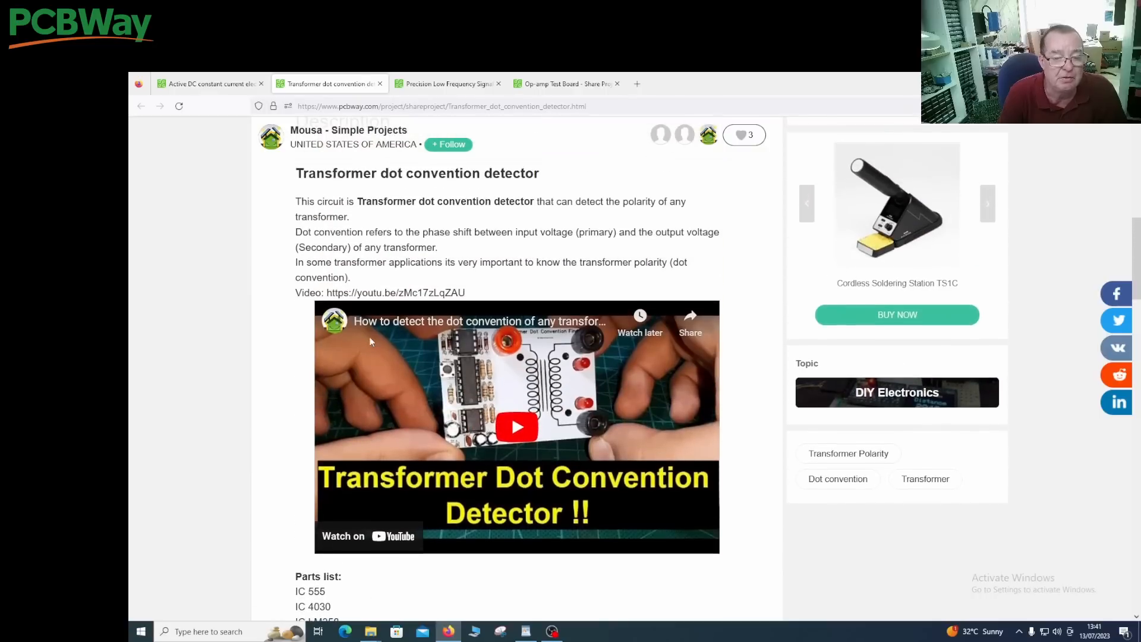
Step: Play the detector build video, pause on the 555/LM358 schematic, then resume
left_click(517, 427)
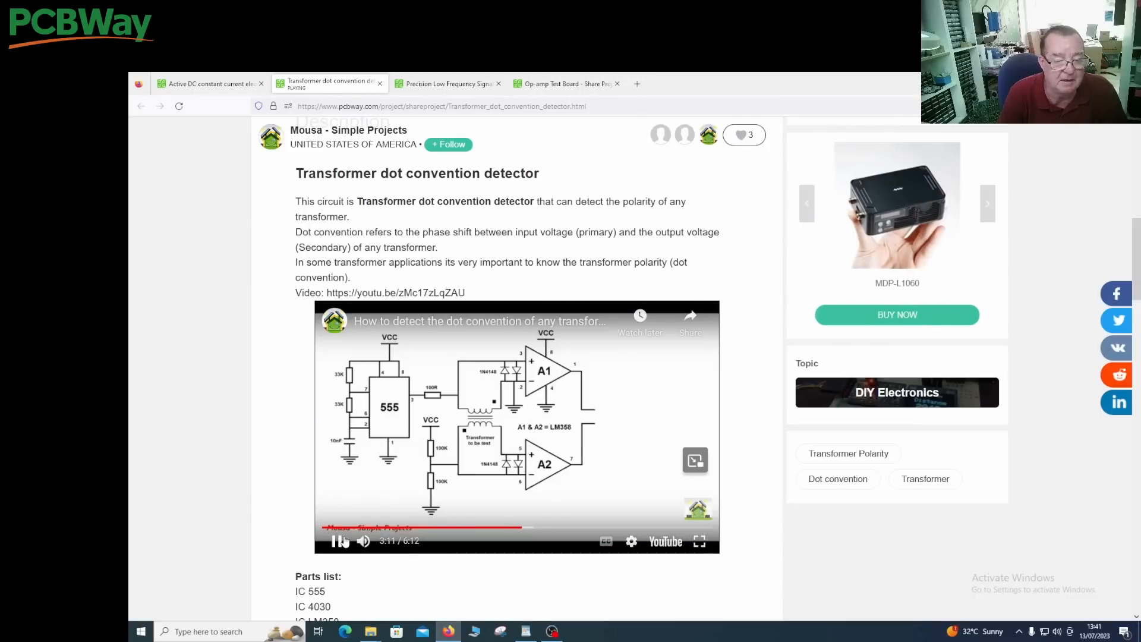
left_click(350, 541)
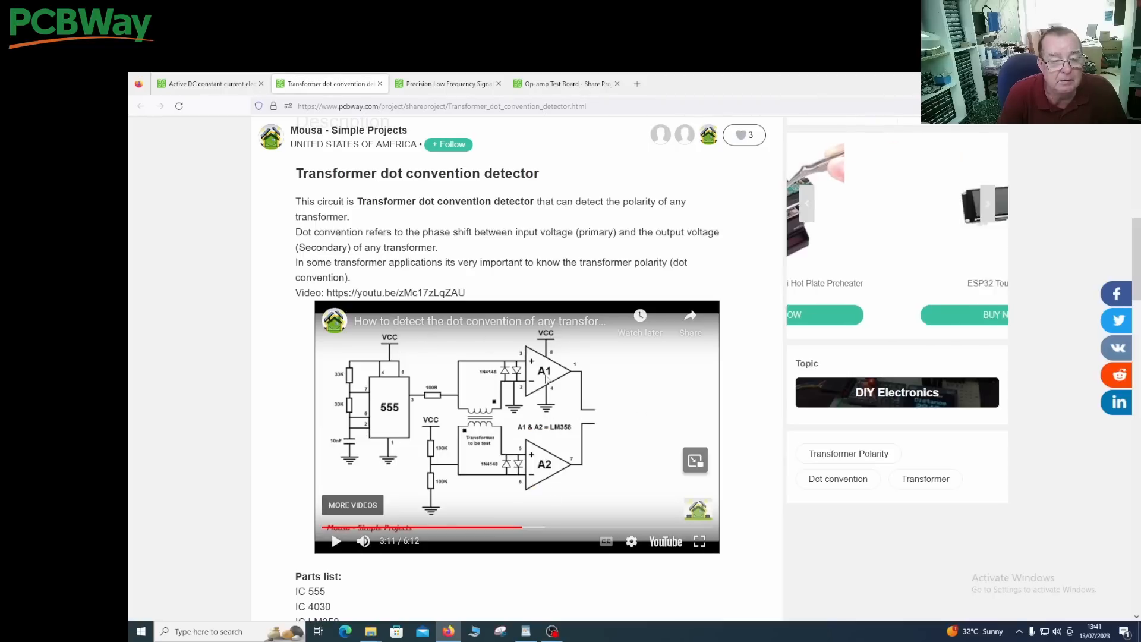
left_click(988, 204)
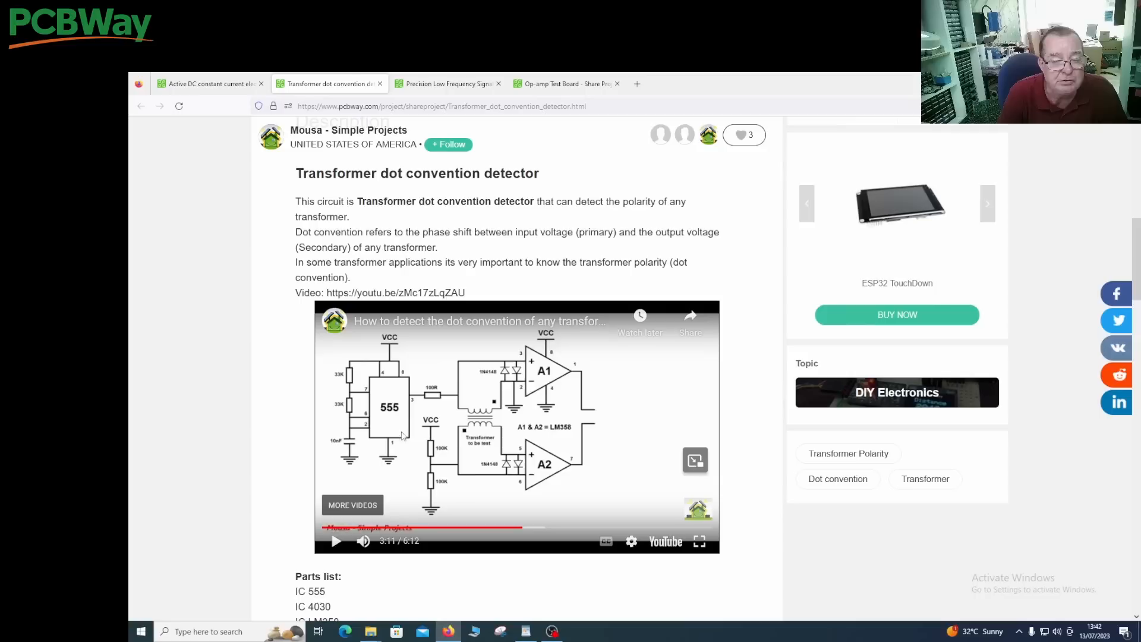
mouse_move(564, 530)
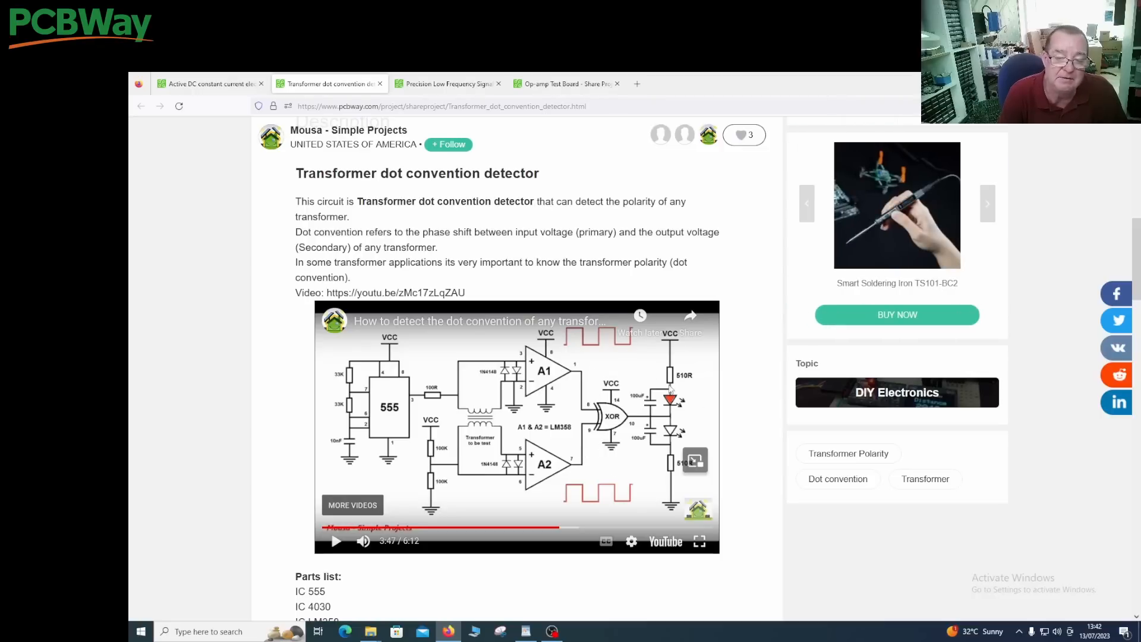
mouse_move(583, 453)
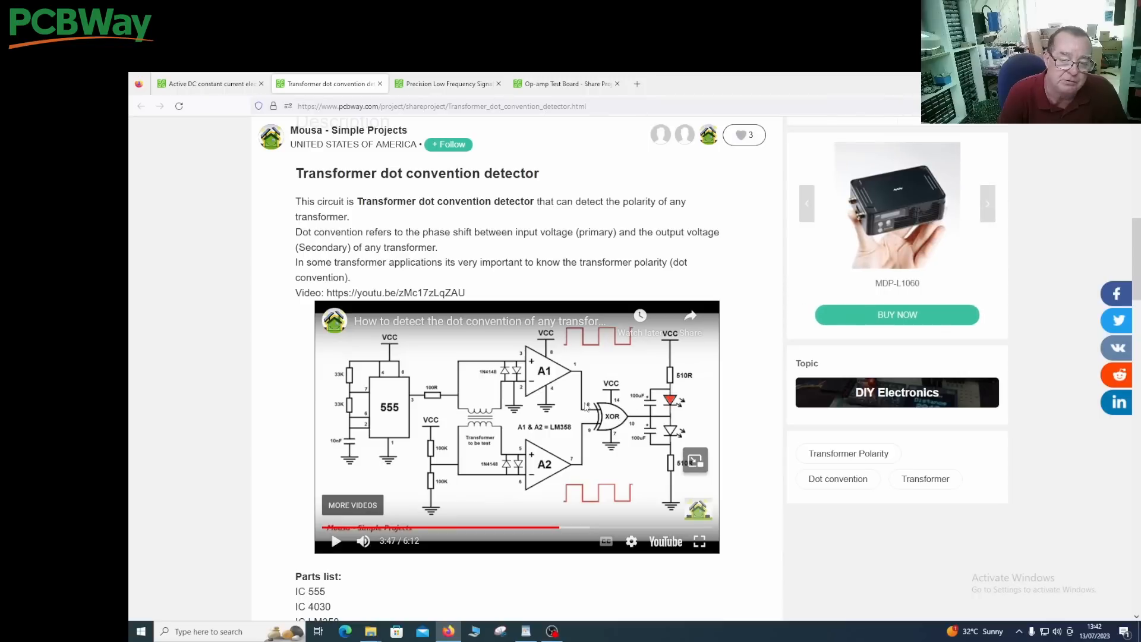
mouse_move(591, 435)
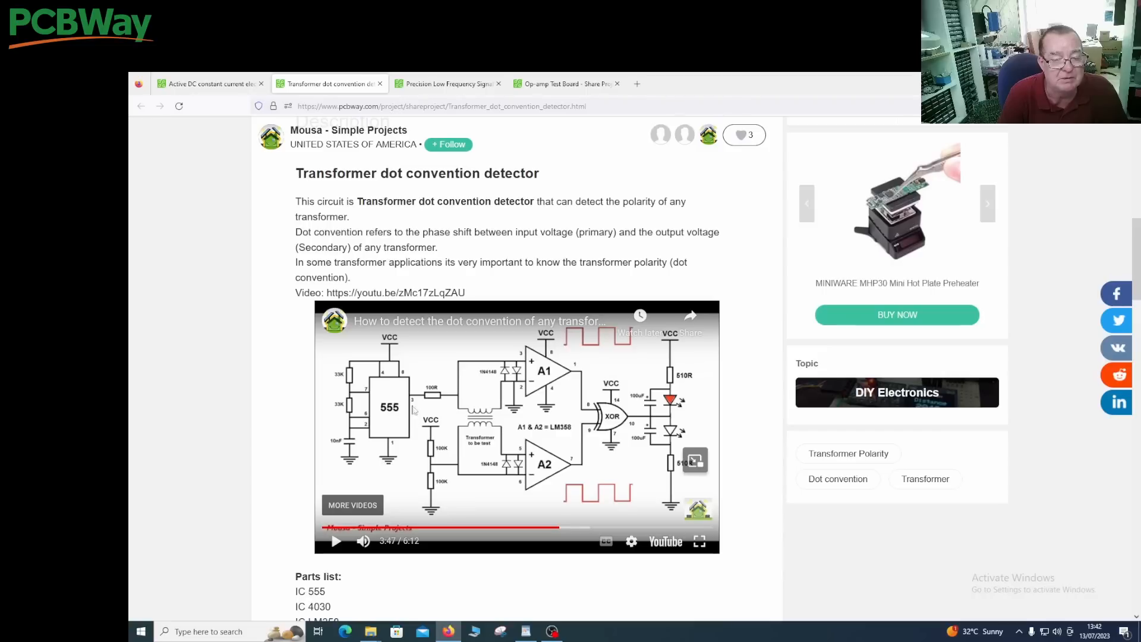
mouse_move(540, 462)
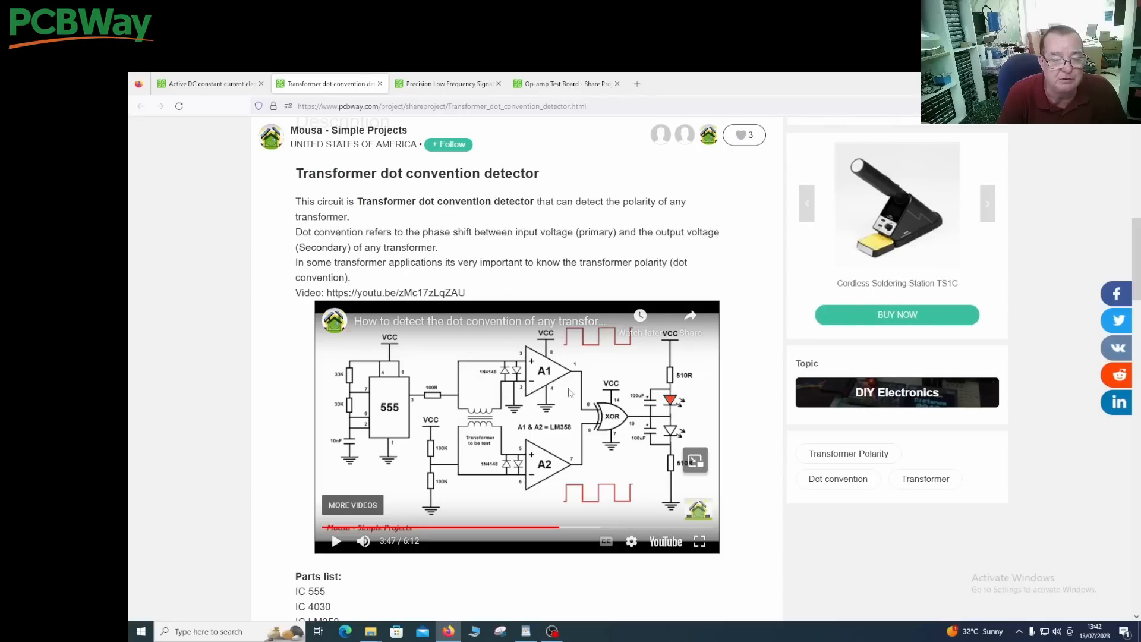
mouse_move(513, 438)
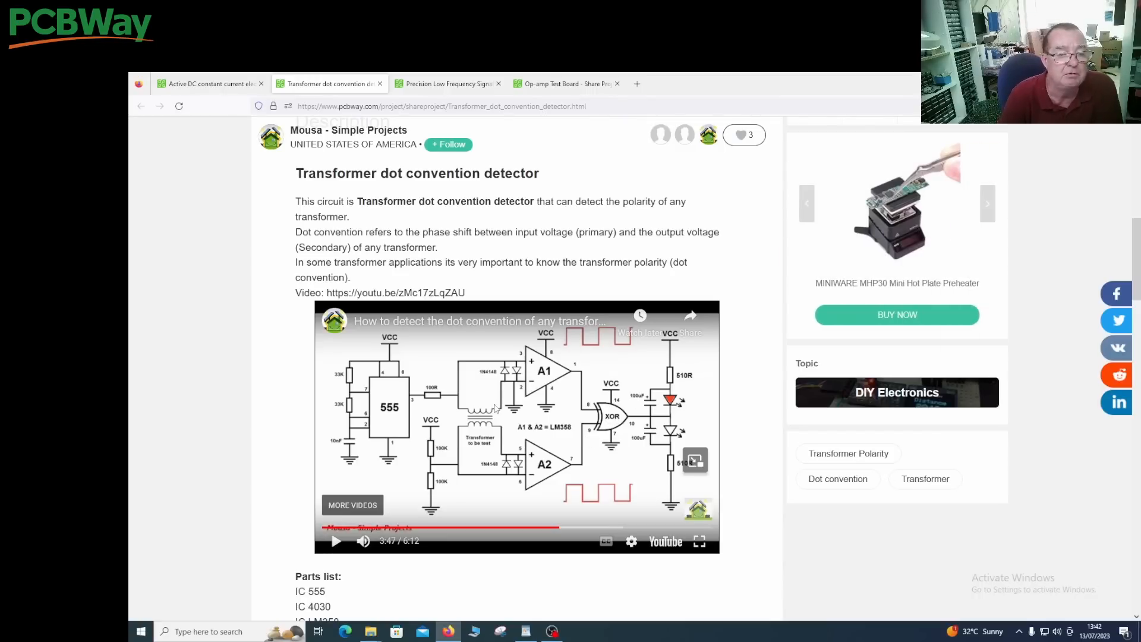
left_click(567, 83)
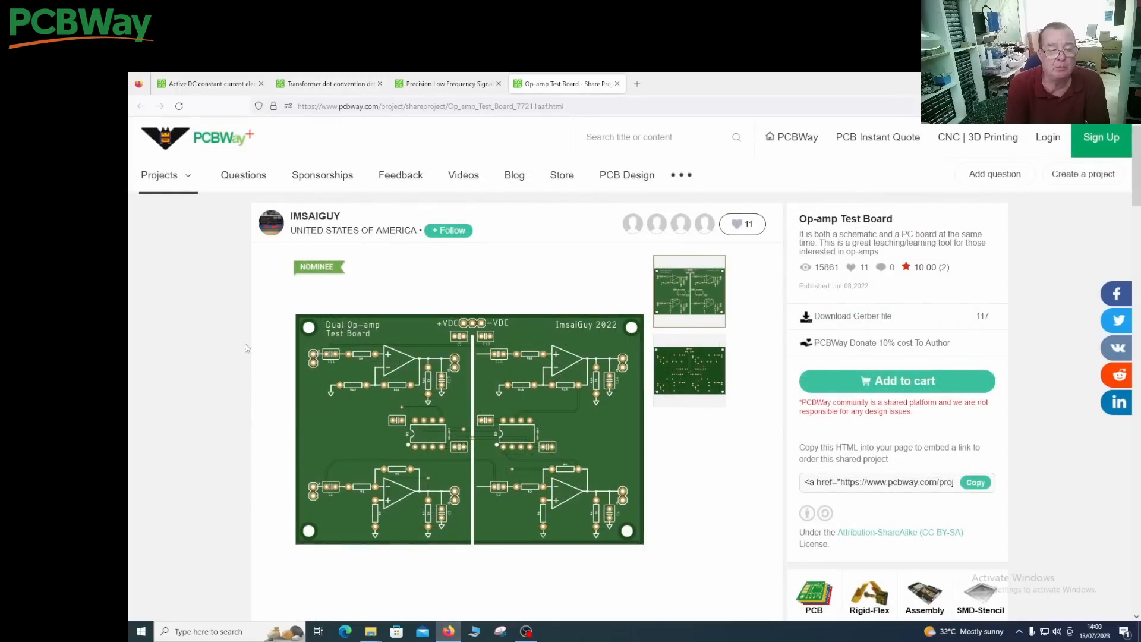
mouse_move(390, 330)
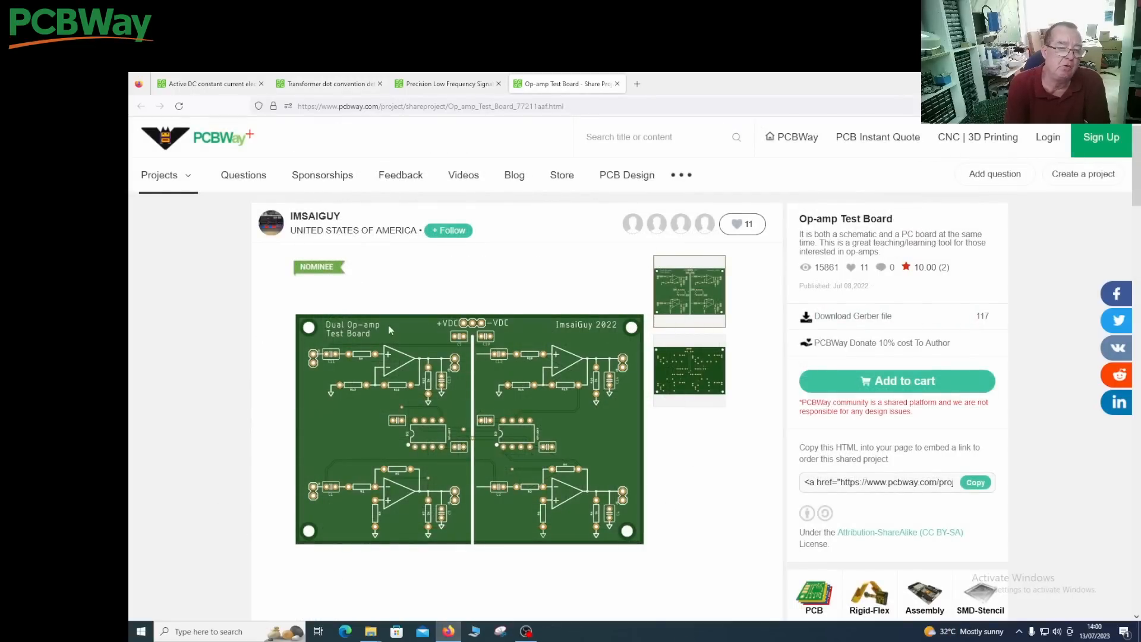
scroll("down", 3)
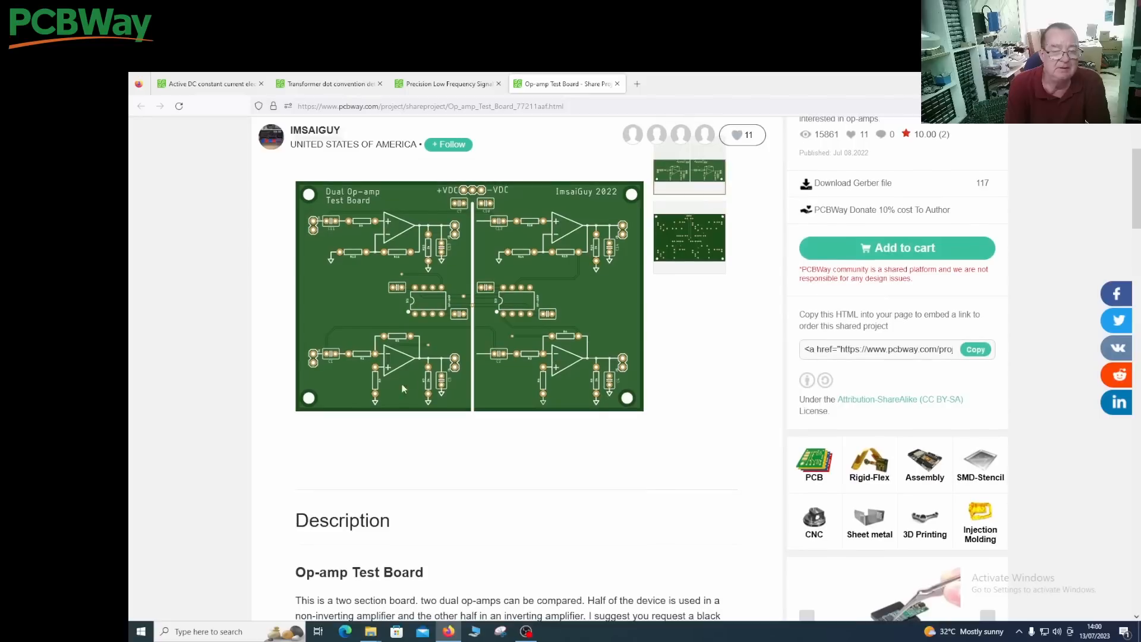
mouse_move(473, 340)
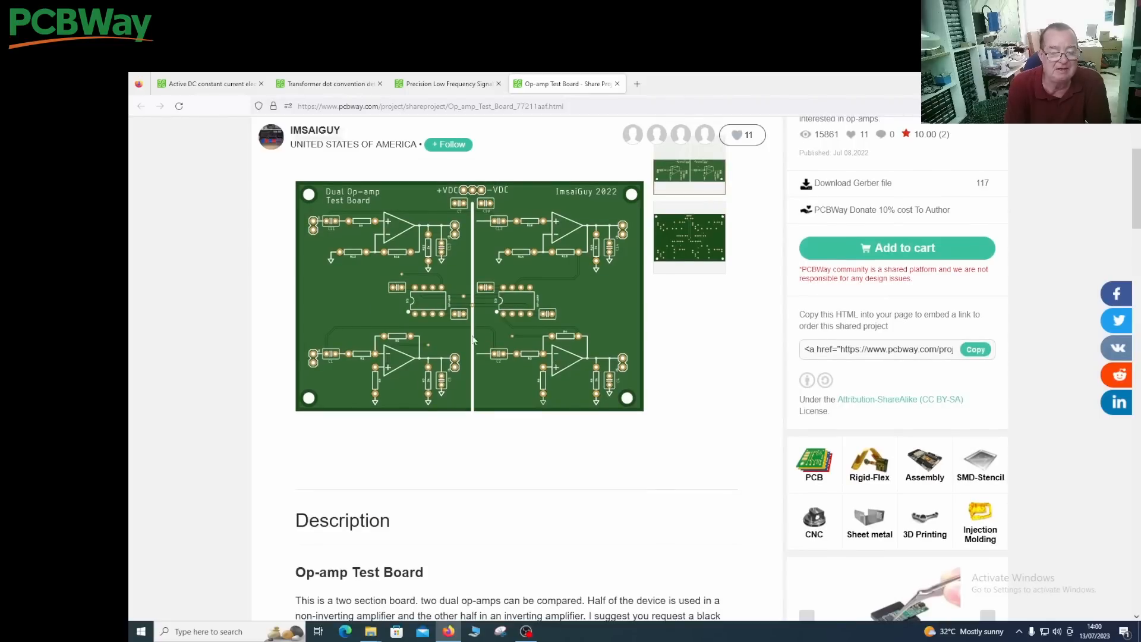
mouse_move(551, 401)
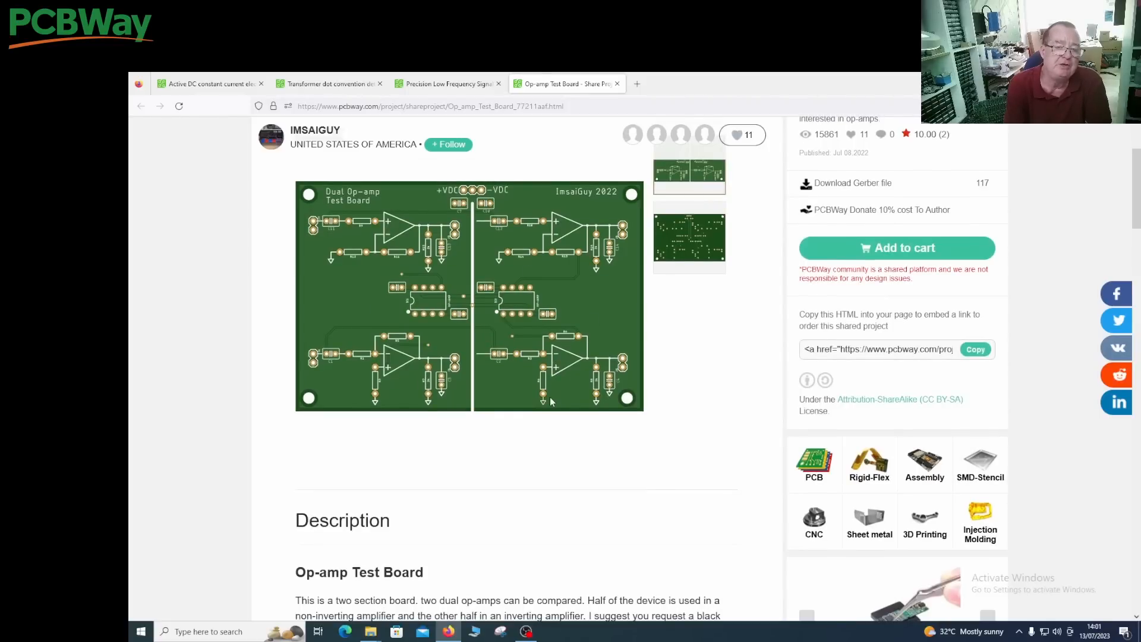
scroll("up", 3)
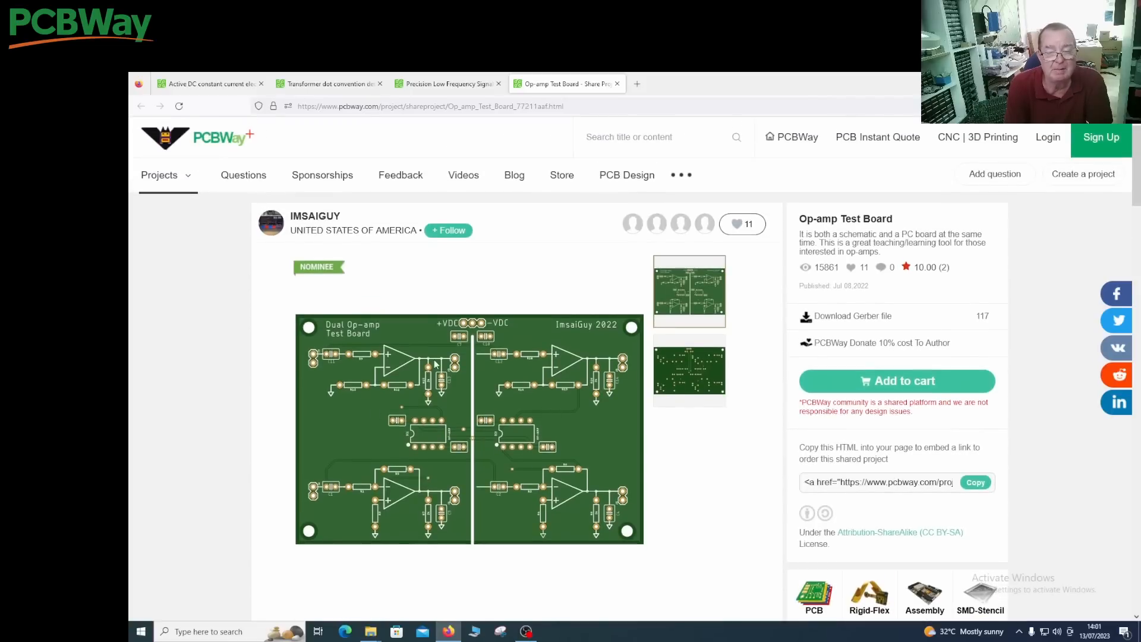
mouse_move(398, 451)
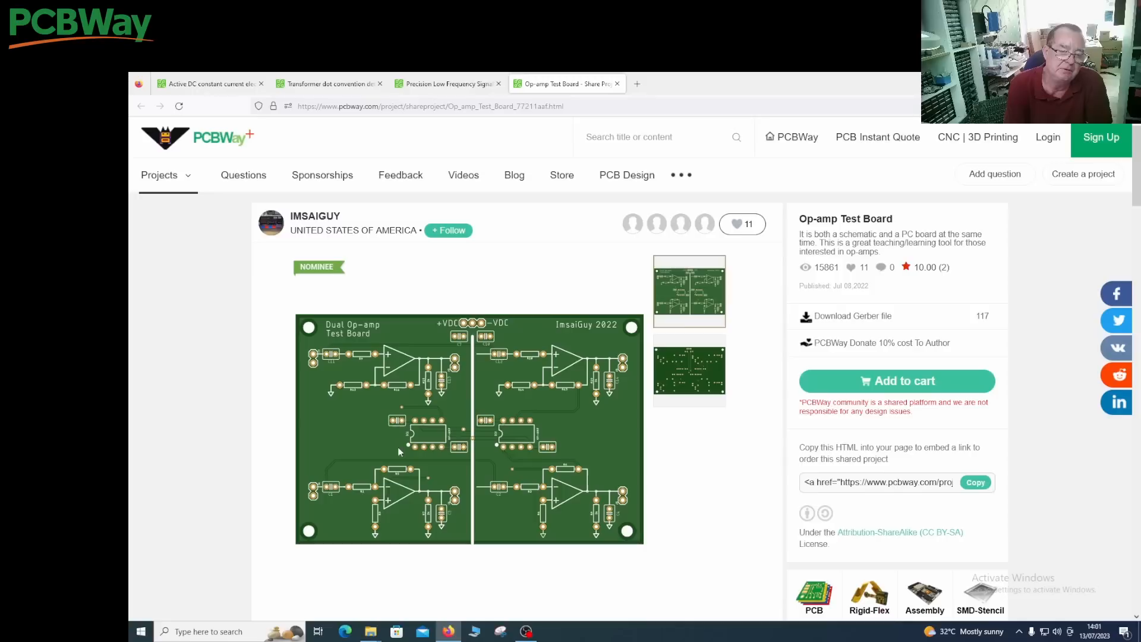
mouse_move(408, 398)
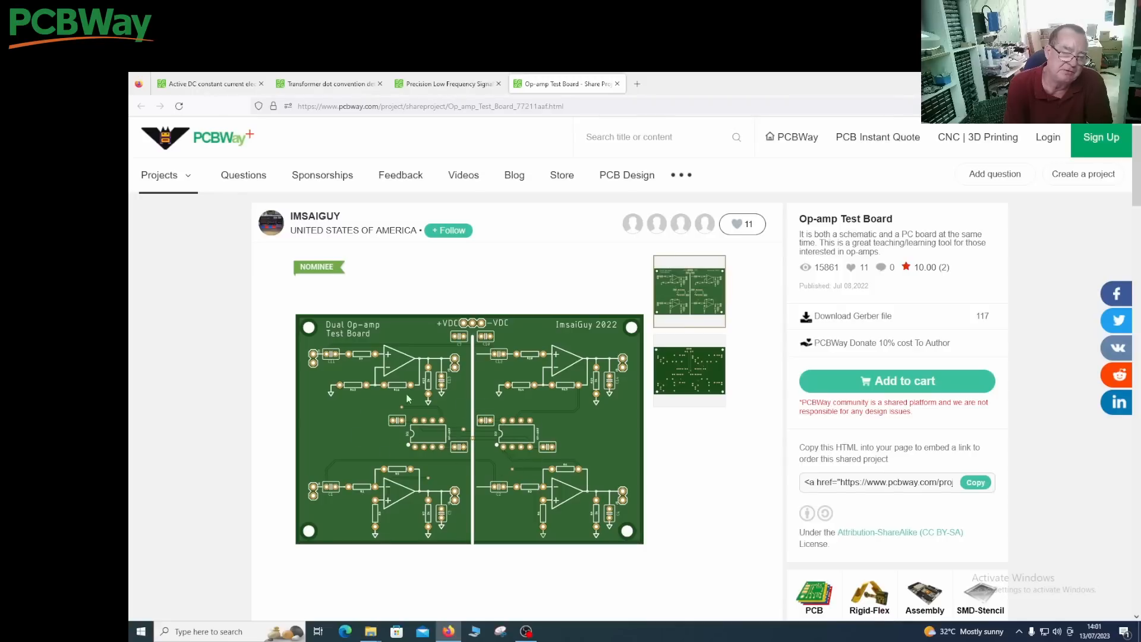
mouse_move(567, 384)
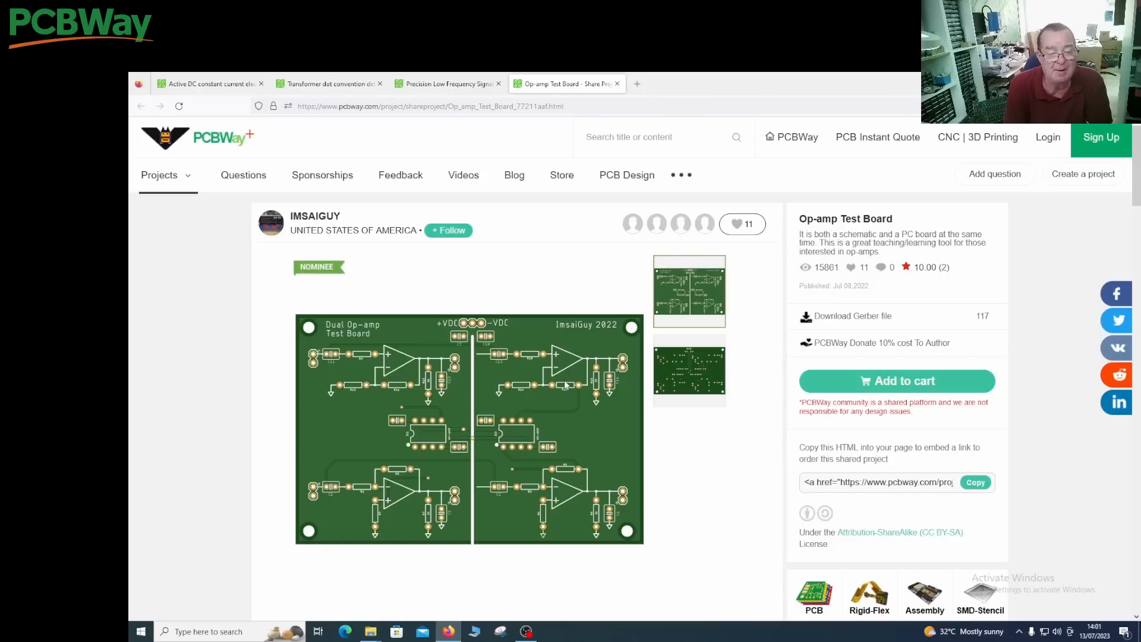
mouse_move(382, 414)
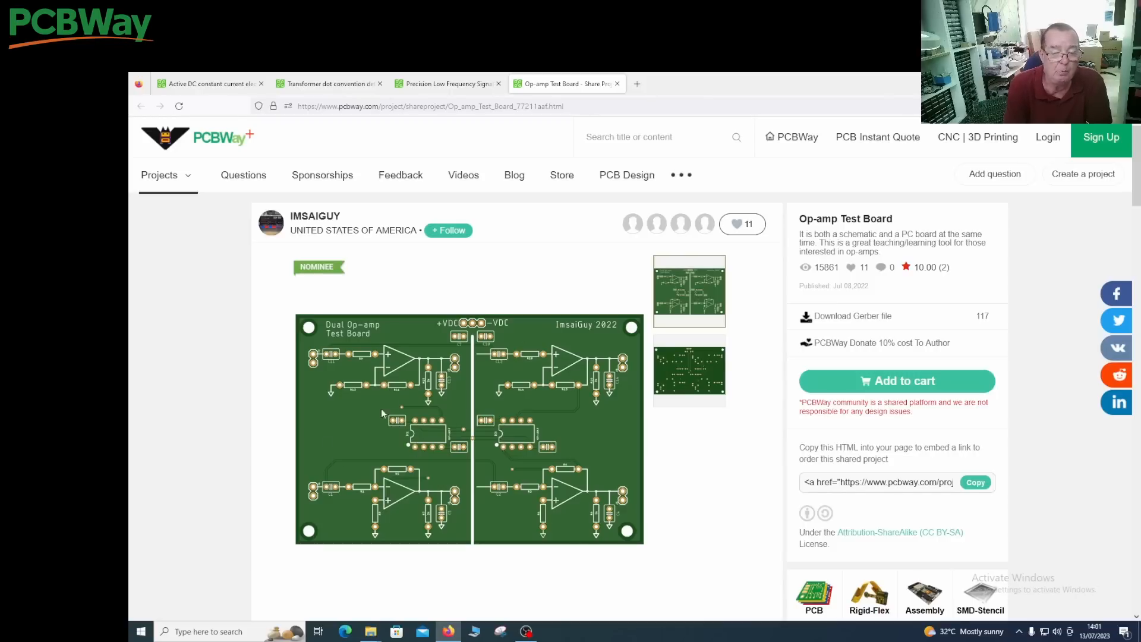
scroll("down", 3)
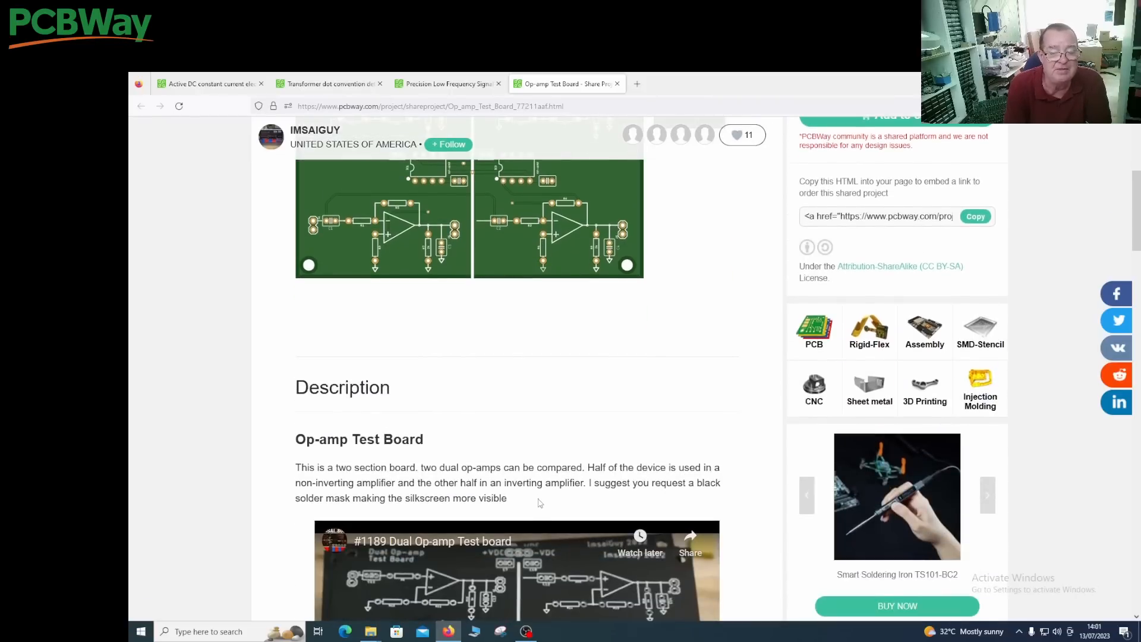
scroll("up", 3)
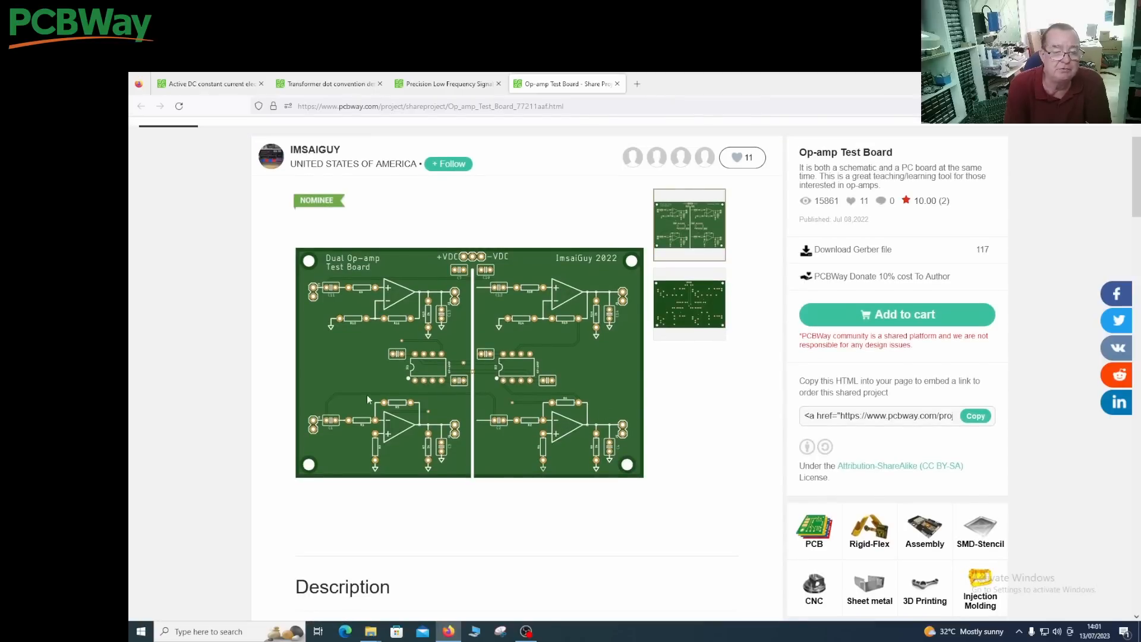
mouse_move(399, 422)
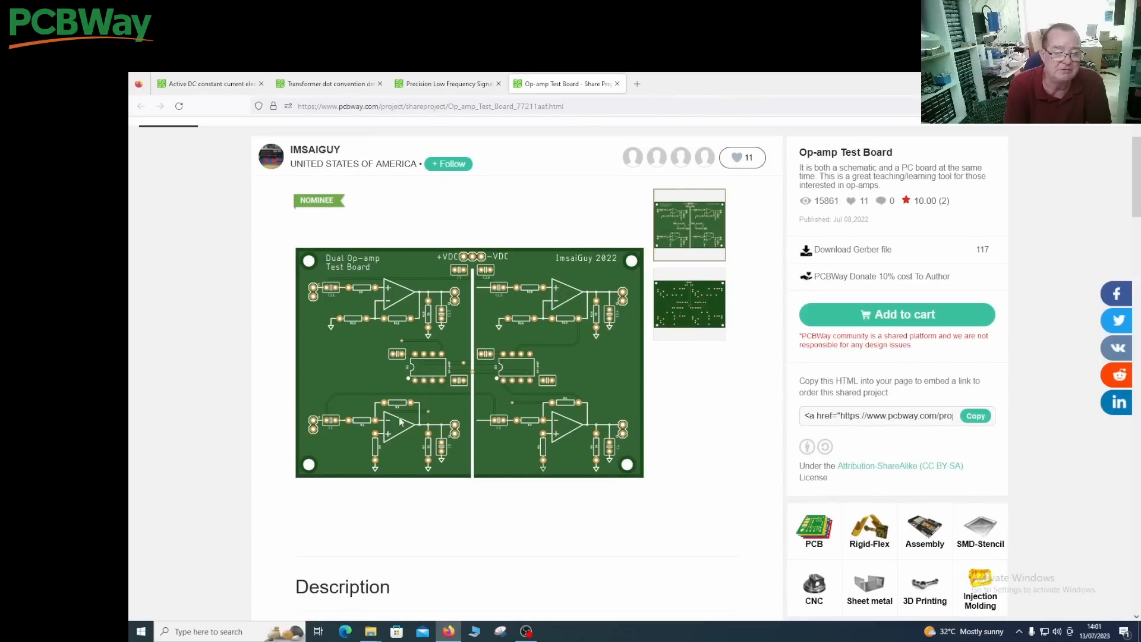
mouse_move(471, 337)
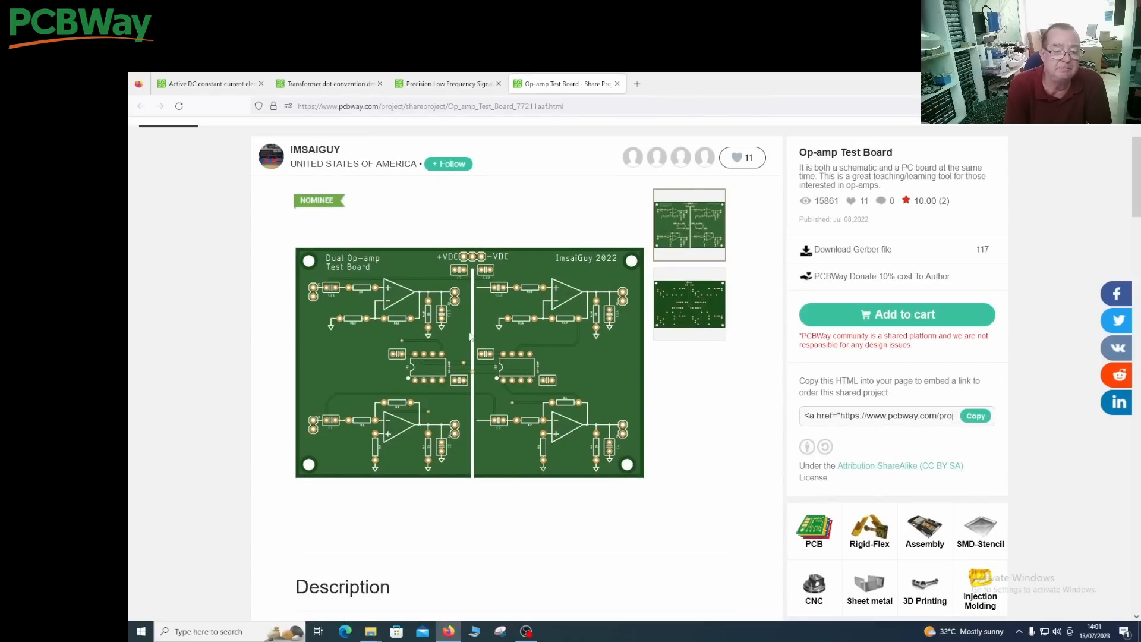
mouse_move(523, 367)
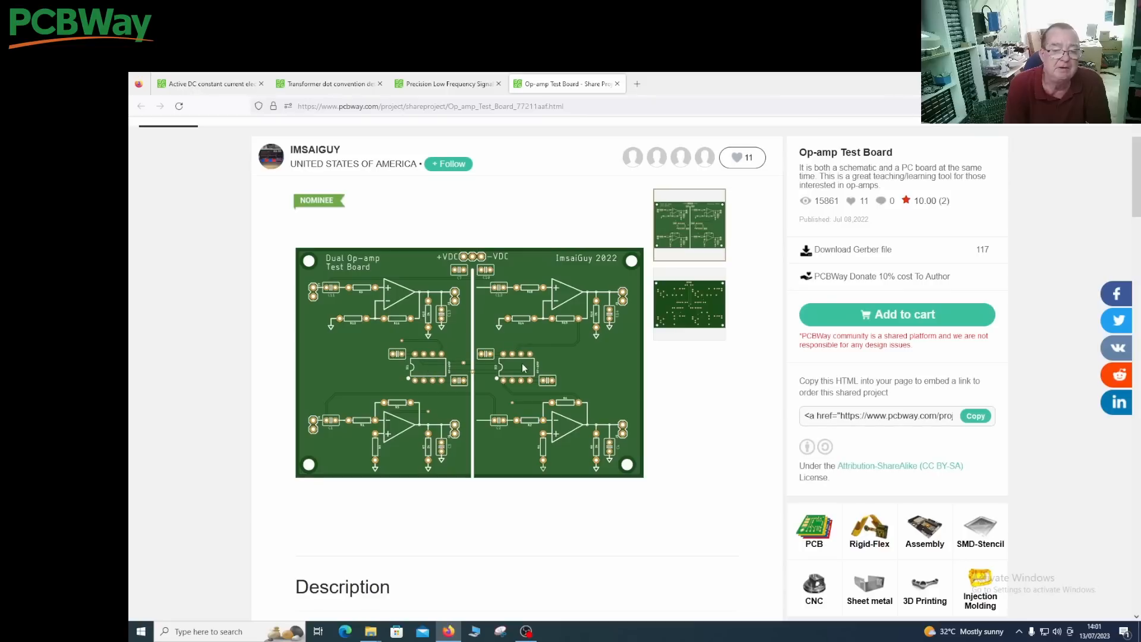
mouse_move(416, 399)
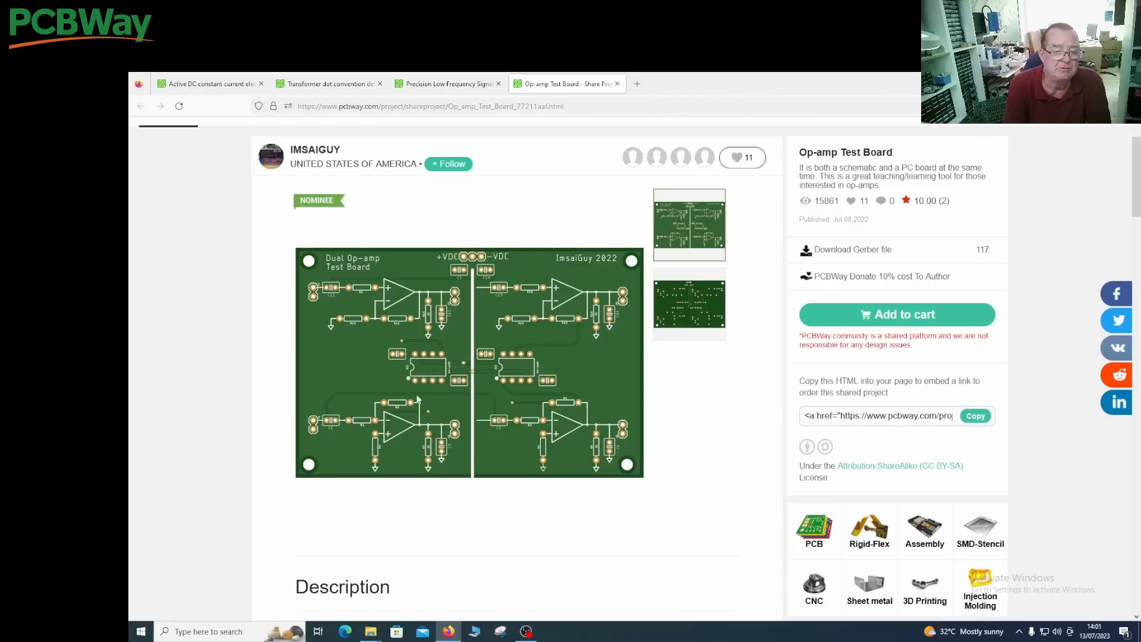
mouse_move(422, 364)
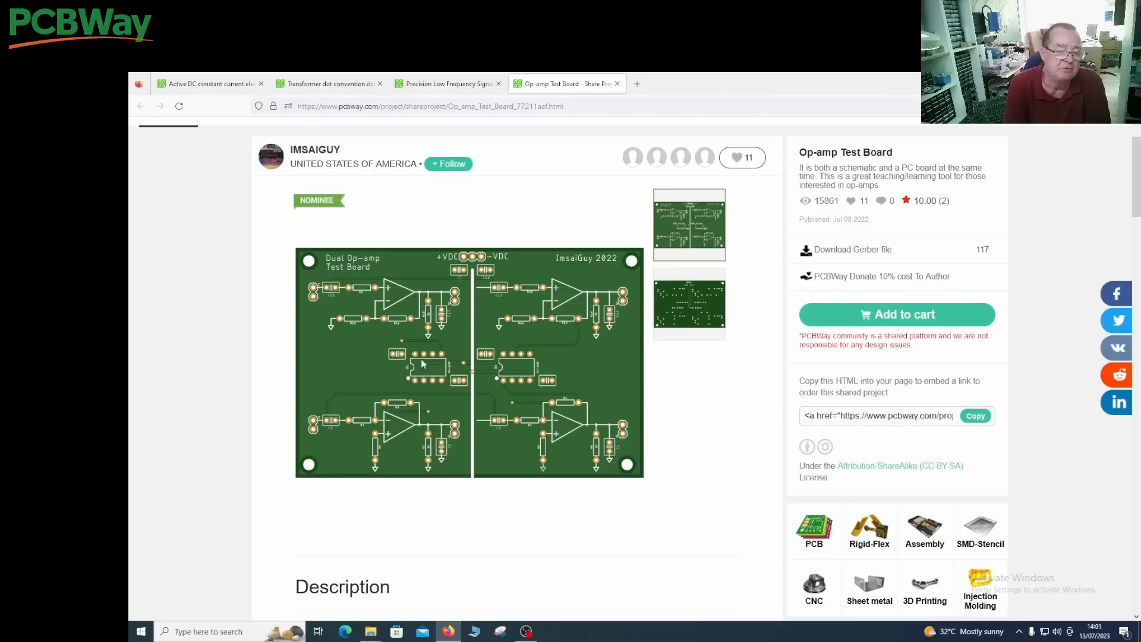
mouse_move(507, 329)
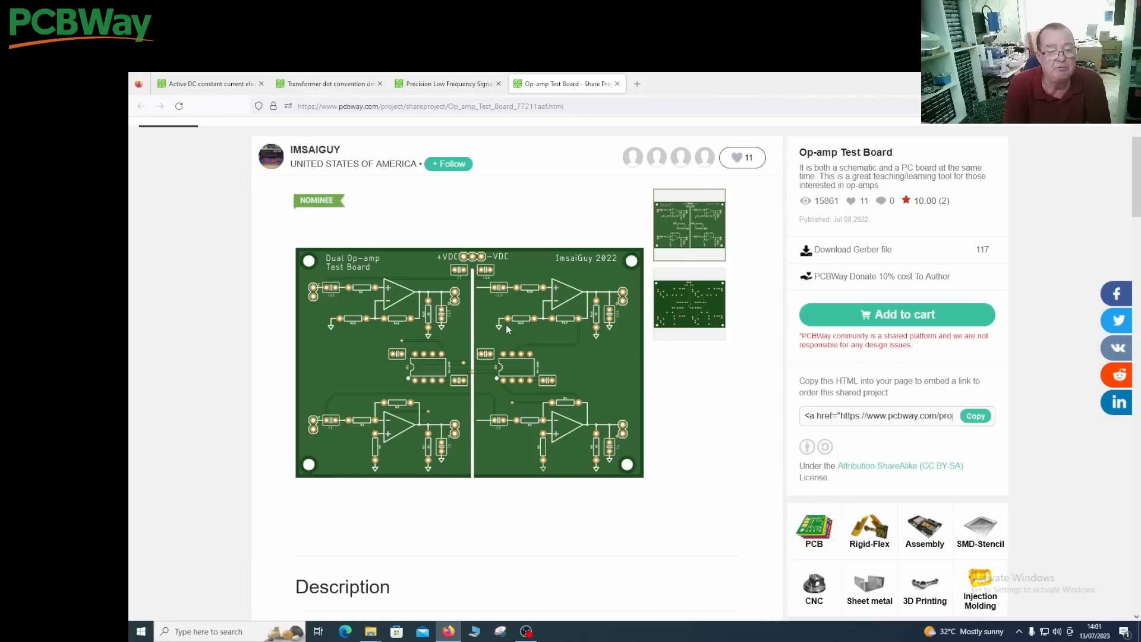
mouse_move(507, 344)
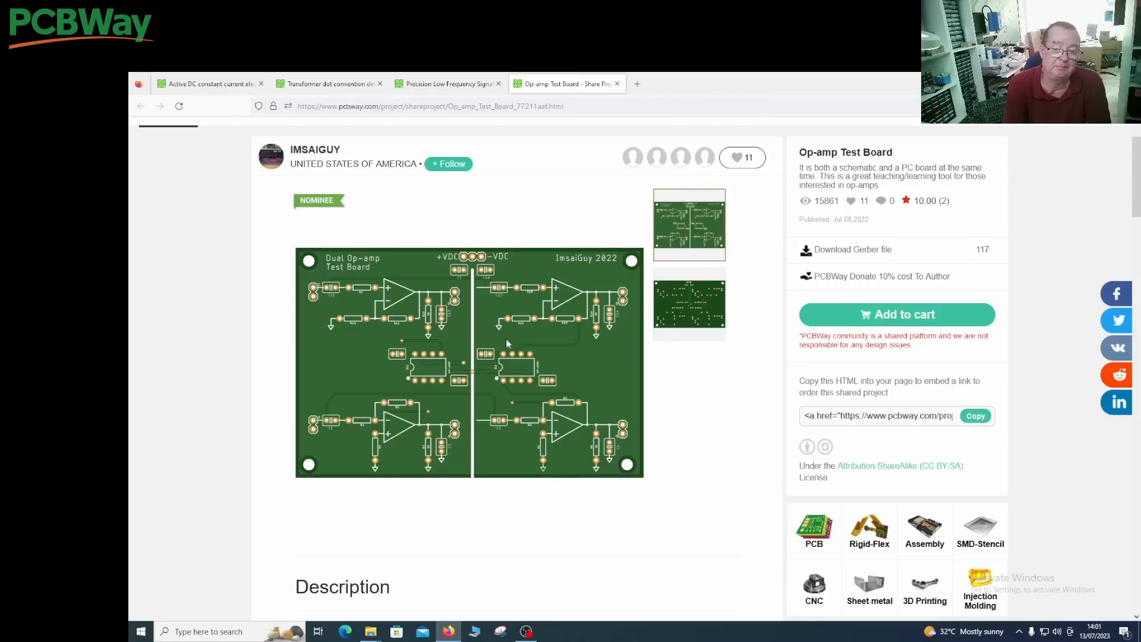
Step: Switch to the Precision Low Frequency Signal Generator tab and show its fourth gallery photo
left_click(444, 84)
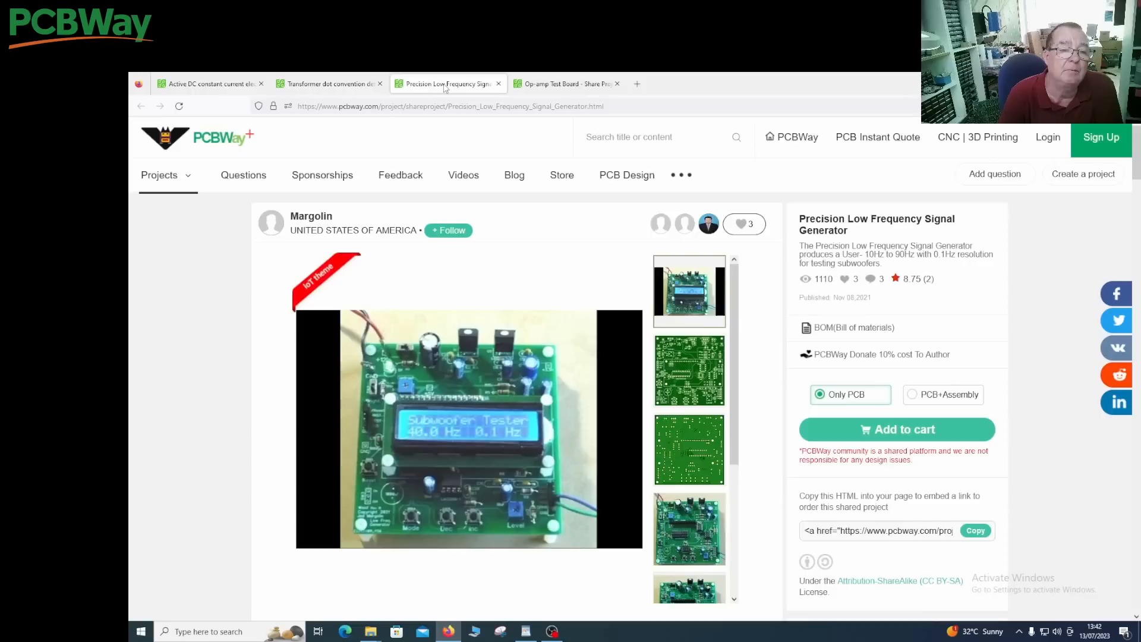
mouse_move(561, 261)
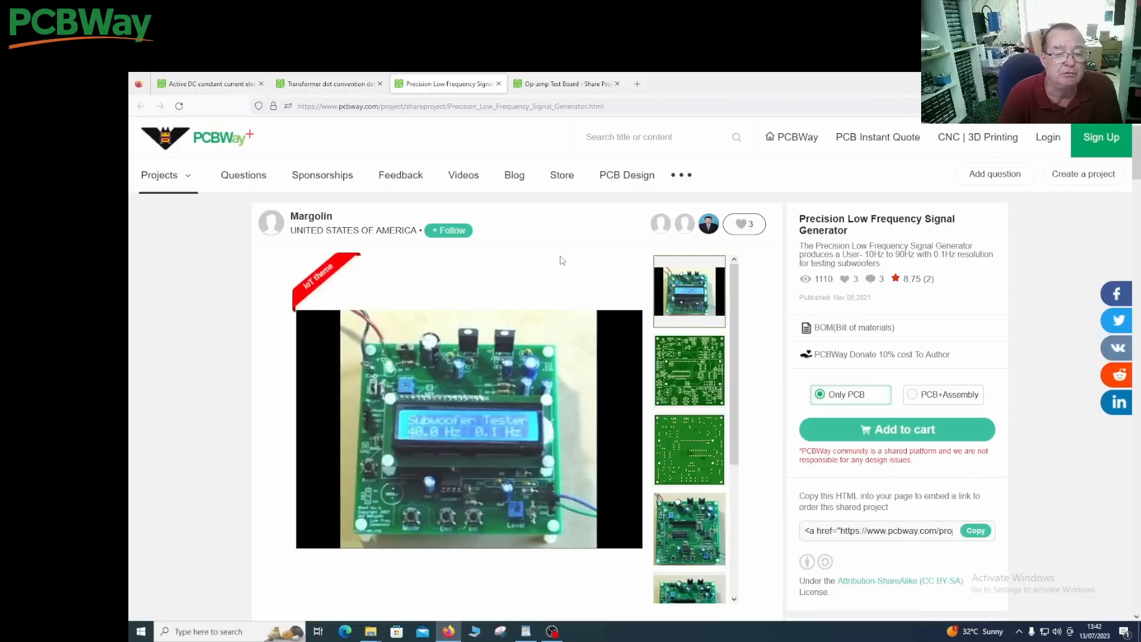
mouse_move(517, 384)
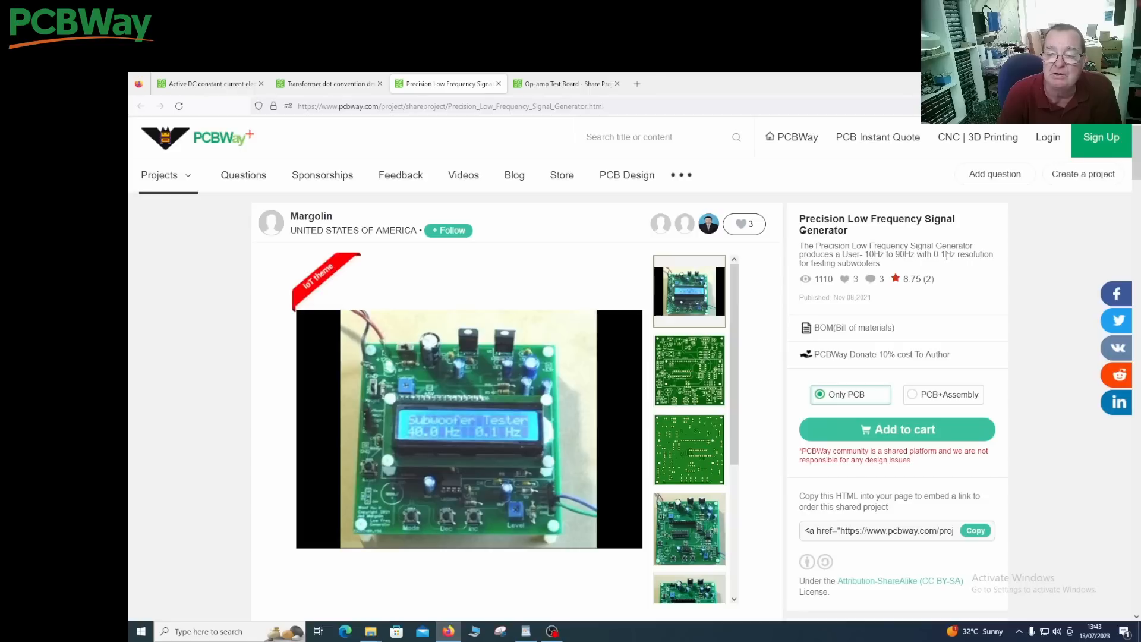
mouse_move(491, 391)
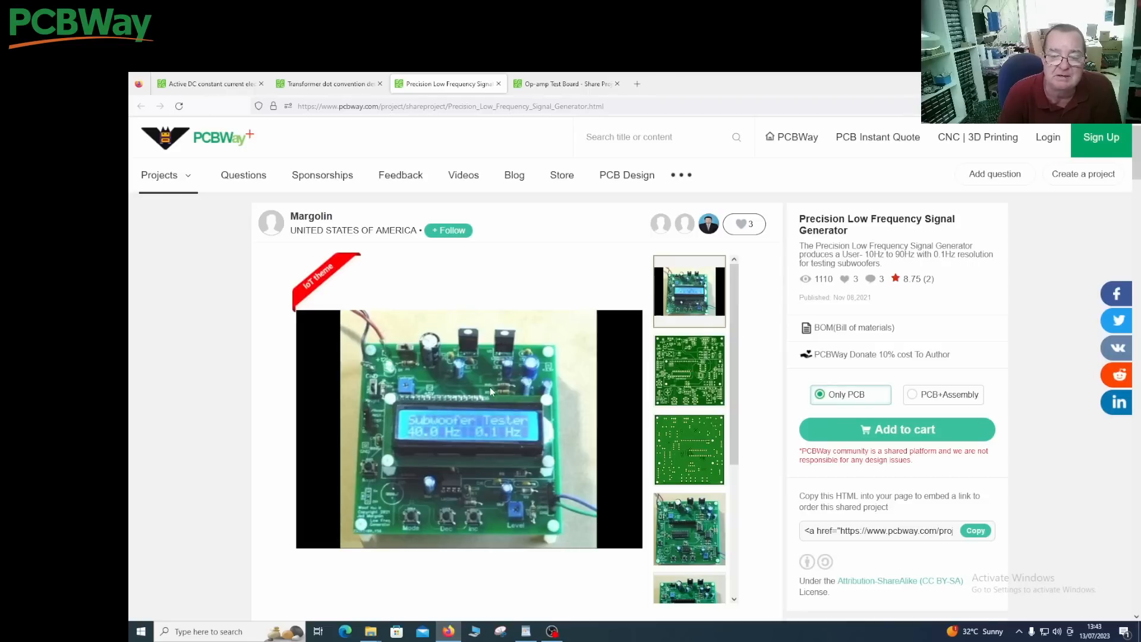
scroll("down", 3)
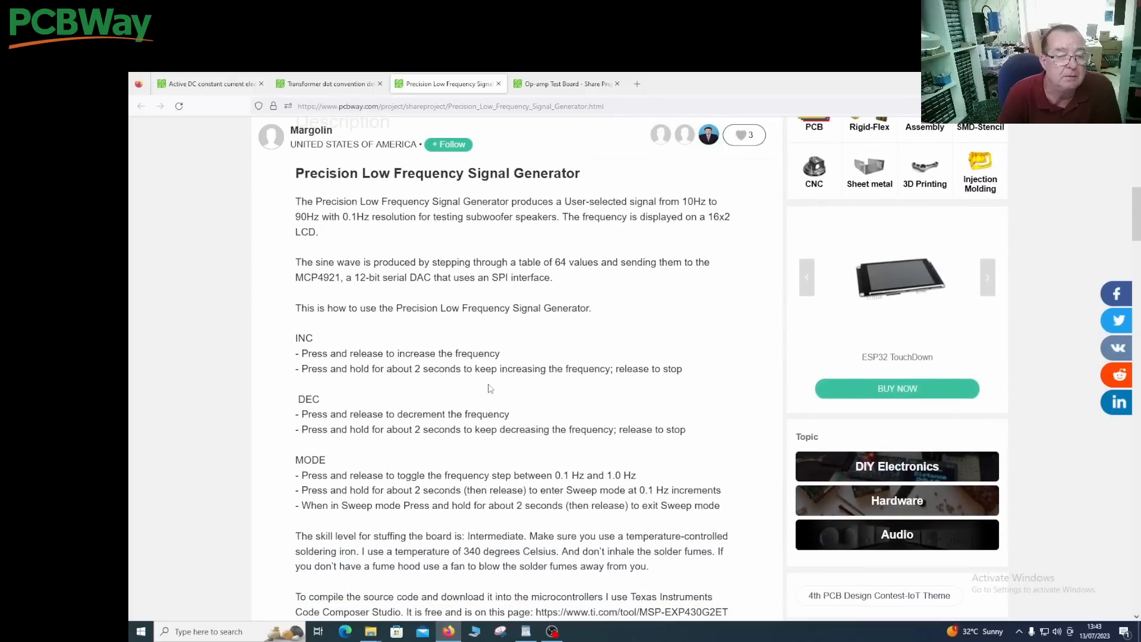
scroll("up", 3)
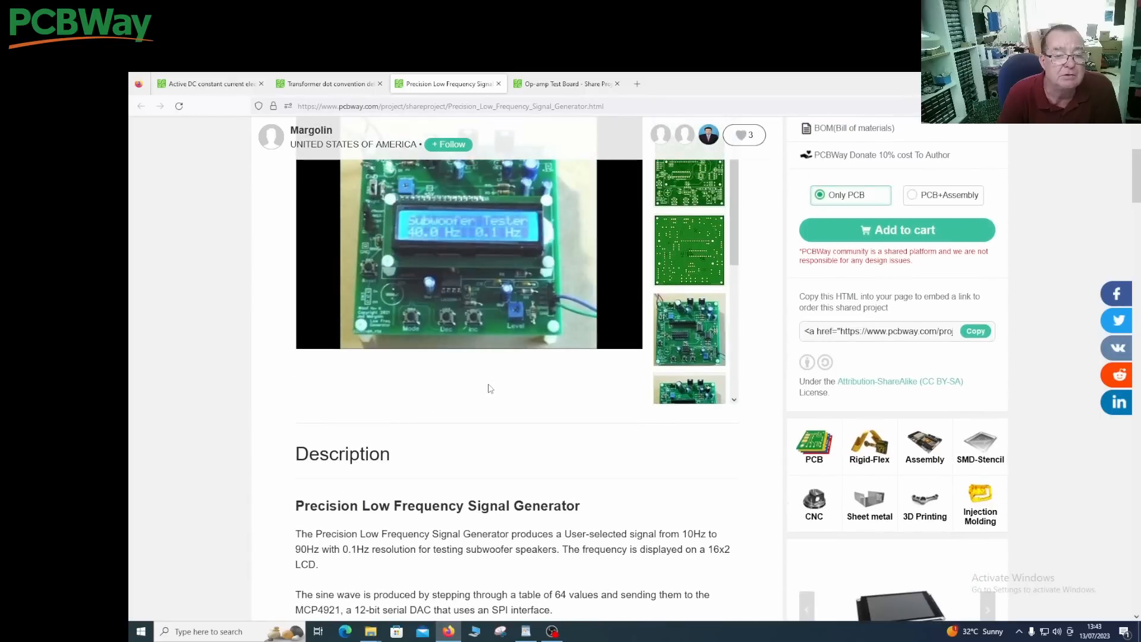
scroll("up", 3)
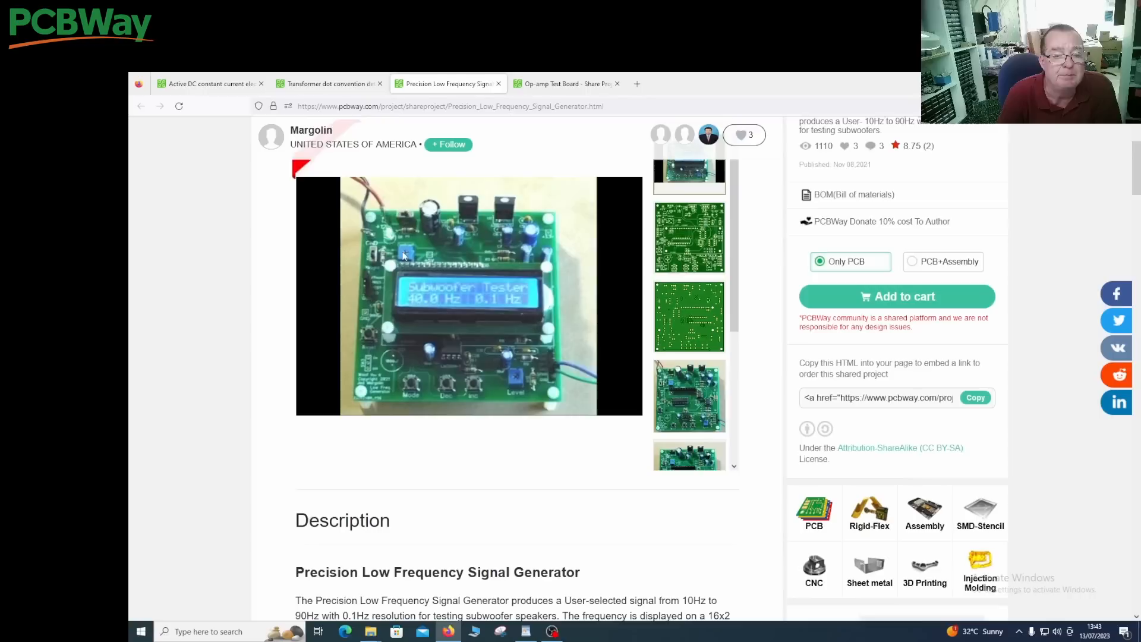
mouse_move(428, 286)
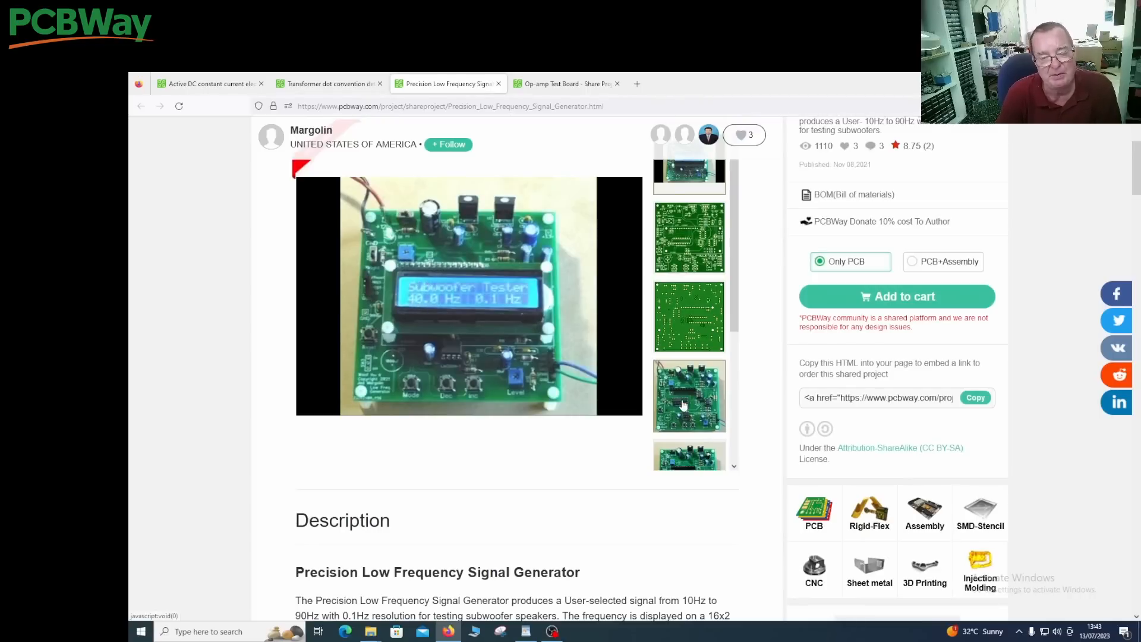
left_click(689, 315)
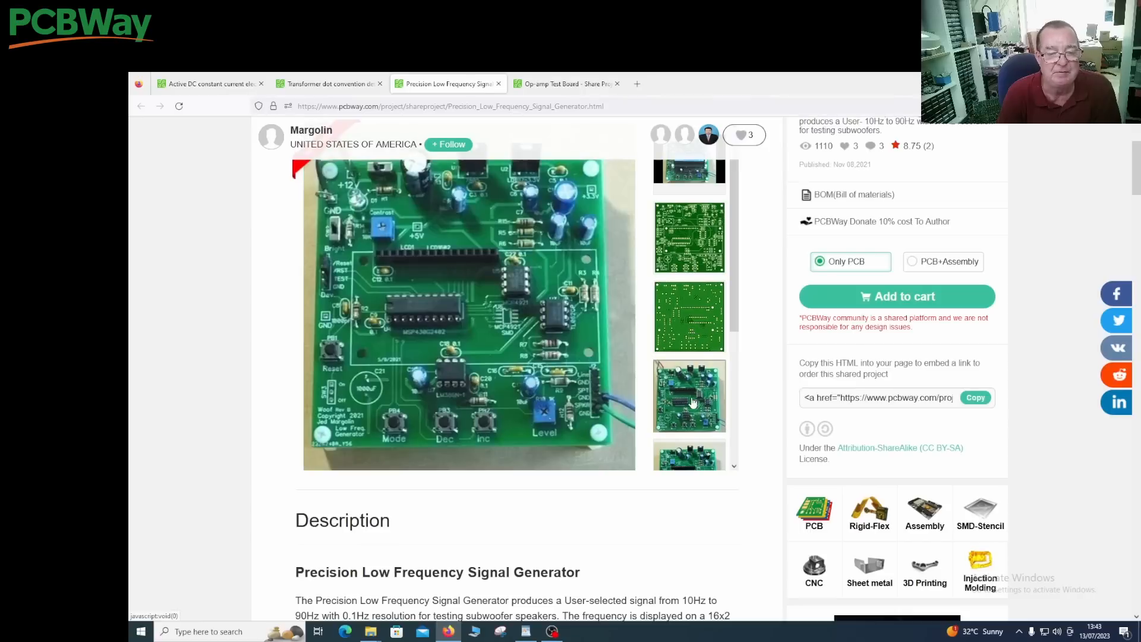
mouse_move(502, 351)
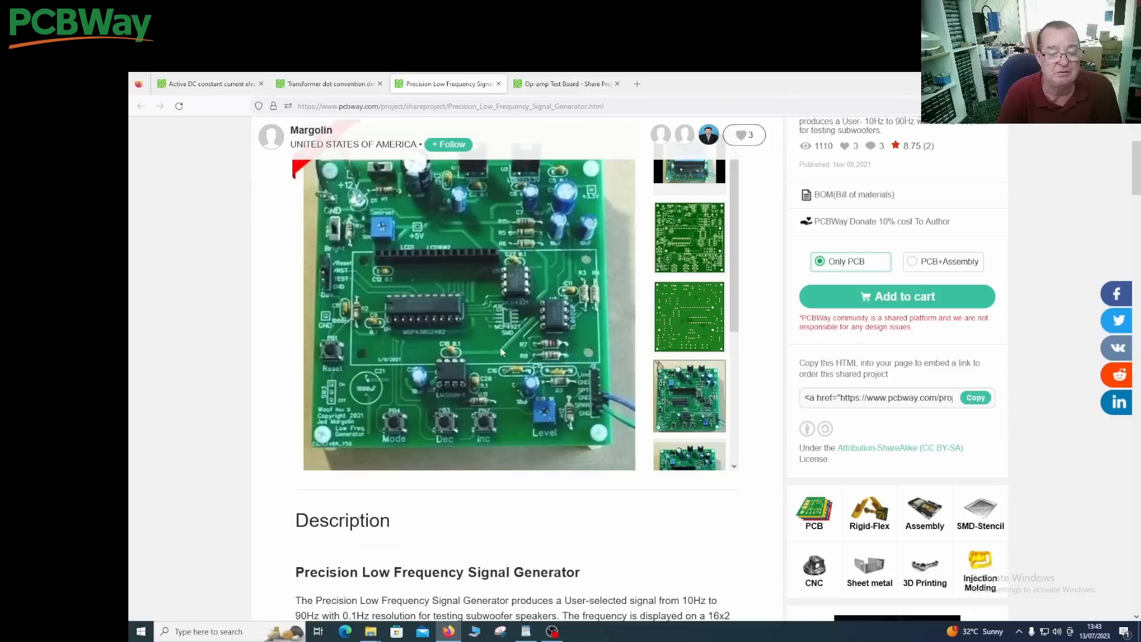
mouse_move(586, 382)
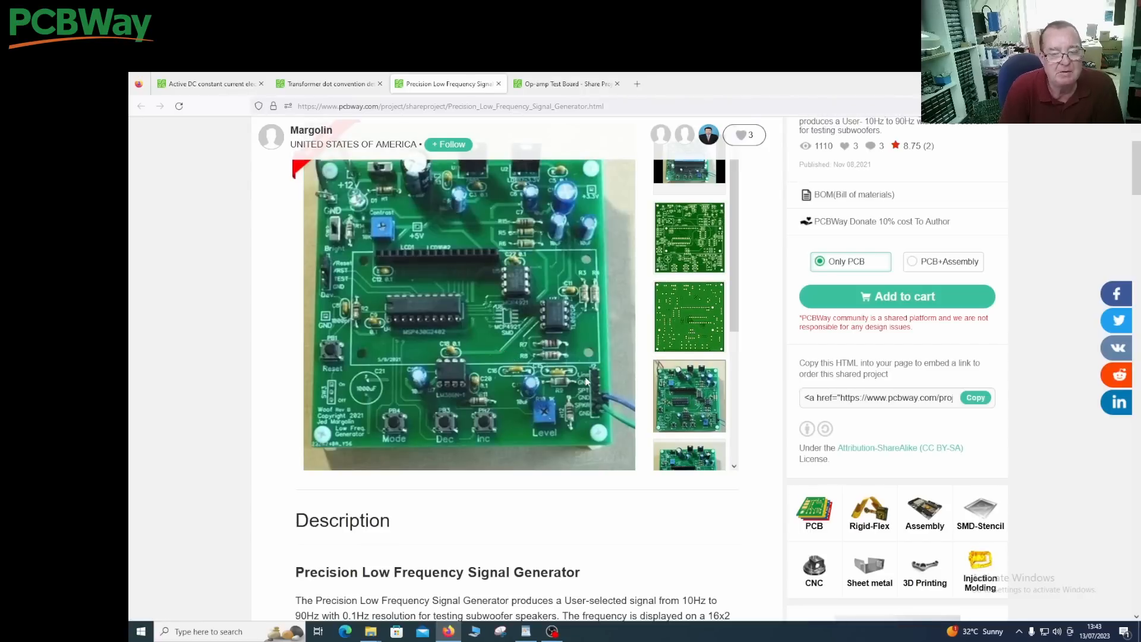